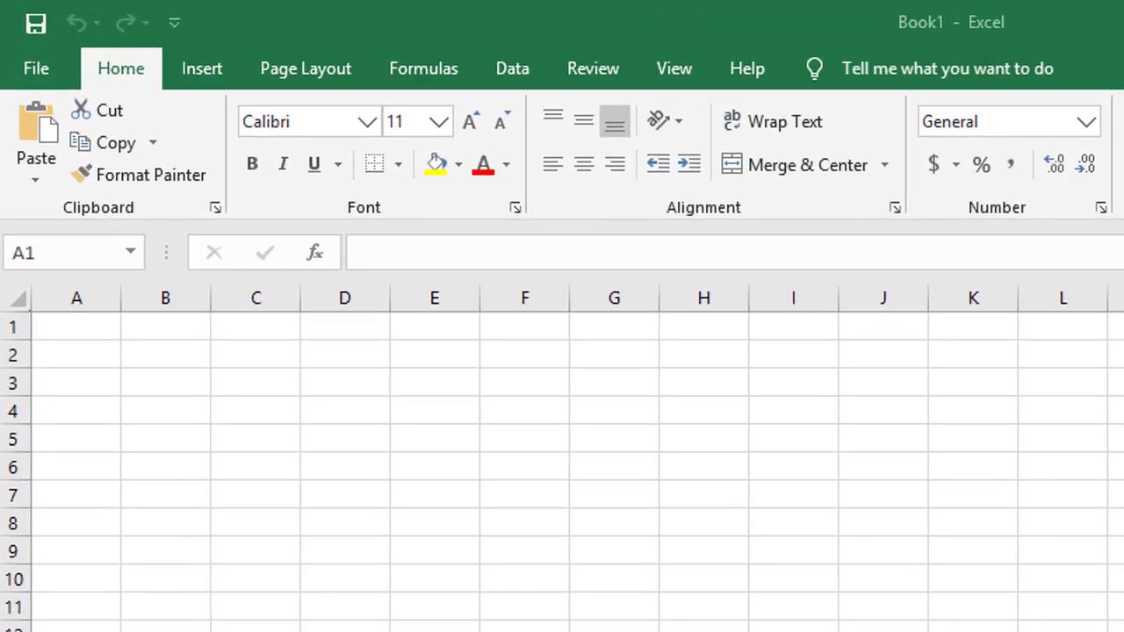
- Enter the Cake recipe heading in cell B1
{"action": "left_click", "coordinate": [75, 326]}
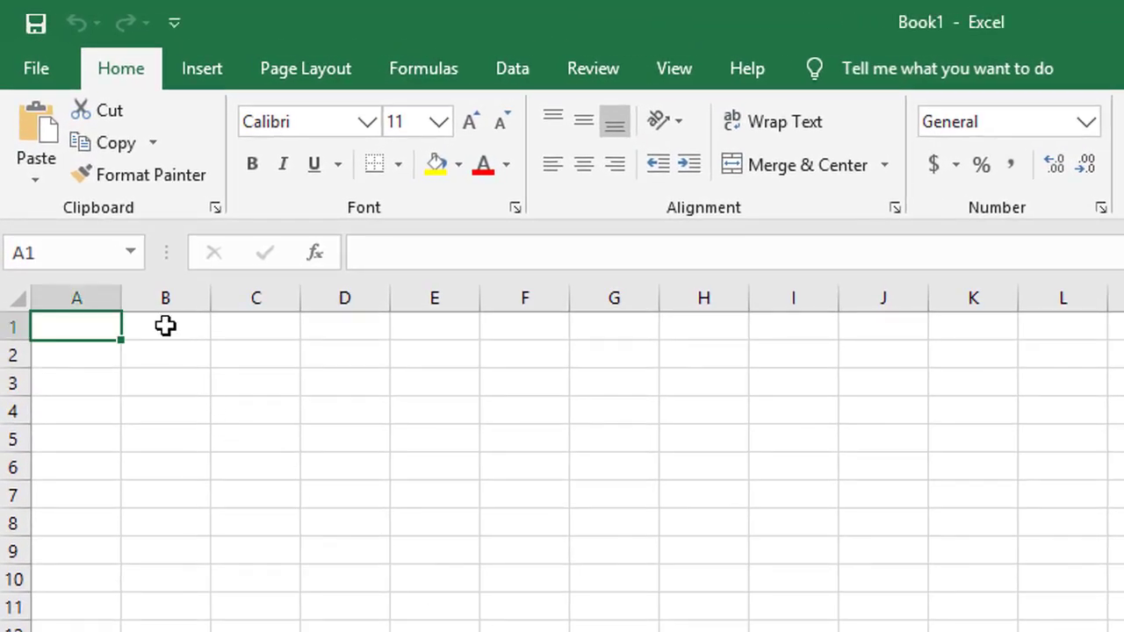
{"action": "left_click", "coordinate": [165, 325]}
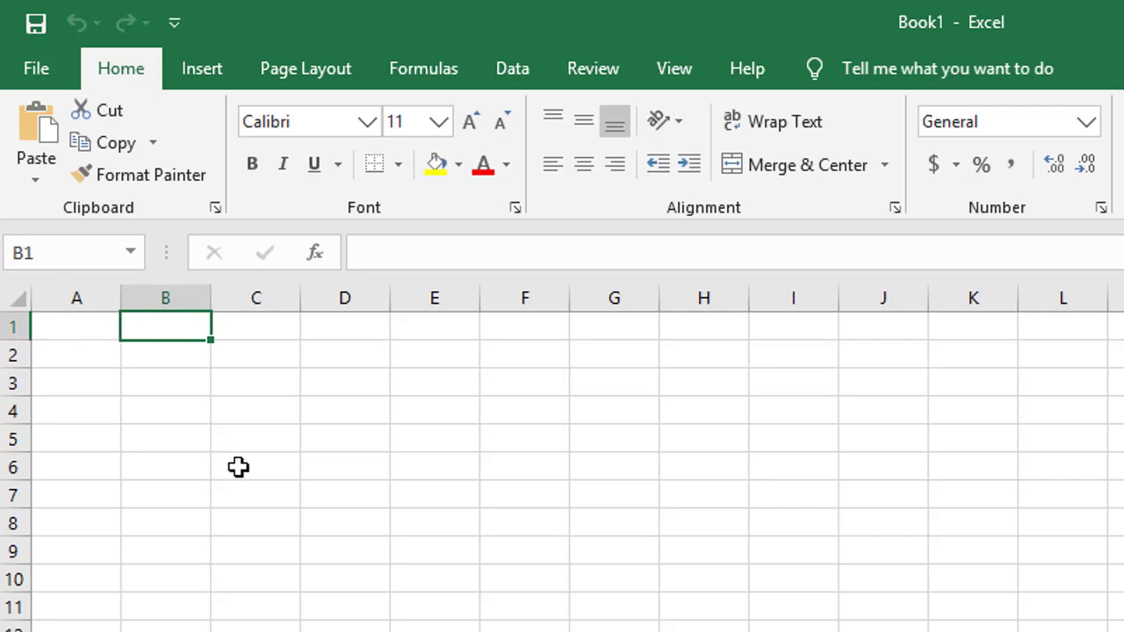
{"action": "type", "text": "Cake"}
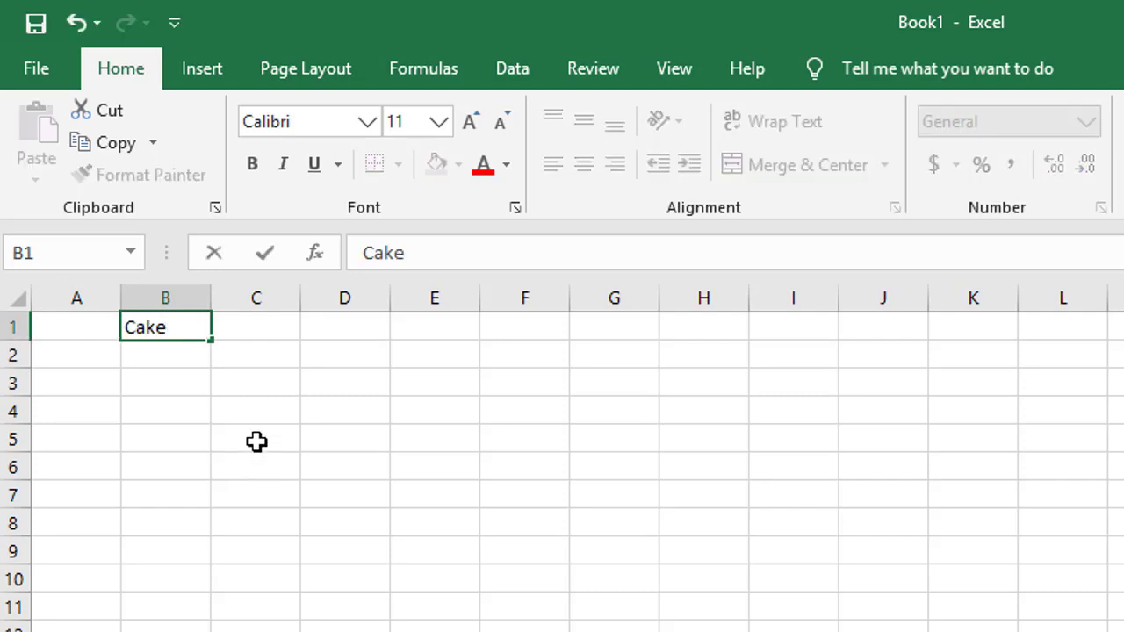
{"action": "left_click", "coordinate": [165, 355]}
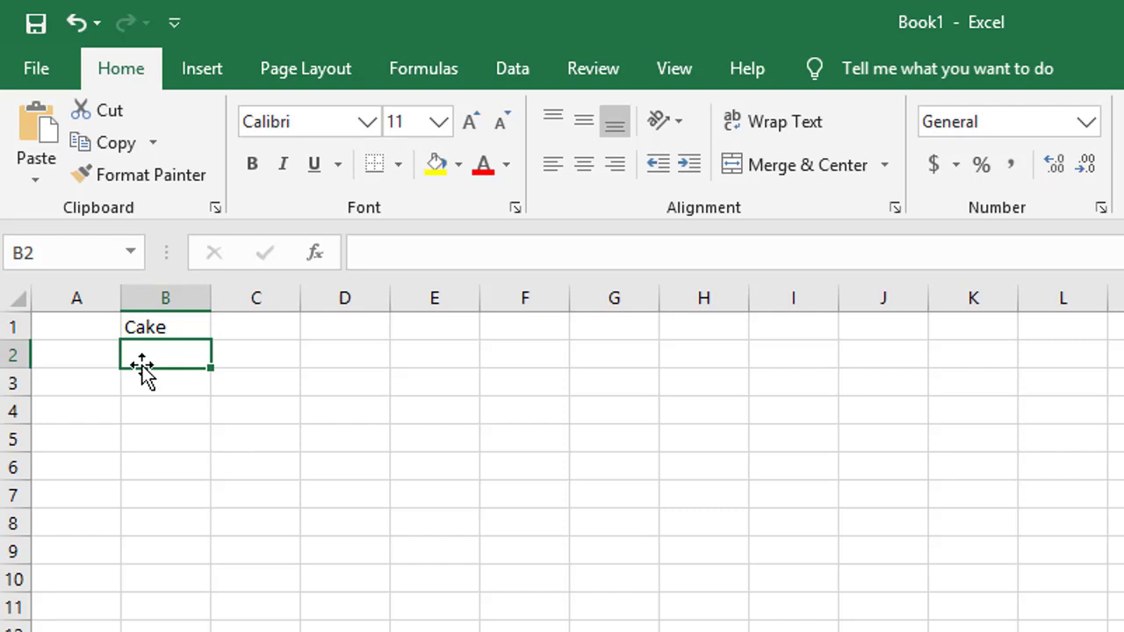
- List Flour, Water and Sugar as ingredient rows down column A
{"action": "left_click", "coordinate": [77, 367]}
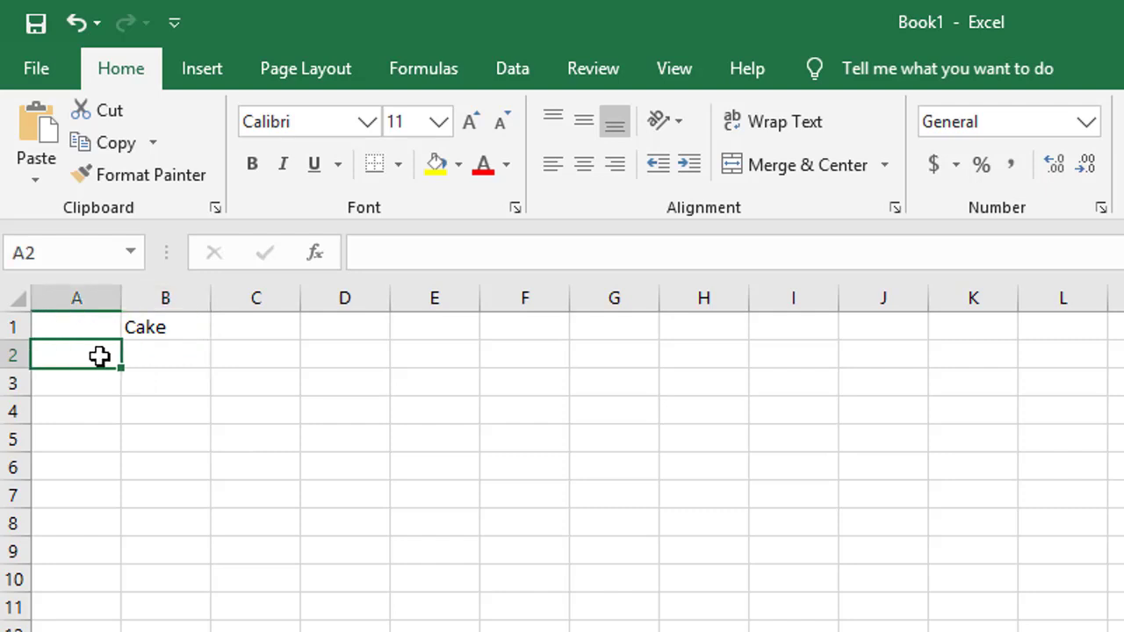
{"action": "type", "text": "Flou"}
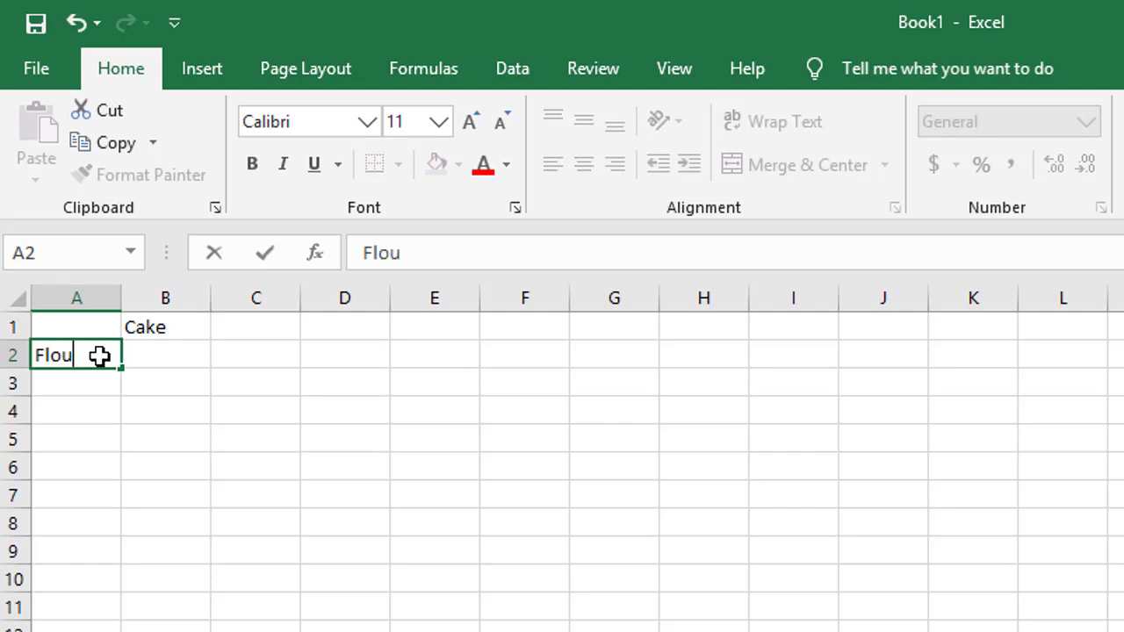
{"action": "key", "text": "Enter"}
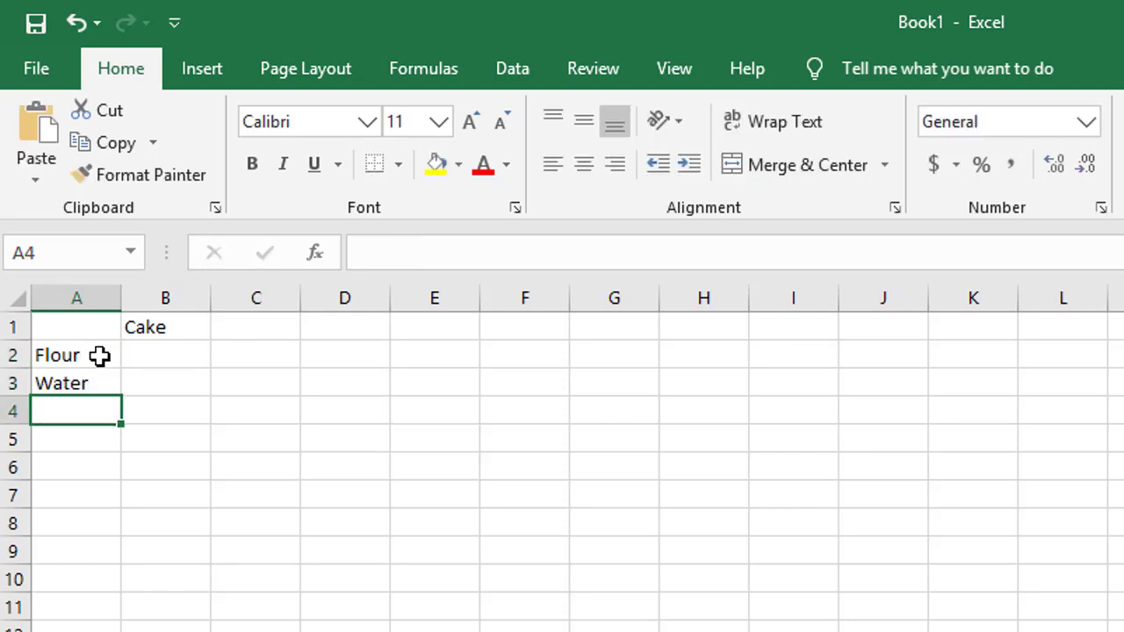
{"action": "type", "text": "Sugar"}
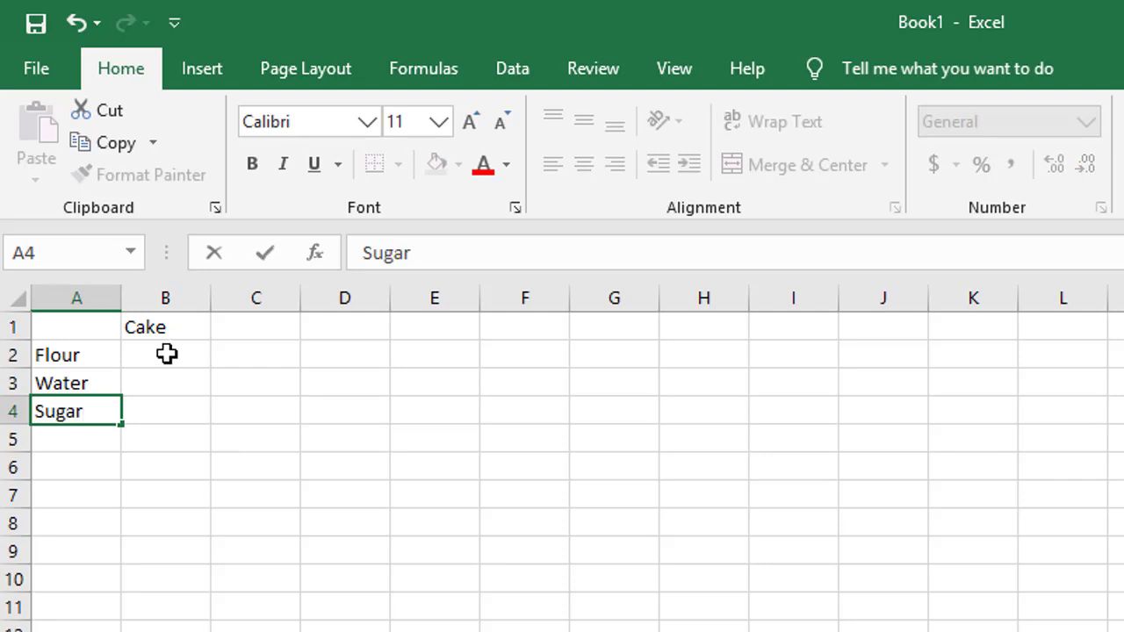
- Enter the Cake amounts: 5 kg flour, 10 kg water, 1 kg sugar
{"action": "left_click", "coordinate": [165, 355]}
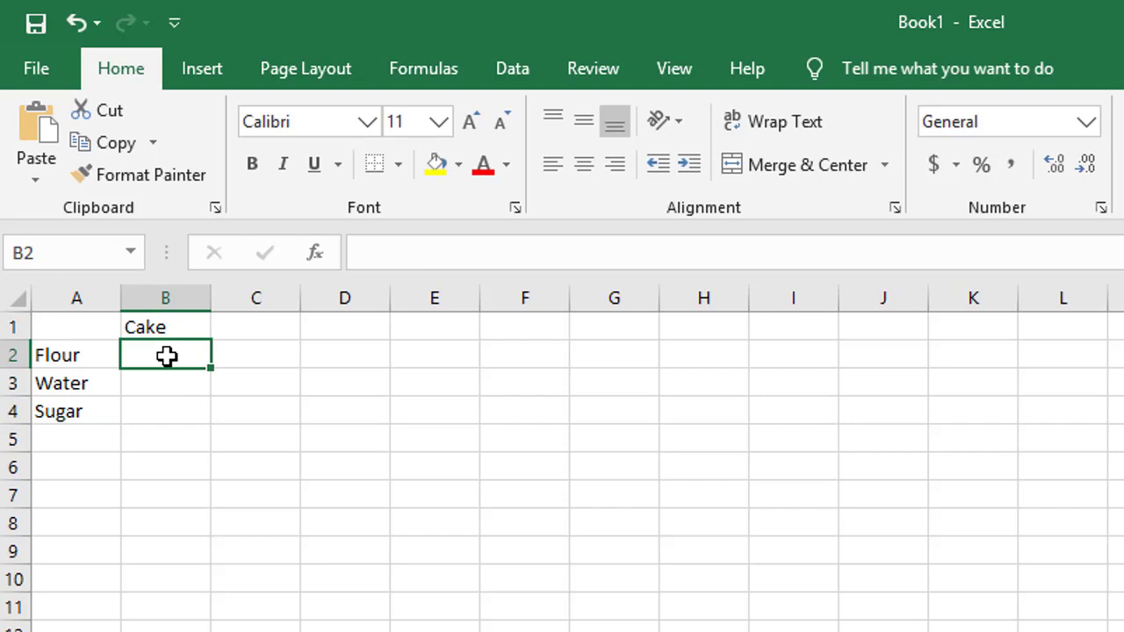
{"action": "type", "text": "5 kg"}
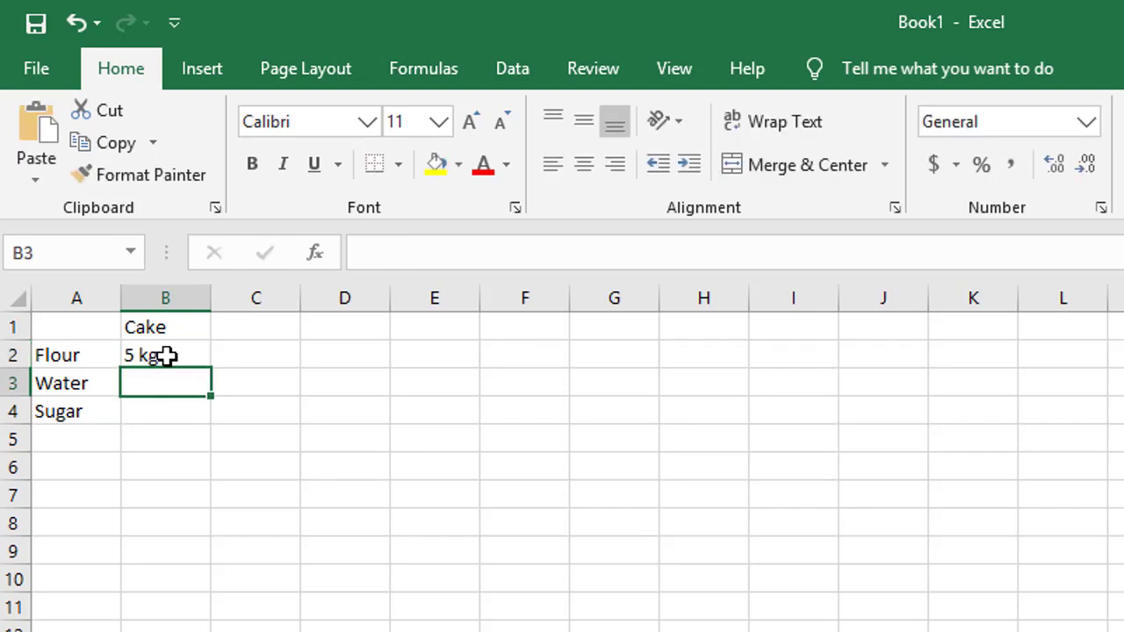
{"action": "type", "text": "1"}
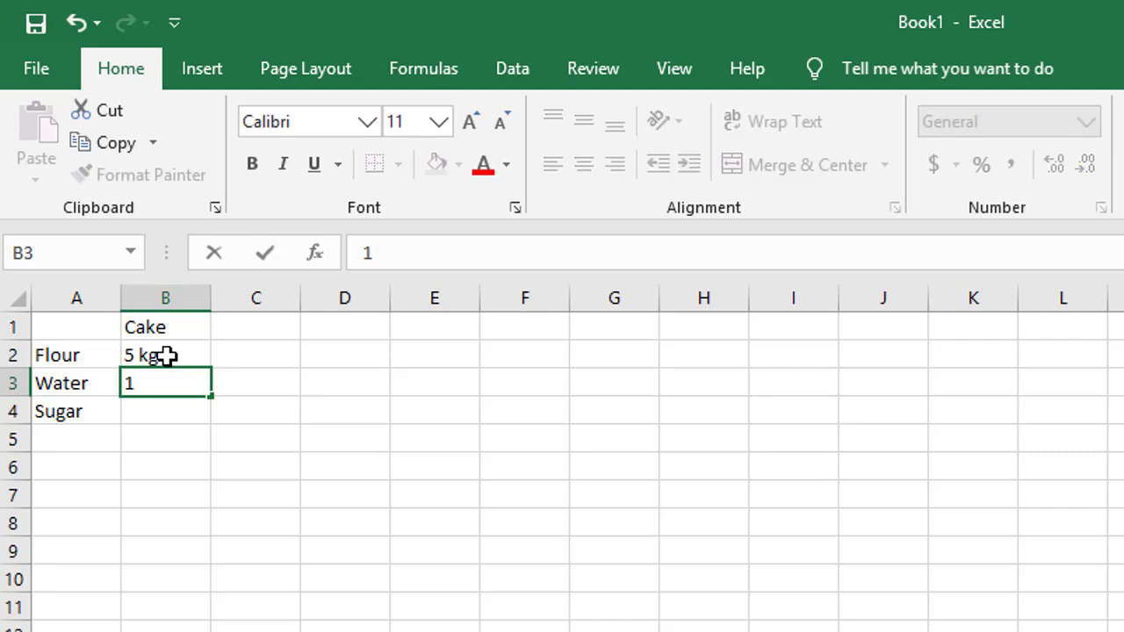
{"action": "type", "text": "0 kg"}
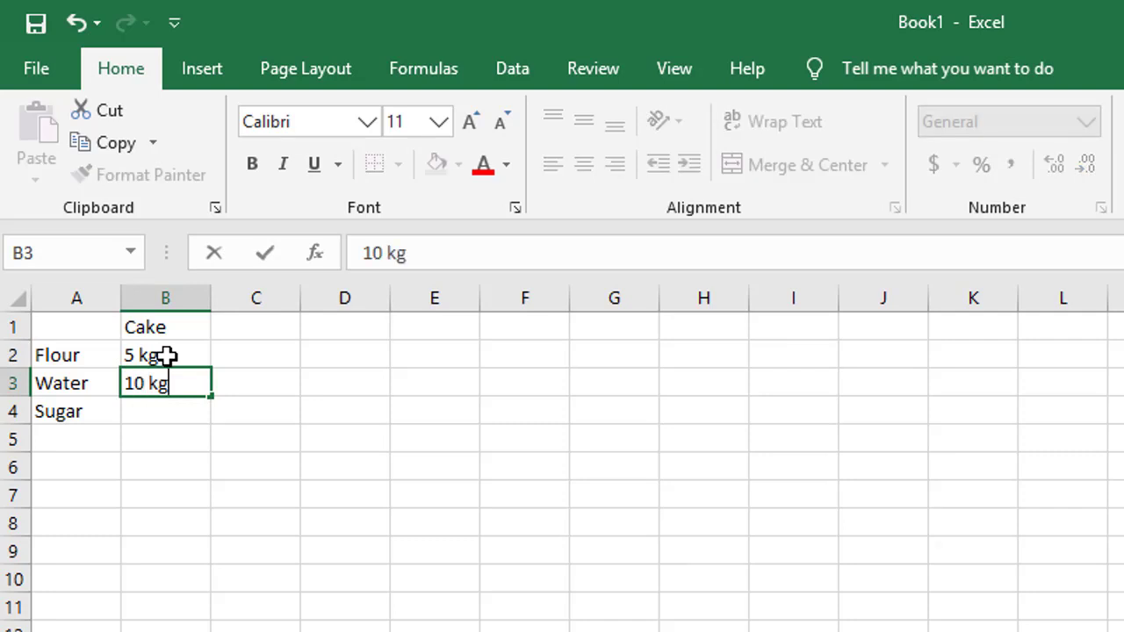
{"action": "key", "text": "Enter"}
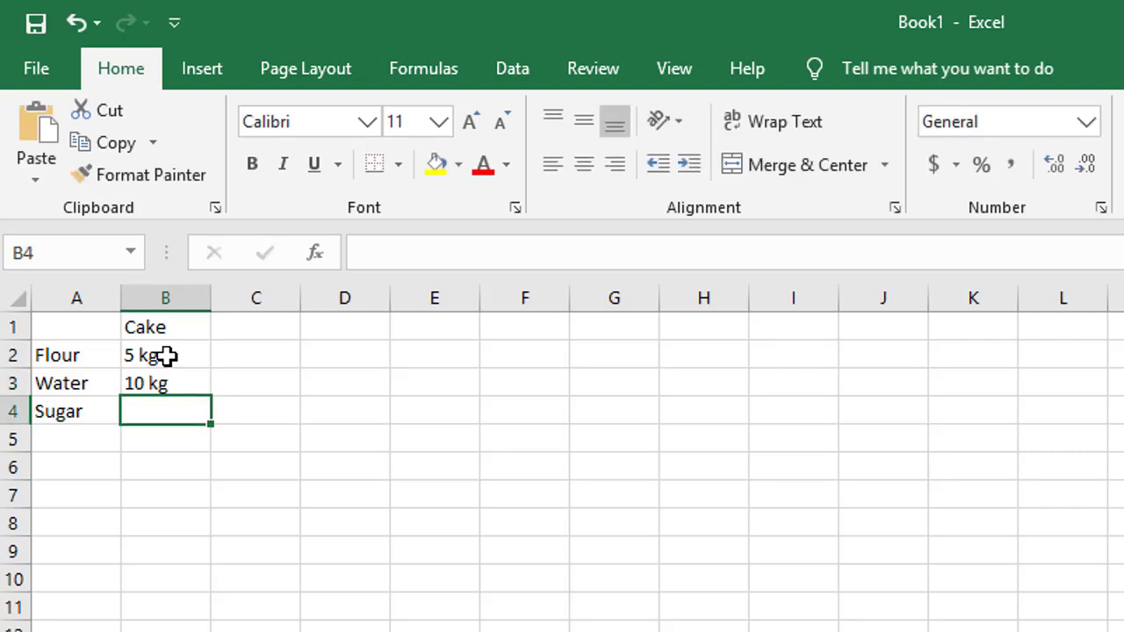
{"action": "type", "text": "1 kg"}
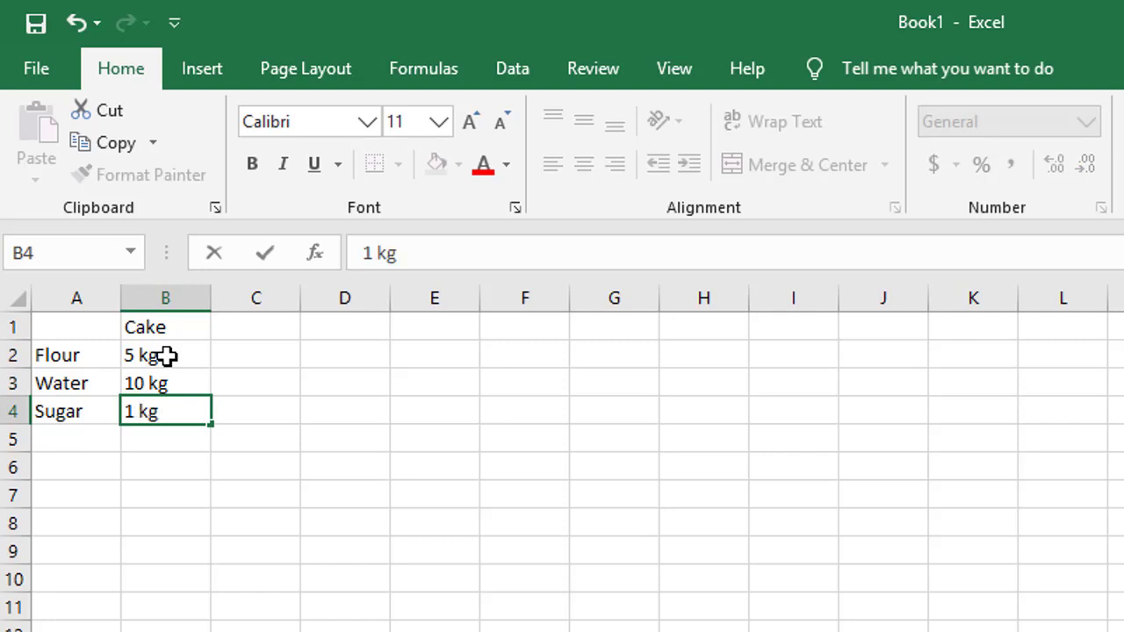
{"action": "left_click", "coordinate": [345, 439]}
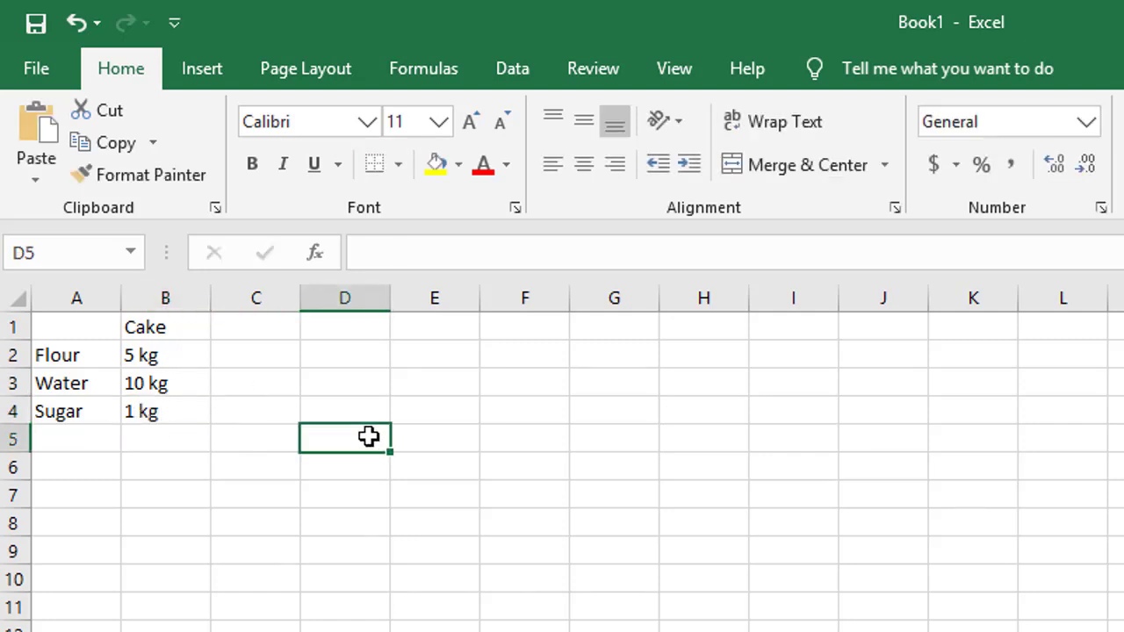
- Add a Bread recipe heading in column D
{"action": "left_click", "coordinate": [344, 327]}
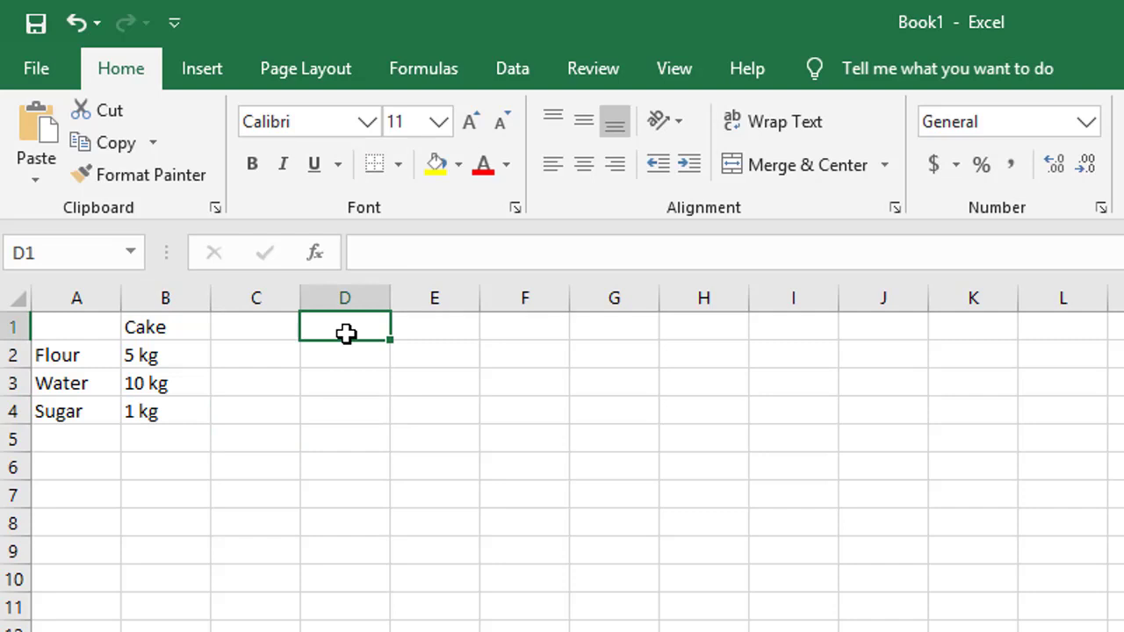
{"action": "type", "text": "Bread"}
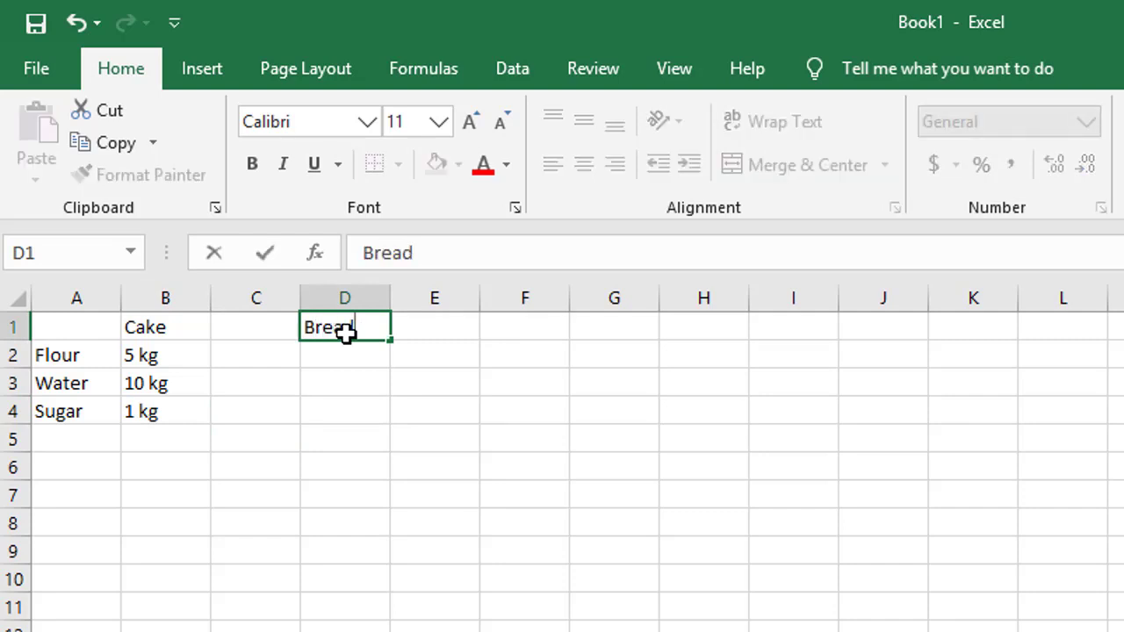
{"action": "key", "text": "Enter"}
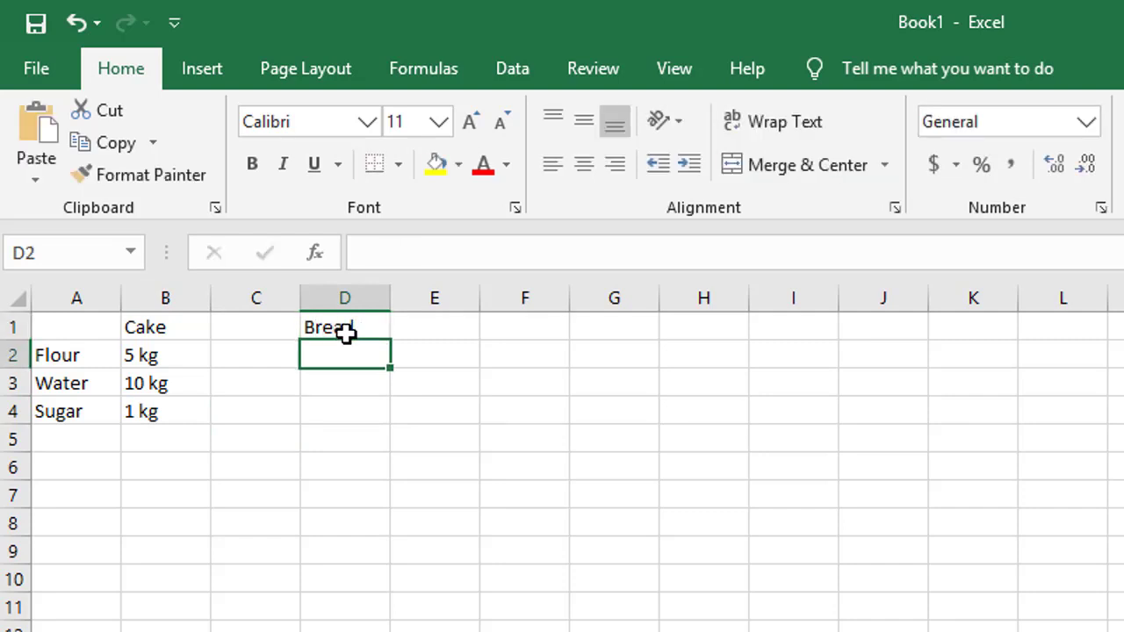
- Enter the Bread amounts: 7 kg flour, 12 kg water, 2 kg sugar
{"action": "type", "text": "7"}
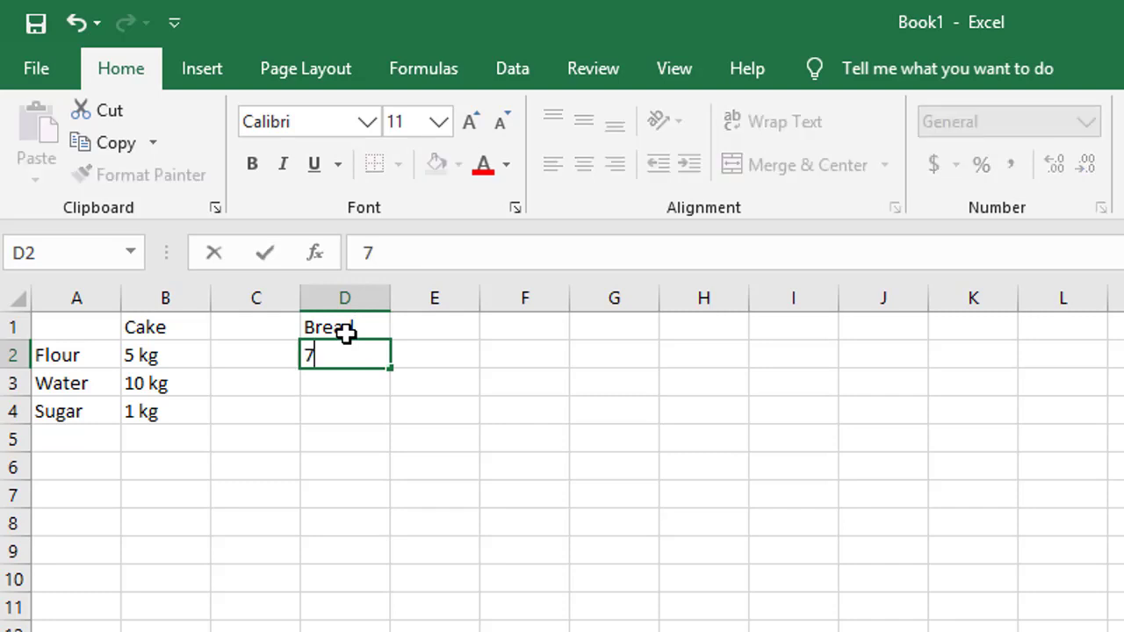
{"action": "key", "text": "Enter"}
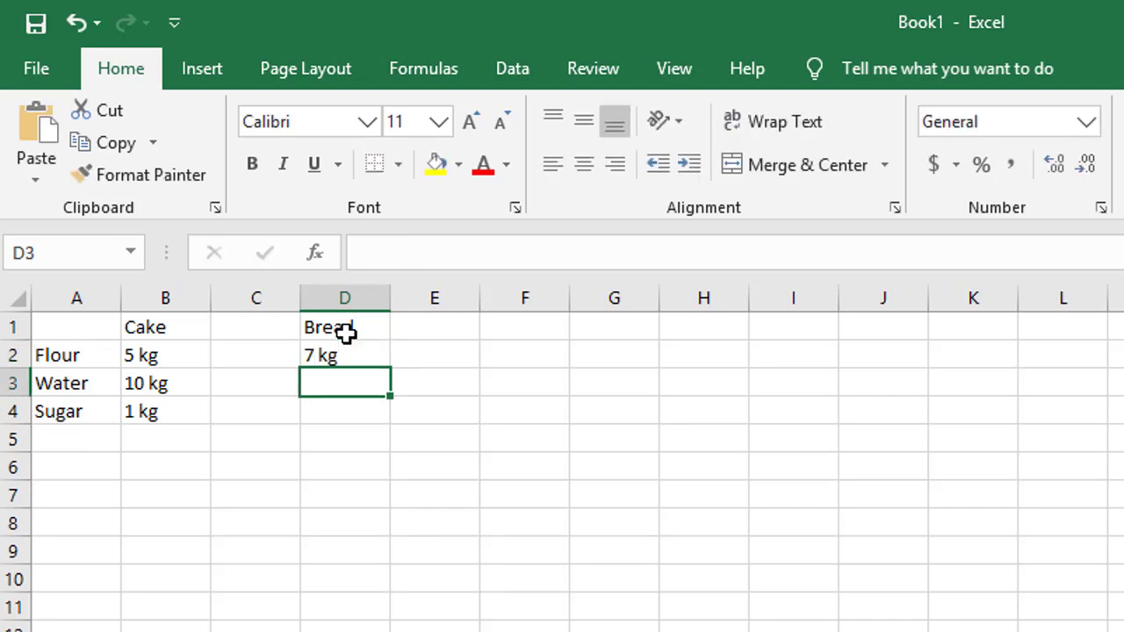
{"action": "type", "text": "12 kg"}
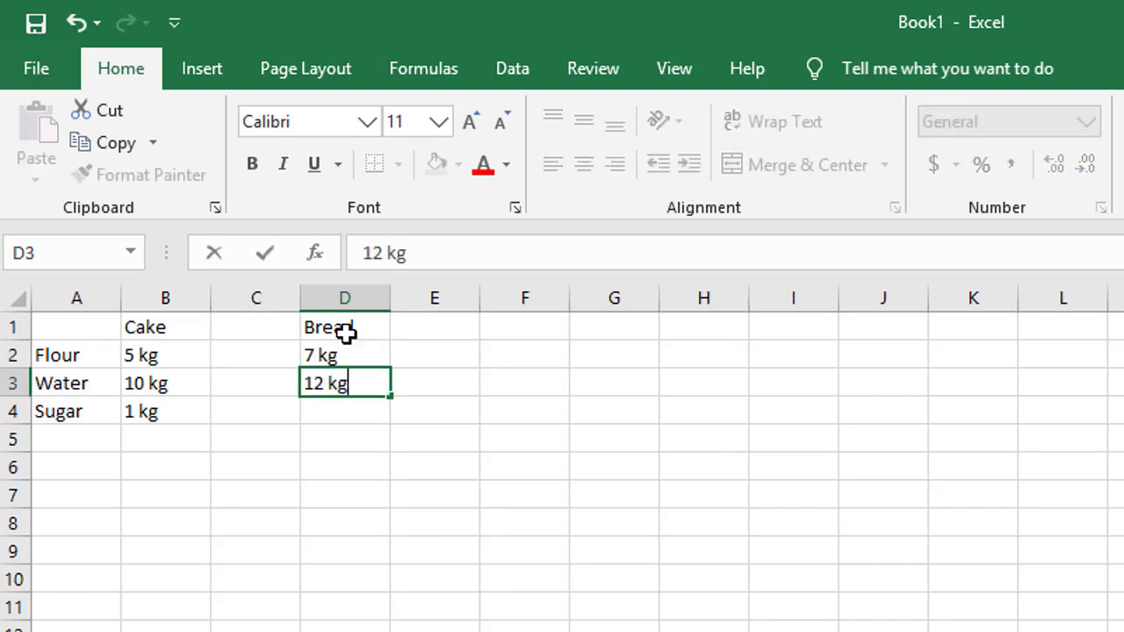
{"action": "key", "text": "Enter"}
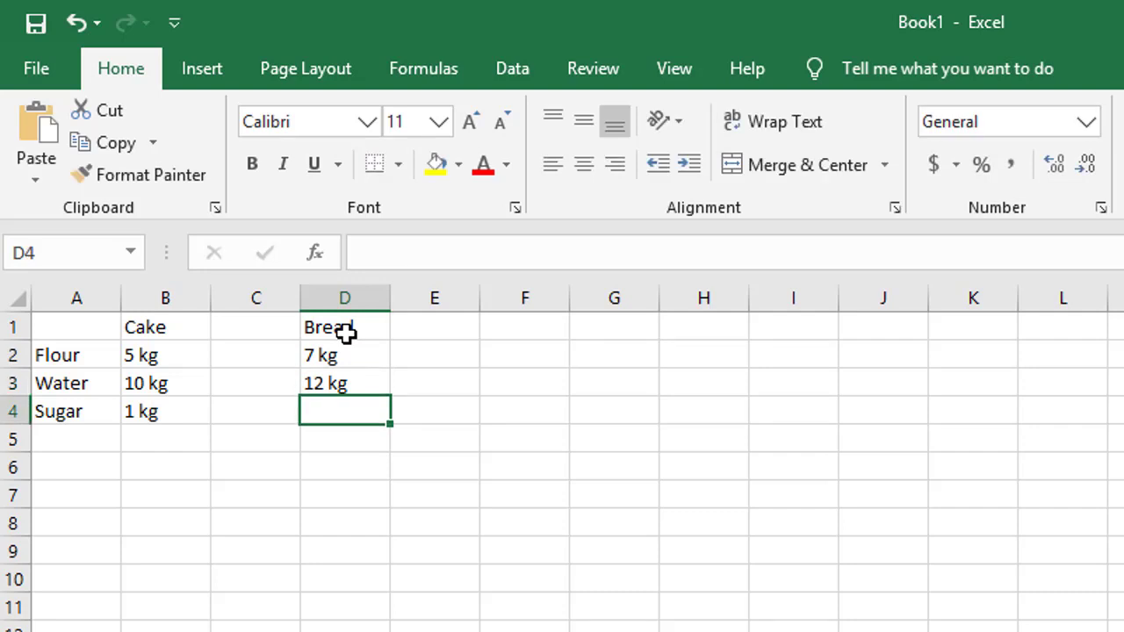
{"action": "type", "text": "2 kg"}
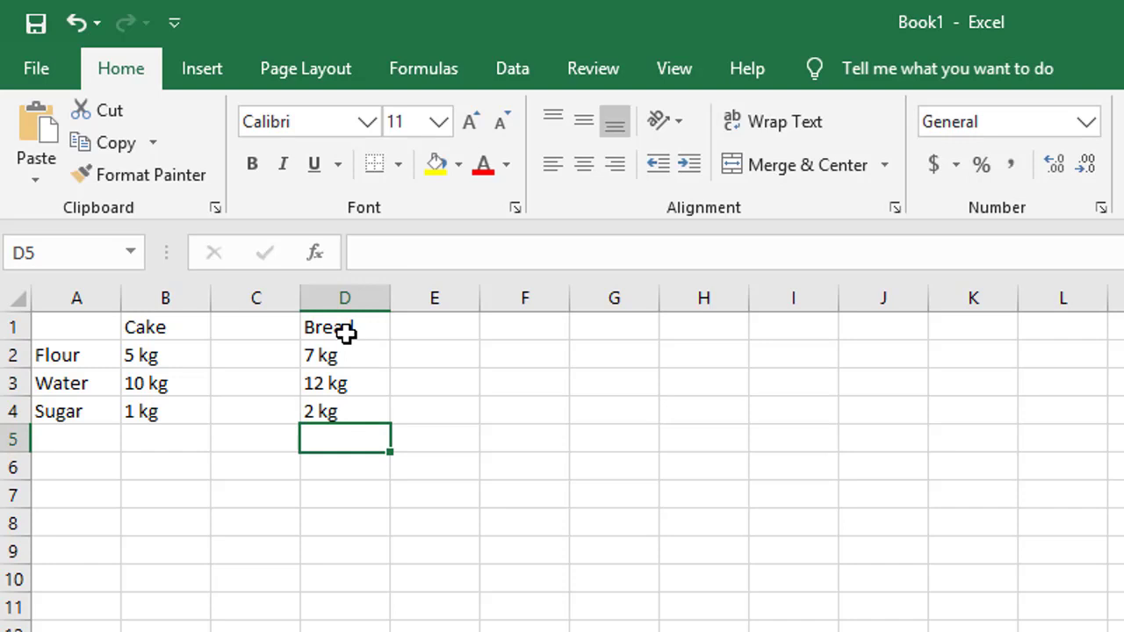
{"action": "mouse_move", "coordinate": [523, 337]}
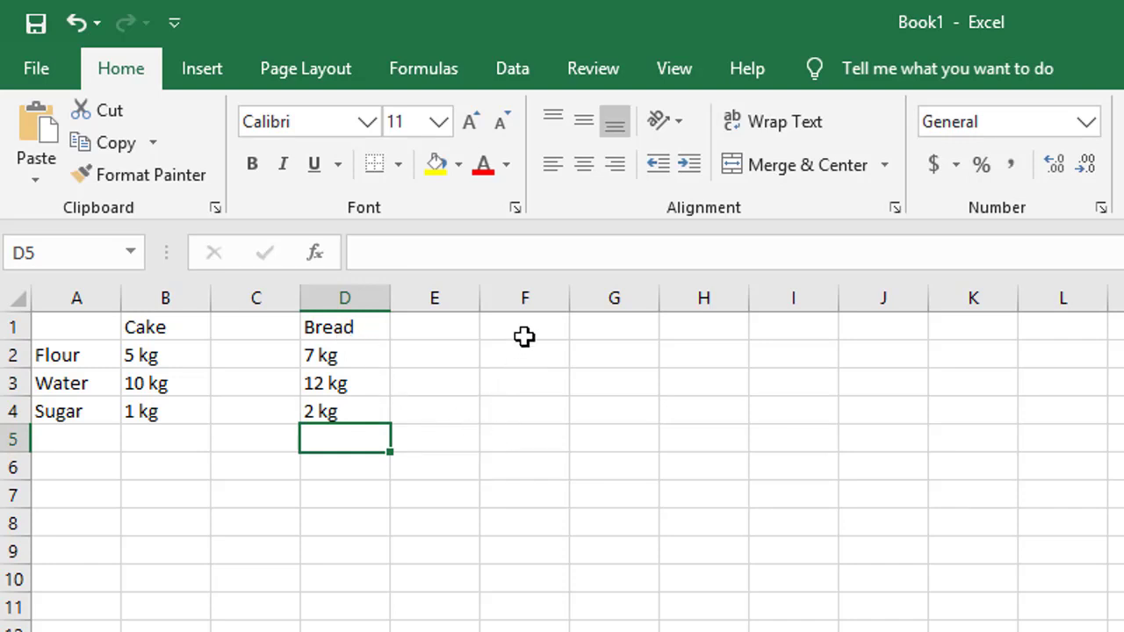
- Add a Donut recipe heading in column F
{"action": "left_click", "coordinate": [523, 327]}
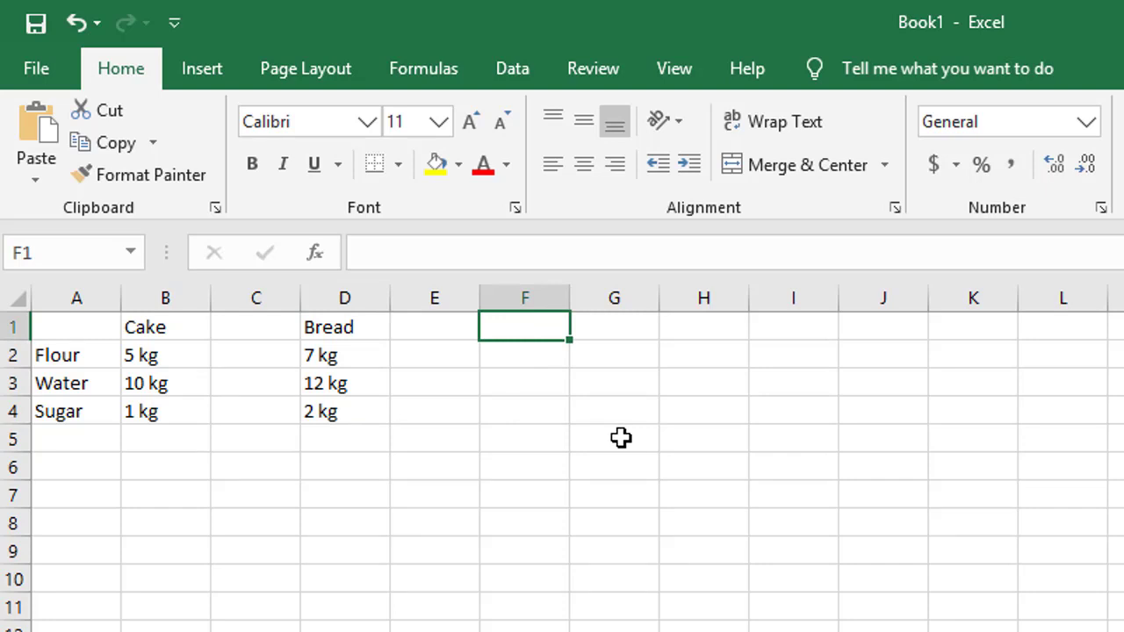
{"action": "type", "text": "Do"}
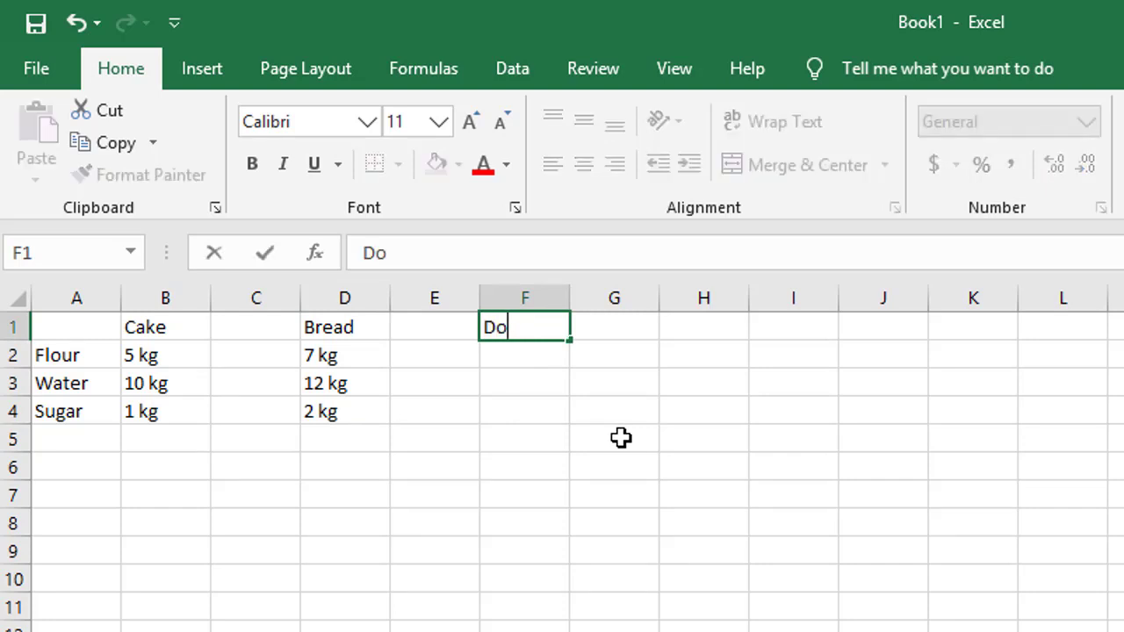
{"action": "type", "text": "nut"}
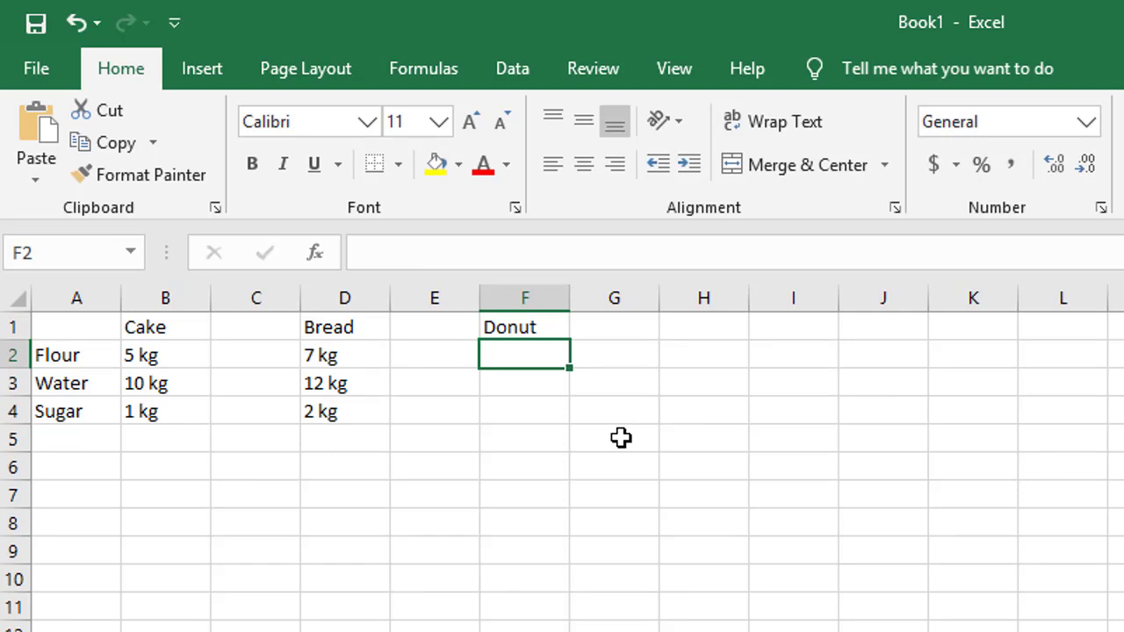
- Enter the Donut amounts: 8 kg flour, 9 kg water, 1 kg sugar
{"action": "type", "text": "8 kg"}
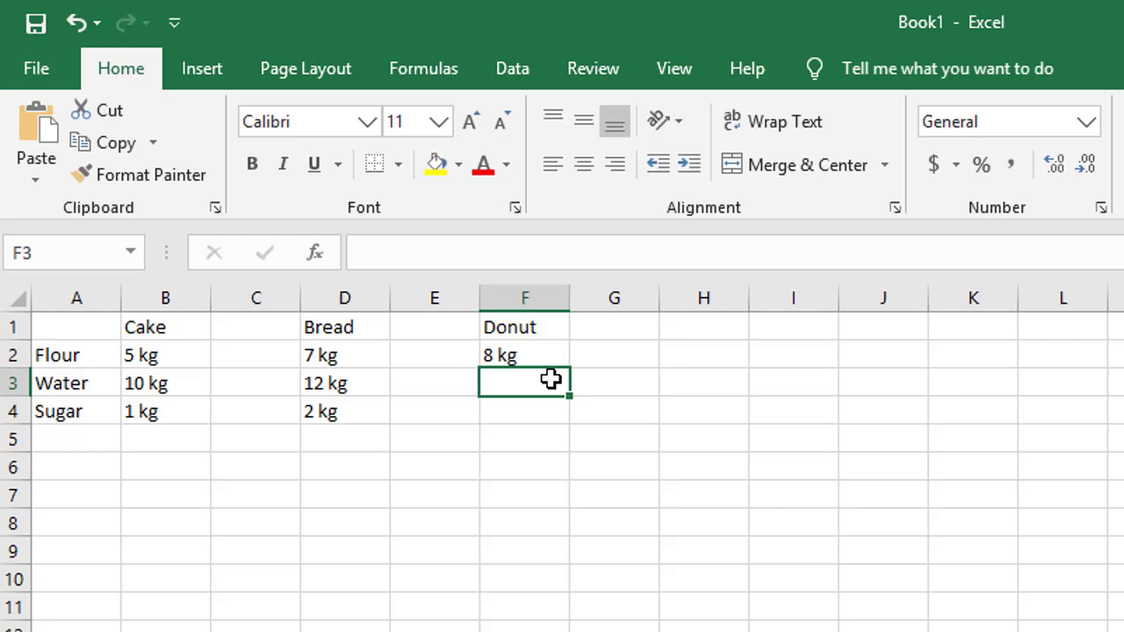
{"action": "type", "text": "9"}
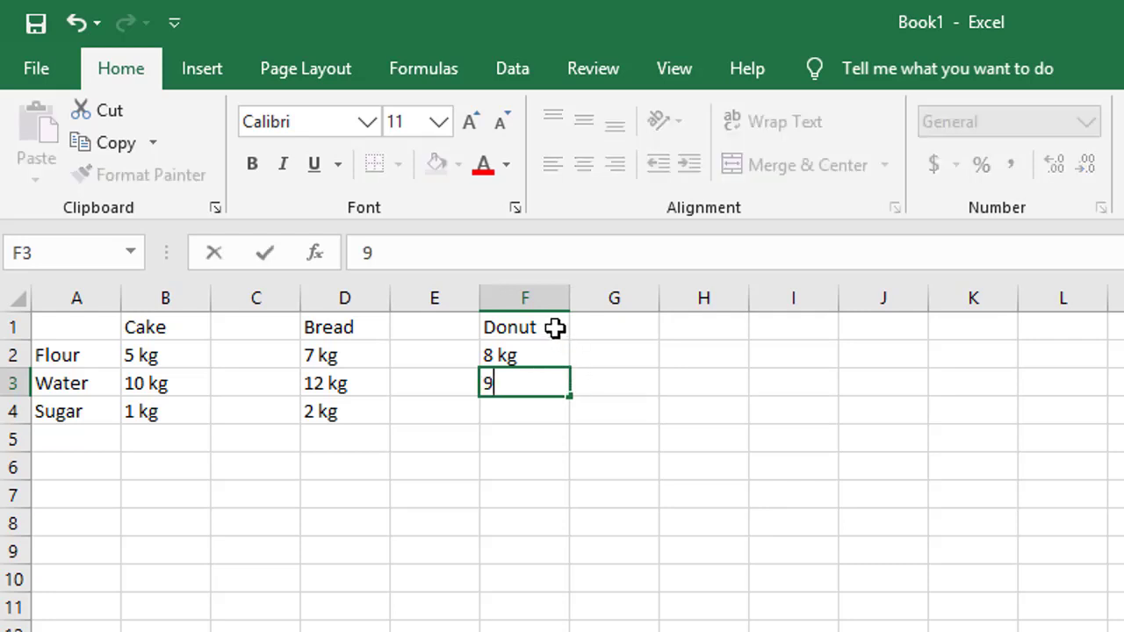
{"action": "key", "text": "Enter"}
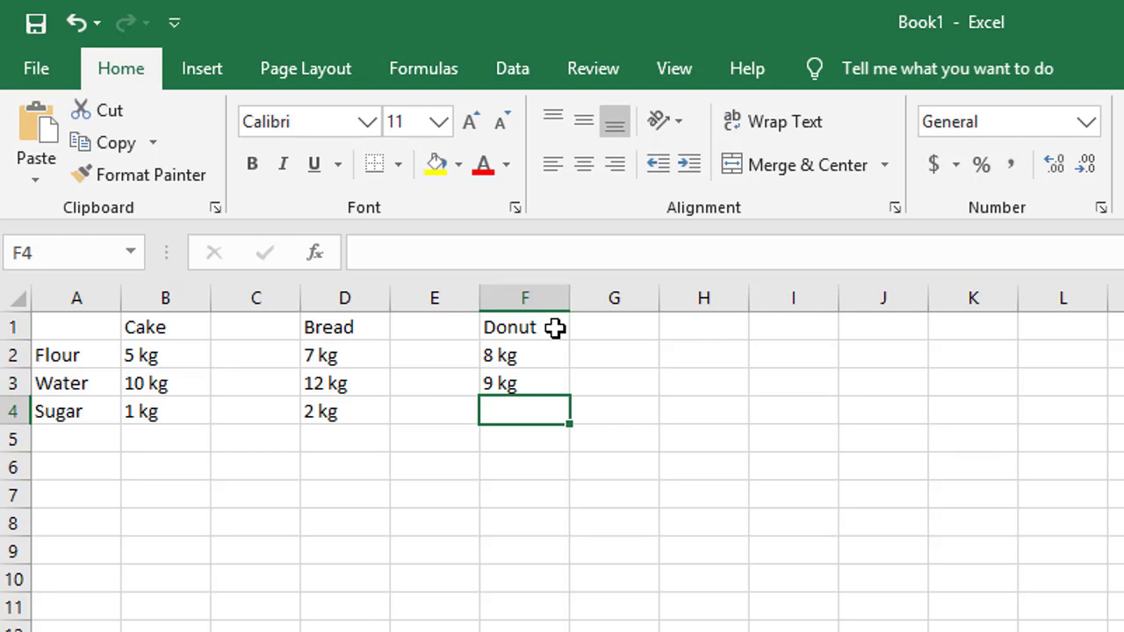
{"action": "type", "text": "1 kg"}
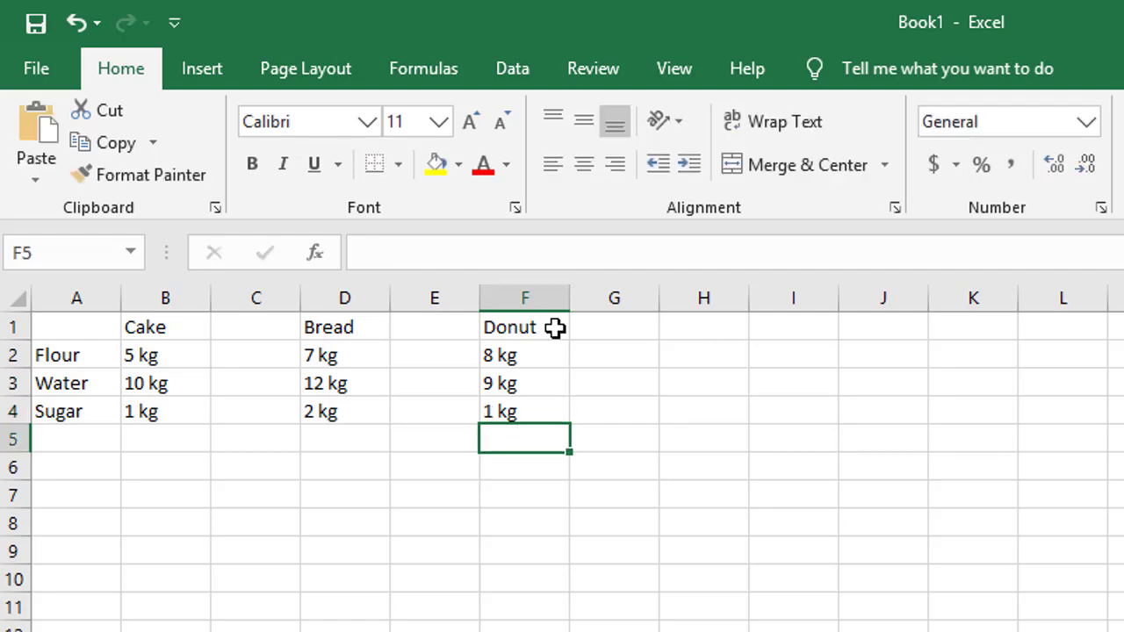
{"action": "left_click", "coordinate": [434, 495]}
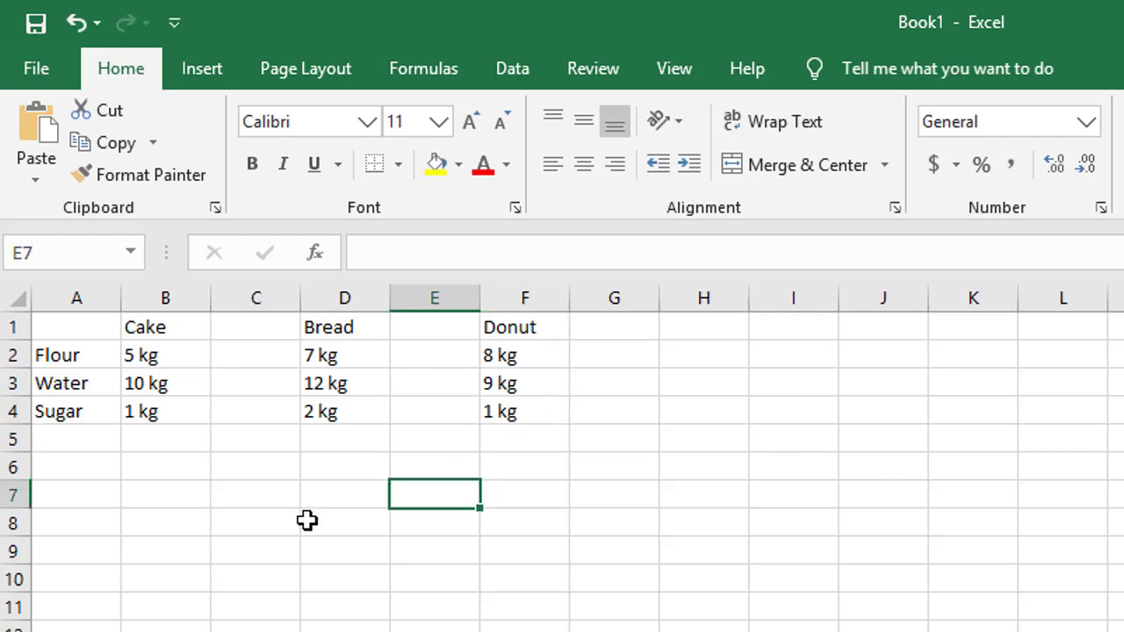
{"action": "mouse_move", "coordinate": [358, 527]}
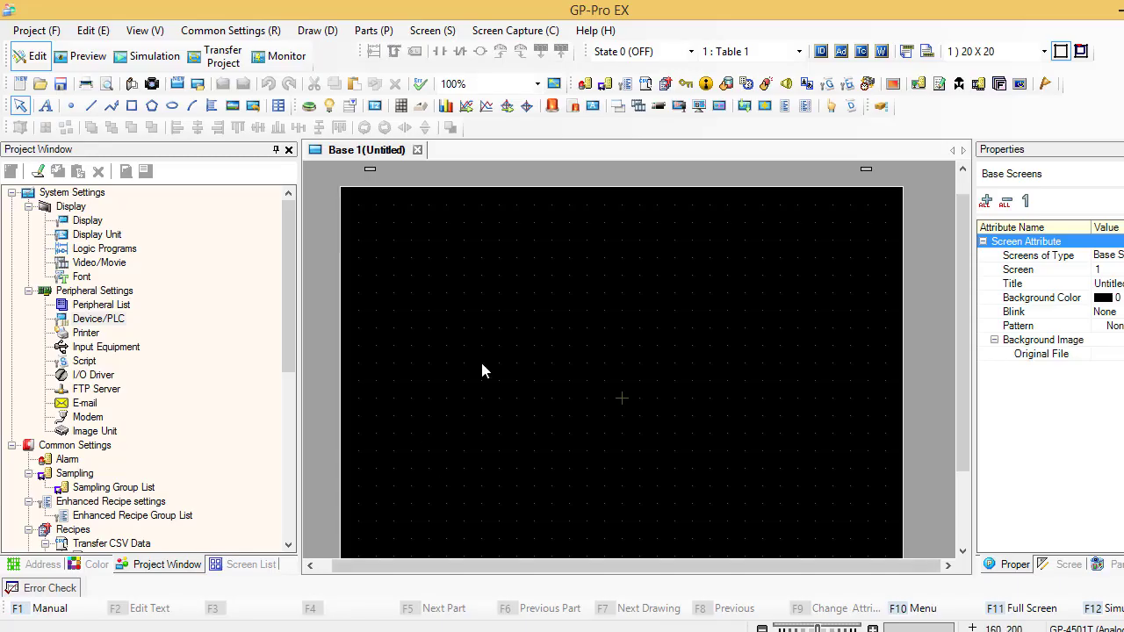
{"action": "mouse_move", "coordinate": [439, 352]}
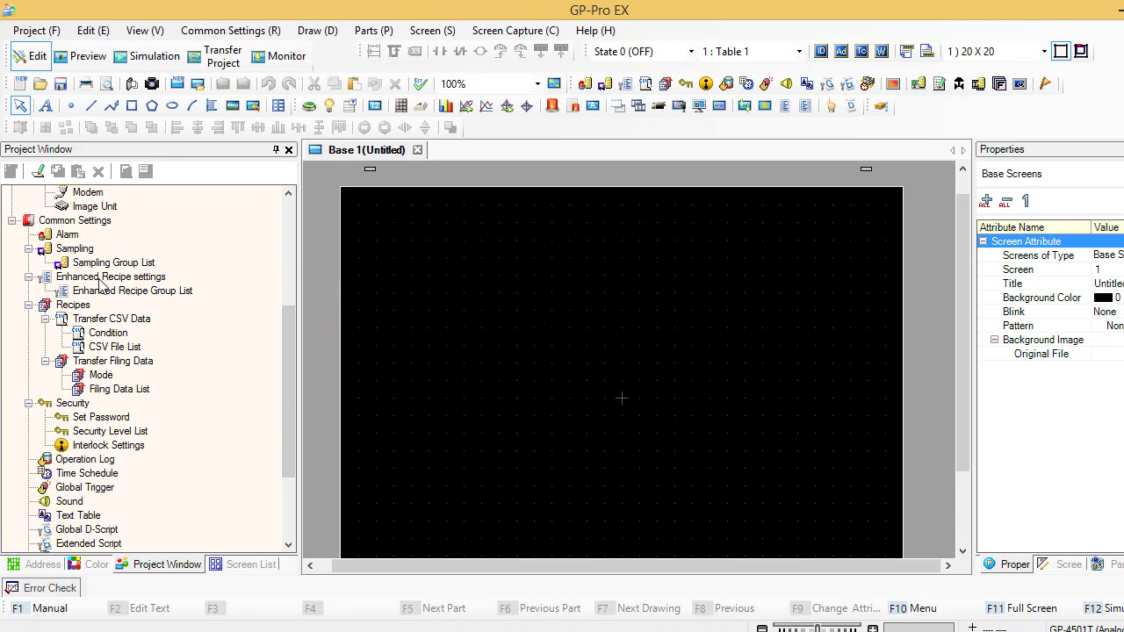
- Open the Enhanced Recipe Group List from the project's Common Settings
{"action": "left_click", "coordinate": [133, 292]}
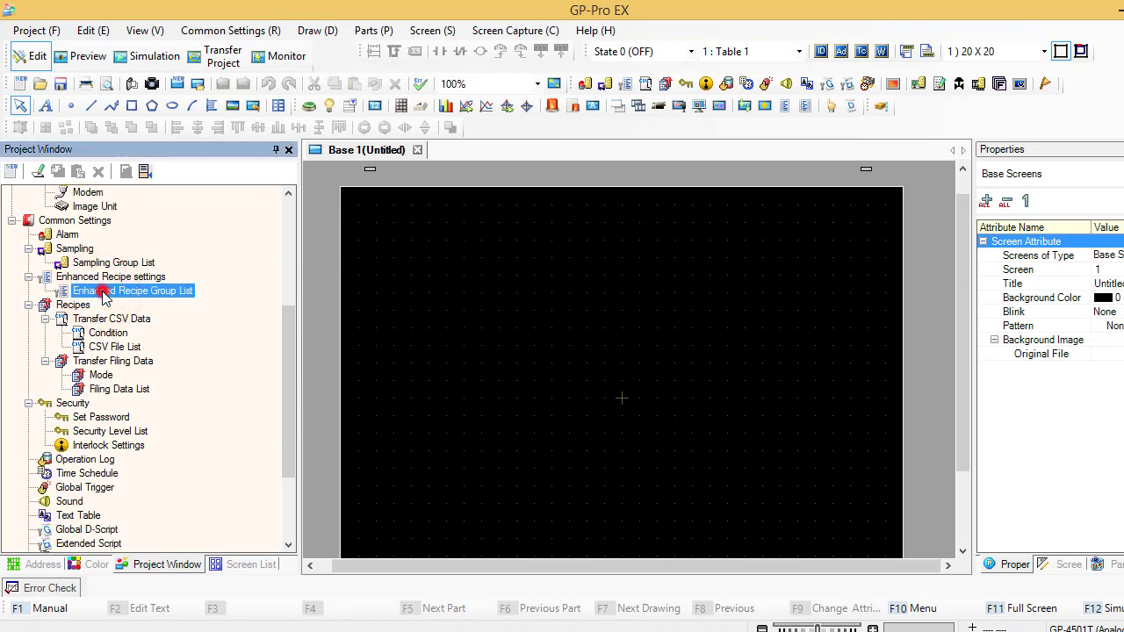
{"action": "double_click", "coordinate": [132, 292]}
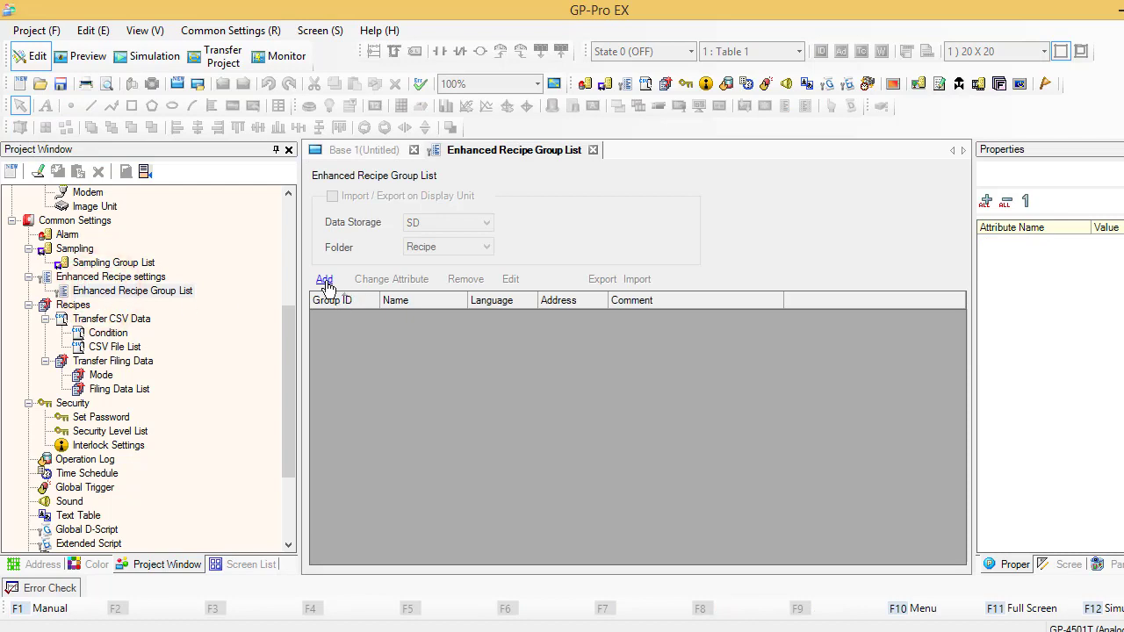
- Create a new enhanced recipe group named Bakery
{"action": "left_click", "coordinate": [323, 279]}
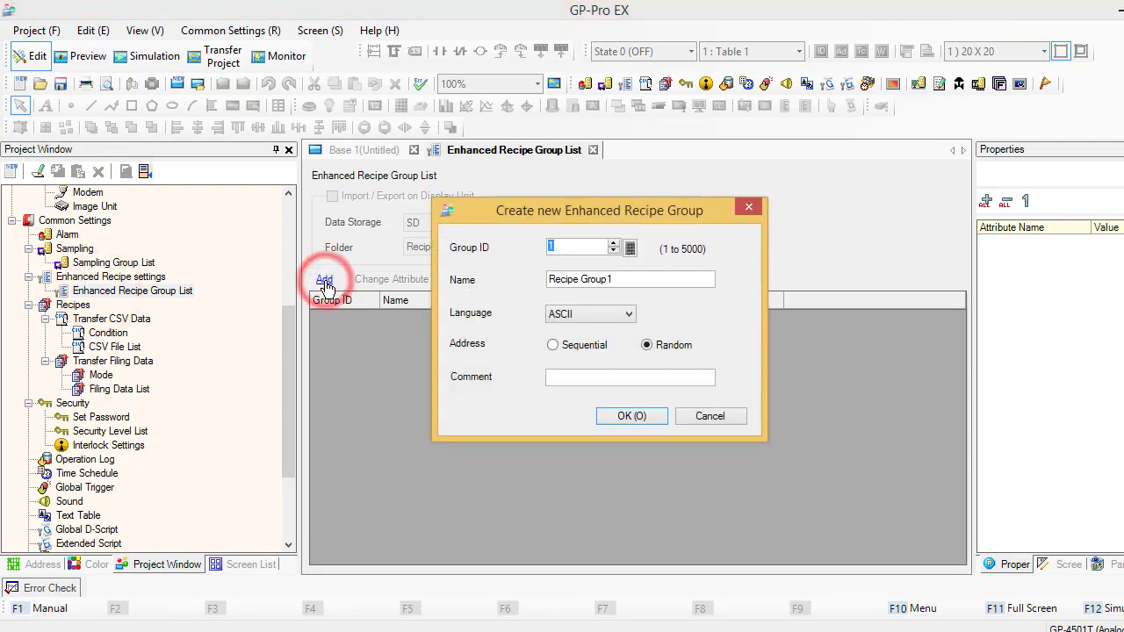
{"action": "triple_click", "coordinate": [629, 279]}
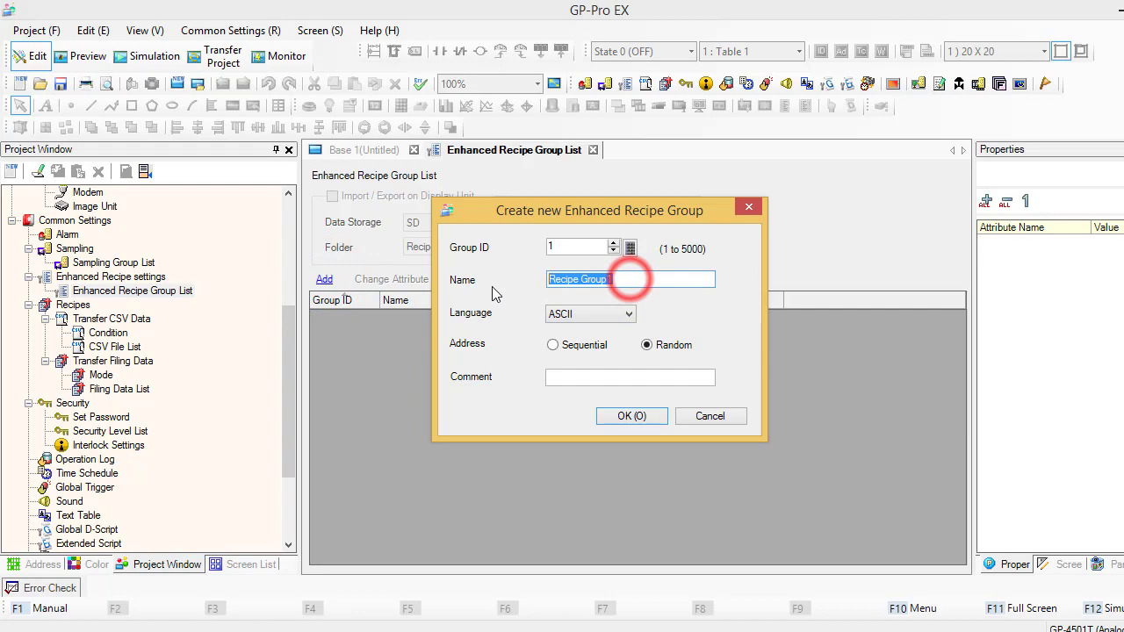
{"action": "type", "text": "Bakery"}
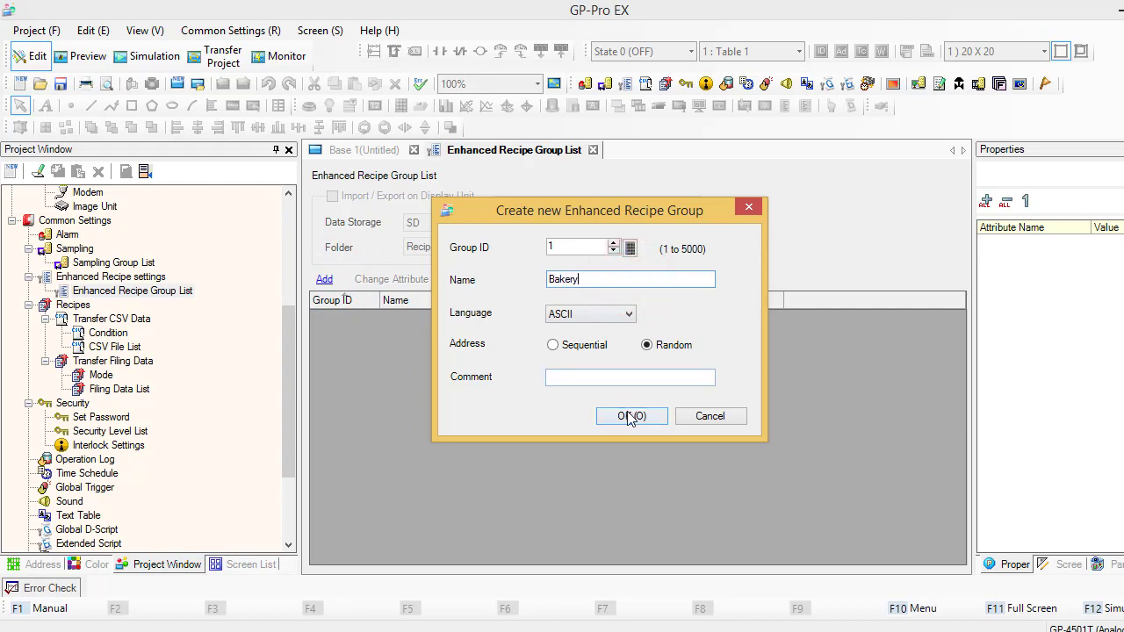
{"action": "left_click", "coordinate": [630, 416]}
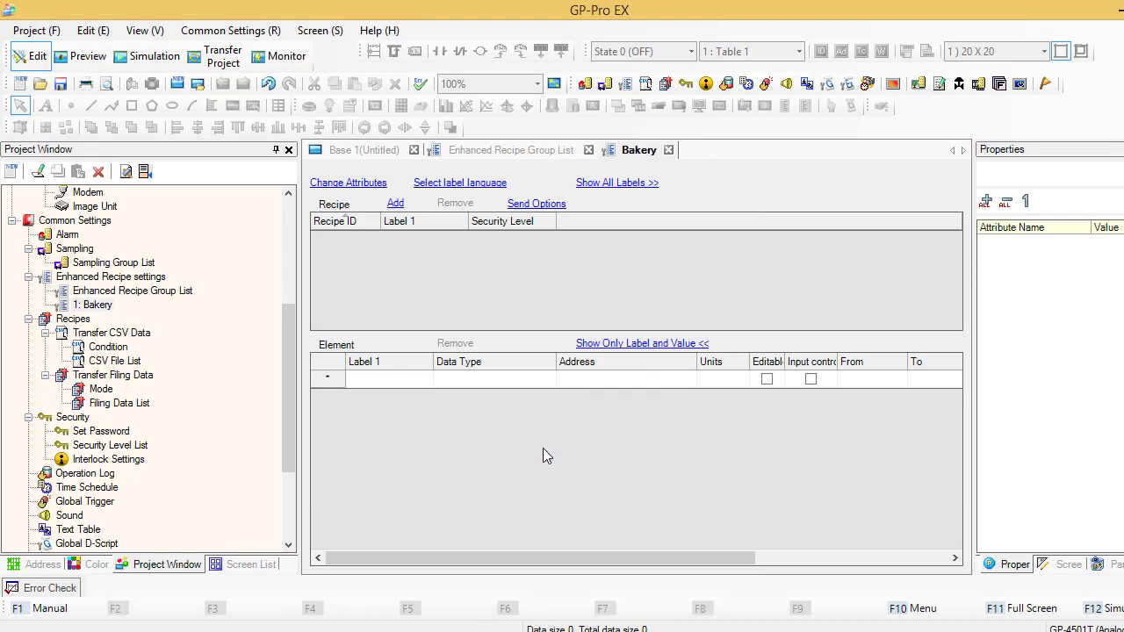
{"action": "mouse_move", "coordinate": [541, 455]}
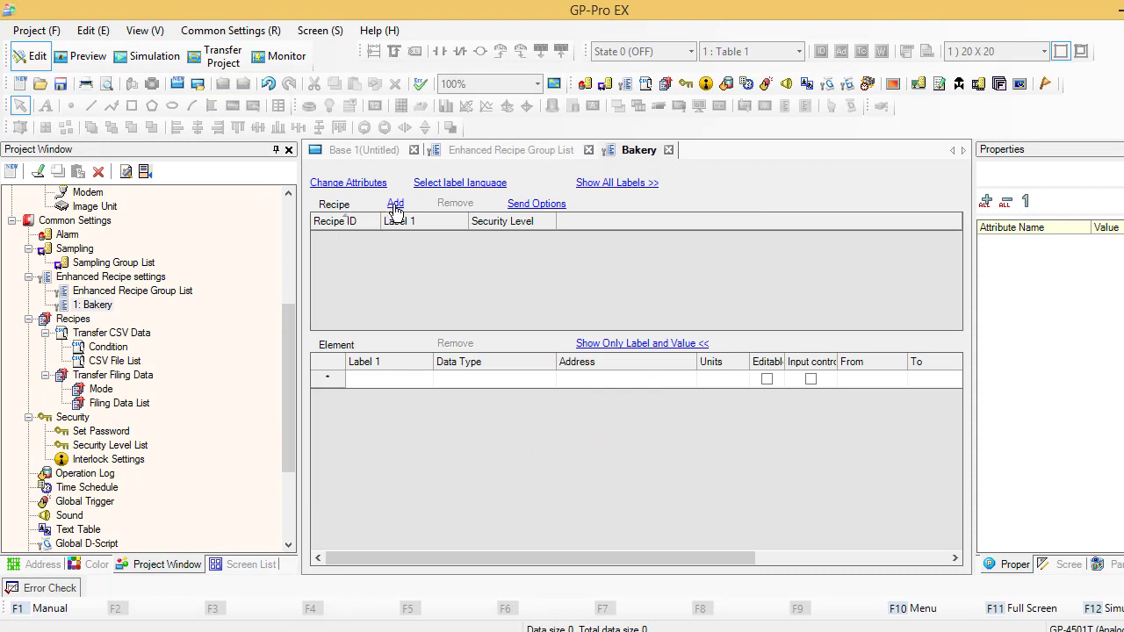
- Add Cake, Bread and Donut recipes to the Bakery group
{"action": "left_click", "coordinate": [395, 204]}
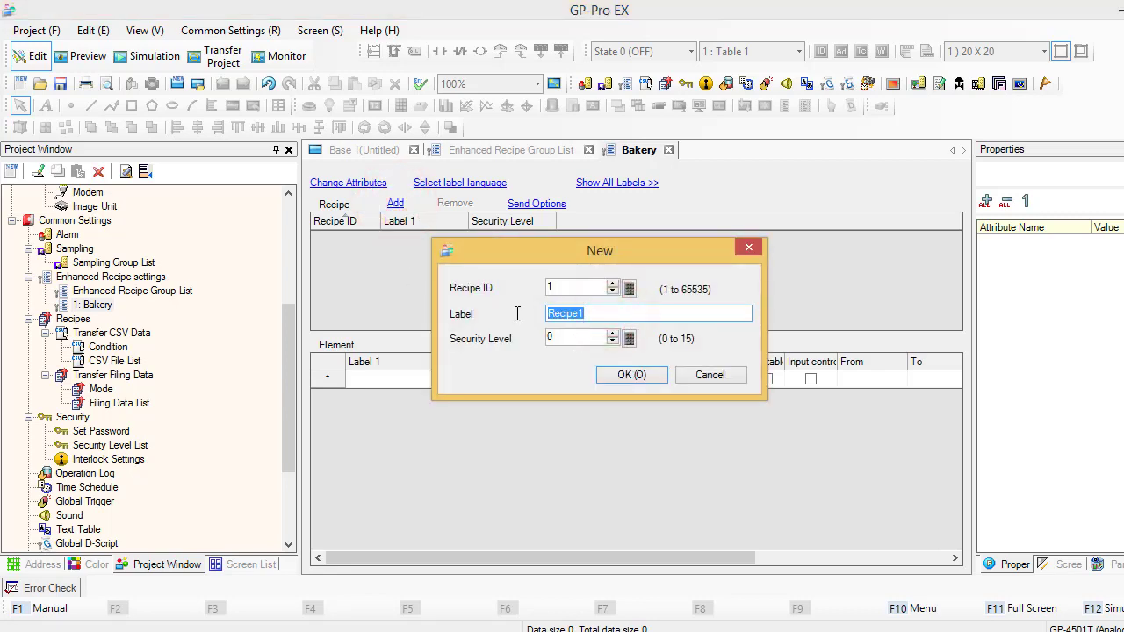
{"action": "type", "text": "Cake"}
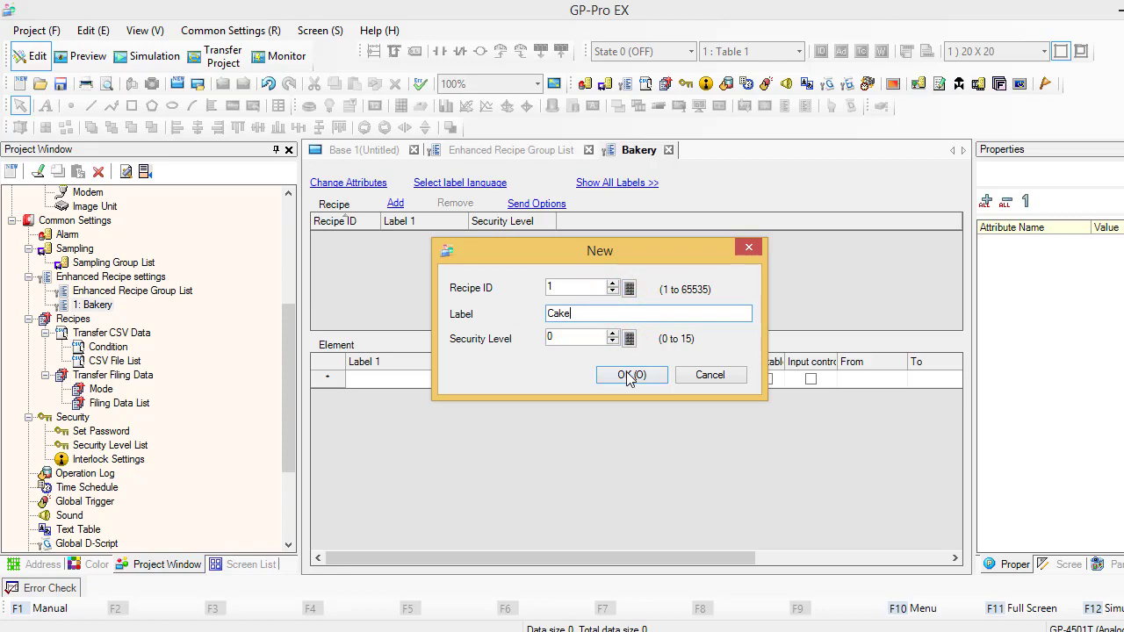
{"action": "left_click", "coordinate": [633, 376]}
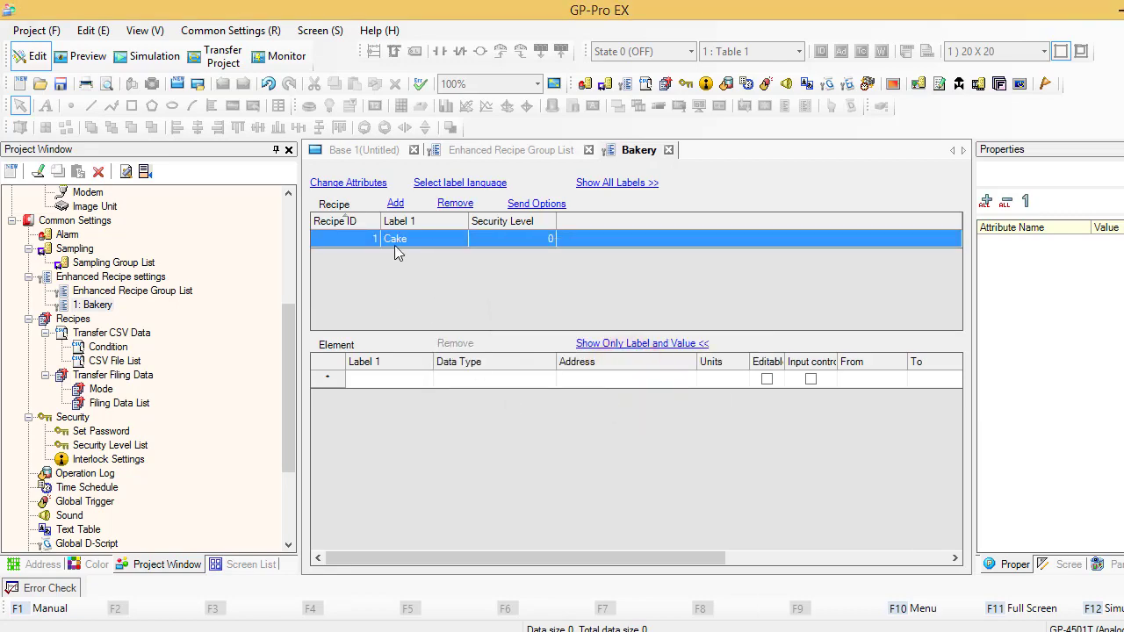
{"action": "left_click", "coordinate": [395, 204]}
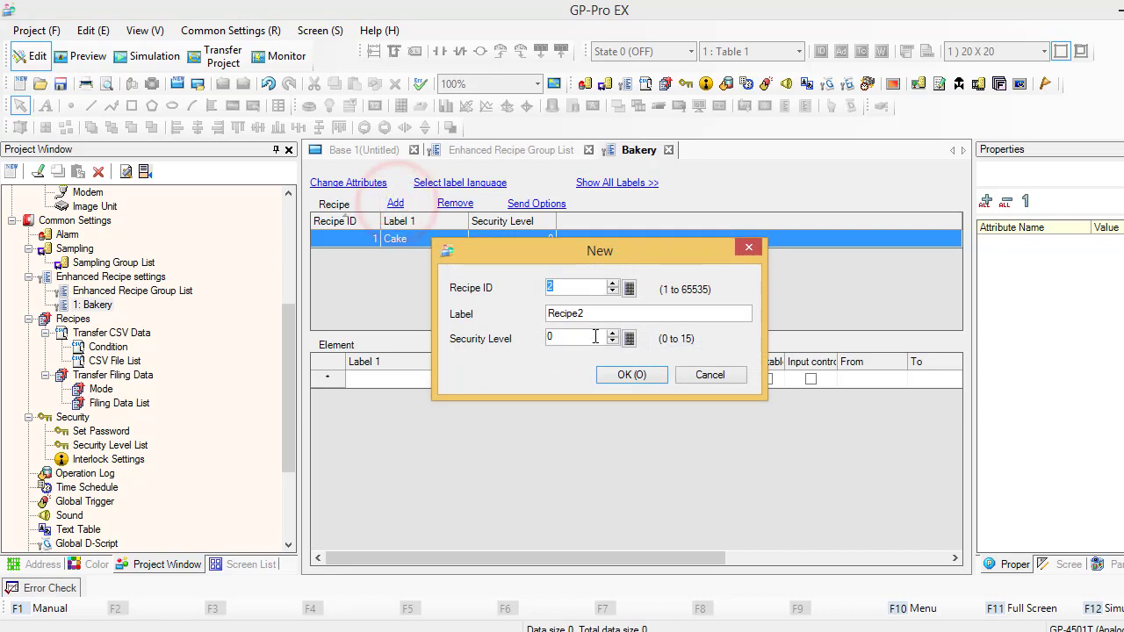
{"action": "type", "text": "B"}
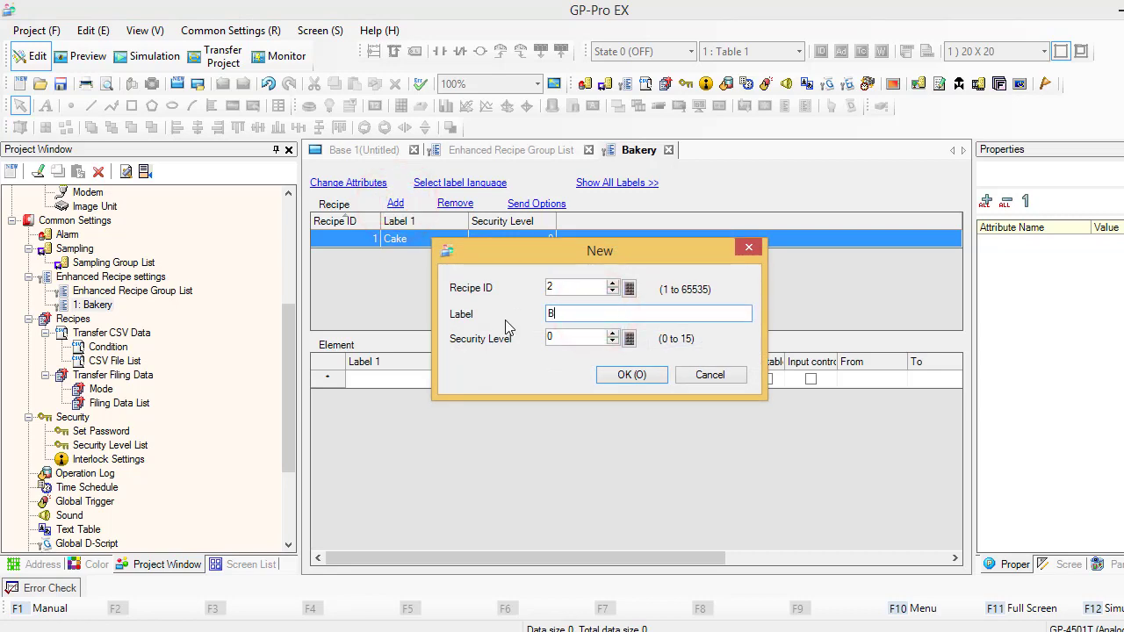
{"action": "left_click", "coordinate": [632, 376]}
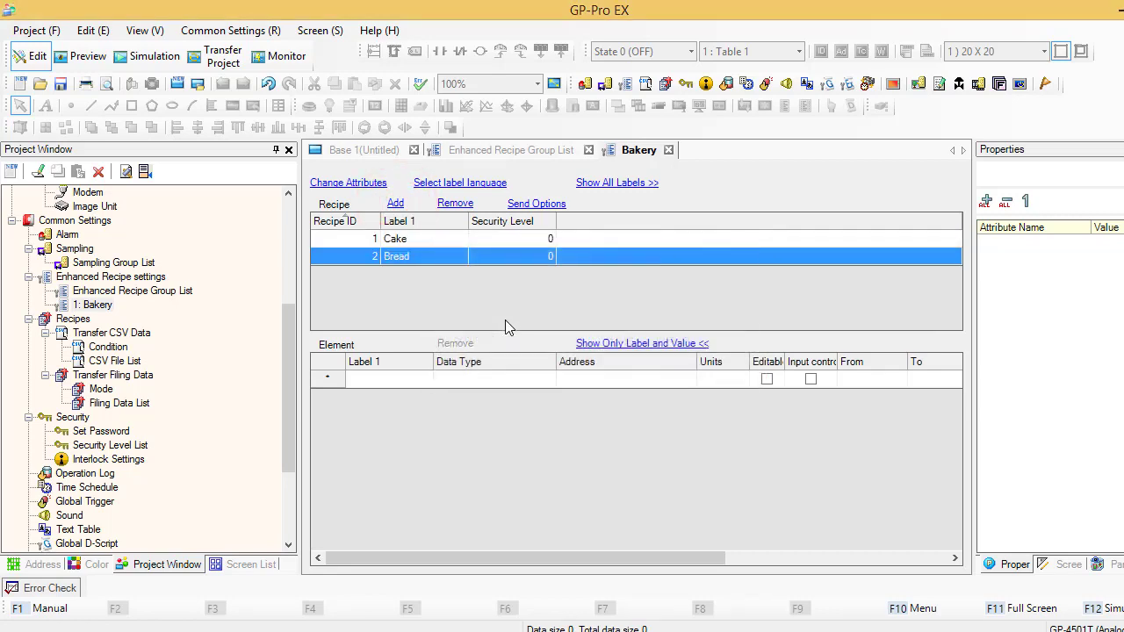
{"action": "left_click", "coordinate": [395, 204]}
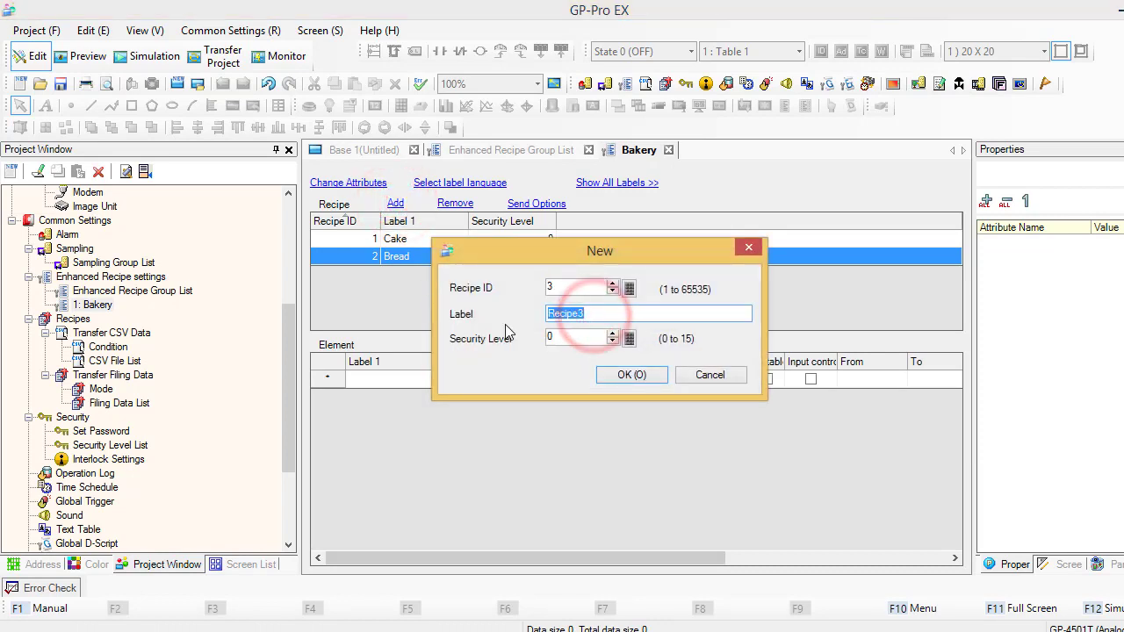
{"action": "type", "text": "Donut"}
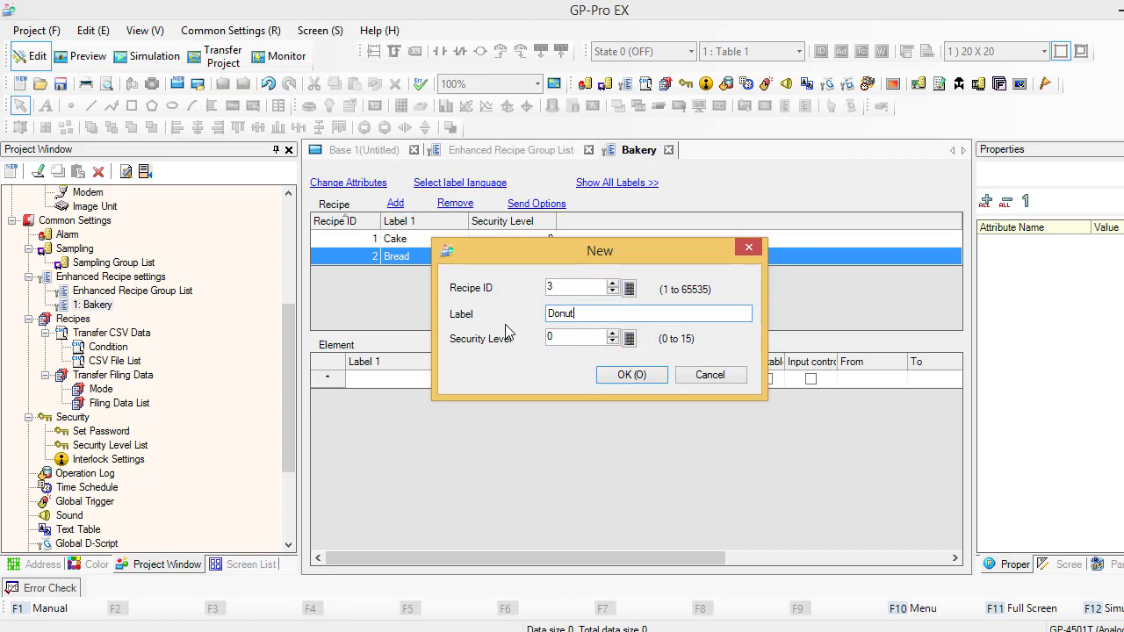
{"action": "left_click", "coordinate": [632, 375]}
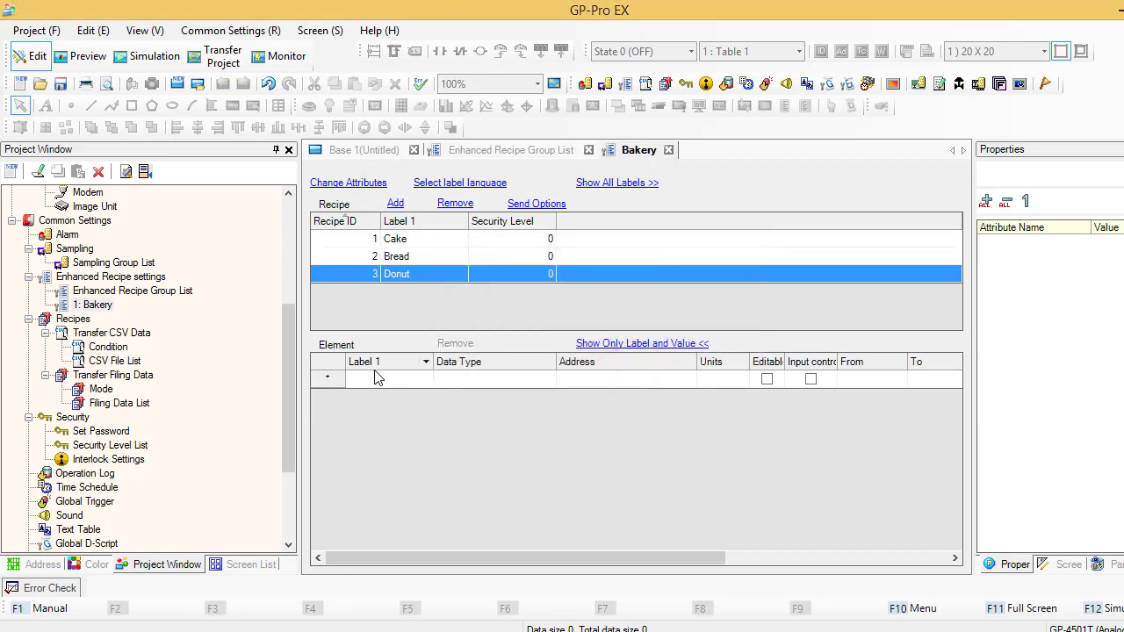
- Label three Bakery elements Flour, Water and Sugar
{"action": "left_click", "coordinate": [387, 380]}
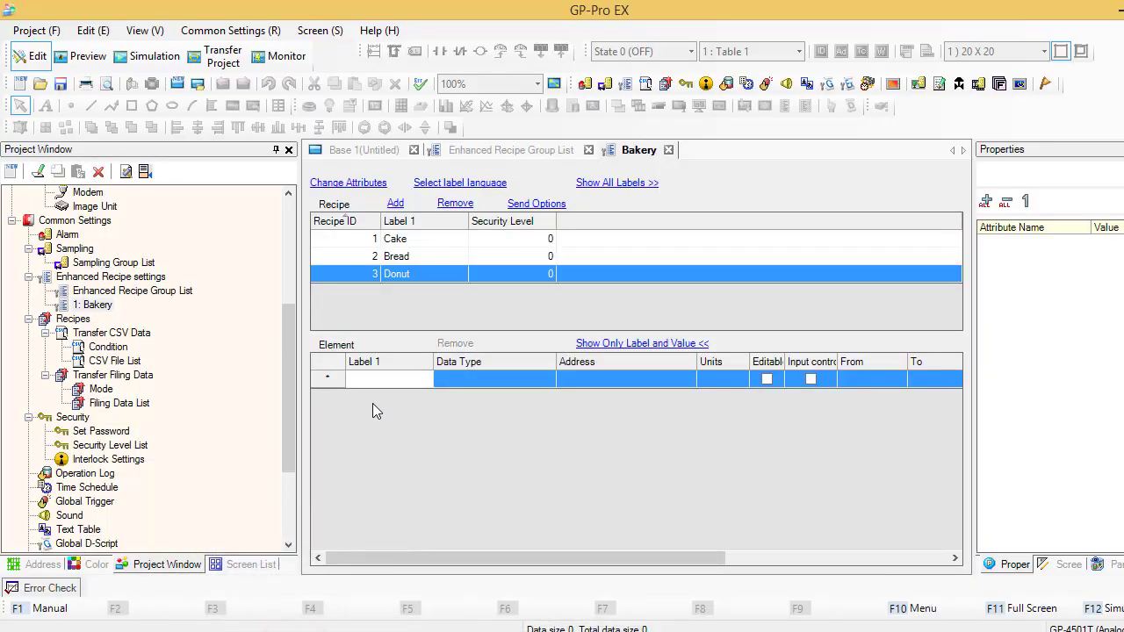
{"action": "type", "text": "Flour"}
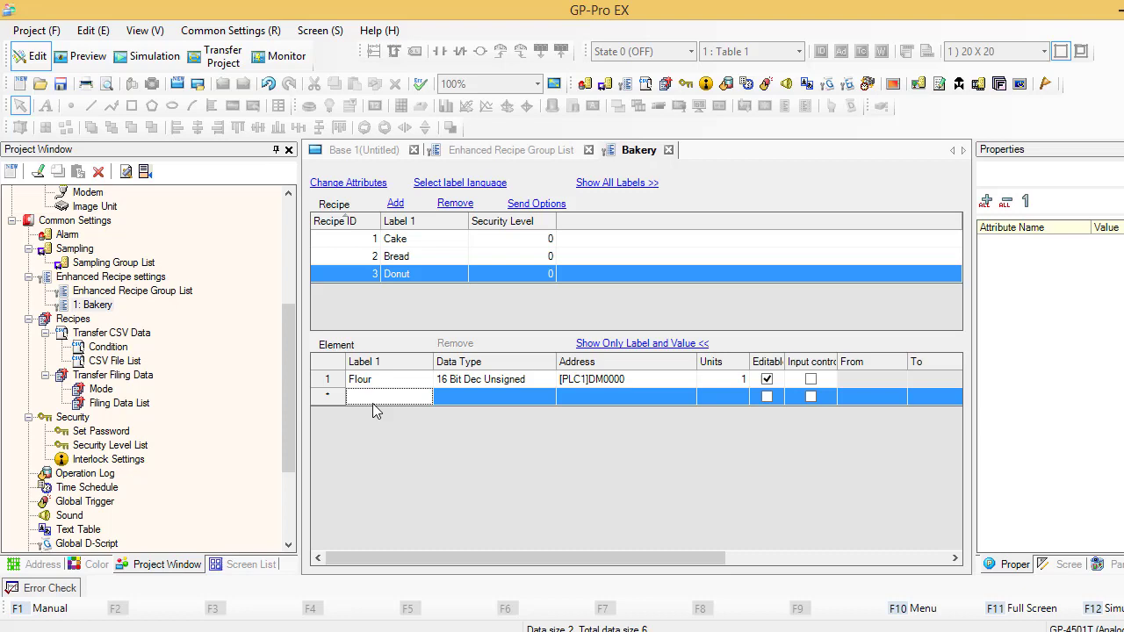
{"action": "type", "text": "Water"}
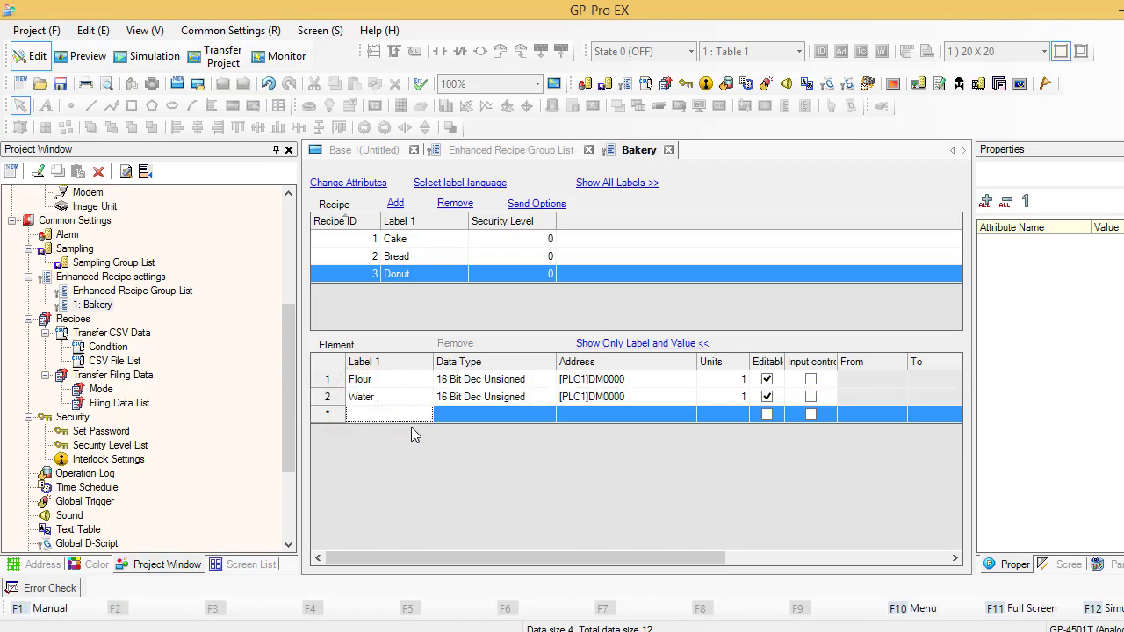
{"action": "type", "text": "Sug"}
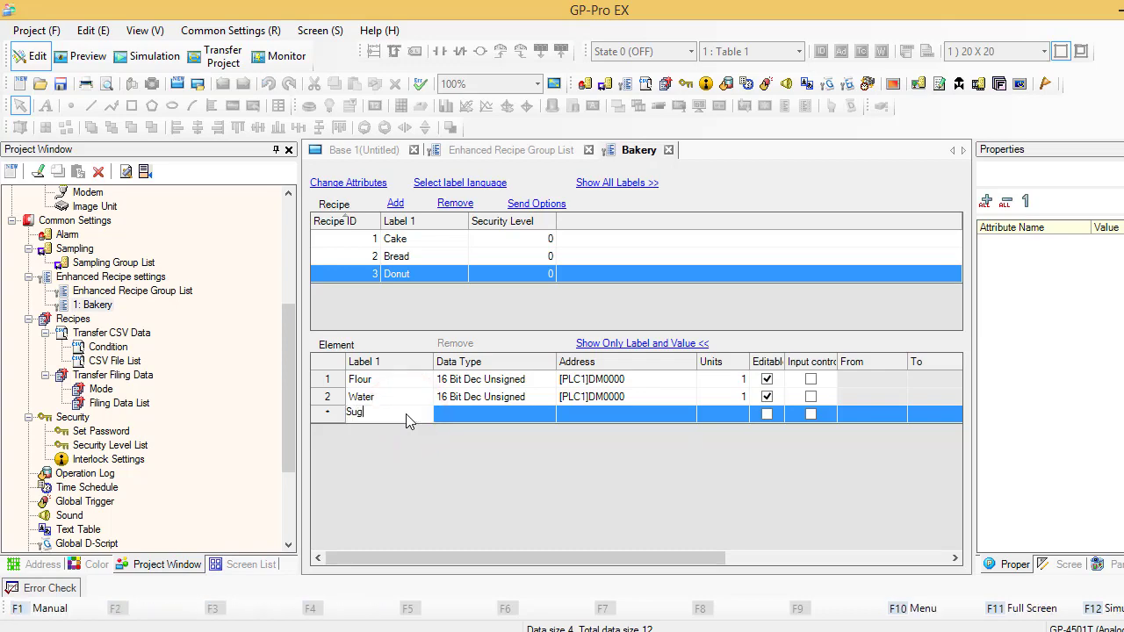
{"action": "type", "text": "ar"}
{"action": "left_click", "coordinate": [627, 396]}
{"action": "type", "text": "1"}
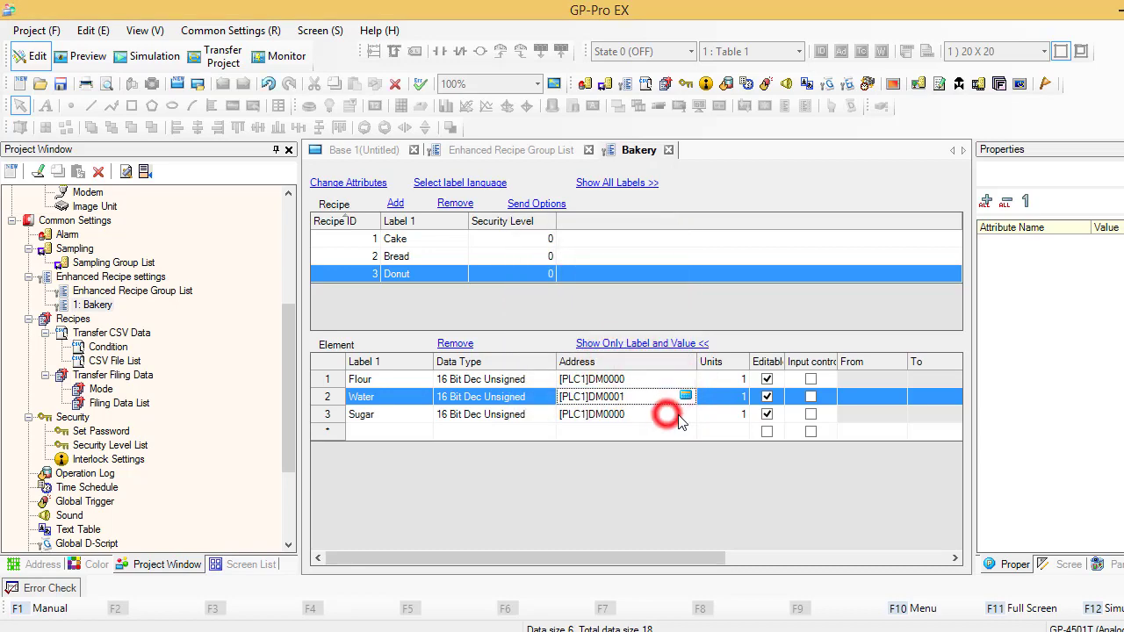
- Assign the Sugar element address DM0002, completing DM0000–DM0002
{"action": "left_click", "coordinate": [685, 415]}
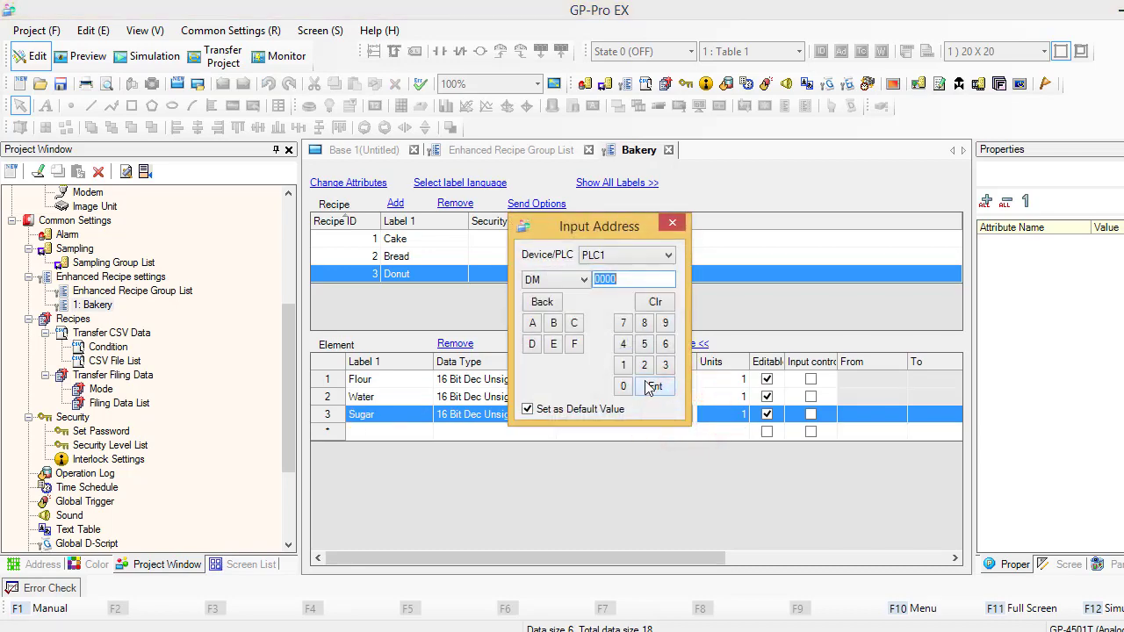
{"action": "left_click", "coordinate": [655, 387]}
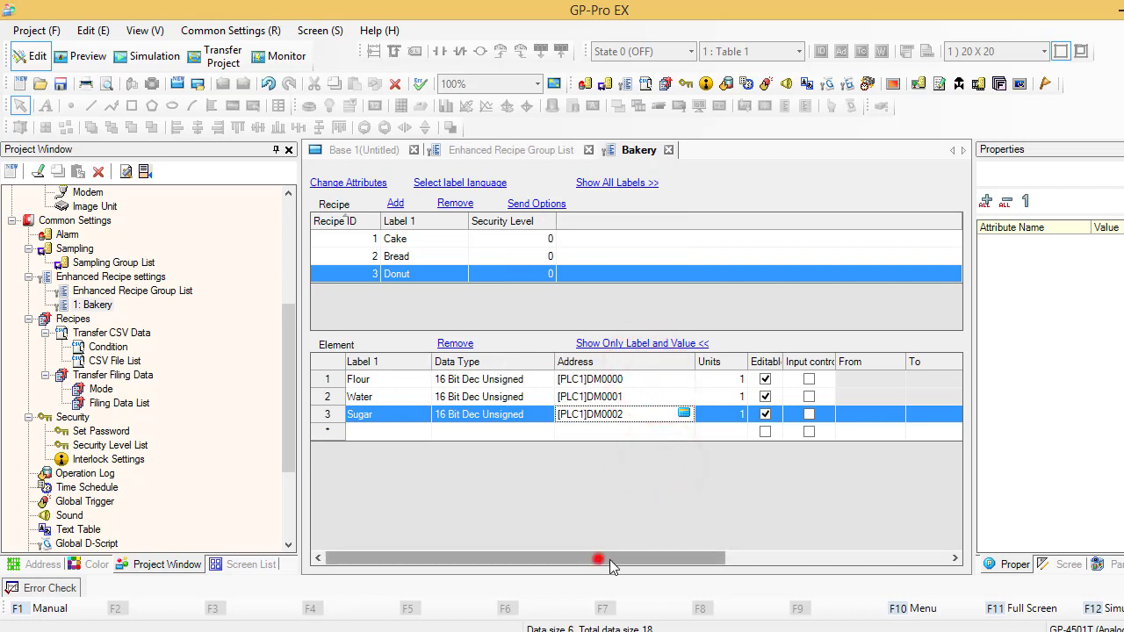
- Scroll the element grid to the recipe value column and select the Cake recipe
{"action": "left_click_drag", "start_coordinate": [599, 559], "coordinate": [741, 558]}
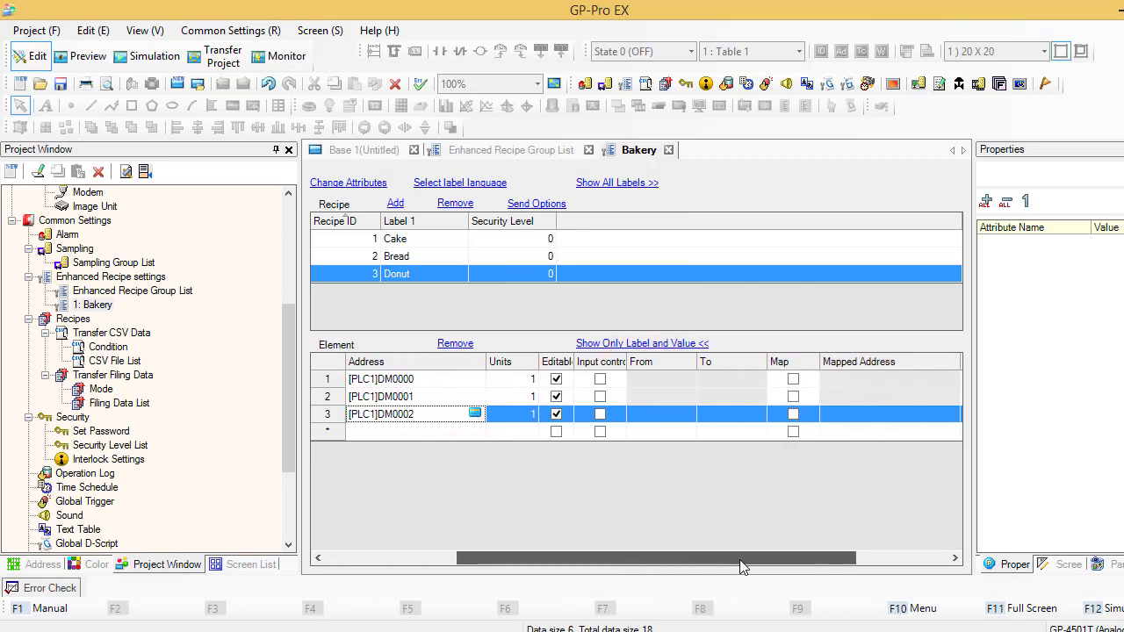
{"action": "left_click_drag", "start_coordinate": [747, 558], "coordinate": [852, 558]}
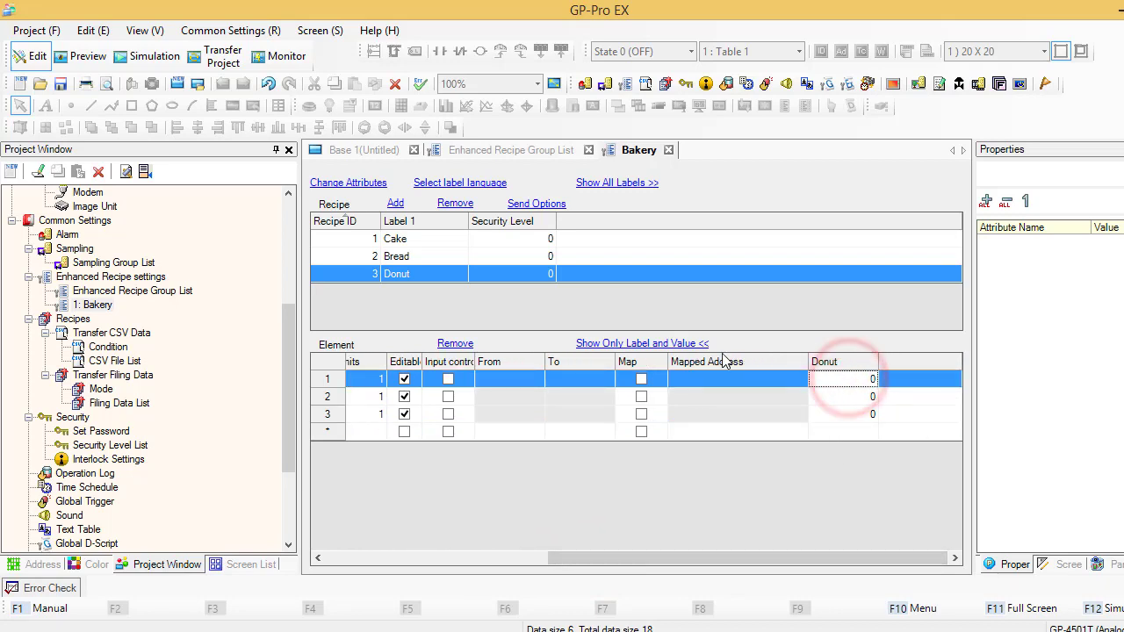
{"action": "left_click", "coordinate": [396, 239]}
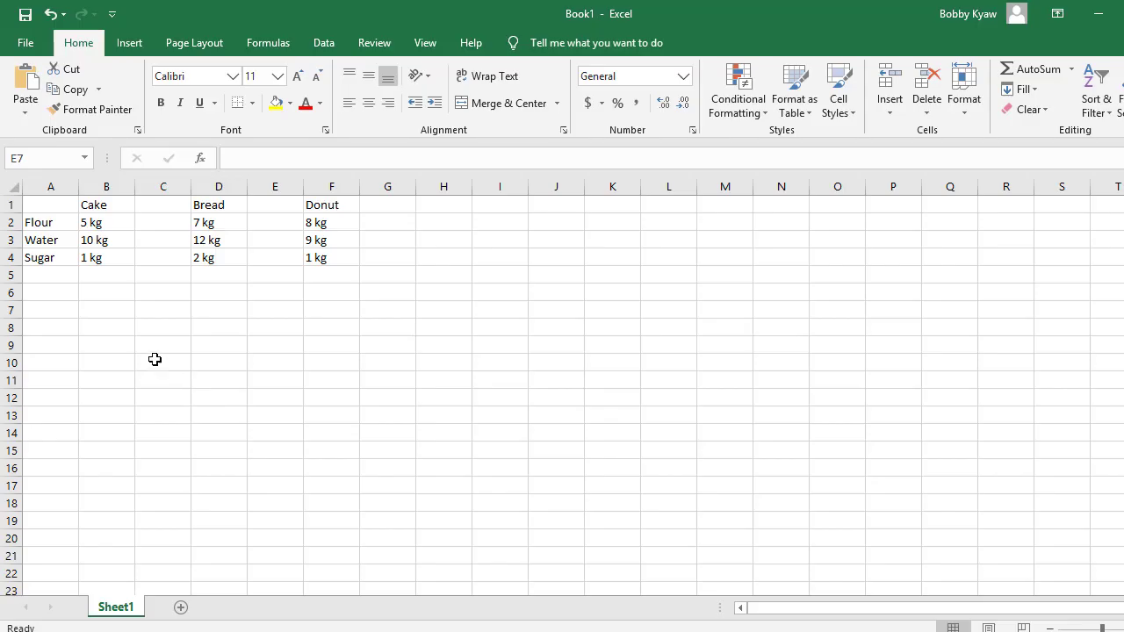
{"action": "mouse_move", "coordinate": [116, 257]}
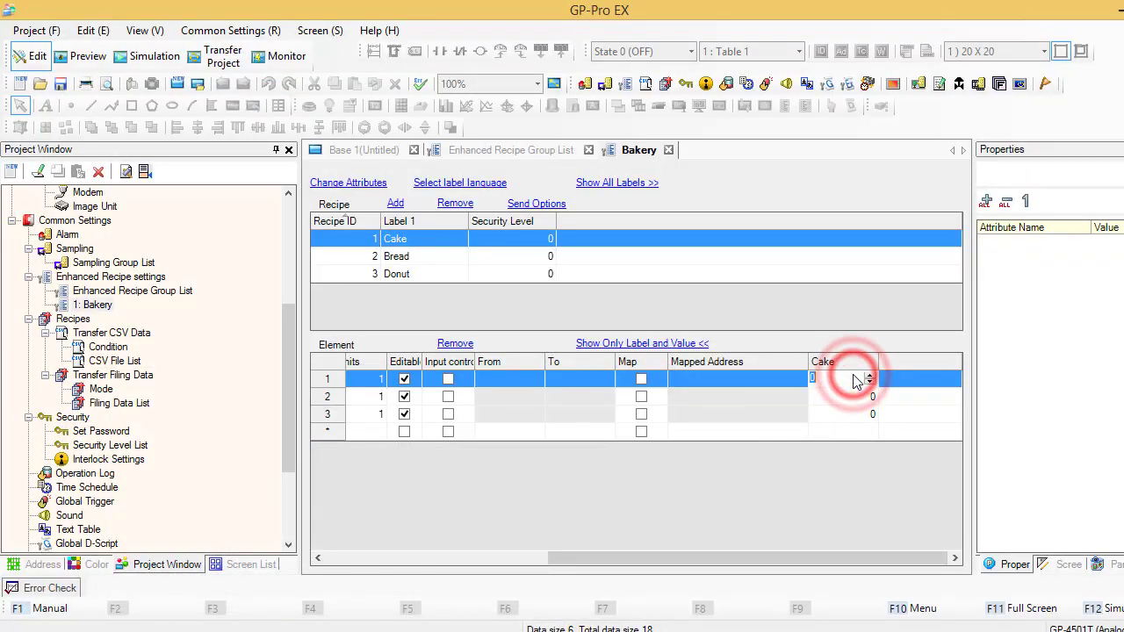
- Enter the Cake element values 5, 10 and 1
{"action": "left_click", "coordinate": [858, 397]}
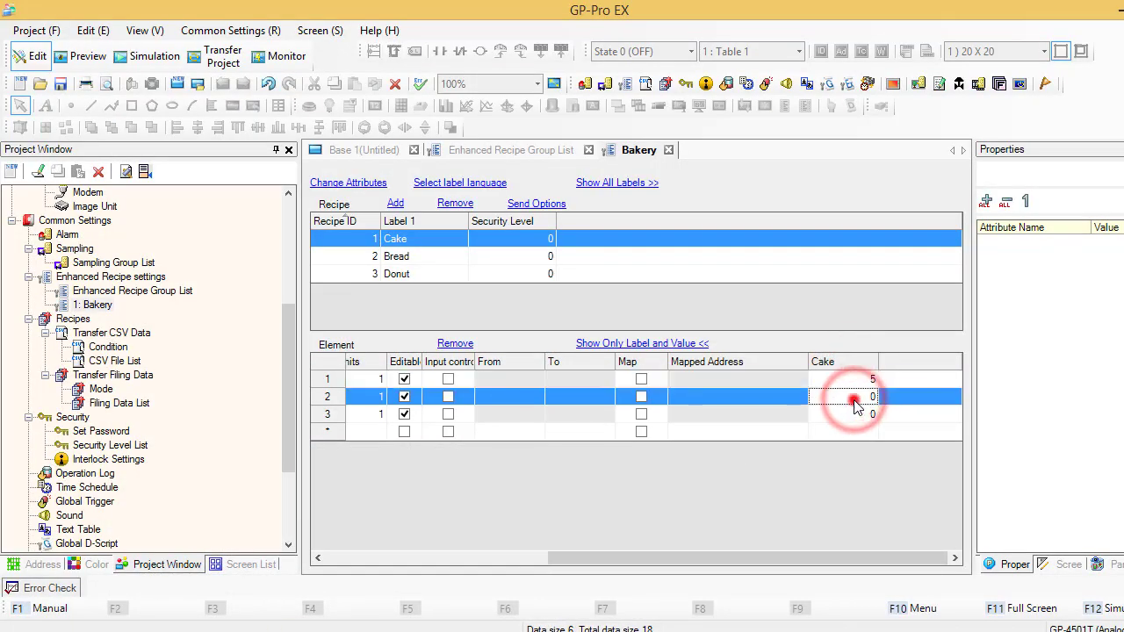
{"action": "type", "text": "10"}
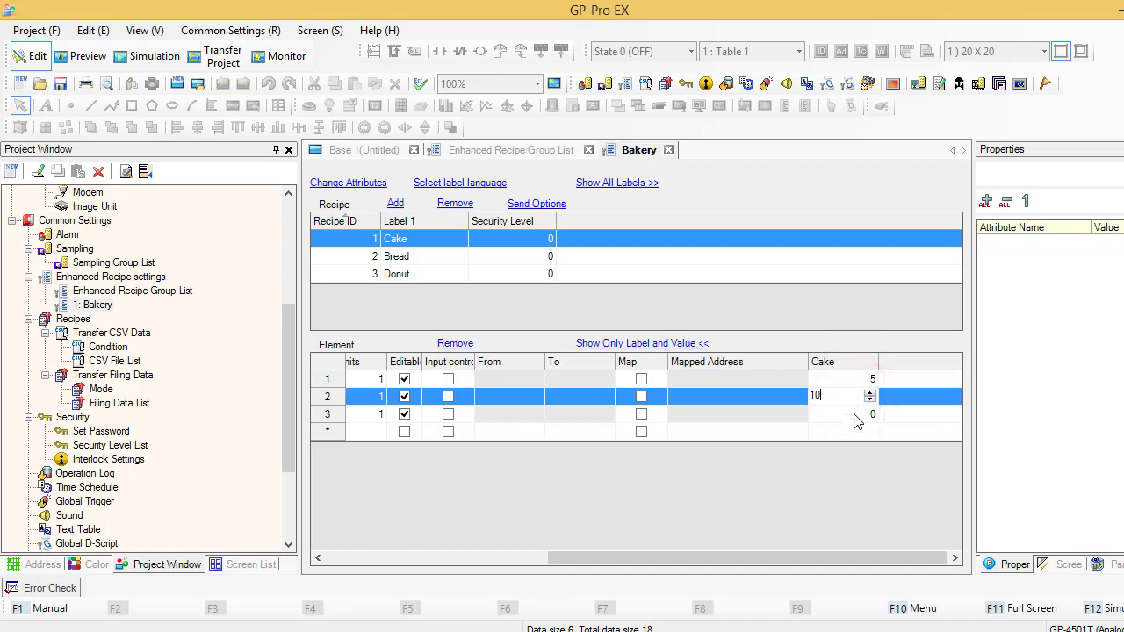
{"action": "left_click", "coordinate": [853, 415]}
{"action": "type", "text": "1"}
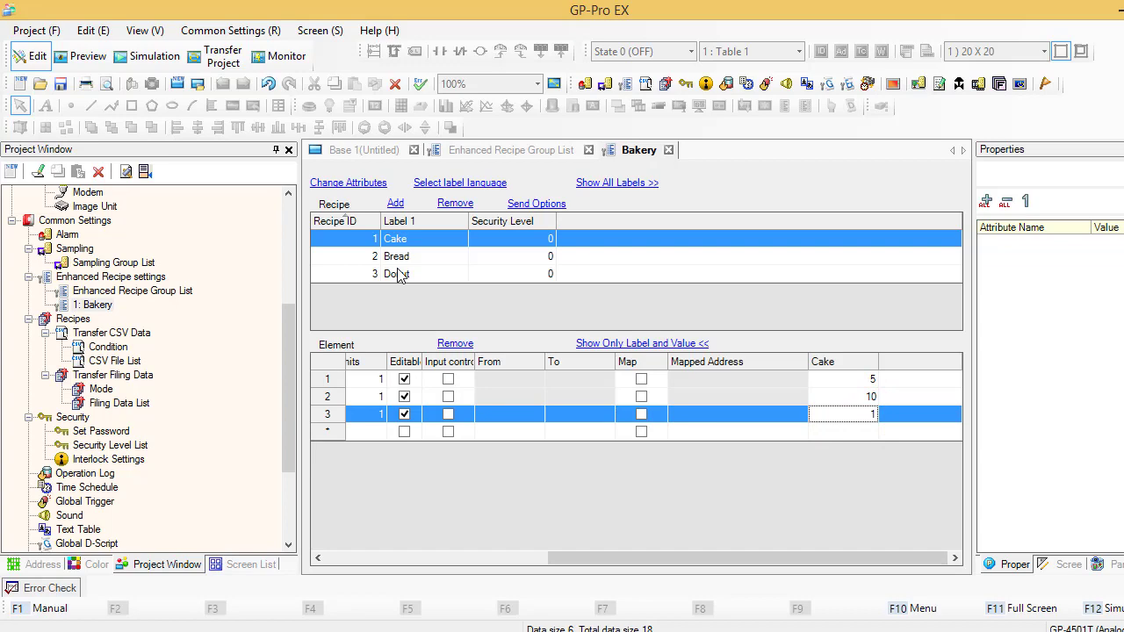
- Enter the Bread element values 7, 12 and 2
{"action": "left_click", "coordinate": [395, 257]}
{"action": "type", "text": "7"}
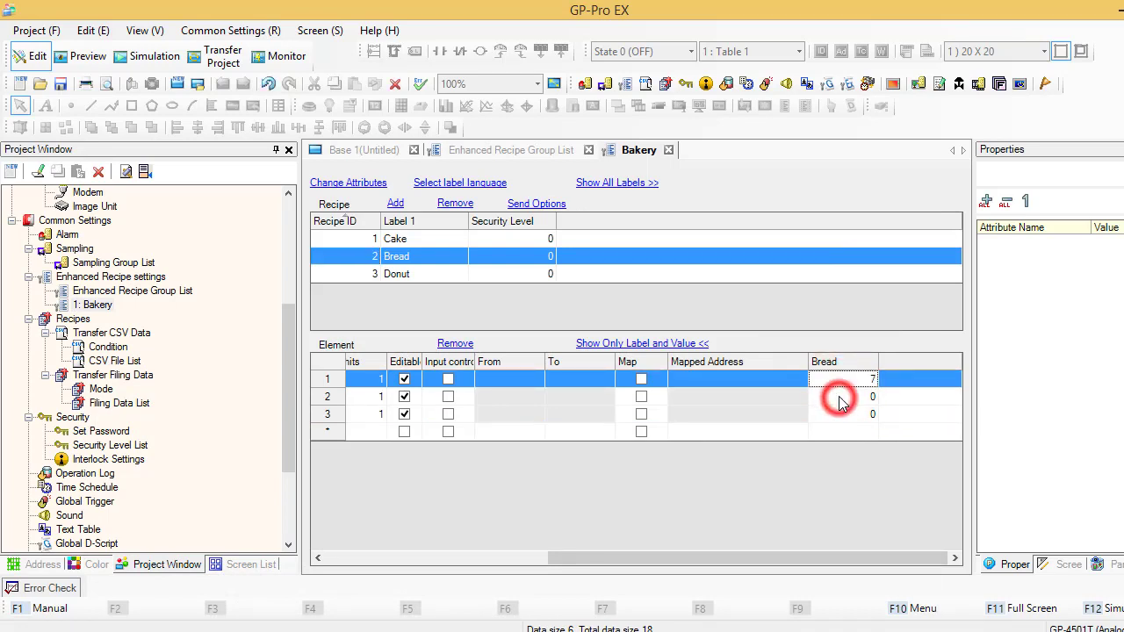
{"action": "type", "text": "12"}
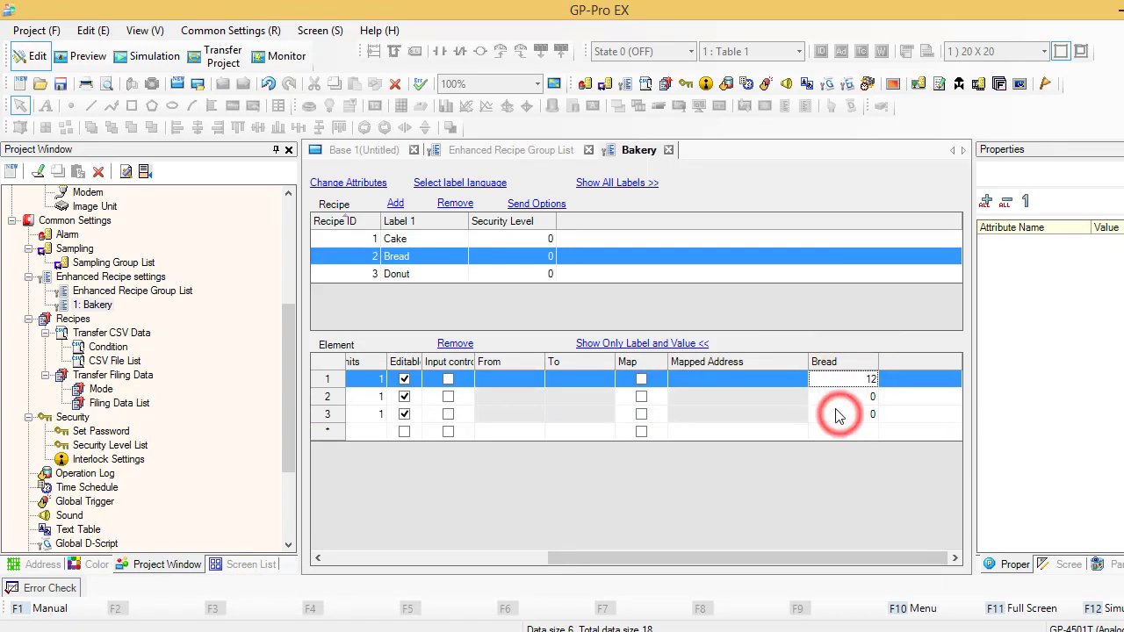
{"action": "left_click", "coordinate": [842, 379]}
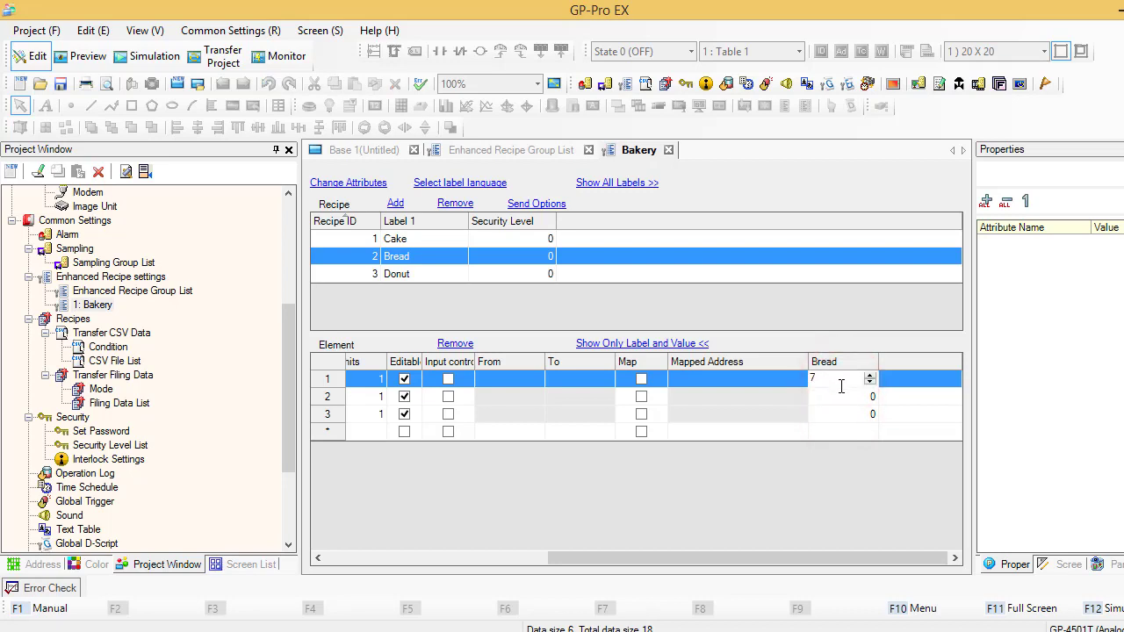
{"action": "type", "text": "12"}
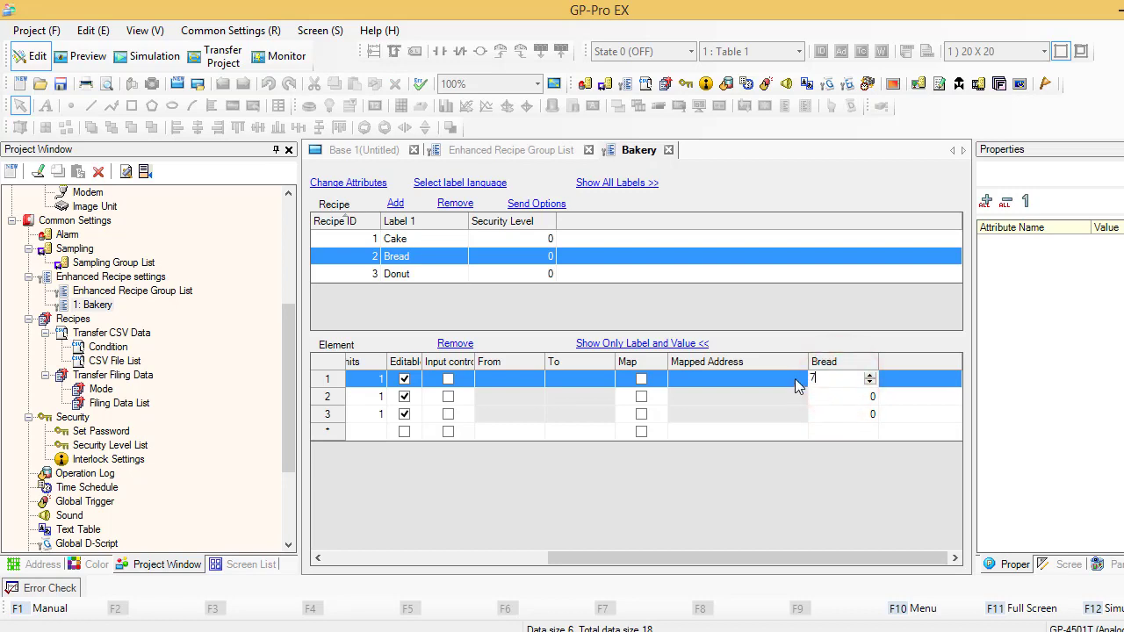
{"action": "left_click", "coordinate": [832, 397]}
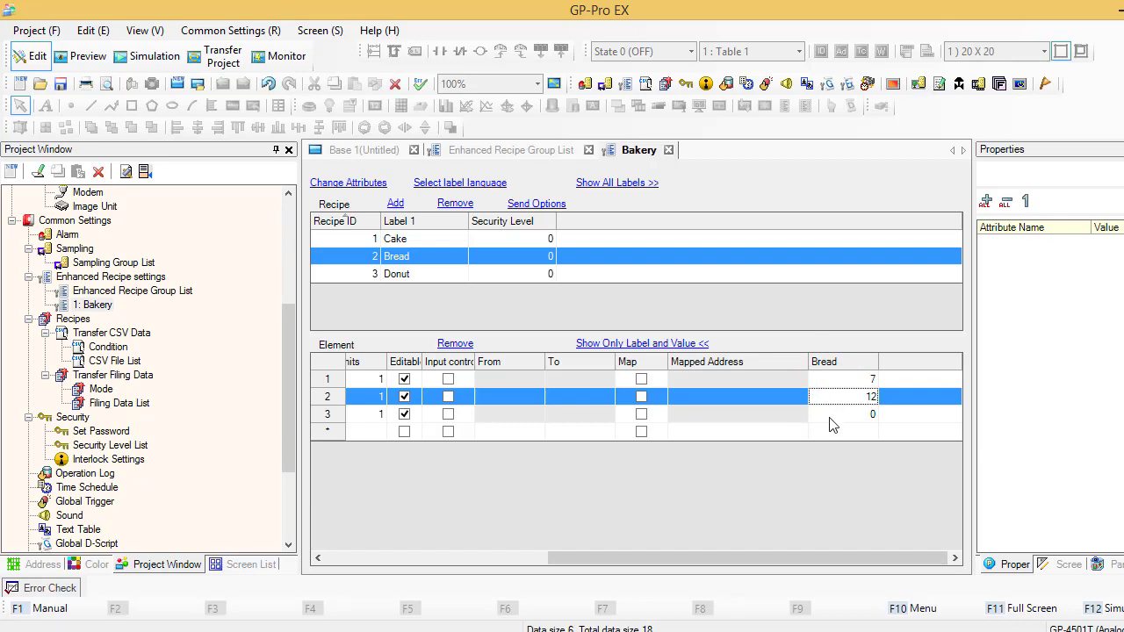
{"action": "left_click", "coordinate": [836, 414]}
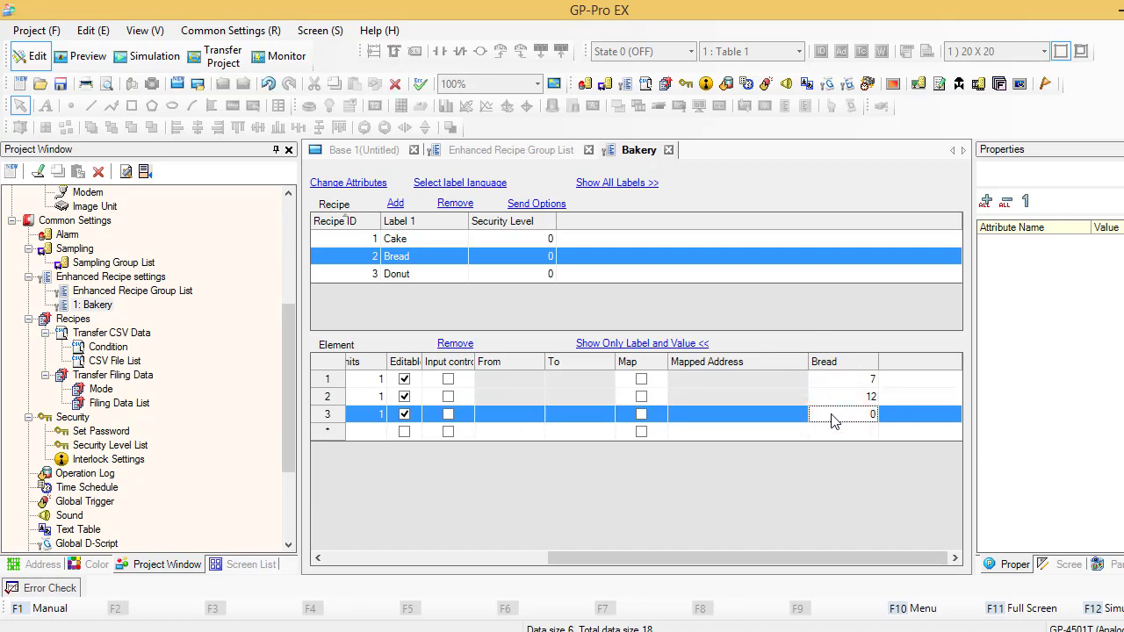
{"action": "type", "text": "2"}
{"action": "type", "text": "8"}
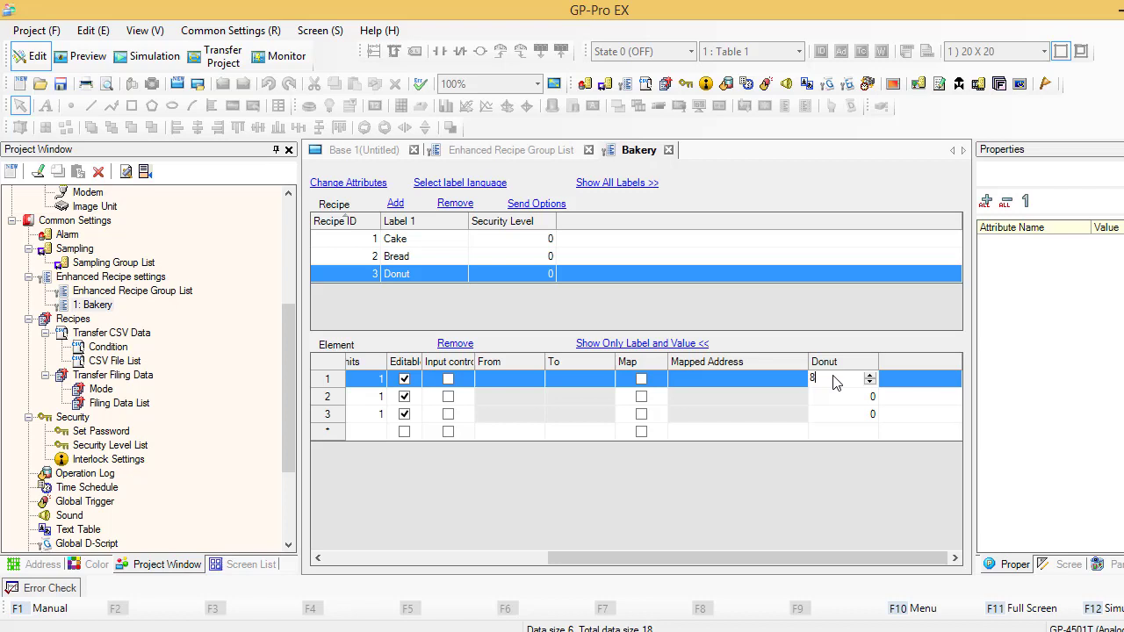
- Enter the Donut element values 8, 9 and 1
{"action": "left_click", "coordinate": [838, 397]}
{"action": "type", "text": "9"}
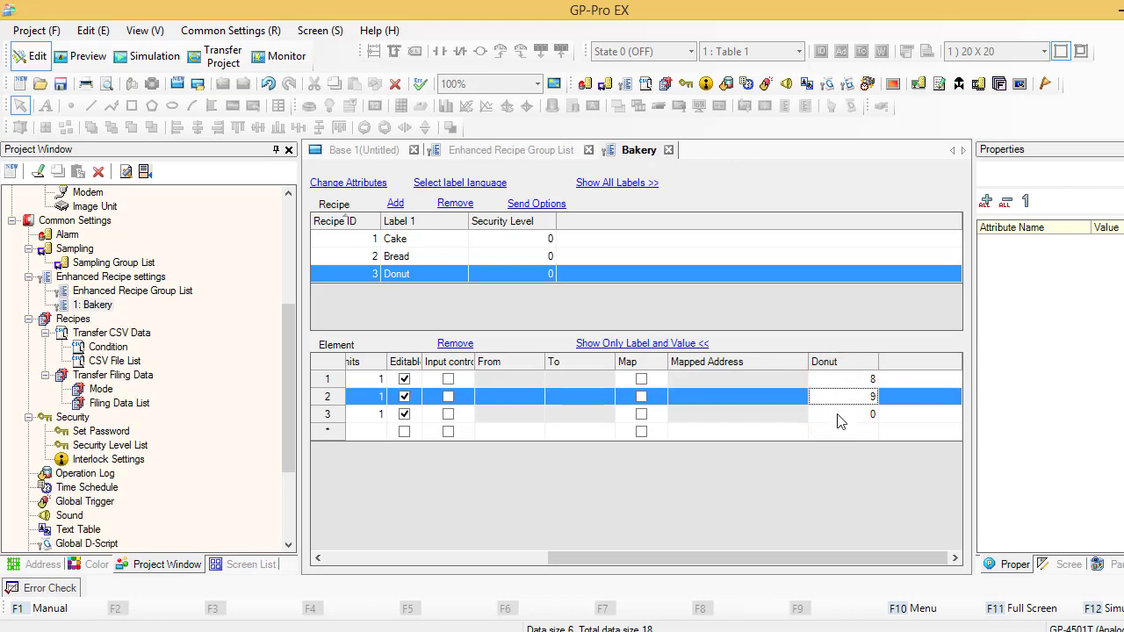
{"action": "left_click", "coordinate": [840, 415]}
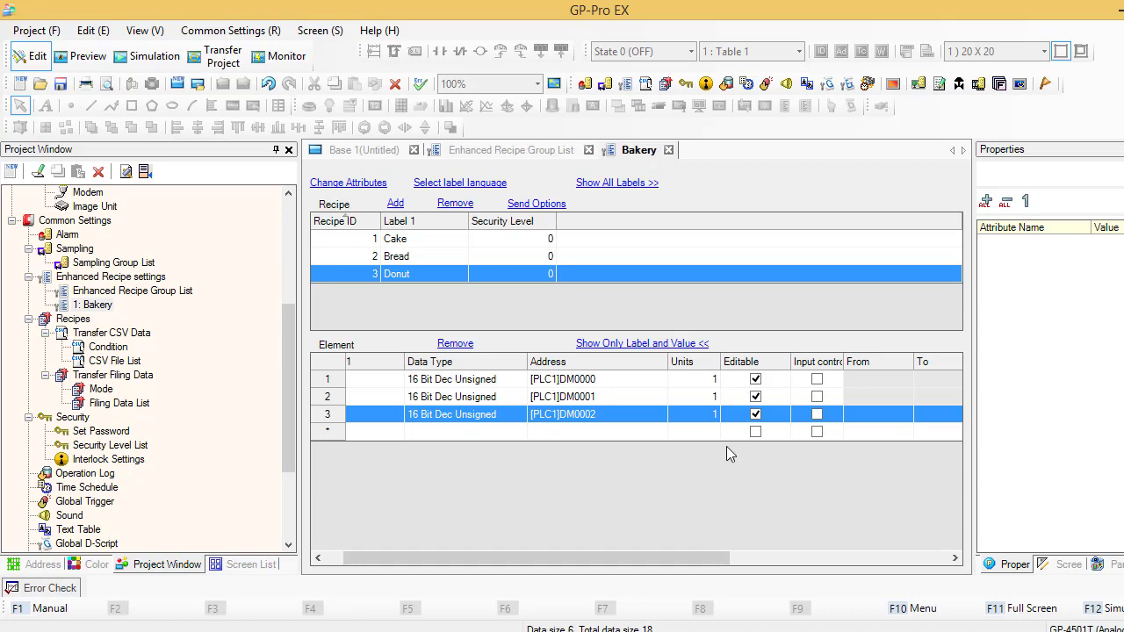
{"action": "mouse_move", "coordinate": [538, 204]}
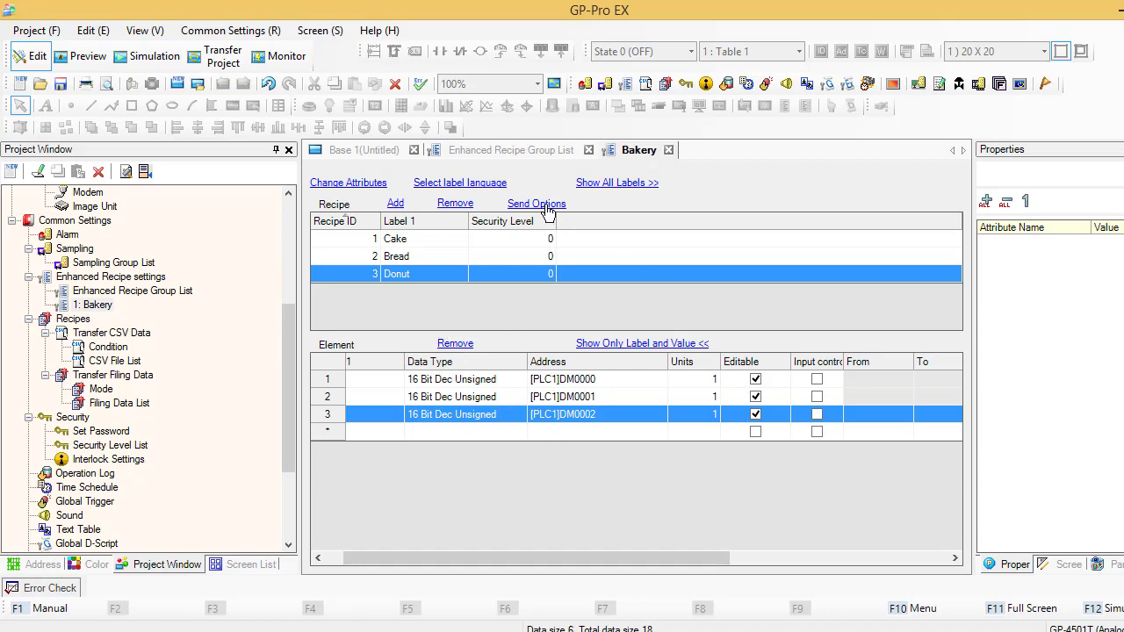
- Return from the Bakery recipe settings to the blank Base 1 screen
{"action": "left_click", "coordinate": [365, 150]}
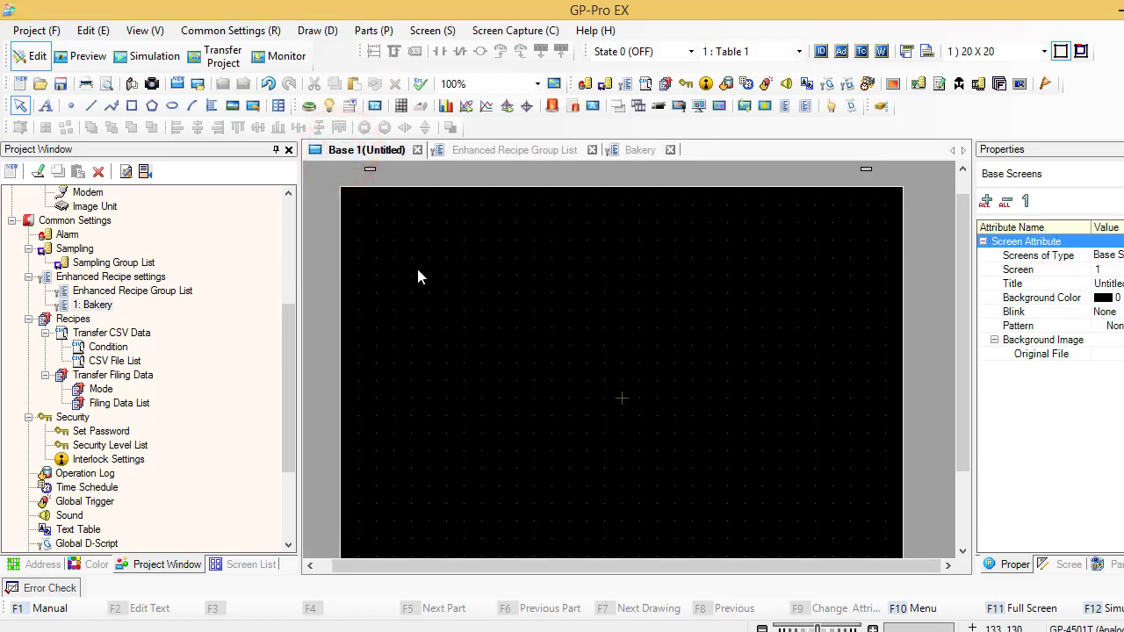
{"action": "mouse_move", "coordinate": [520, 418]}
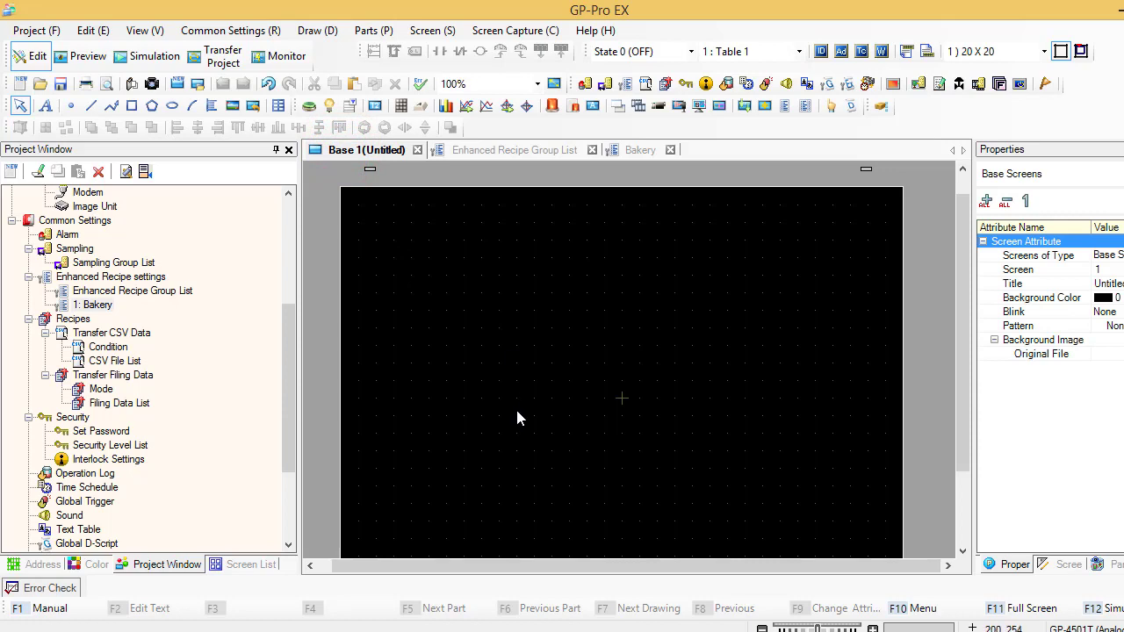
- Place an enhanced recipe list and an enhanced recipe data list on Base 1
{"action": "left_click", "coordinate": [370, 30]}
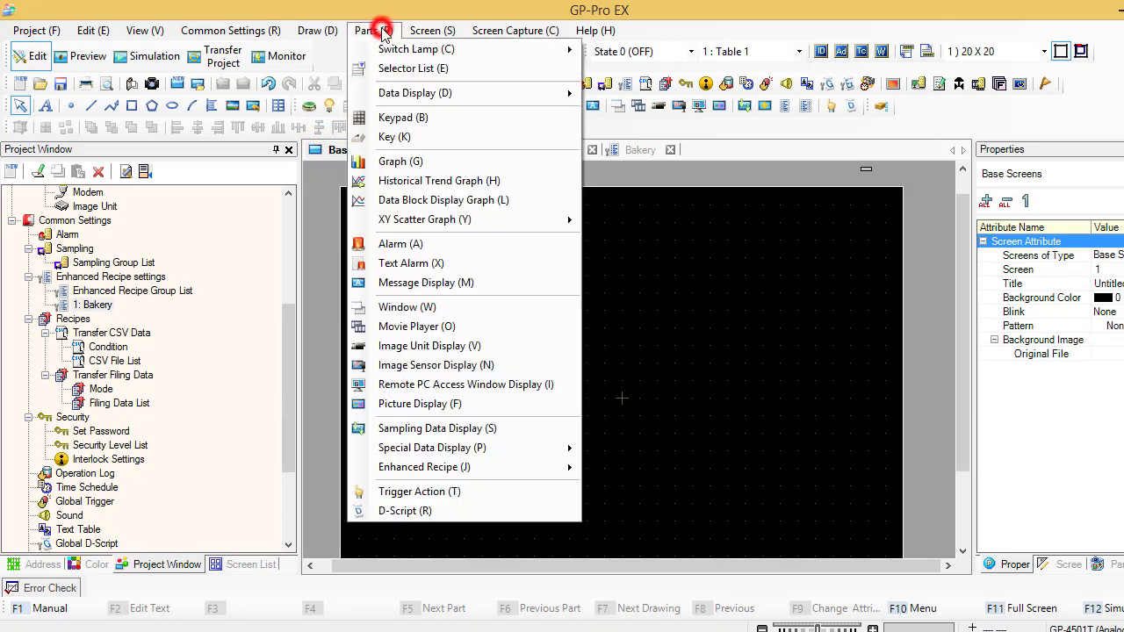
{"action": "mouse_move", "coordinate": [513, 404]}
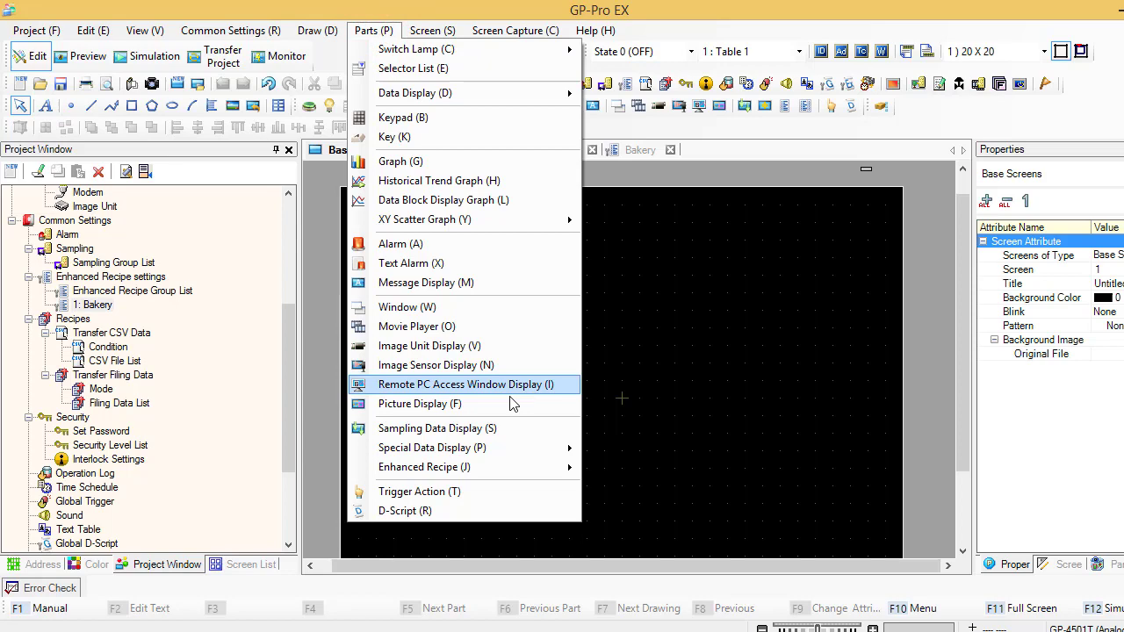
{"action": "mouse_move", "coordinate": [453, 467]}
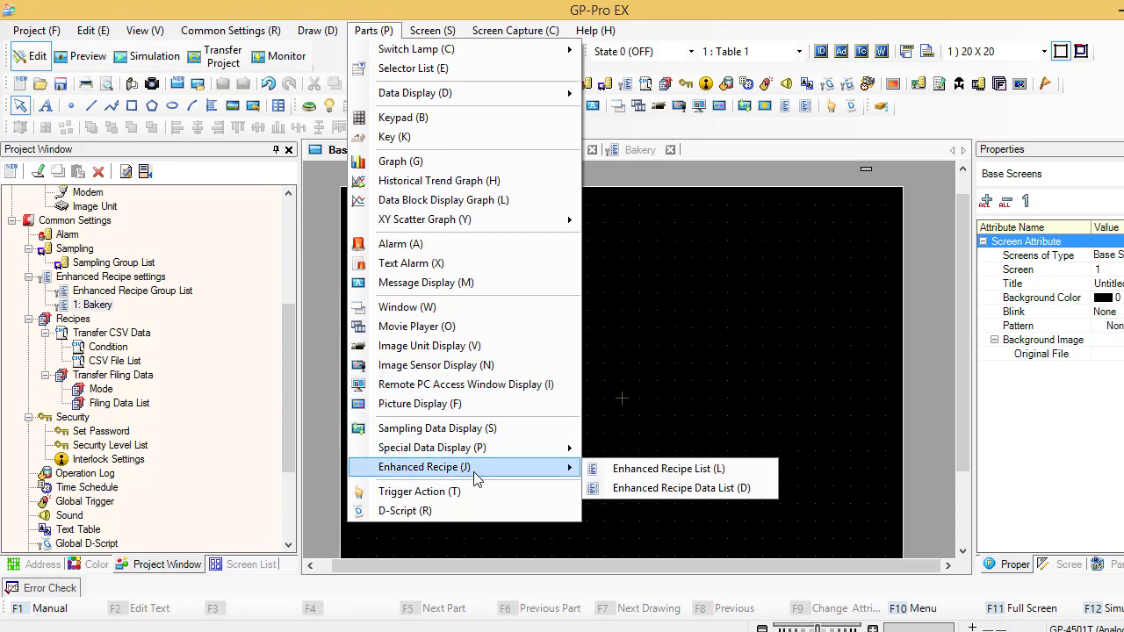
{"action": "mouse_move", "coordinate": [655, 474]}
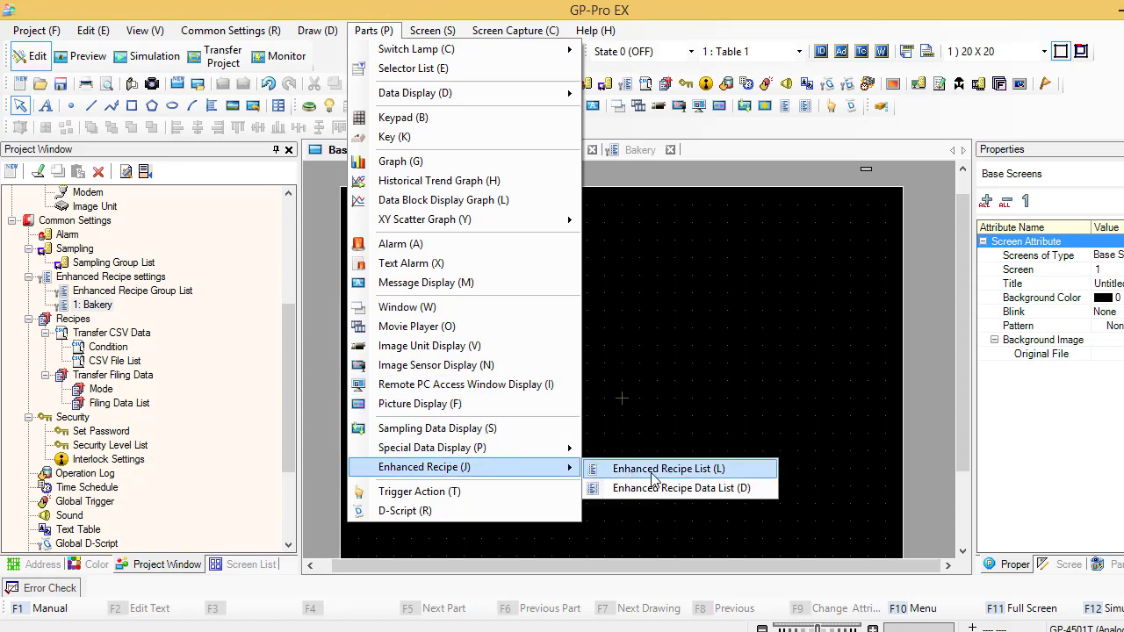
{"action": "left_click", "coordinate": [668, 467]}
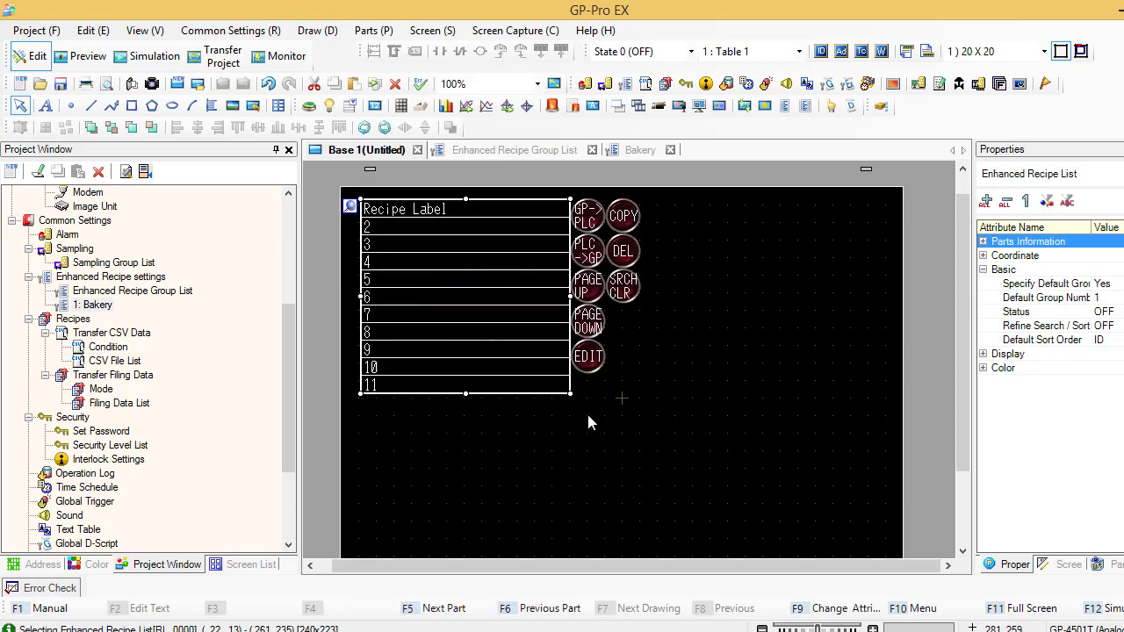
{"action": "mouse_move", "coordinate": [531, 305]}
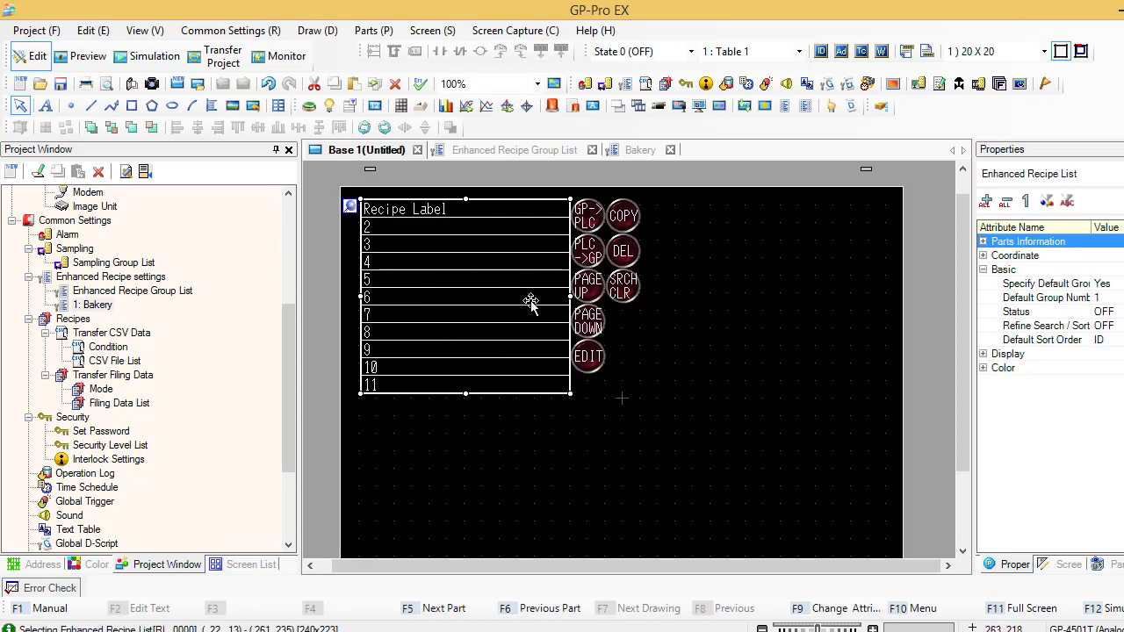
{"action": "left_click", "coordinate": [372, 30]}
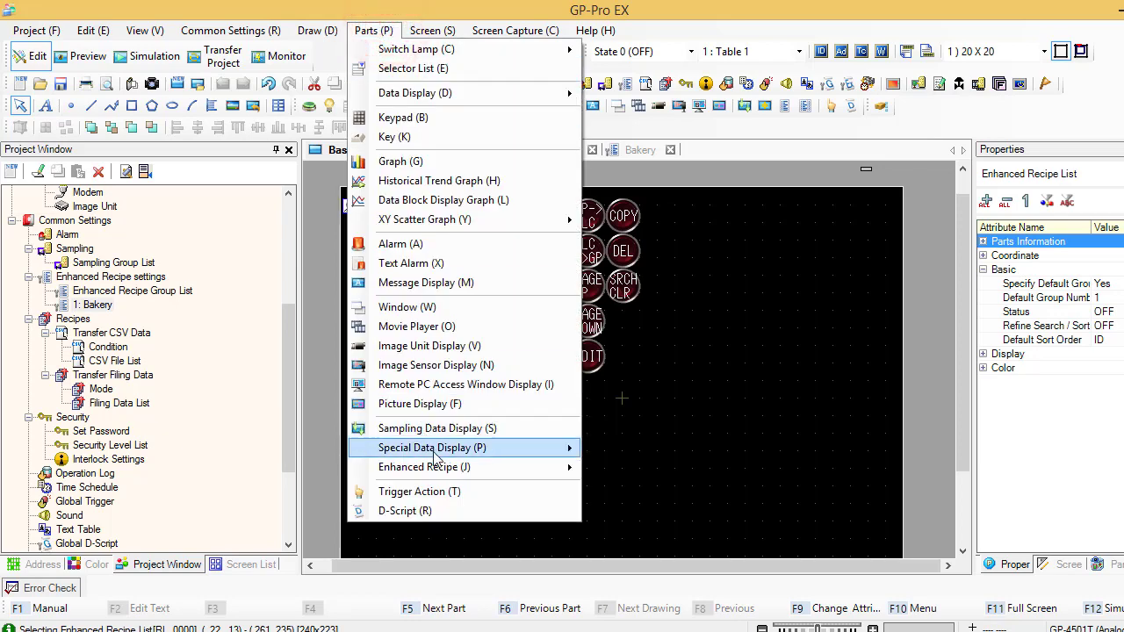
{"action": "mouse_move", "coordinate": [426, 467]}
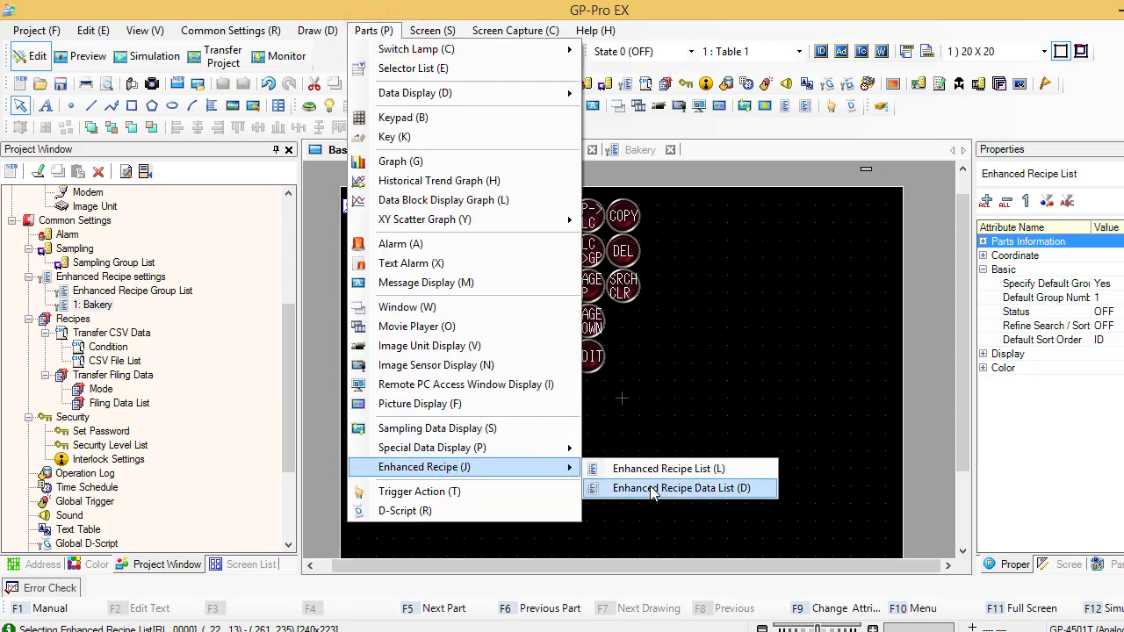
{"action": "left_click", "coordinate": [678, 488]}
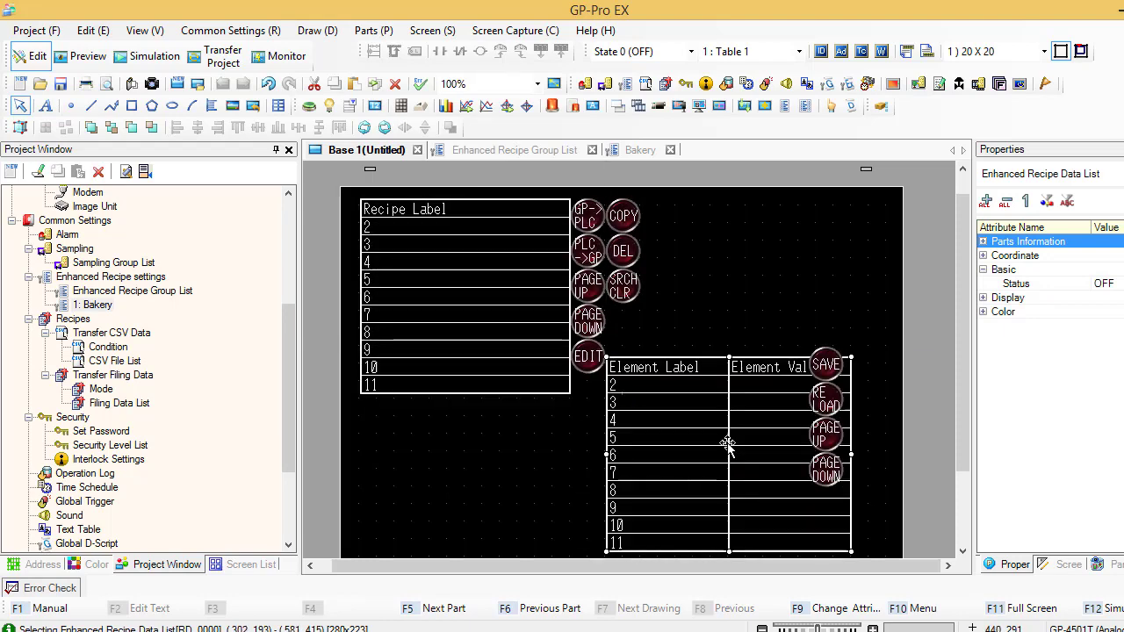
{"action": "left_click", "coordinate": [731, 435]}
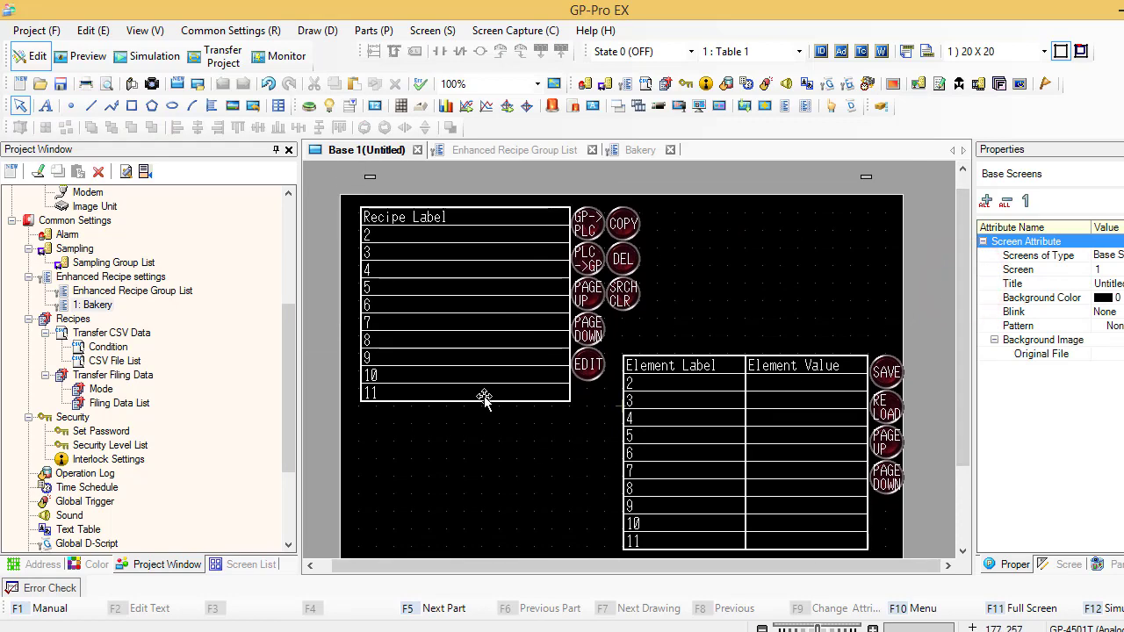
{"action": "left_click", "coordinate": [457, 364]}
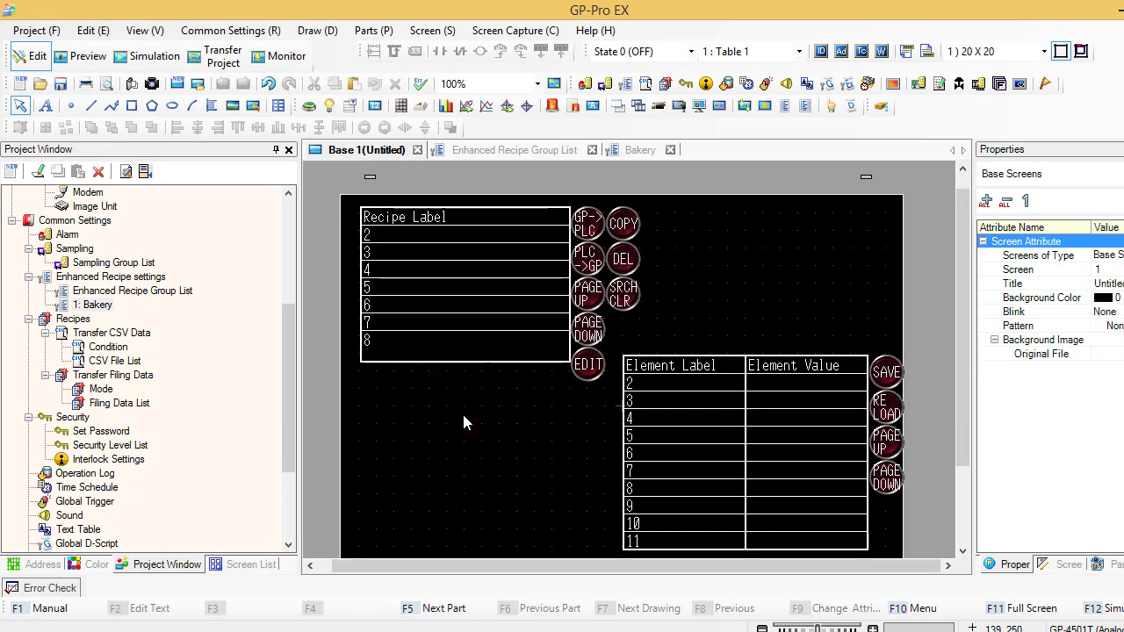
{"action": "mouse_move", "coordinate": [502, 422]}
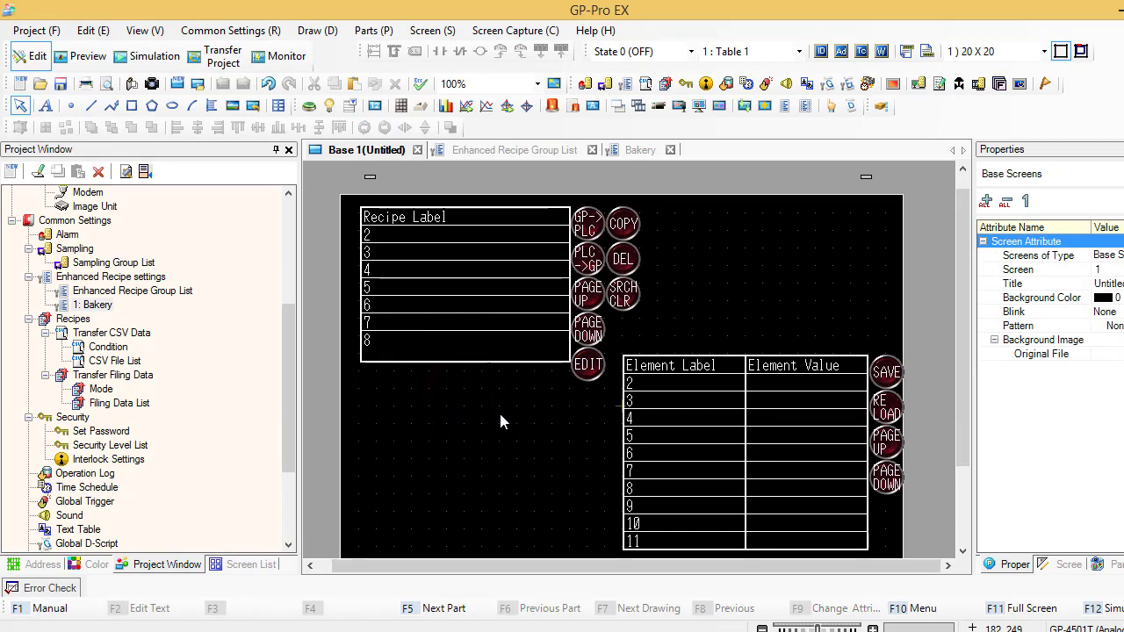
- Start simulation, bringing up the save confirmation for the updated project
{"action": "left_click", "coordinate": [207, 56]}
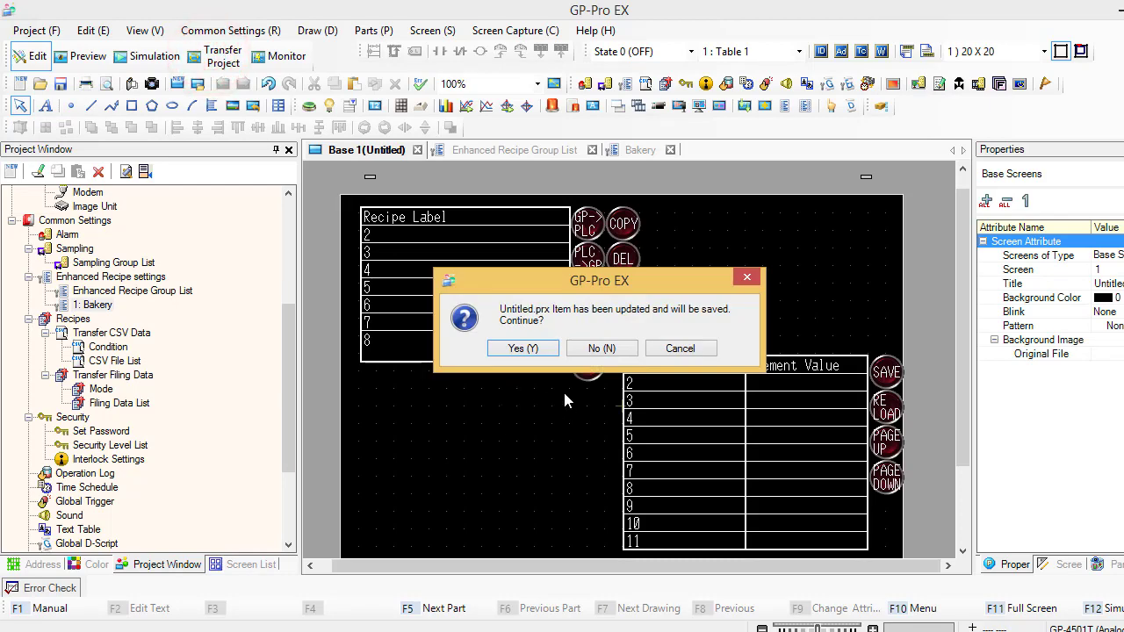
- Save the updated project and start the simulation
{"action": "left_click", "coordinate": [522, 348]}
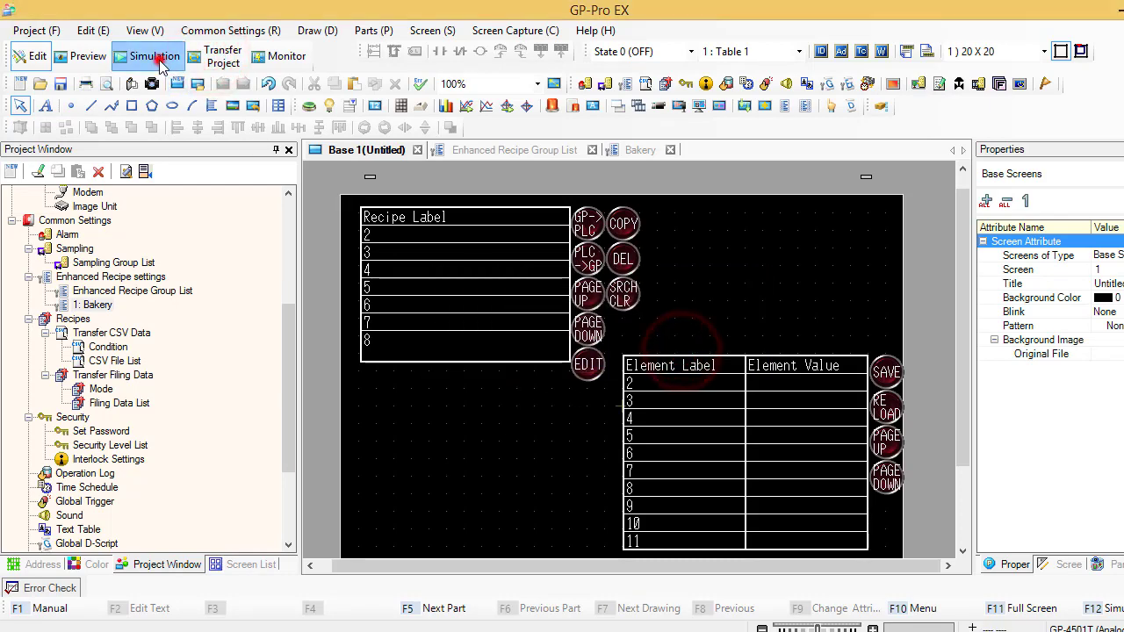
{"action": "left_click", "coordinate": [149, 57]}
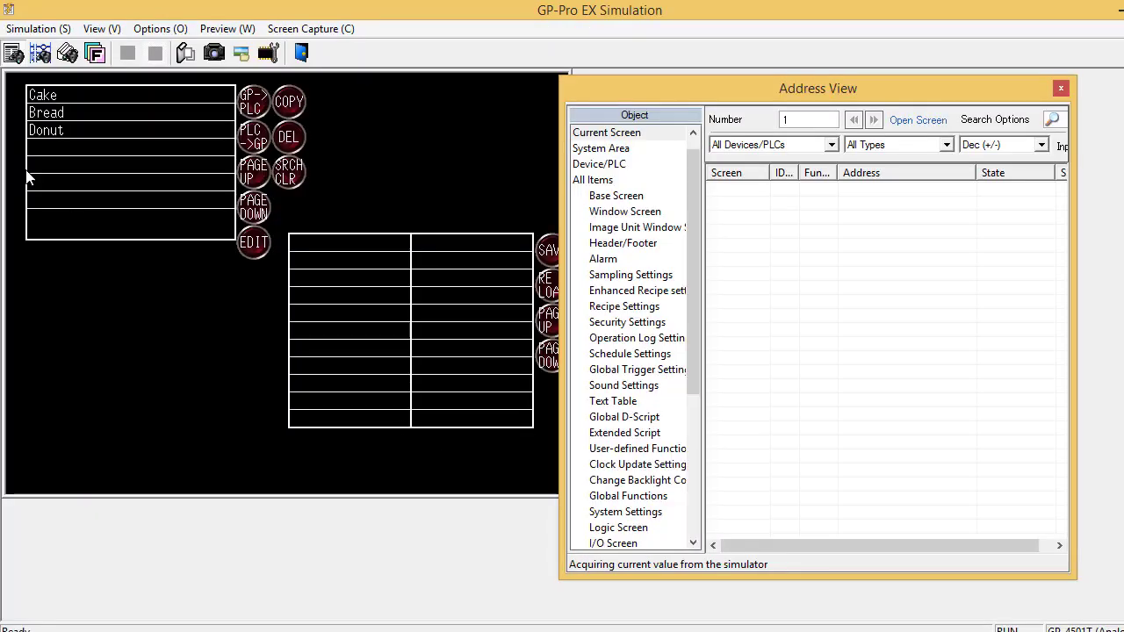
- Browse Cake, Bread and Cake again to display their Flour, Water and Sugar amounts
{"action": "left_click", "coordinate": [63, 95]}
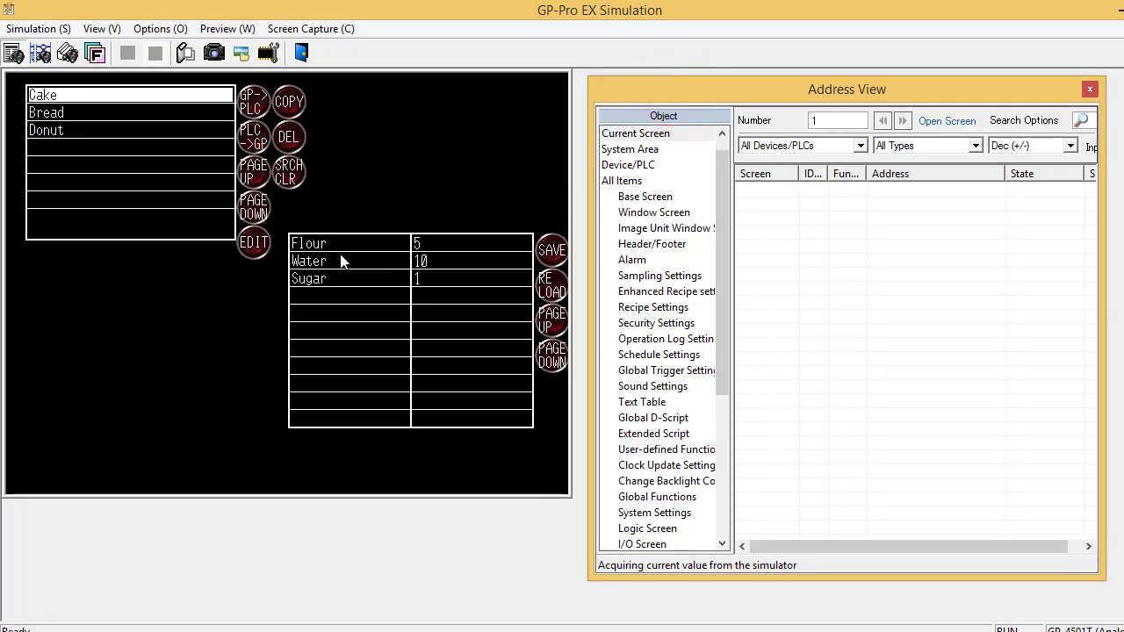
{"action": "left_click", "coordinate": [61, 112]}
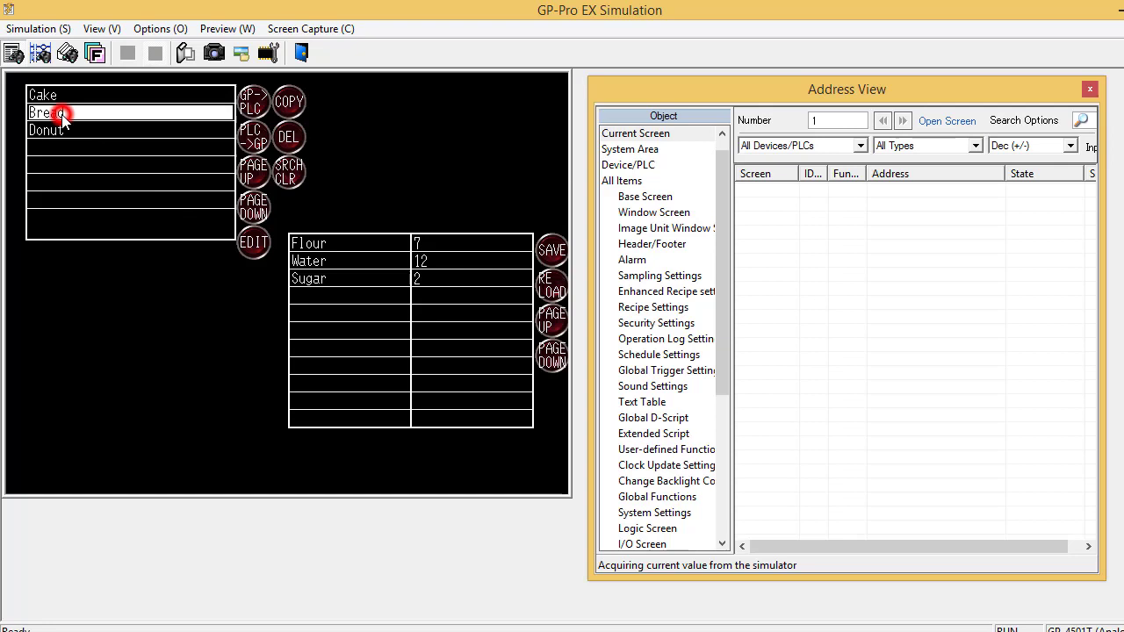
{"action": "left_click", "coordinate": [59, 130]}
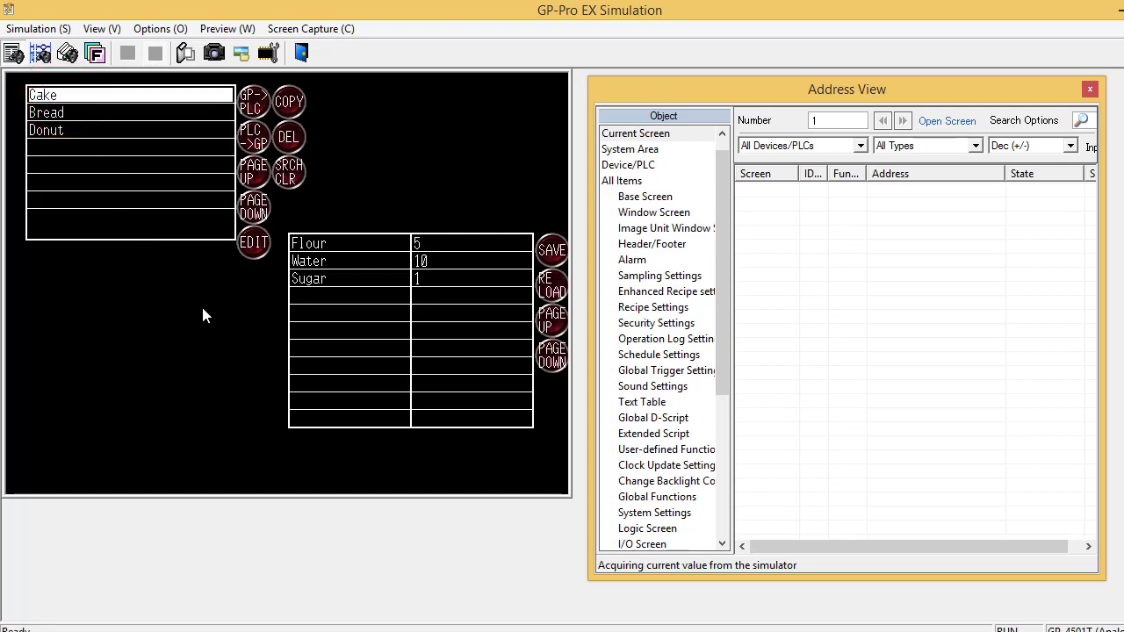
{"action": "mouse_move", "coordinate": [251, 107]}
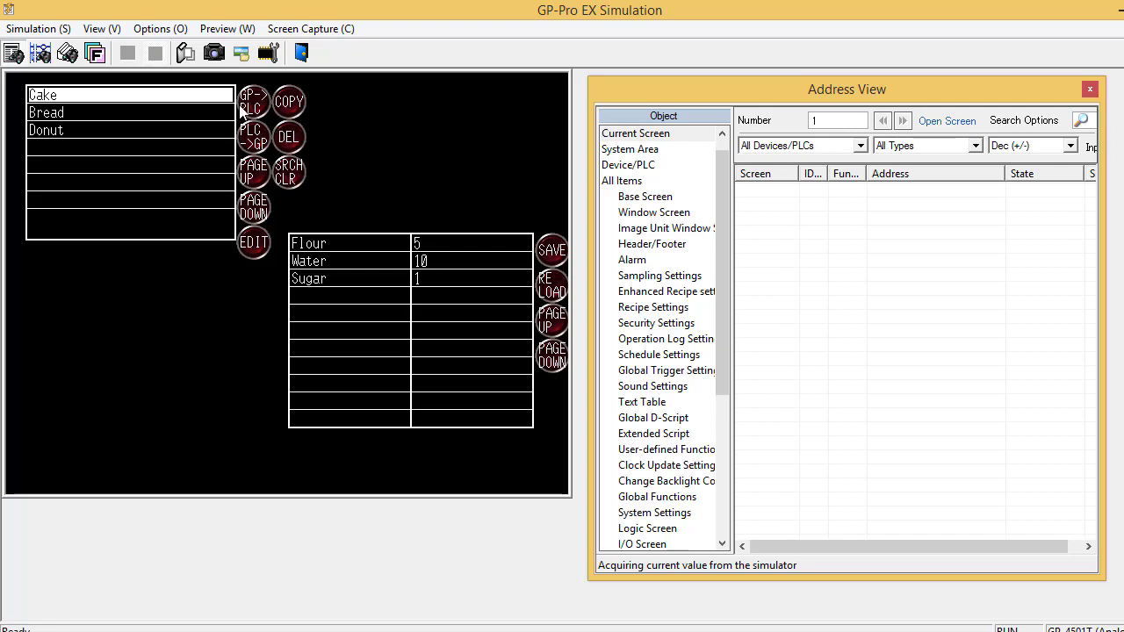
{"action": "mouse_move", "coordinate": [393, 158]}
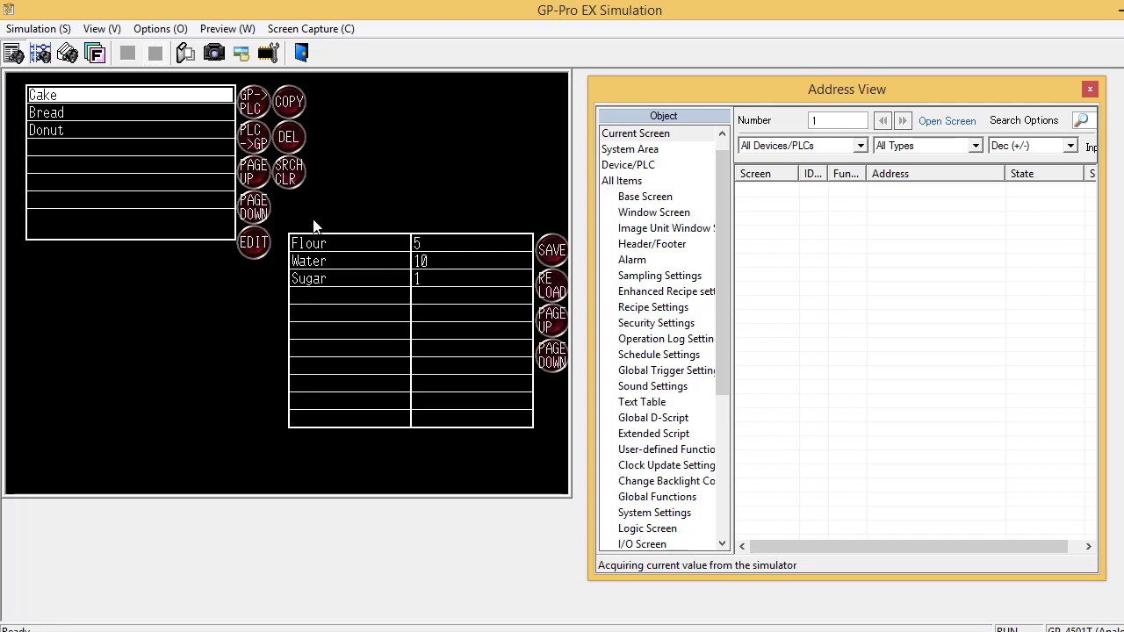
{"action": "mouse_move", "coordinate": [254, 102]}
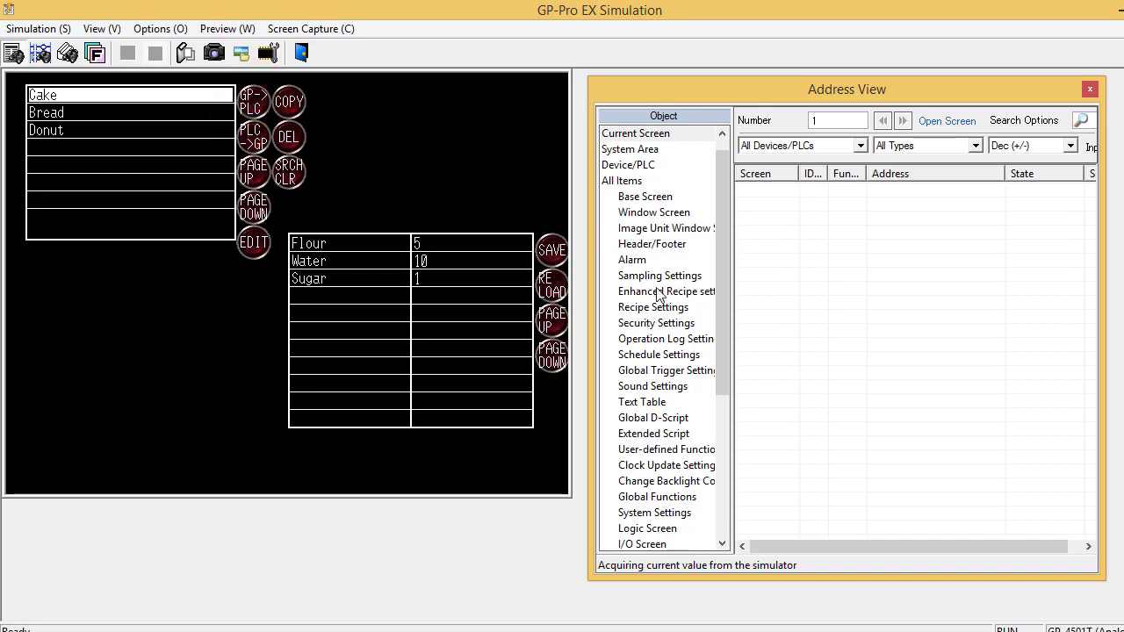
- Show the enhanced recipe addresses DM0000–DM0002 and their values in Address View
{"action": "left_click", "coordinate": [666, 292]}
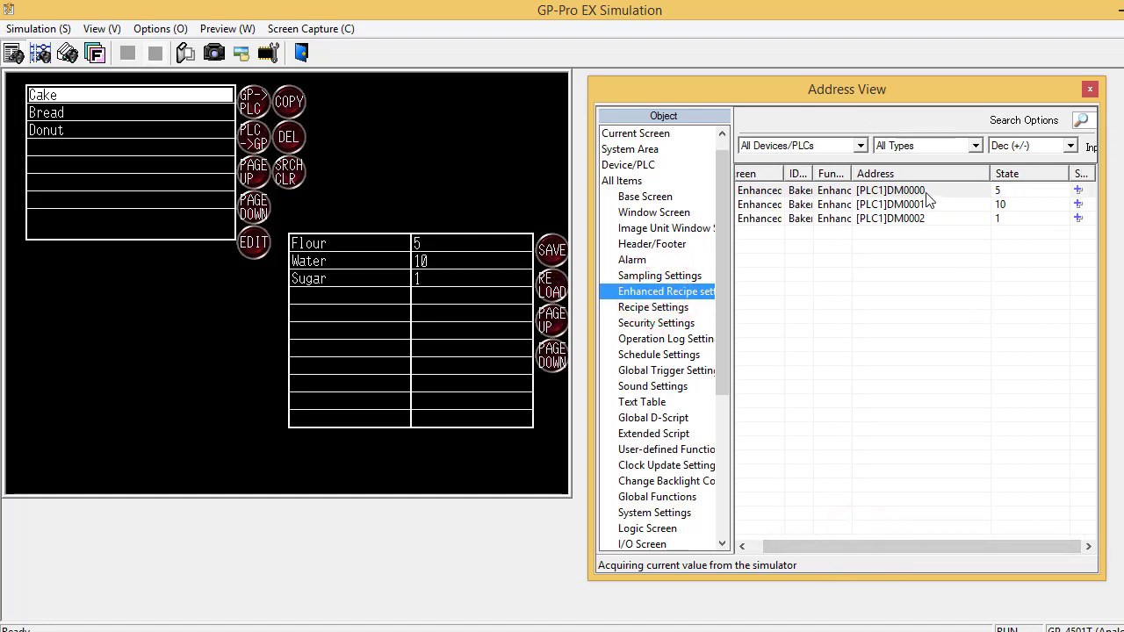
{"action": "mouse_move", "coordinate": [994, 204]}
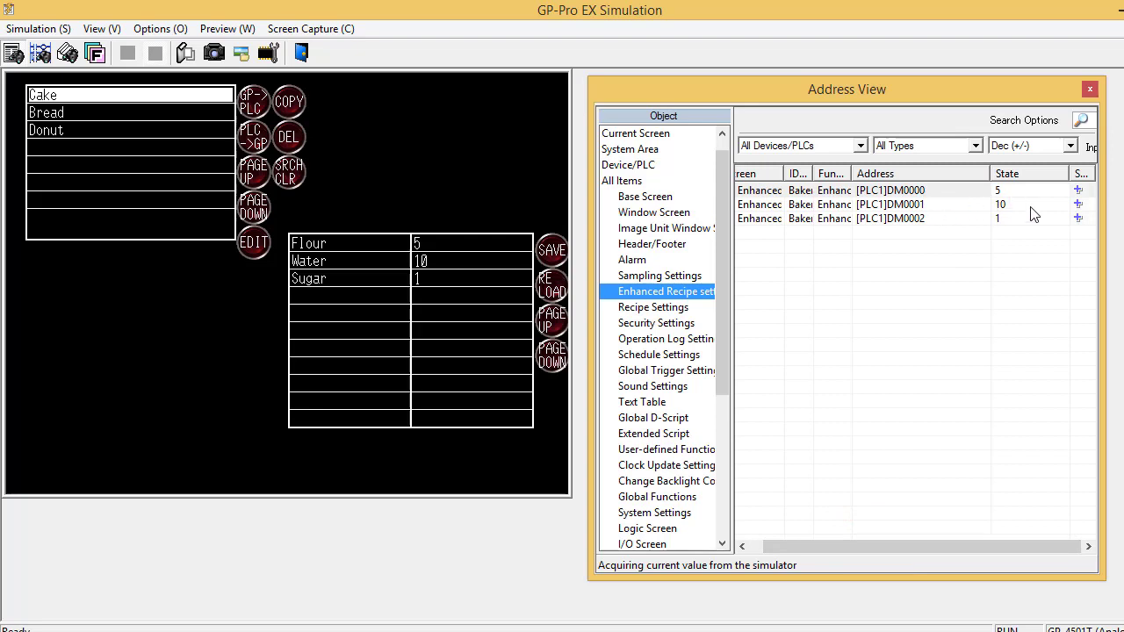
{"action": "mouse_move", "coordinate": [450, 279]}
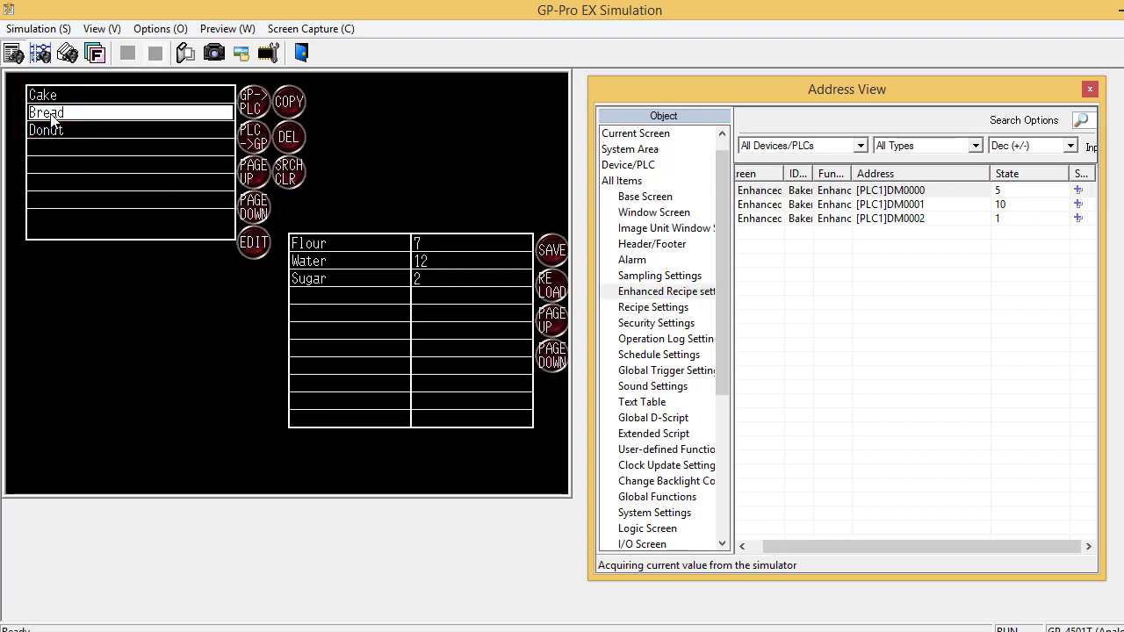
{"action": "mouse_move", "coordinate": [426, 274]}
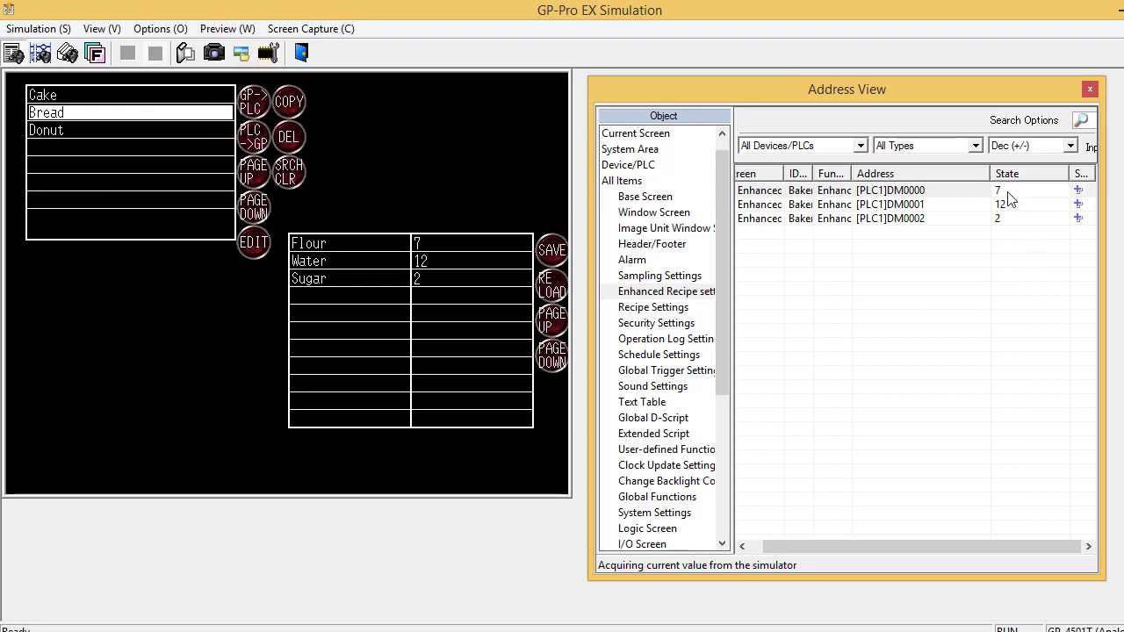
{"action": "mouse_move", "coordinate": [1022, 272]}
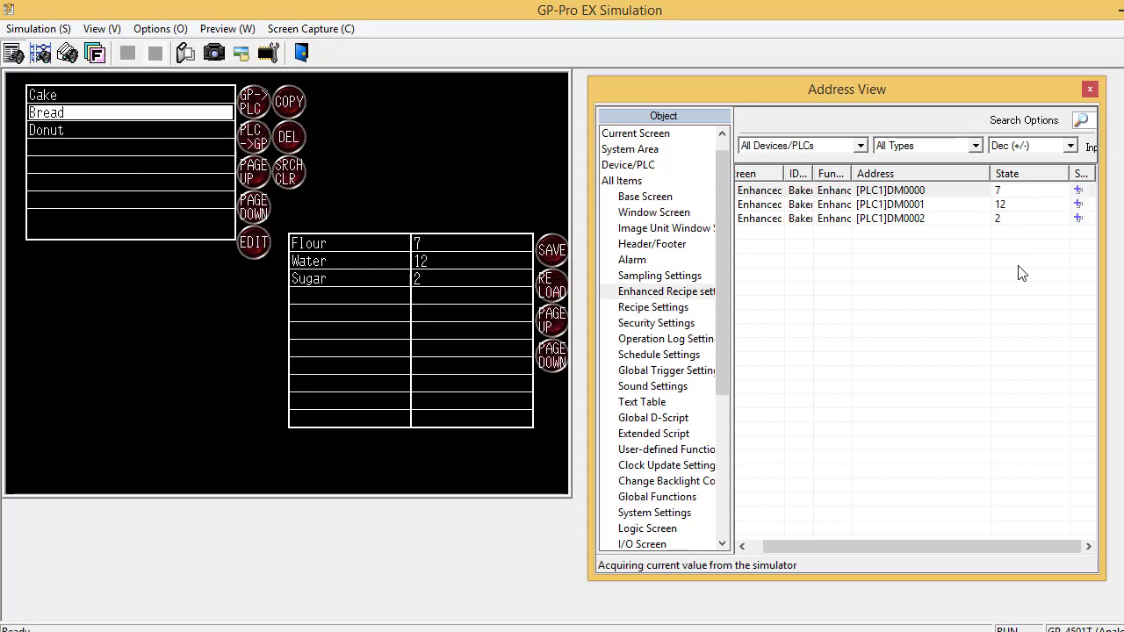
{"action": "mouse_move", "coordinate": [105, 186]}
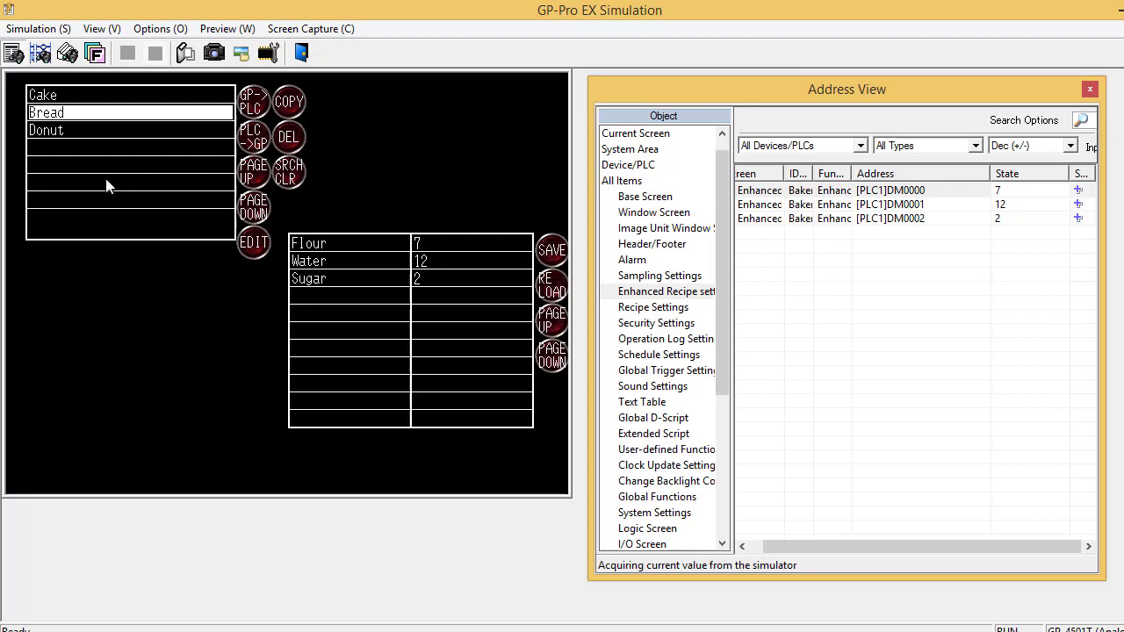
{"action": "mouse_move", "coordinate": [448, 267]}
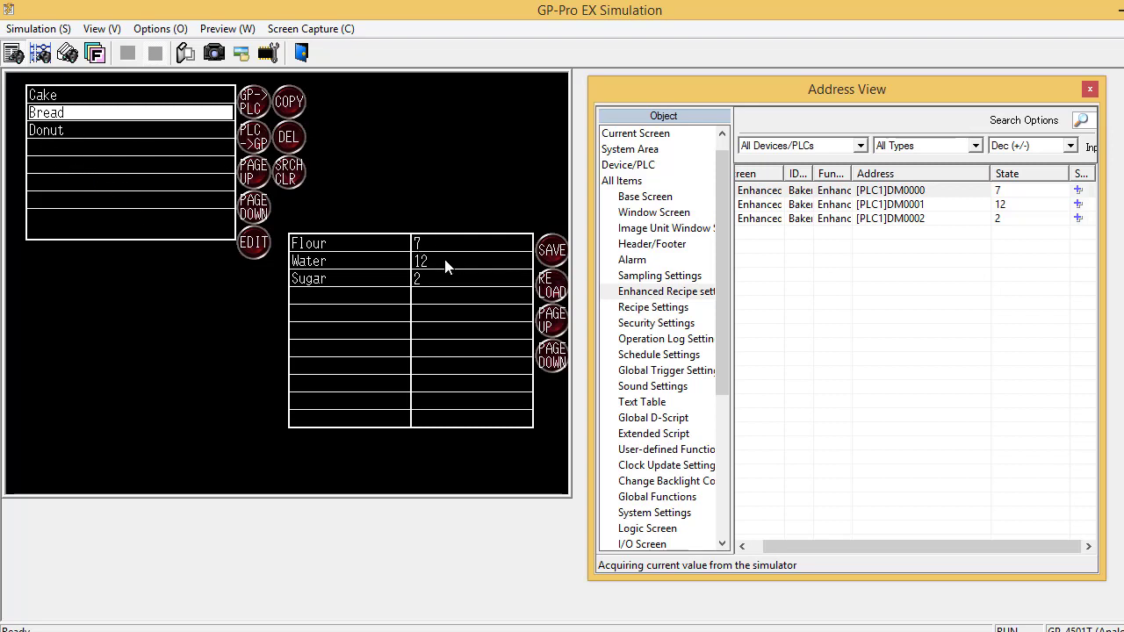
{"action": "mouse_move", "coordinate": [436, 281]}
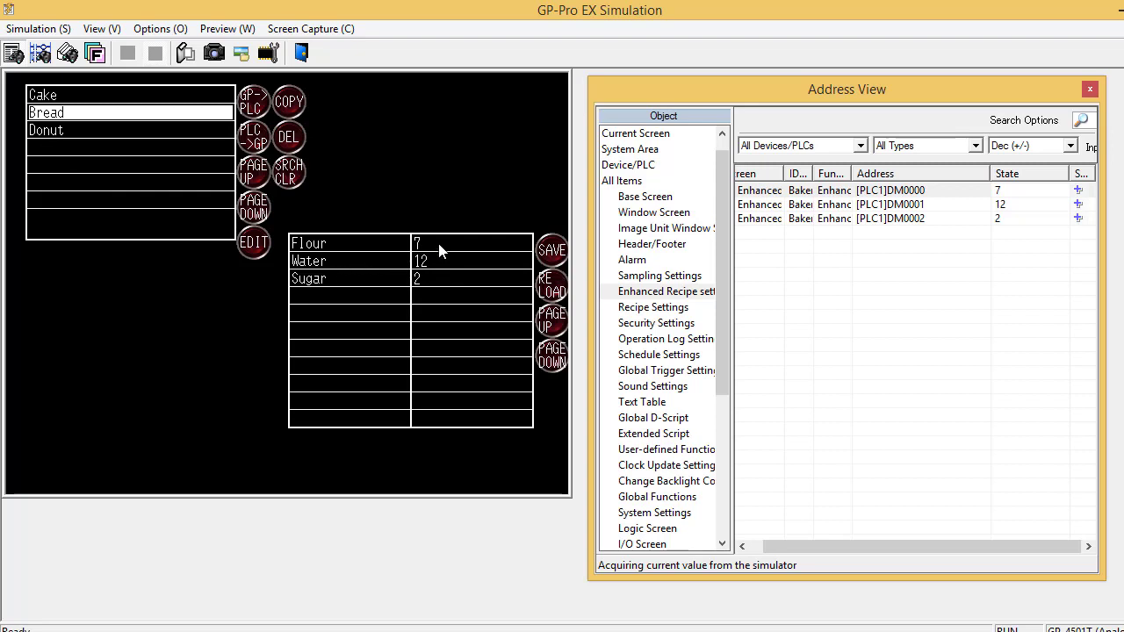
- Set the Bread recipe's Flour amount to 8 and save the recipe
{"action": "left_click", "coordinate": [471, 242]}
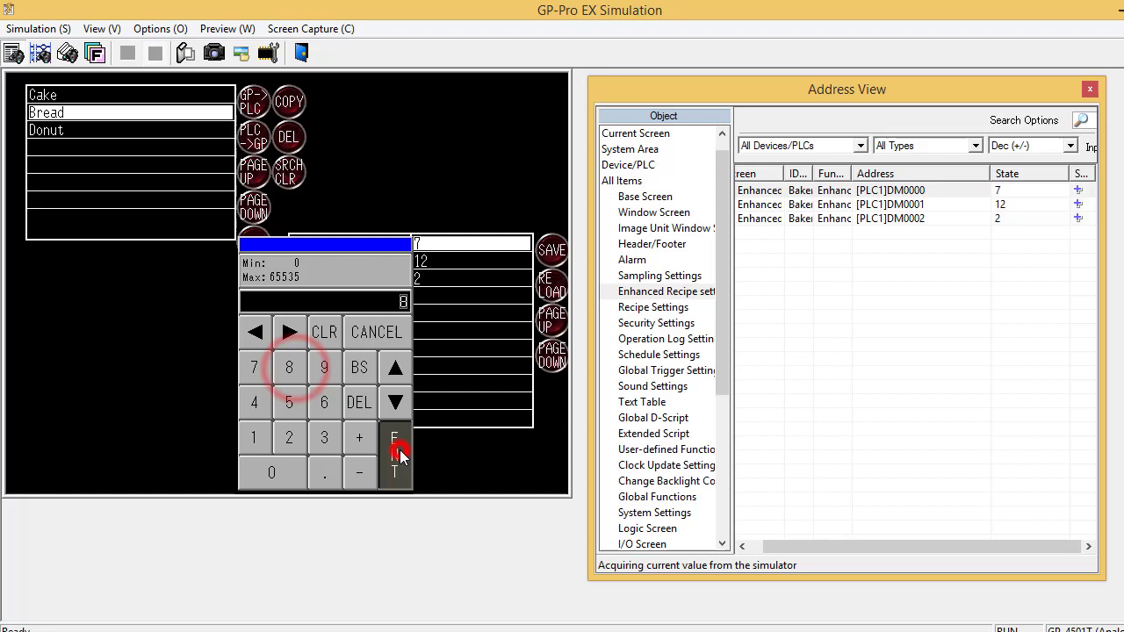
{"action": "left_click", "coordinate": [393, 457]}
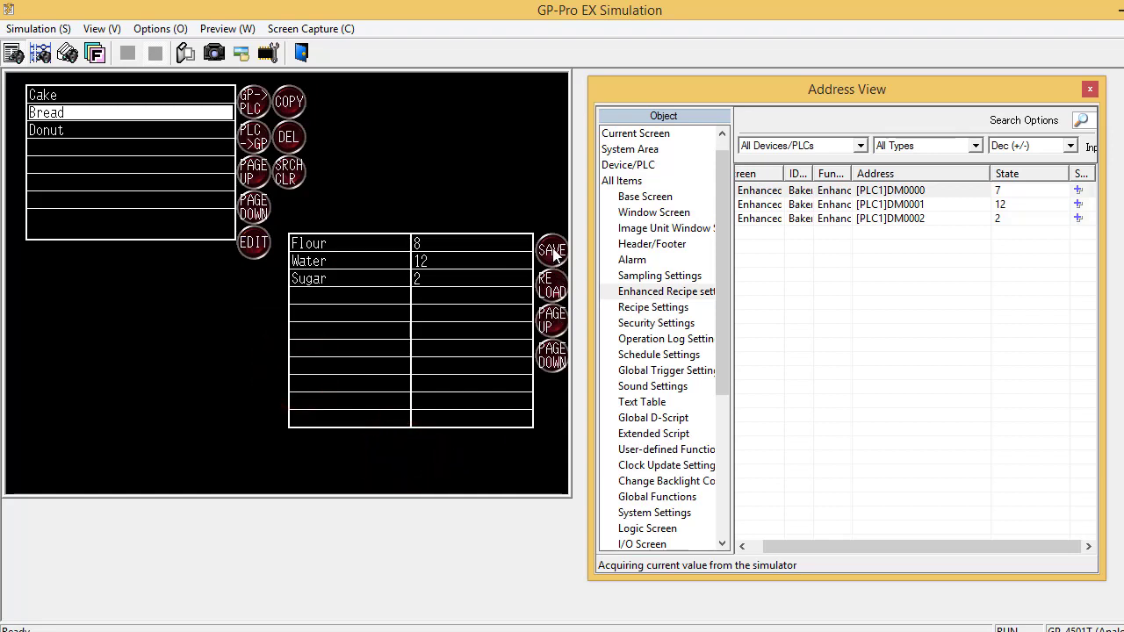
{"action": "left_click", "coordinate": [552, 250]}
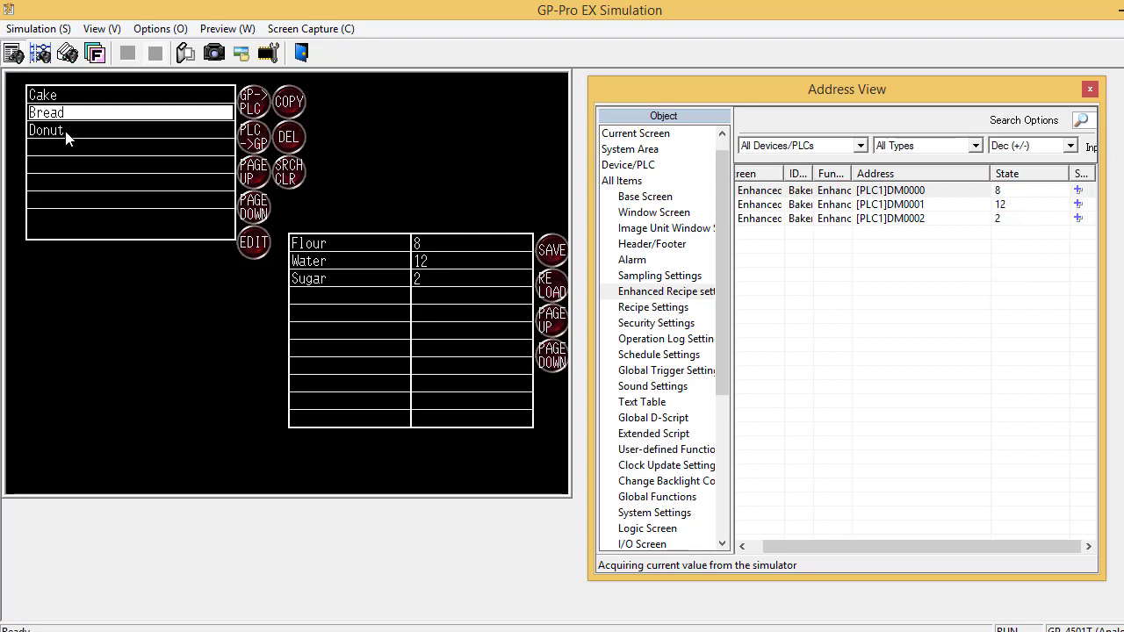
- Switch to Cake and back to Bread to confirm the saved values 8, 12, 2
{"action": "left_click", "coordinate": [46, 95]}
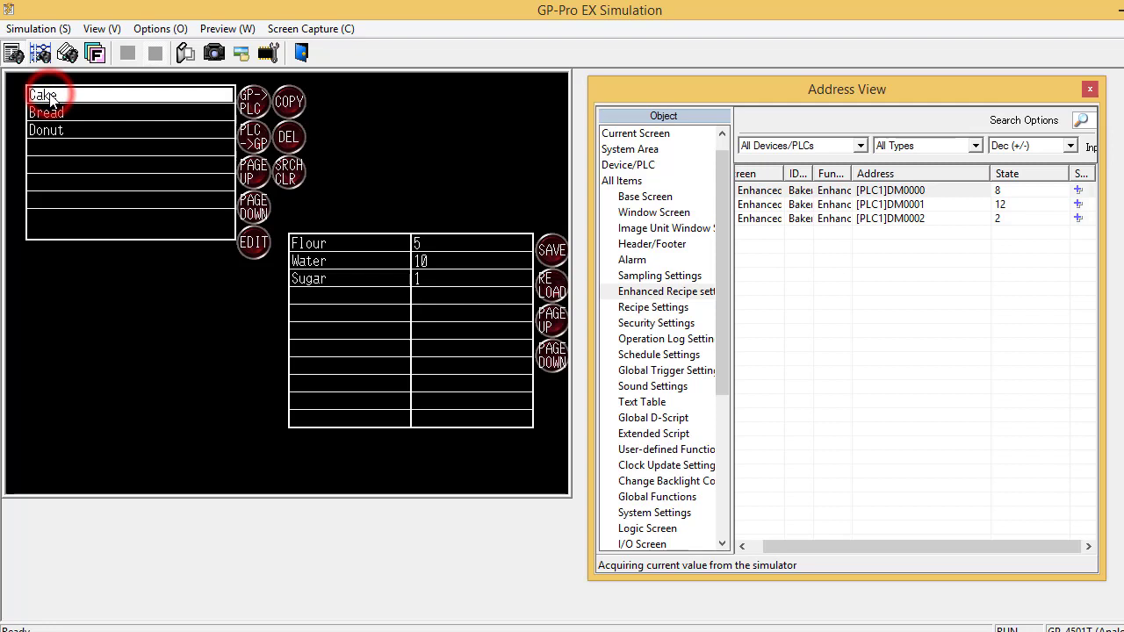
{"action": "left_click", "coordinate": [46, 130]}
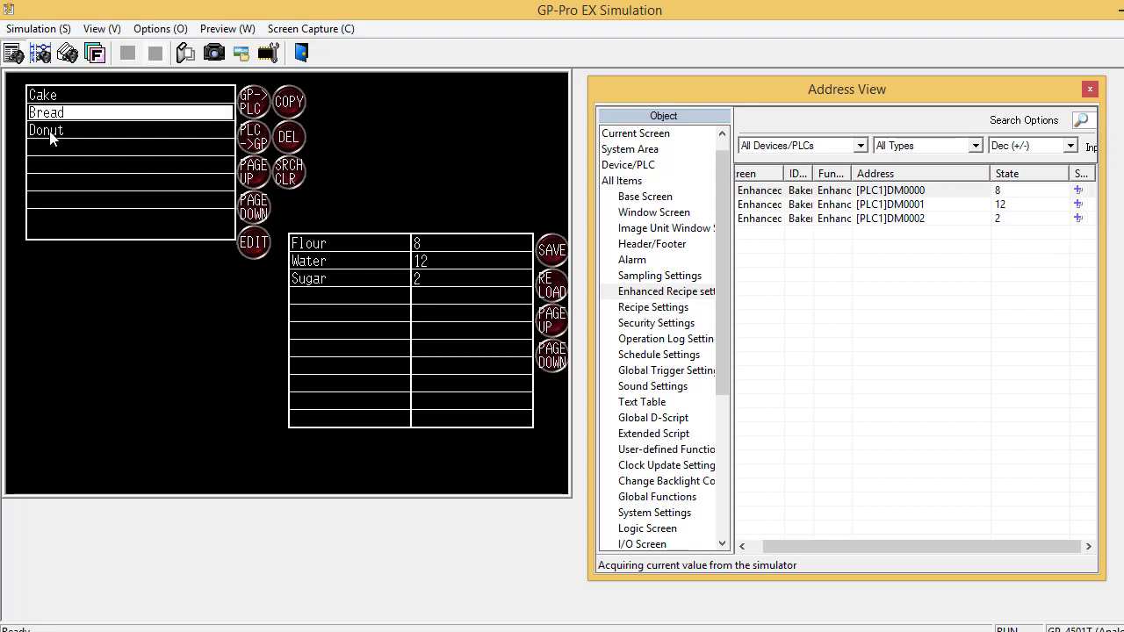
{"action": "mouse_move", "coordinate": [75, 148]}
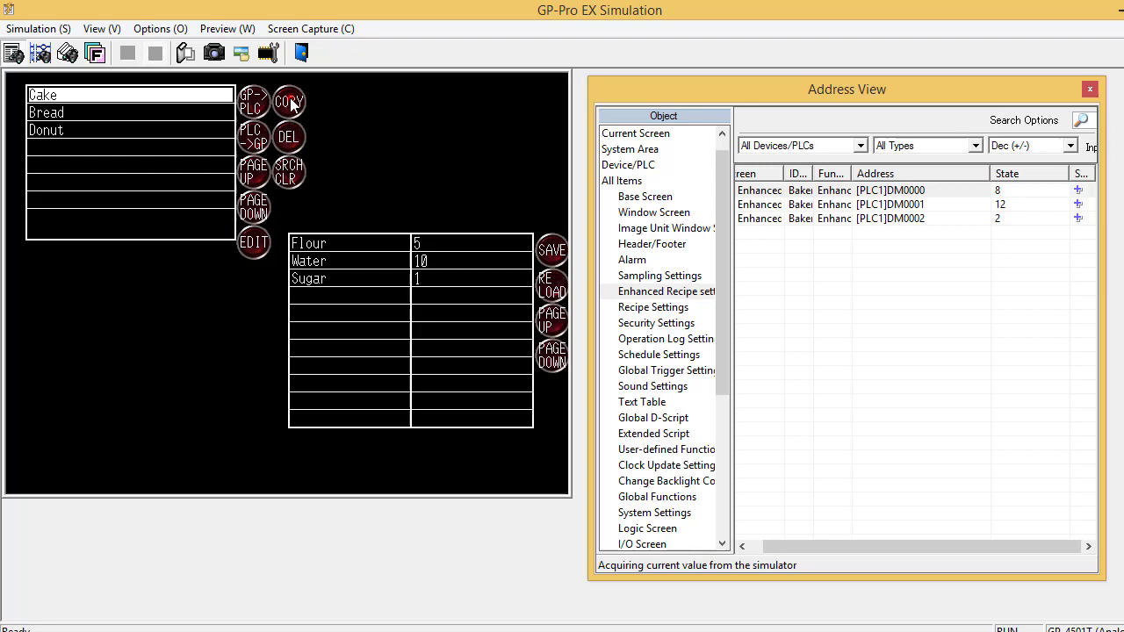
{"action": "left_click", "coordinate": [289, 100]}
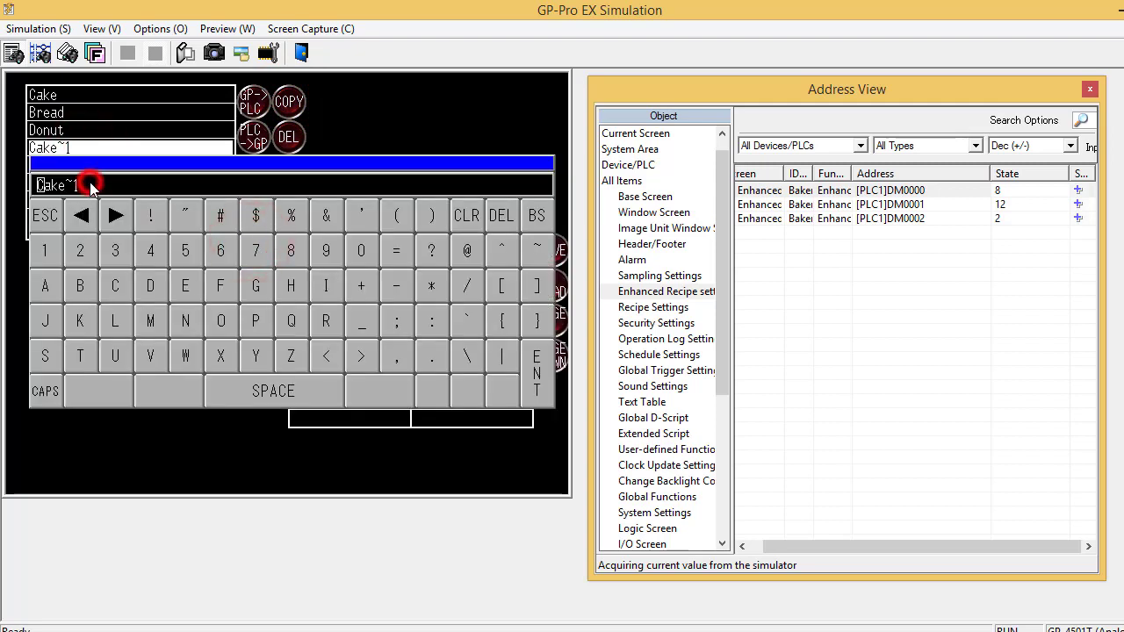
- Clear the copied Cake recipe's default name and enter SWISS on the on-screen keyboard
{"action": "left_click", "coordinate": [116, 215]}
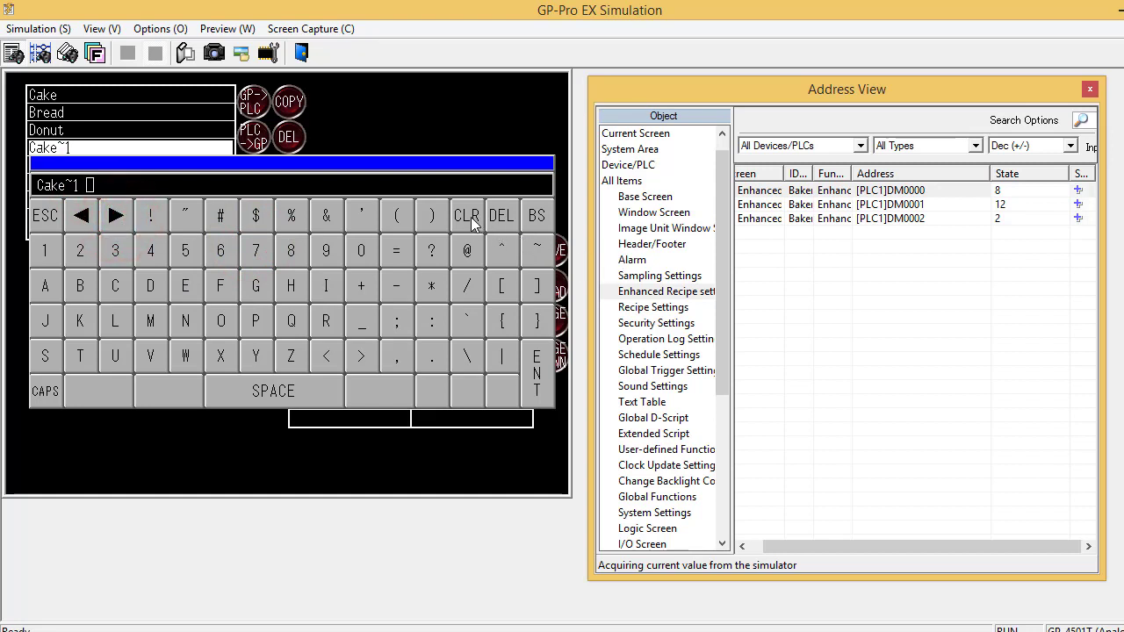
{"action": "left_click", "coordinate": [468, 214]}
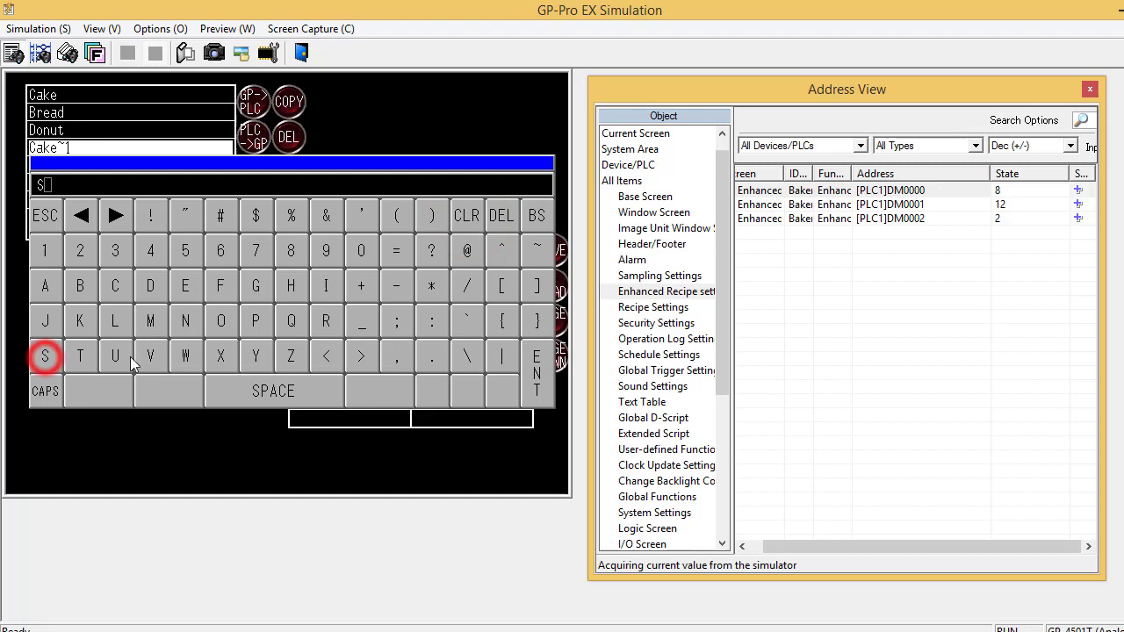
{"action": "left_click", "coordinate": [327, 285]}
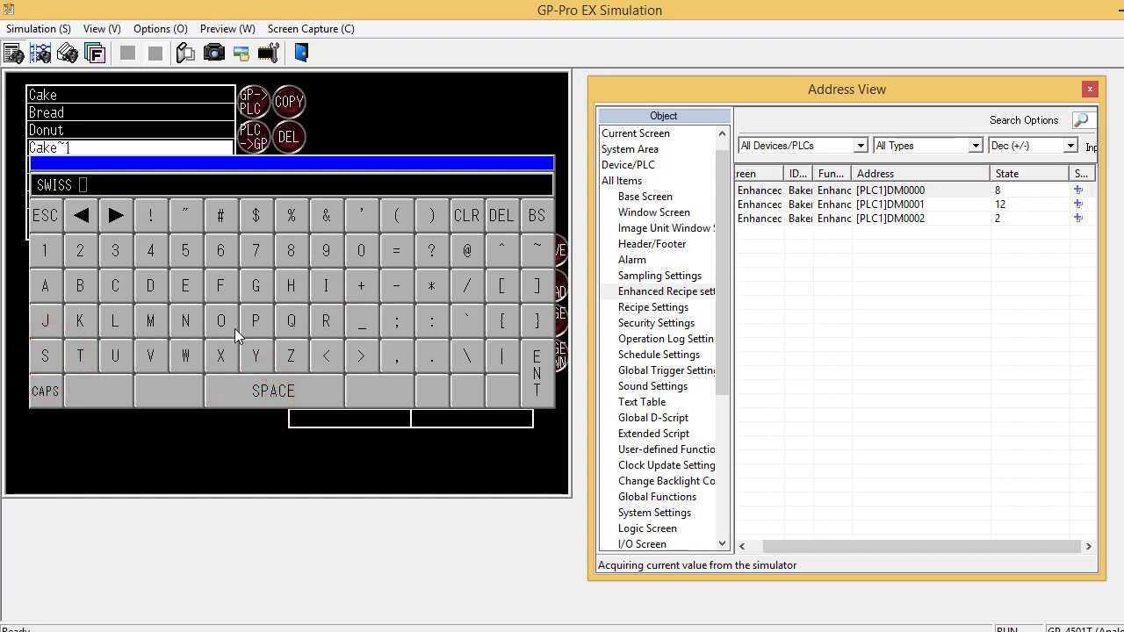
{"action": "left_click", "coordinate": [327, 320]}
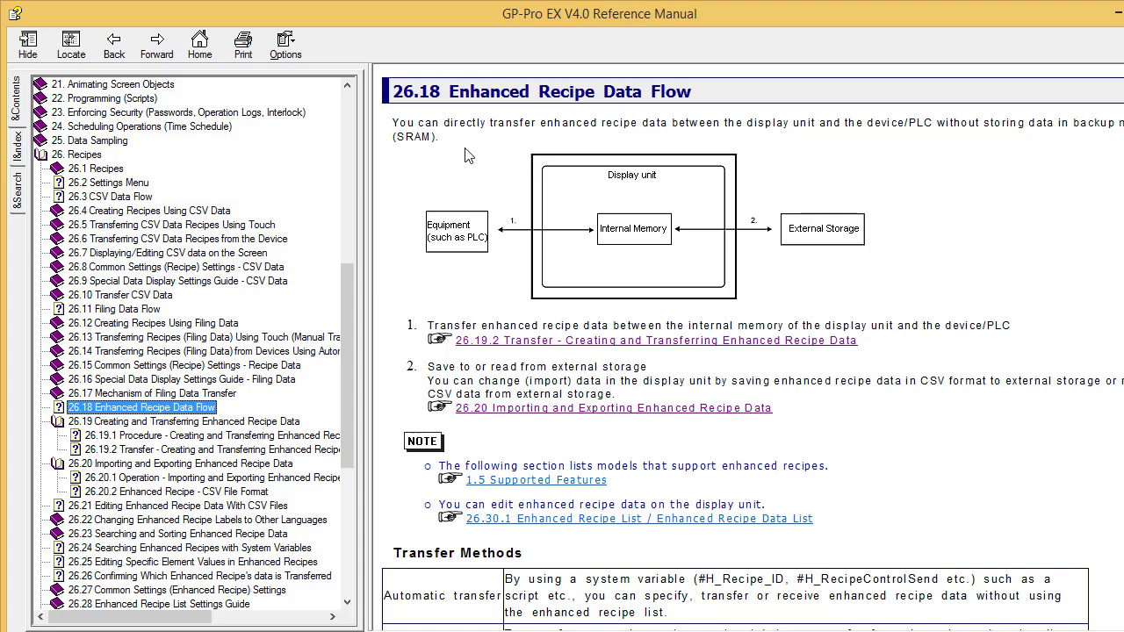
{"action": "mouse_move", "coordinate": [642, 259]}
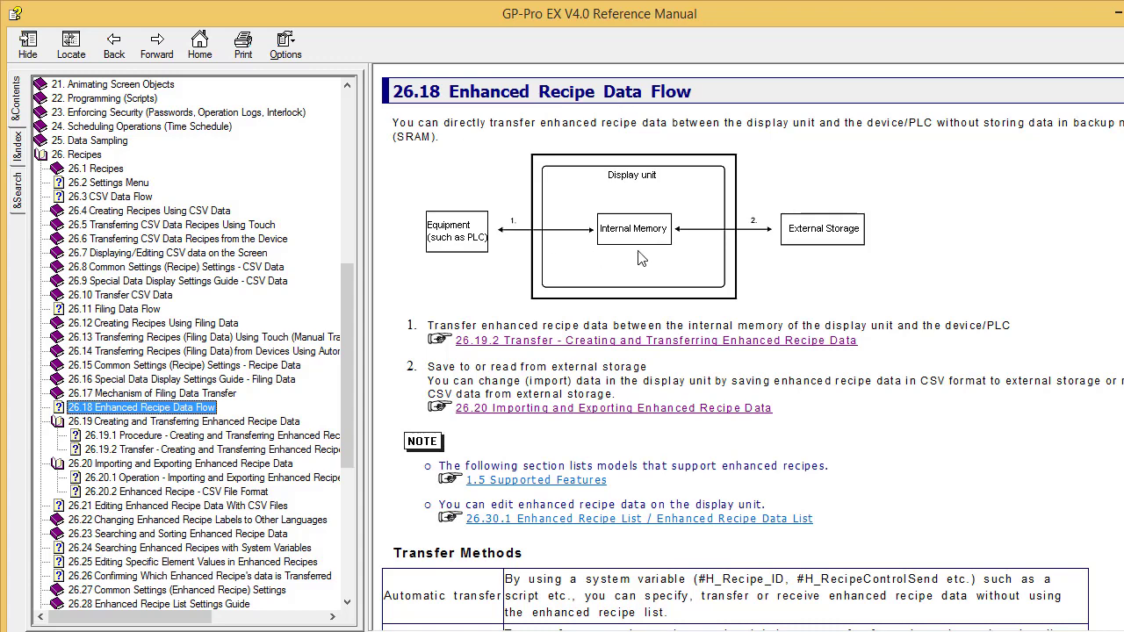
{"action": "mouse_move", "coordinate": [689, 244]}
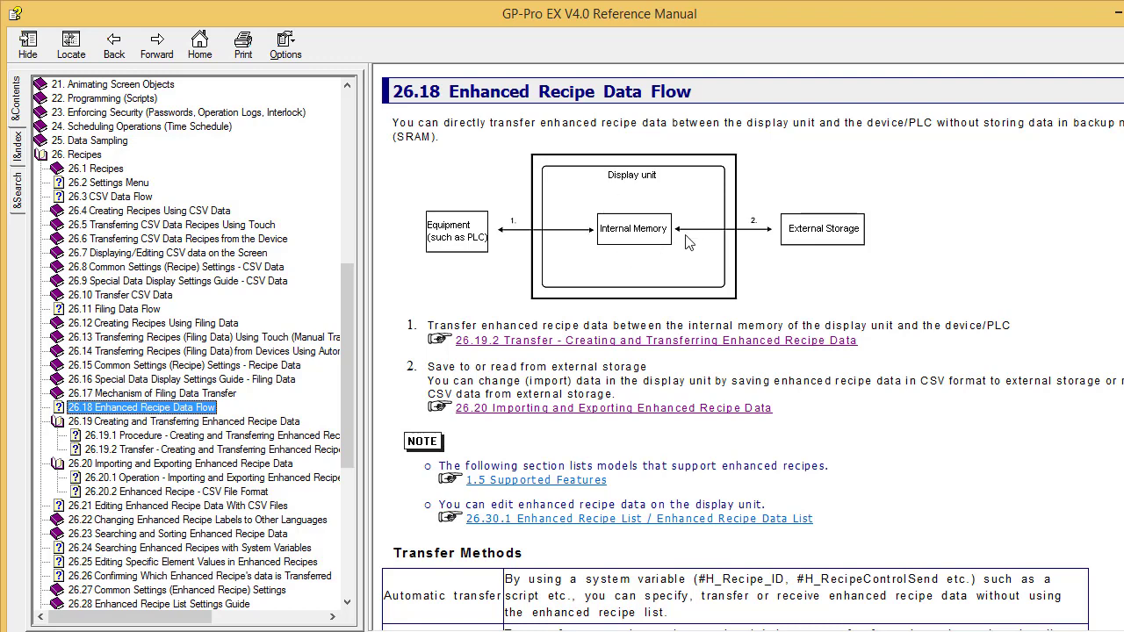
{"action": "mouse_move", "coordinate": [682, 260]}
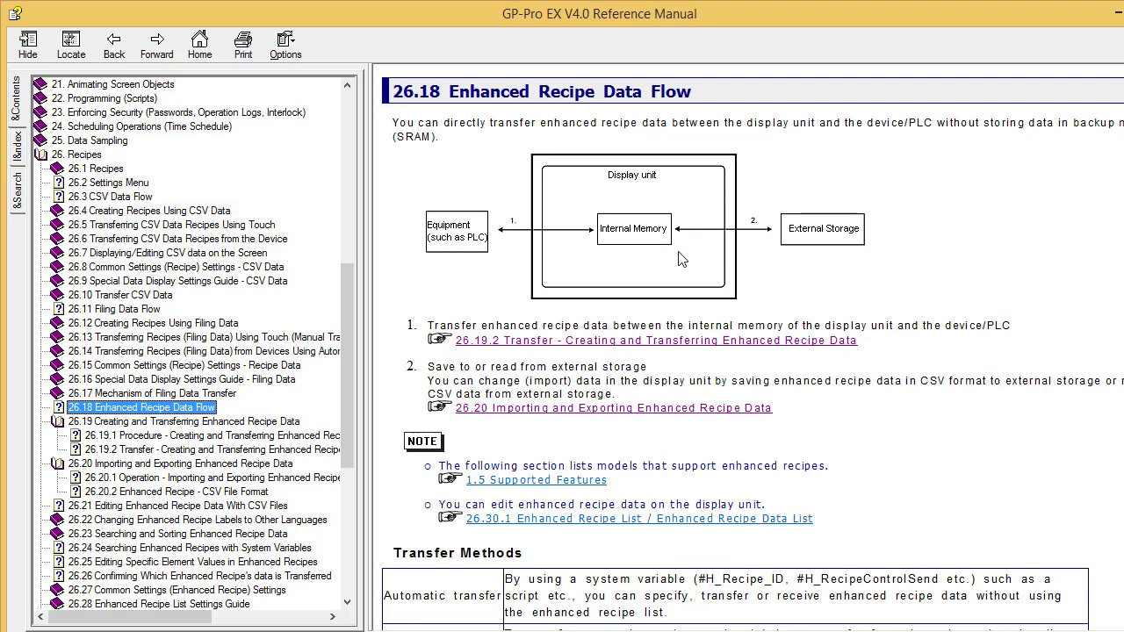
{"action": "mouse_move", "coordinate": [448, 255]}
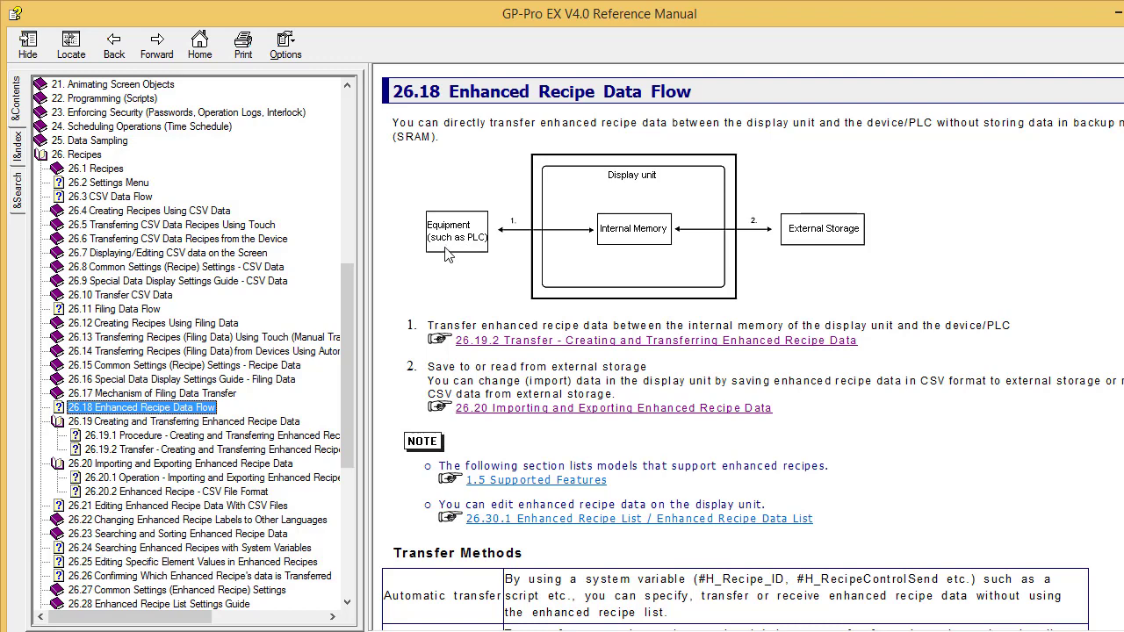
{"action": "mouse_move", "coordinate": [648, 253]}
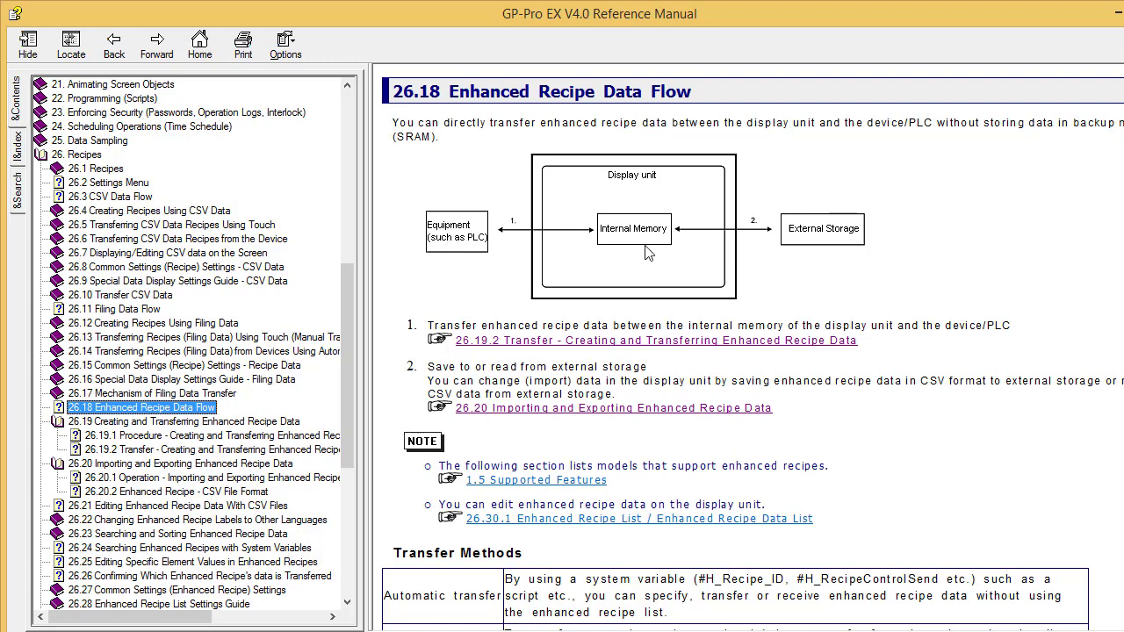
{"action": "mouse_move", "coordinate": [829, 246]}
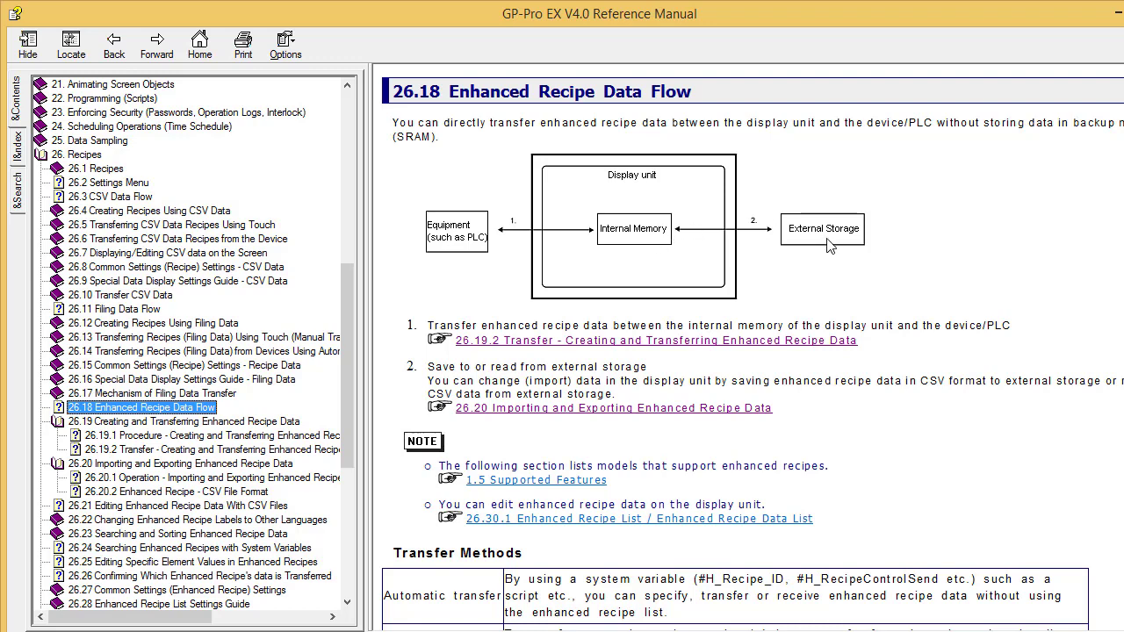
{"action": "mouse_move", "coordinate": [833, 256]}
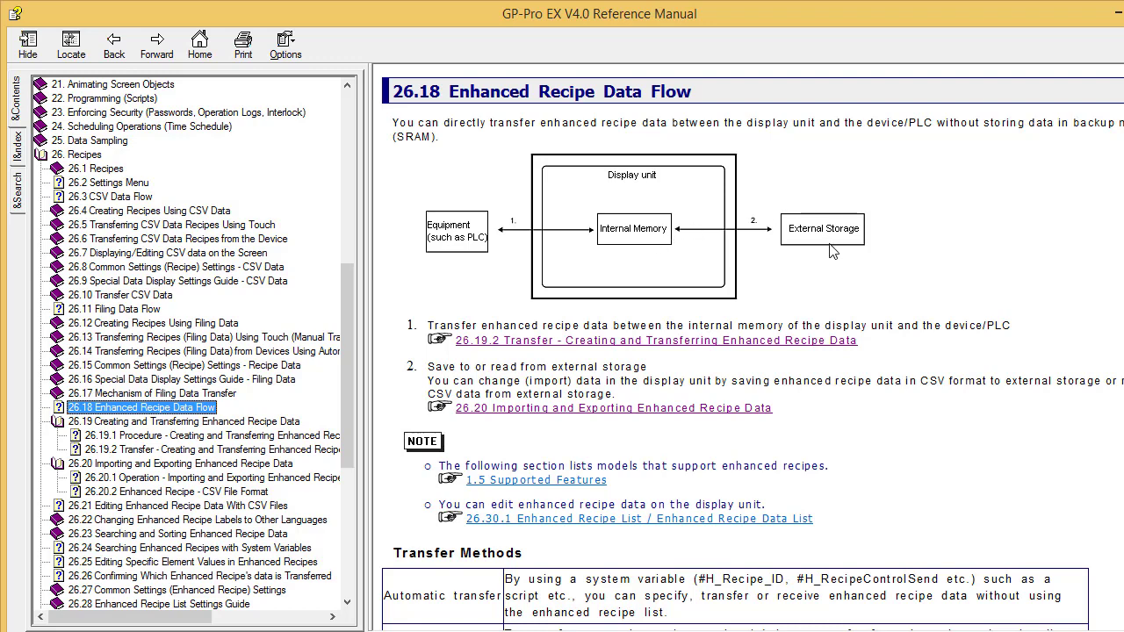
{"action": "mouse_move", "coordinate": [768, 236]}
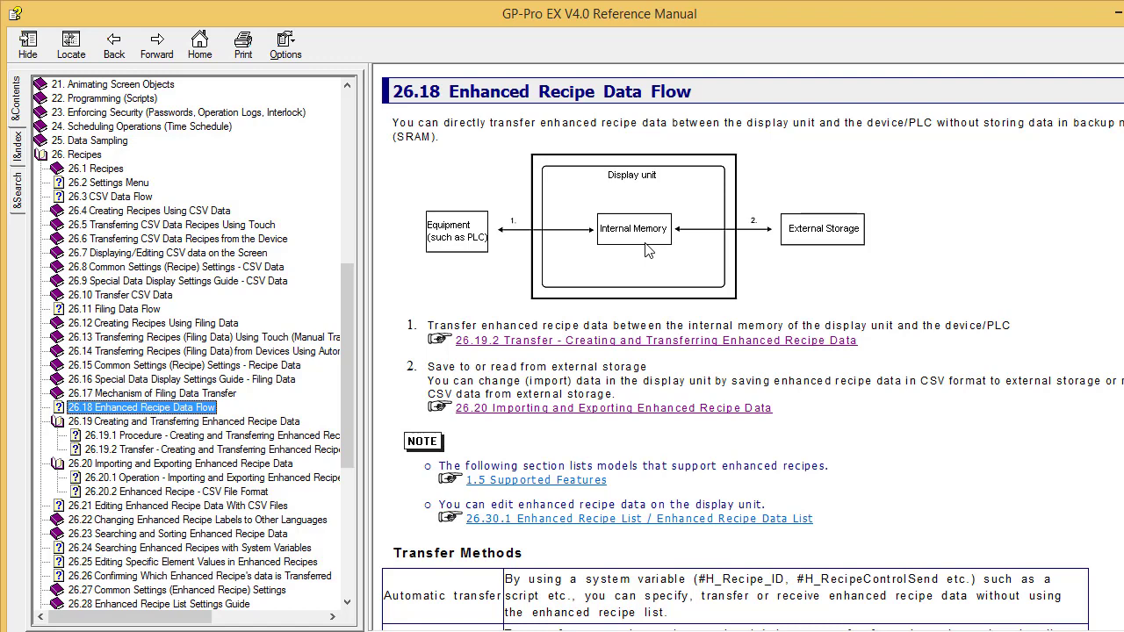
{"action": "mouse_move", "coordinate": [816, 263]}
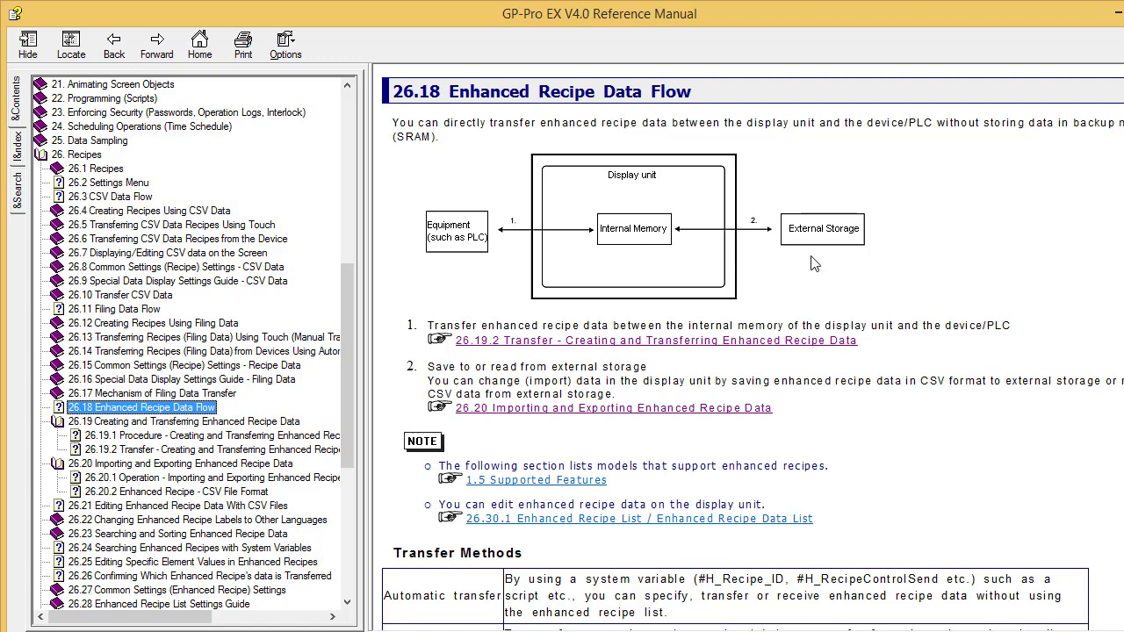
{"action": "mouse_move", "coordinate": [634, 239]}
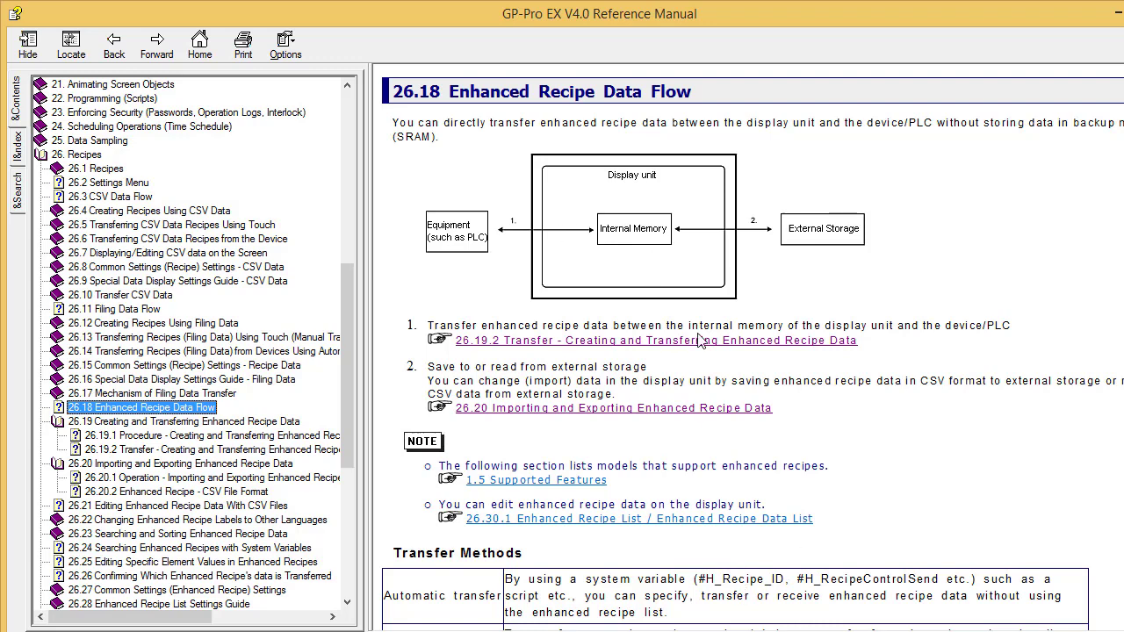
{"action": "mouse_move", "coordinate": [787, 257]}
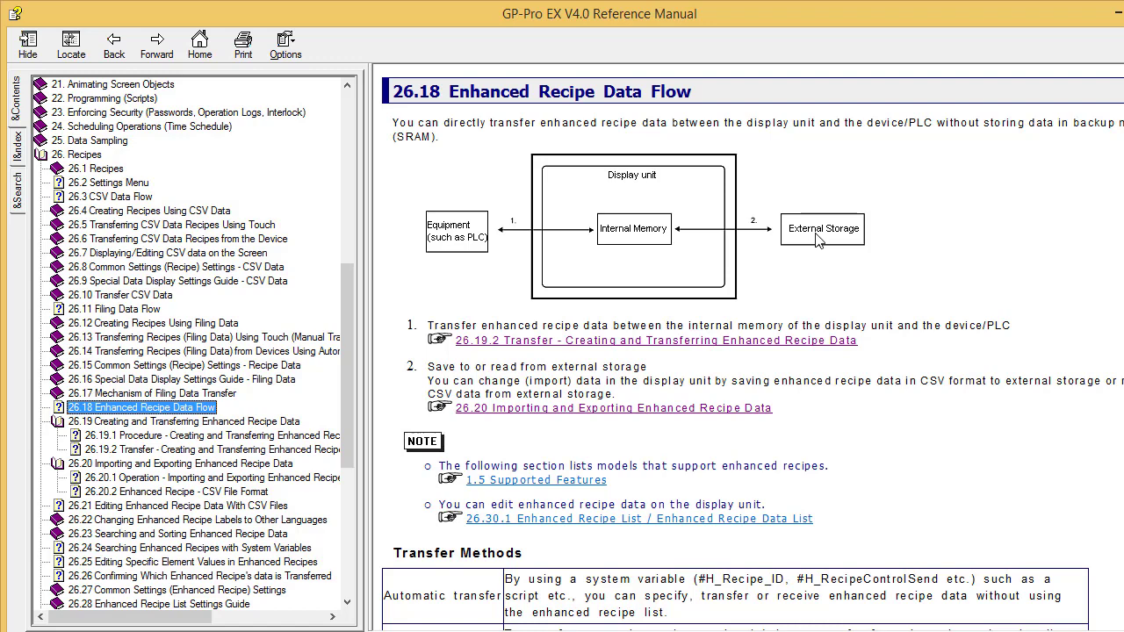
{"action": "mouse_move", "coordinate": [902, 246]}
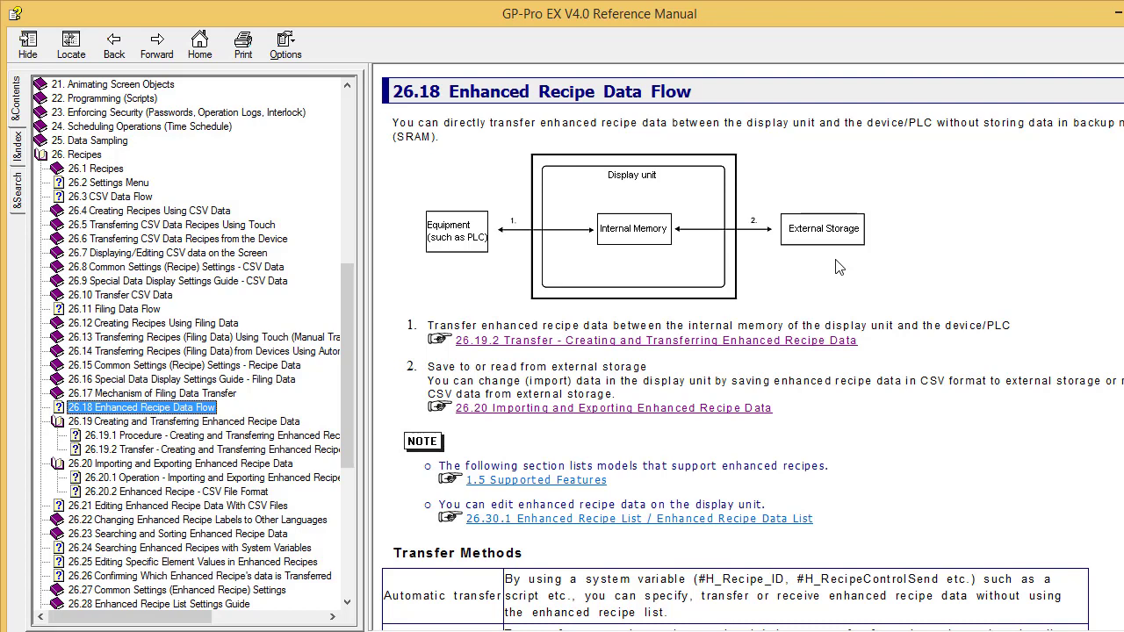
{"action": "mouse_move", "coordinate": [783, 232]}
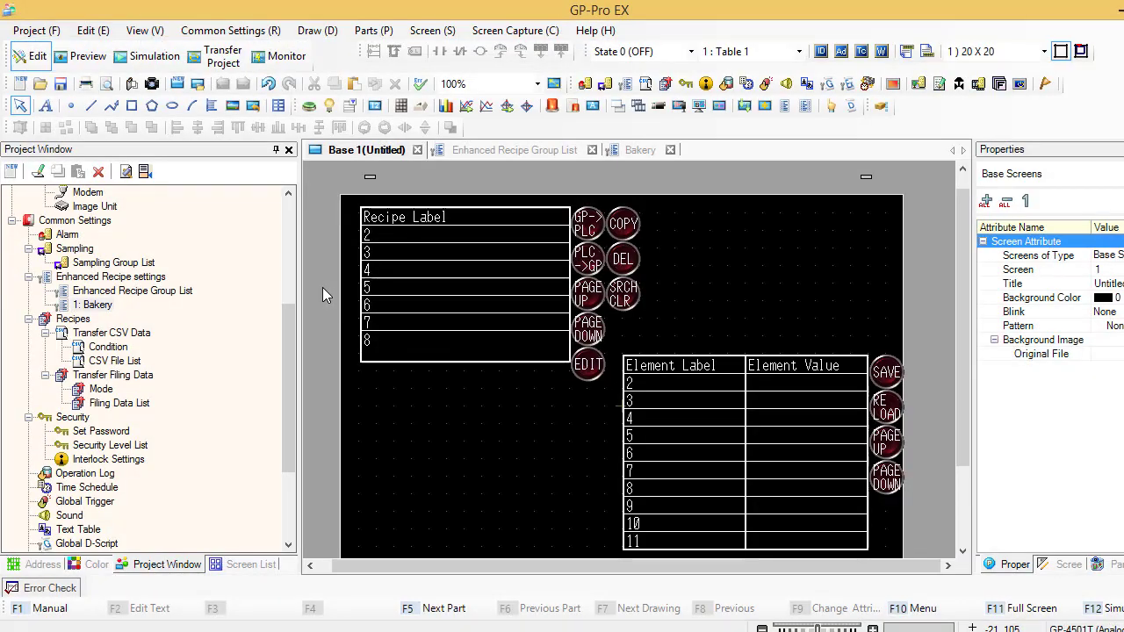
- Enable Import/Export on Display Unit with USB data storage, then return to Base 1
{"action": "left_click", "coordinate": [513, 149]}
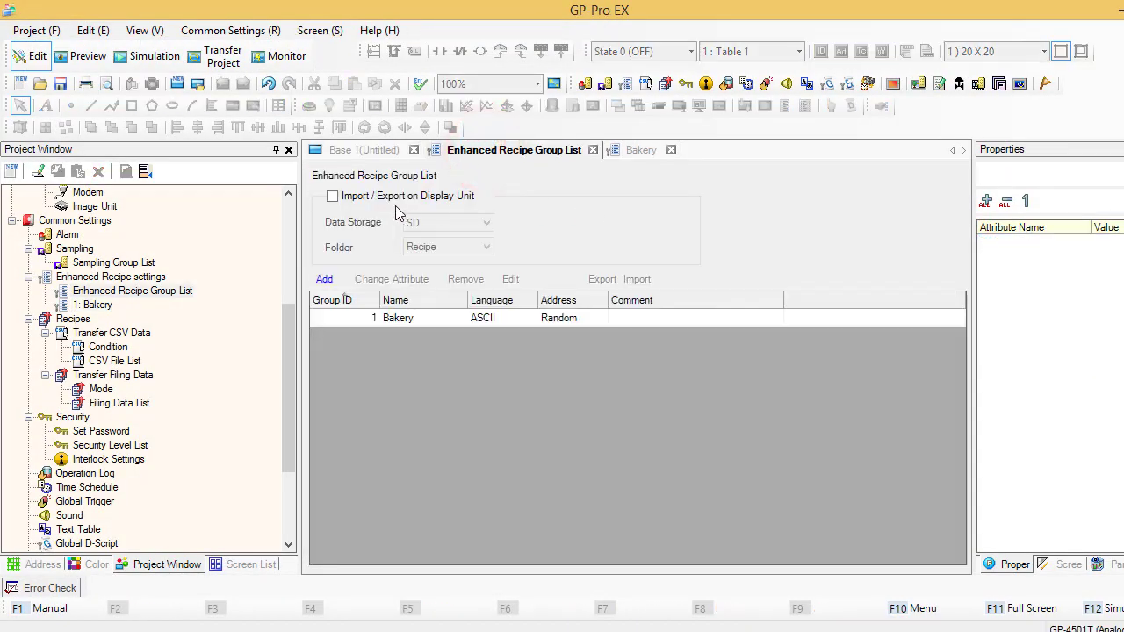
{"action": "mouse_move", "coordinate": [393, 204]}
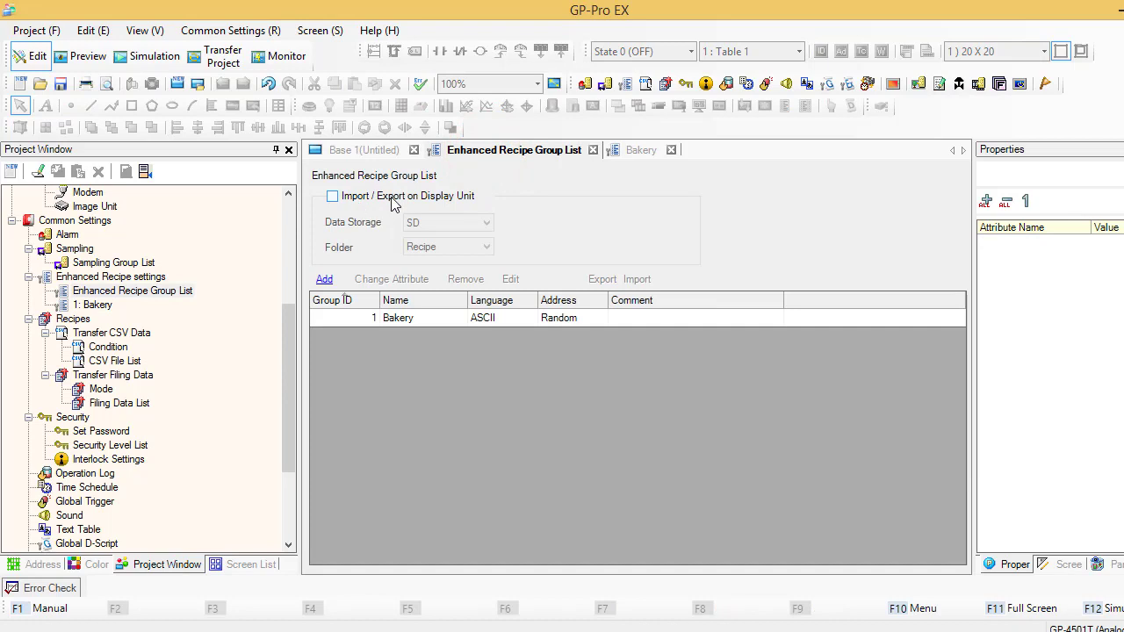
{"action": "mouse_move", "coordinate": [436, 204]}
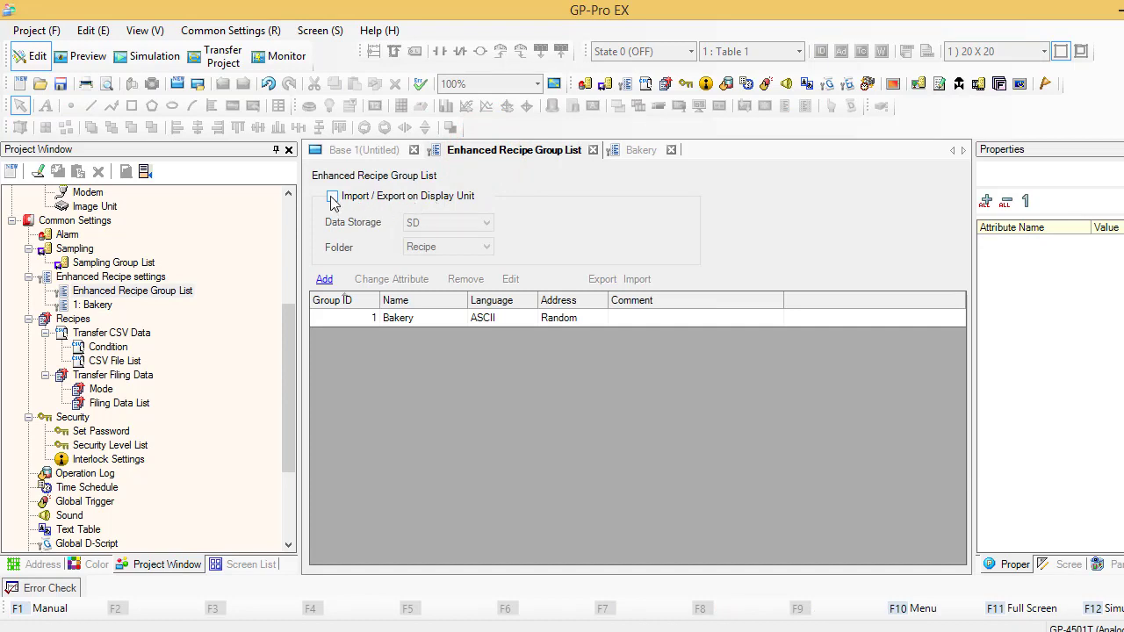
{"action": "left_click", "coordinate": [332, 197]}
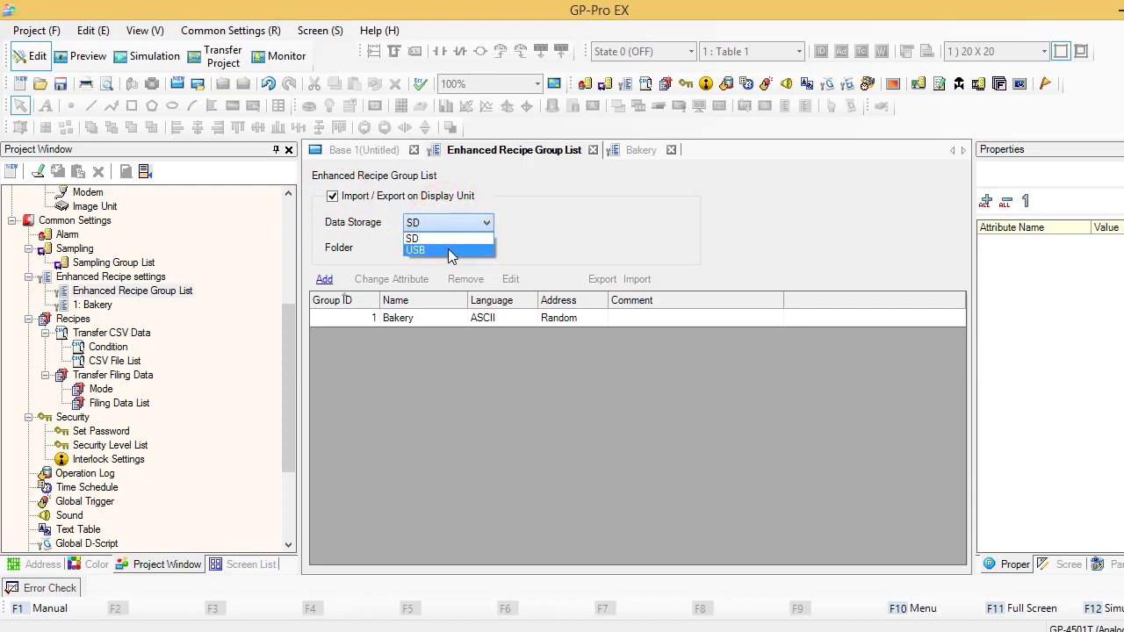
{"action": "left_click", "coordinate": [415, 249]}
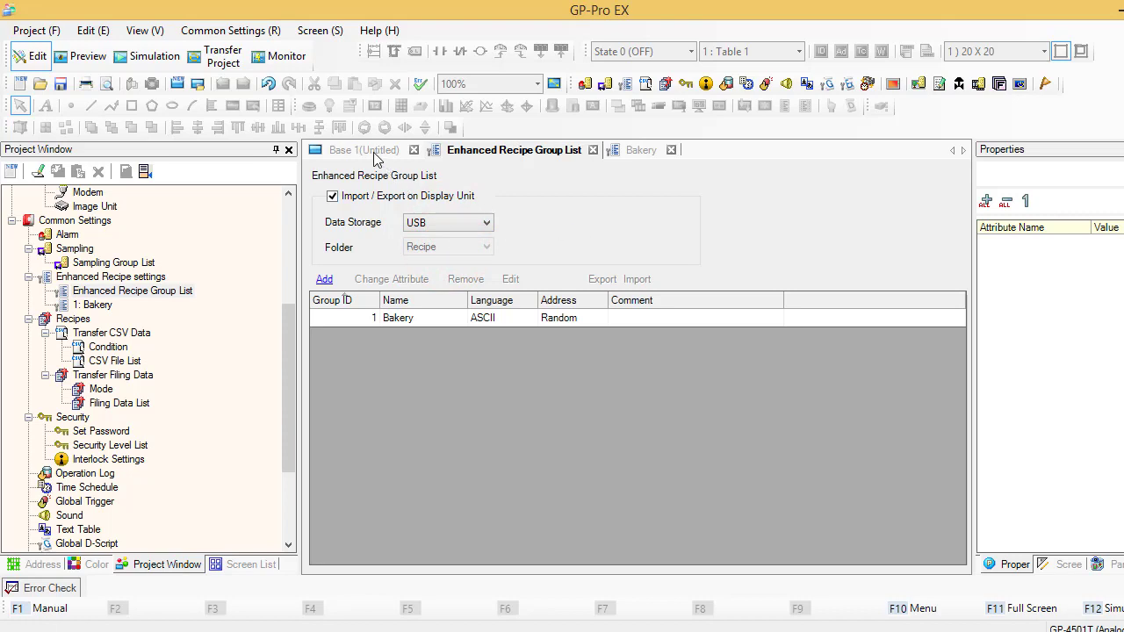
{"action": "left_click", "coordinate": [363, 149]}
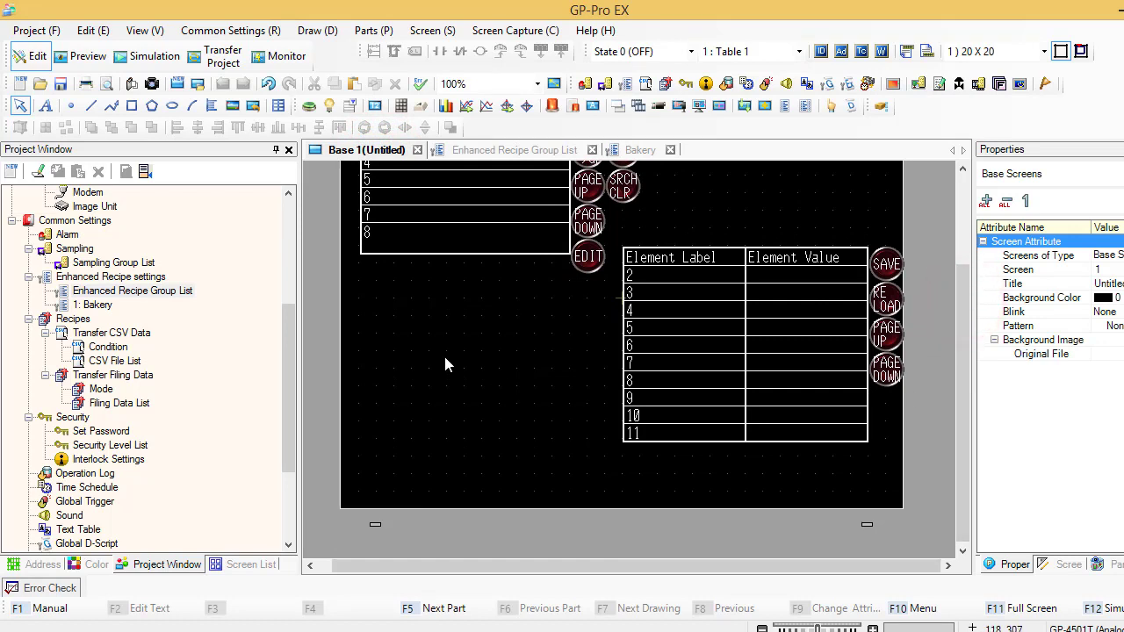
{"action": "mouse_move", "coordinate": [496, 386]}
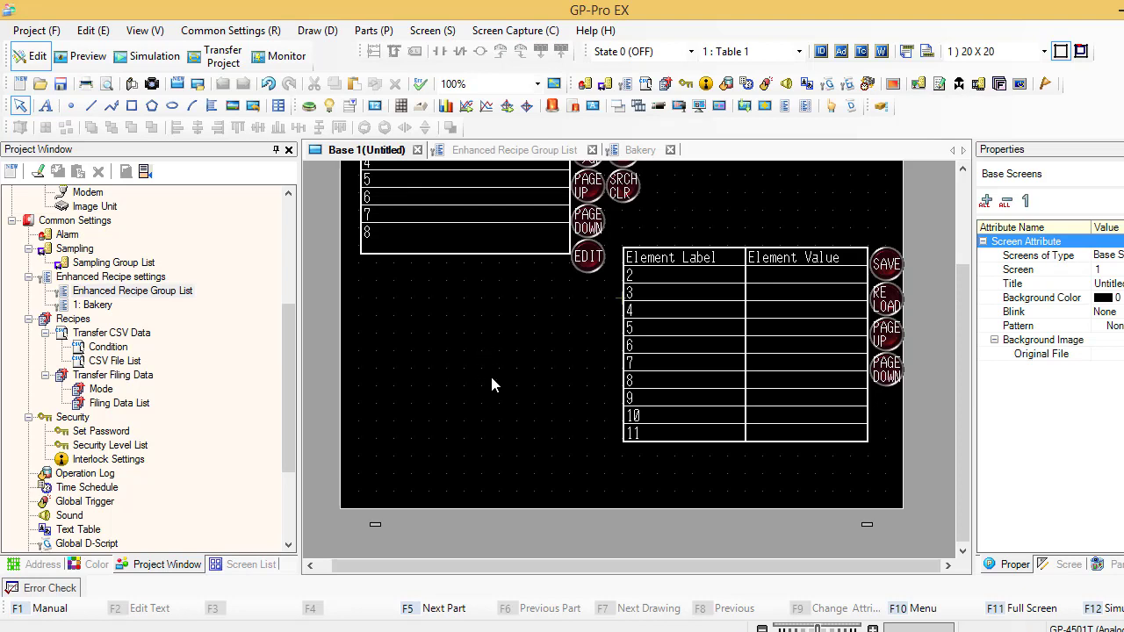
{"action": "mouse_move", "coordinate": [433, 395]}
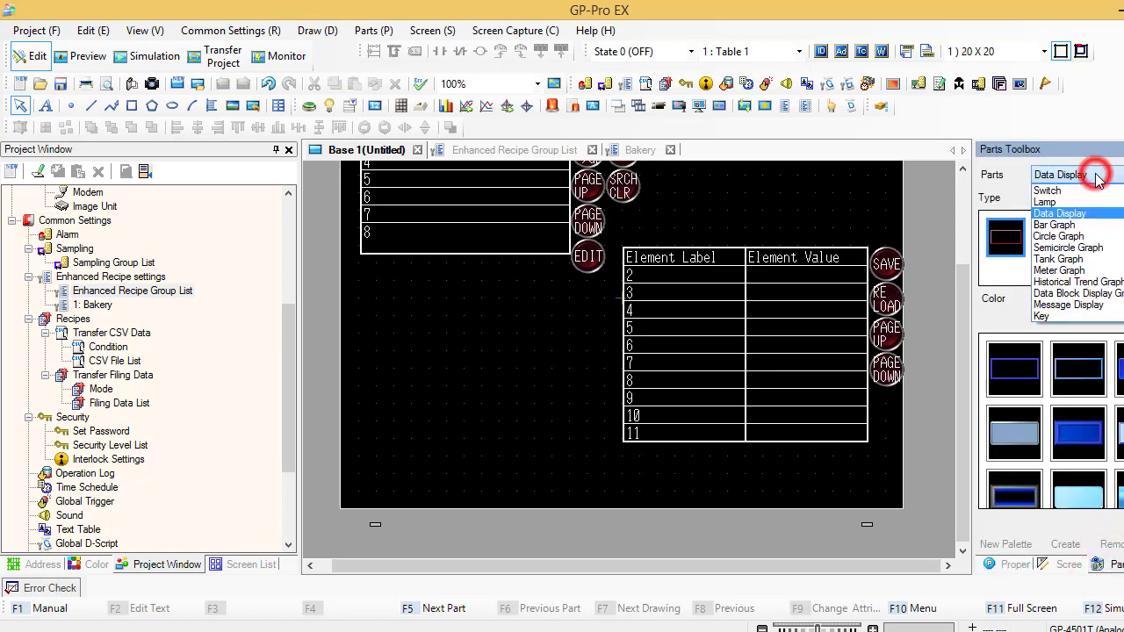
- Place a blue switch of the first pattern labelled 'Export to USB'
{"action": "left_click", "coordinate": [1047, 190]}
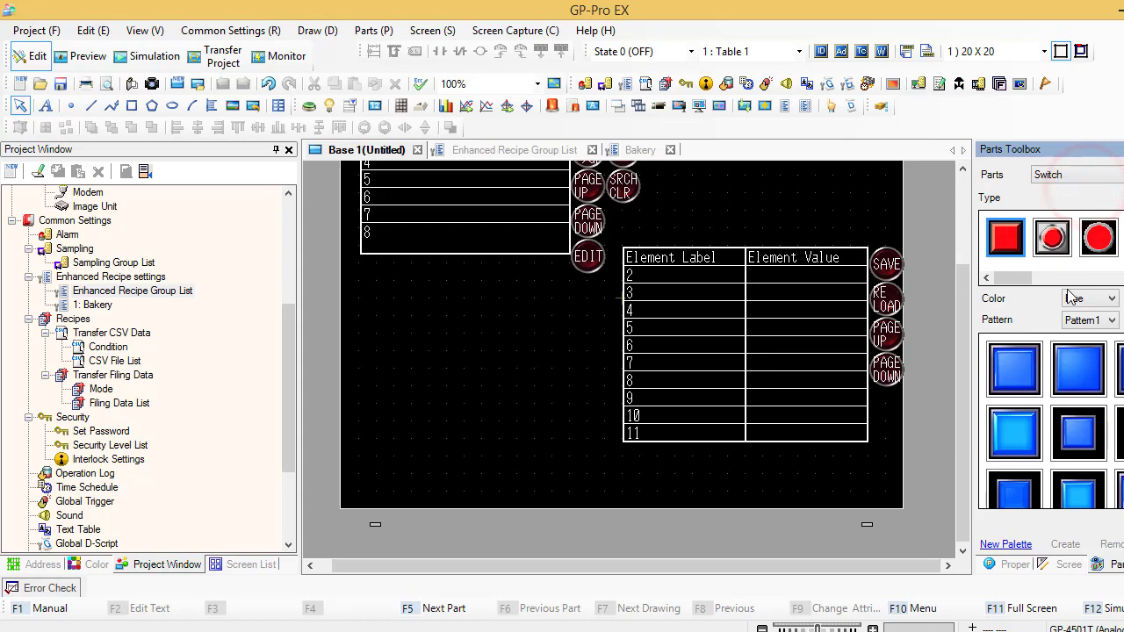
{"action": "left_click", "coordinate": [1110, 320]}
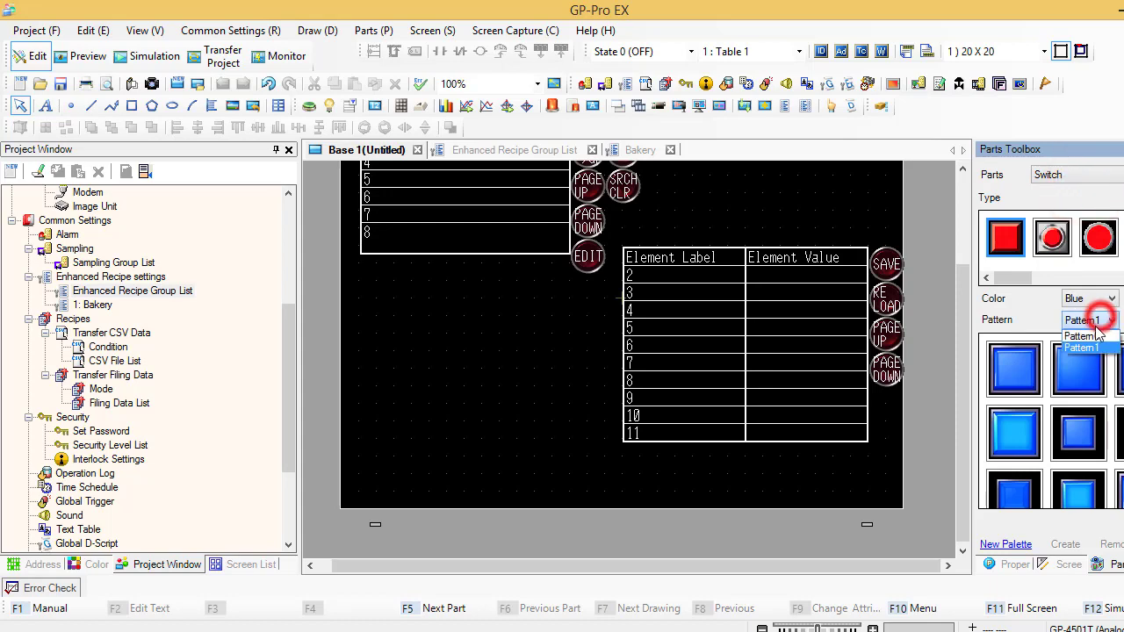
{"action": "left_click", "coordinate": [1026, 379]}
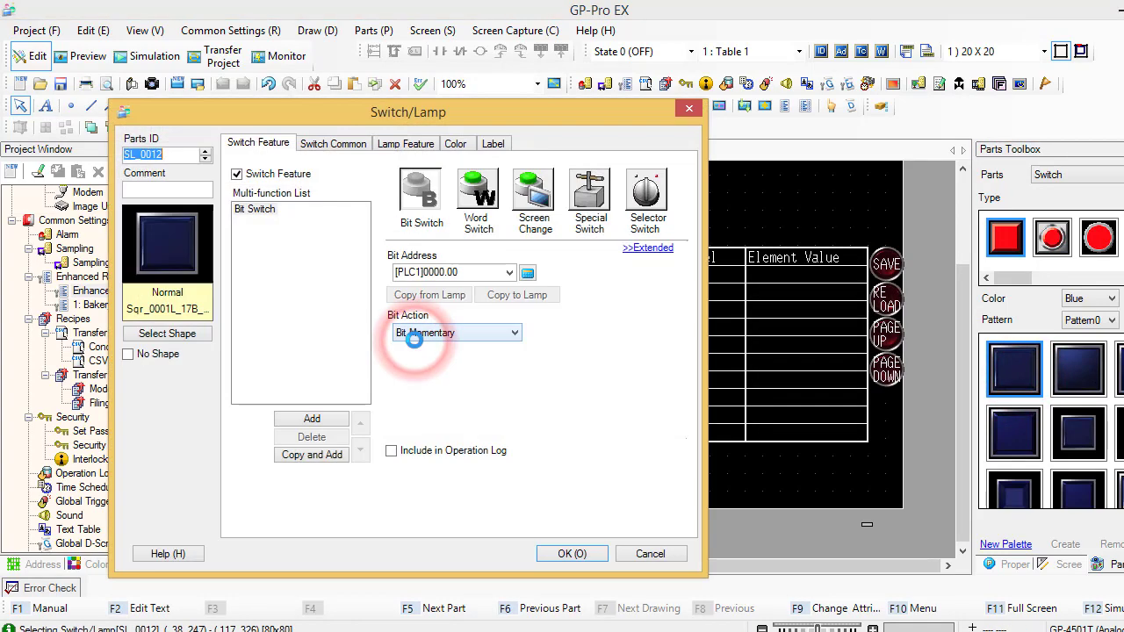
{"action": "left_click", "coordinate": [494, 144]}
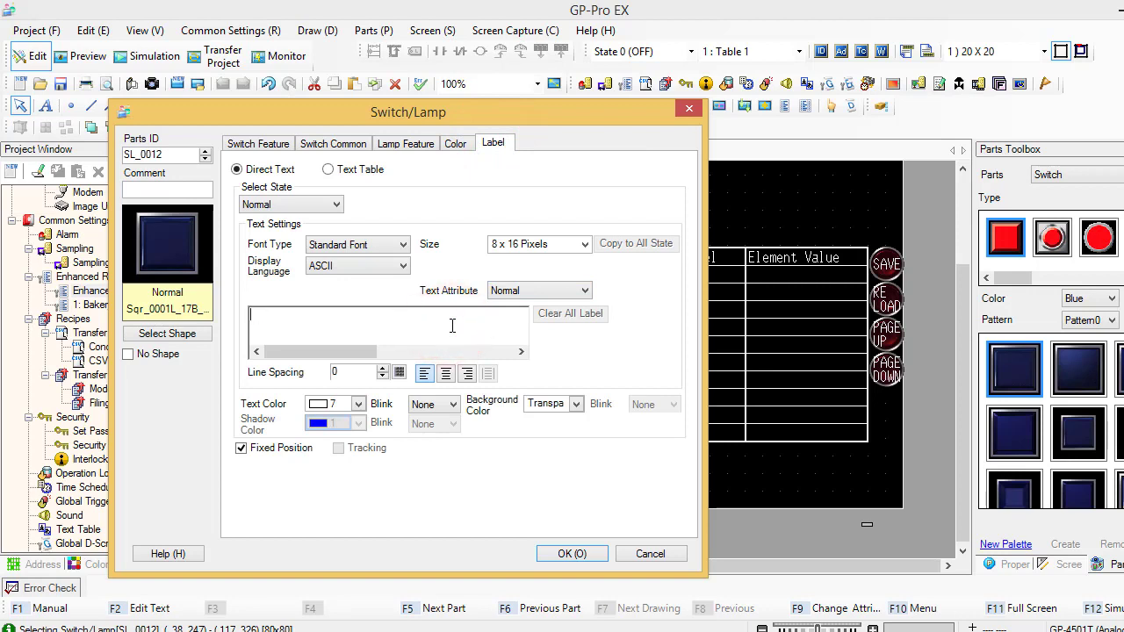
{"action": "type", "text": "Export to USB"}
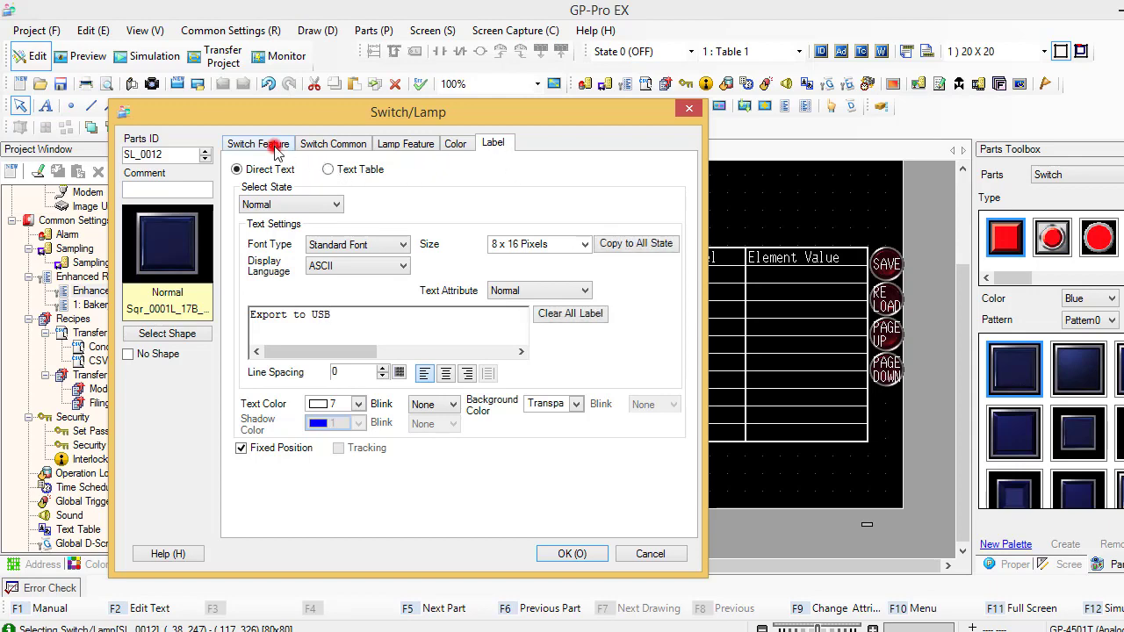
{"action": "left_click", "coordinate": [256, 144]}
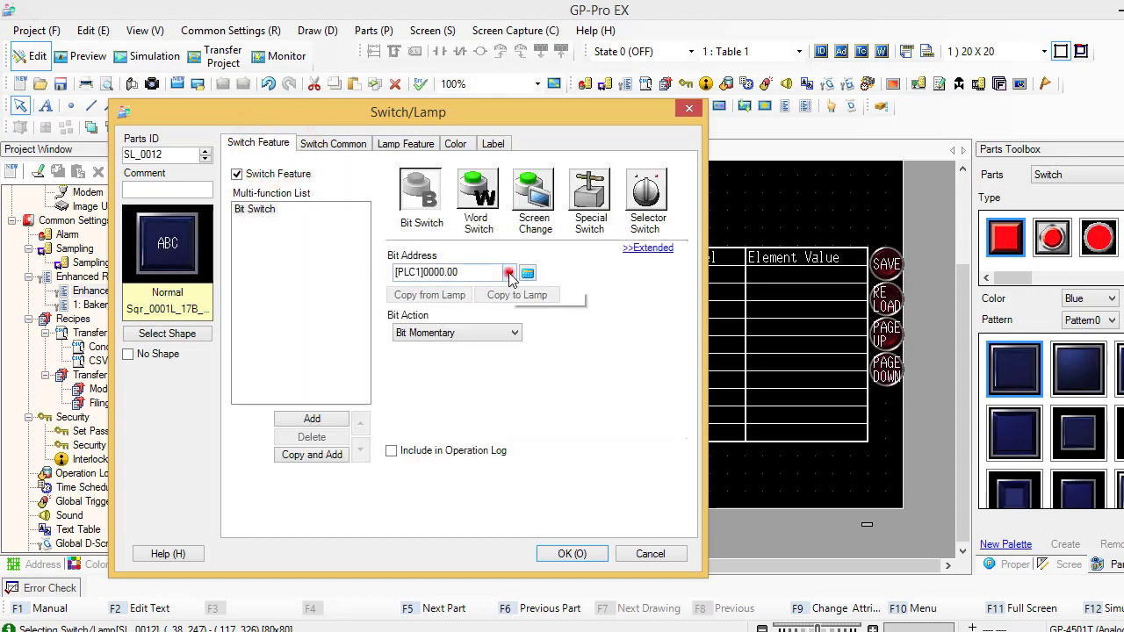
- Assign the switch to the #H_RecipeControlCSVExport bit and confirm its settings
{"action": "left_click", "coordinate": [509, 272]}
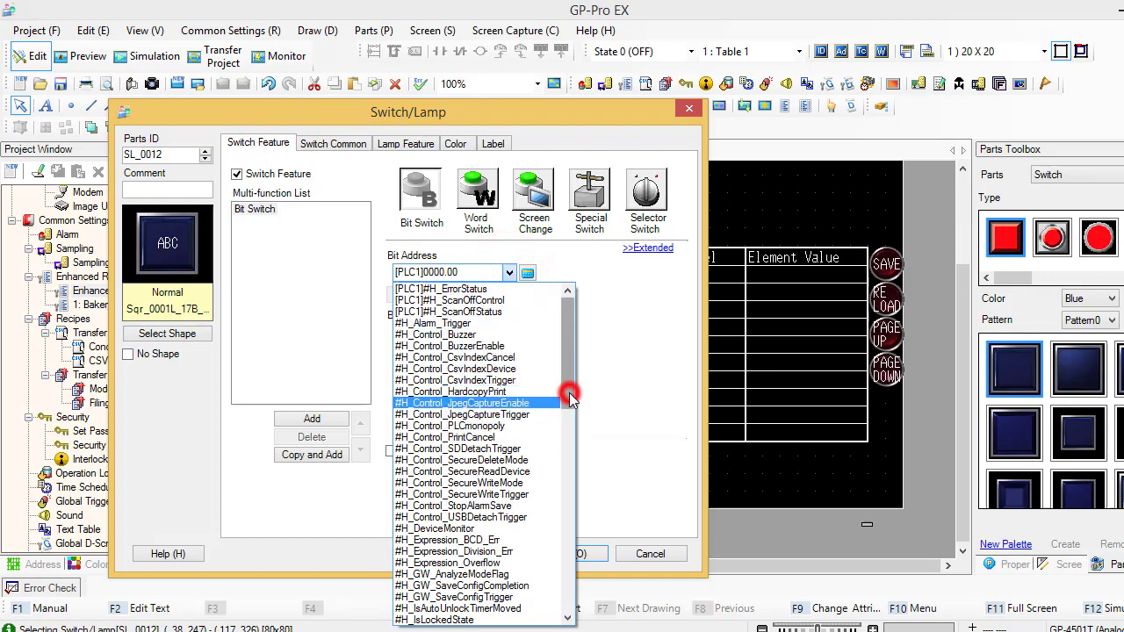
{"action": "scroll", "scroll_direction": "down", "scroll_amount": 3}
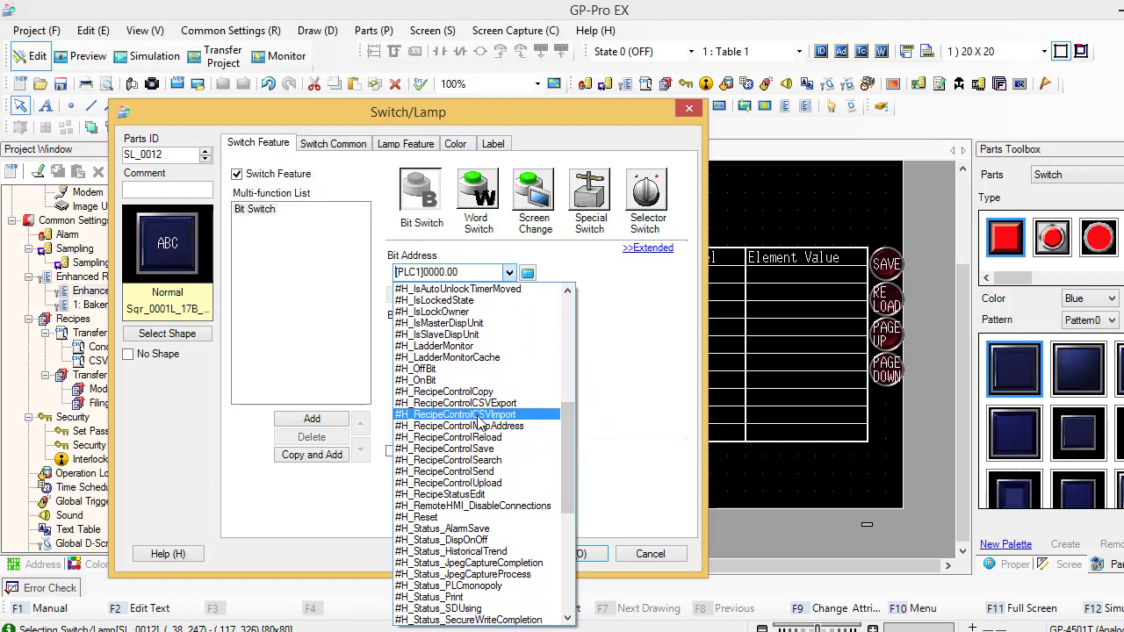
{"action": "left_click", "coordinate": [471, 408]}
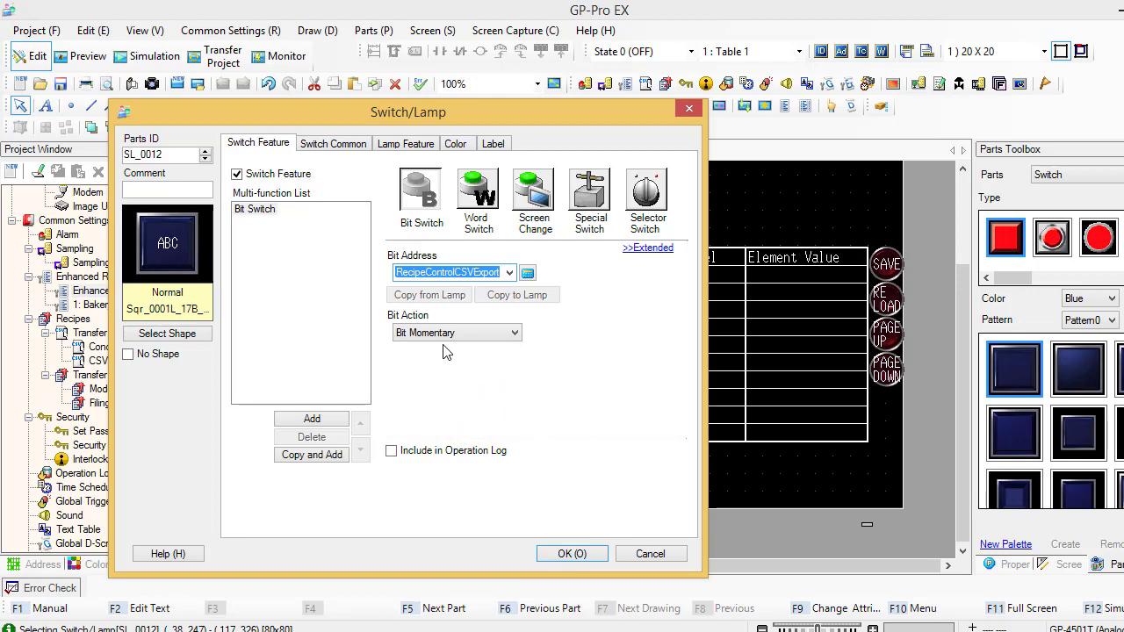
{"action": "left_click", "coordinate": [572, 554]}
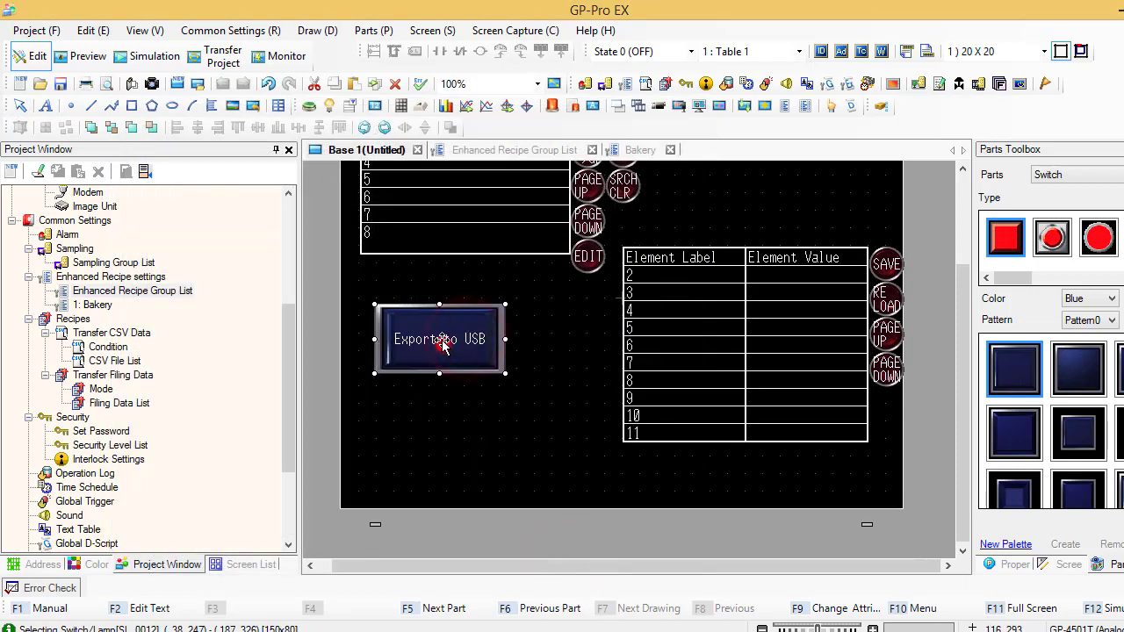
- Duplicate the export switch below it and relabel the copy 'Import From USB'
{"action": "left_click_drag", "start_coordinate": [440, 341], "coordinate": [425, 323]}
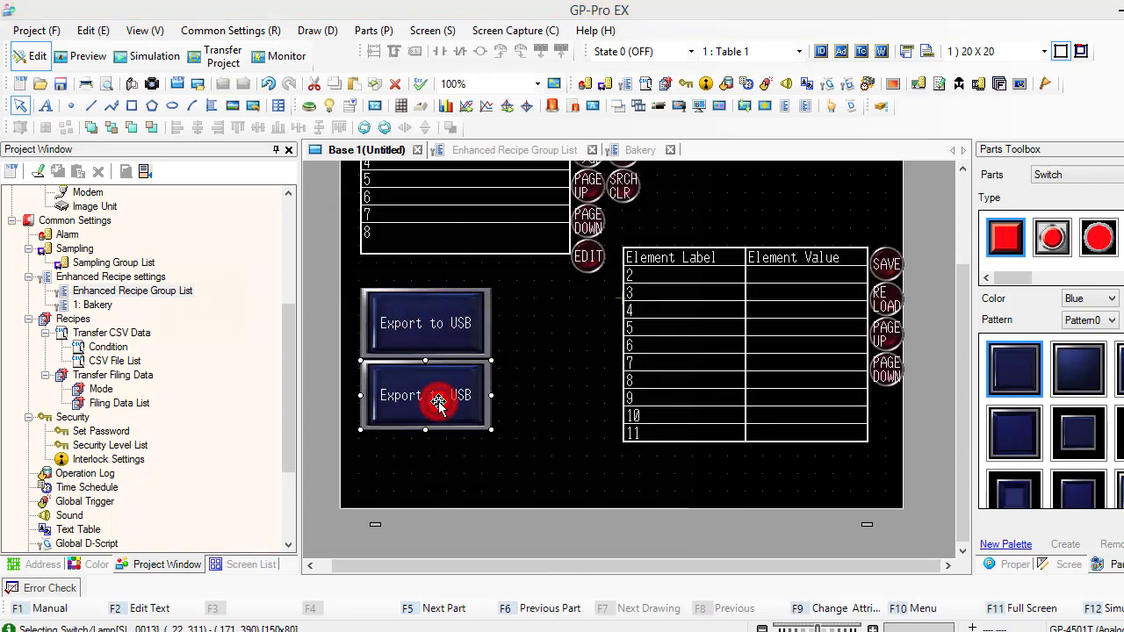
{"action": "double_click", "coordinate": [425, 396]}
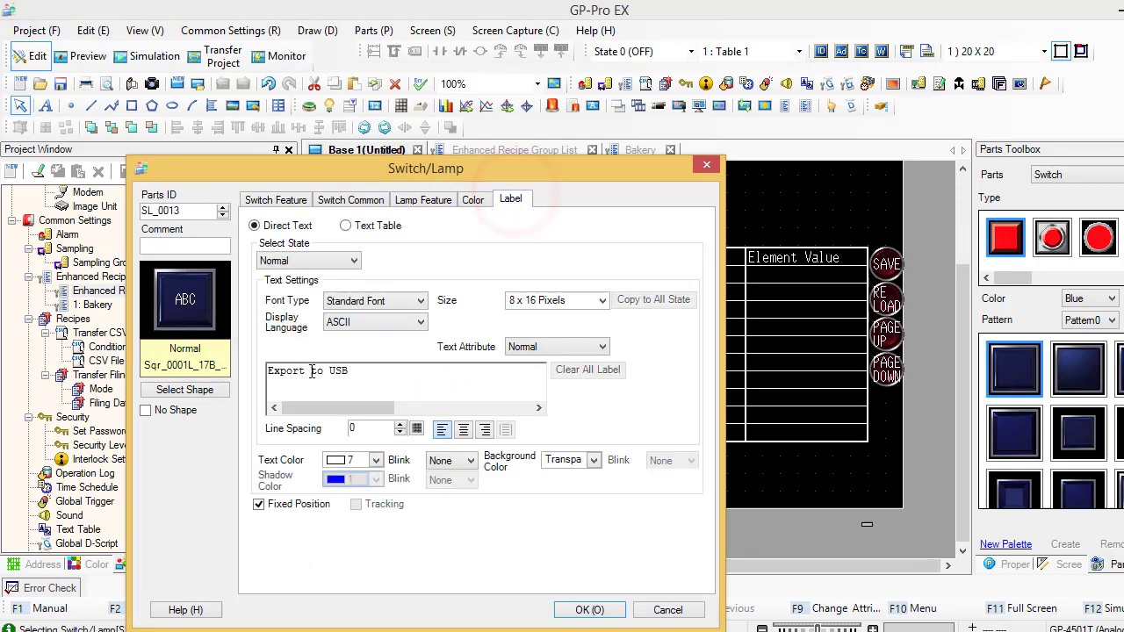
{"action": "triple_click", "coordinate": [305, 370]}
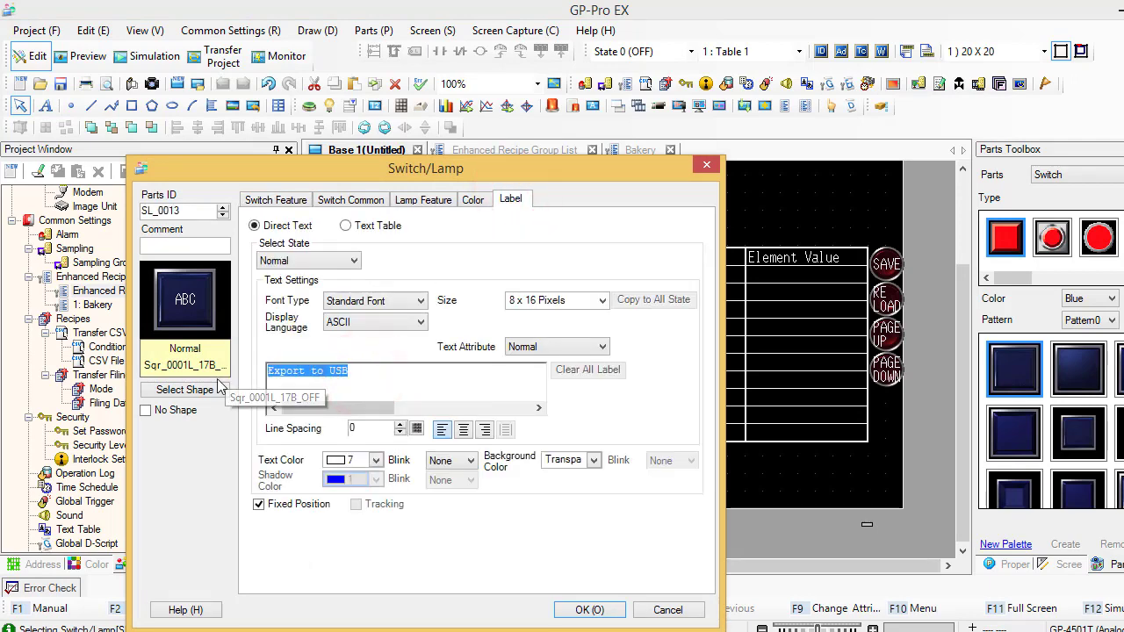
{"action": "type", "text": "IMM"}
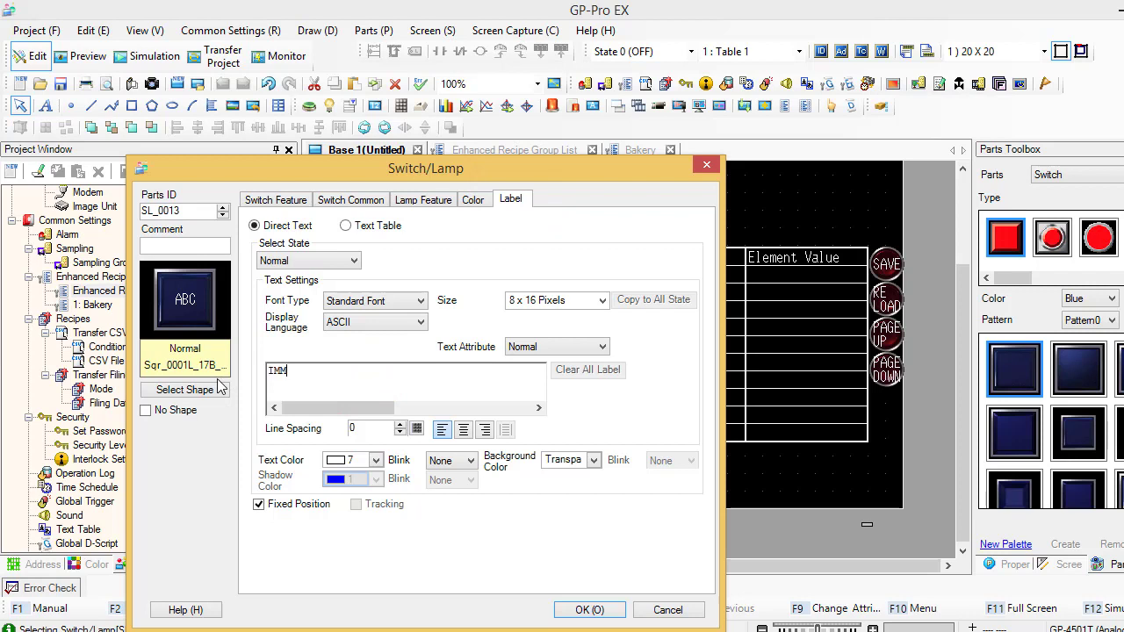
{"action": "type", "text": "Import From"}
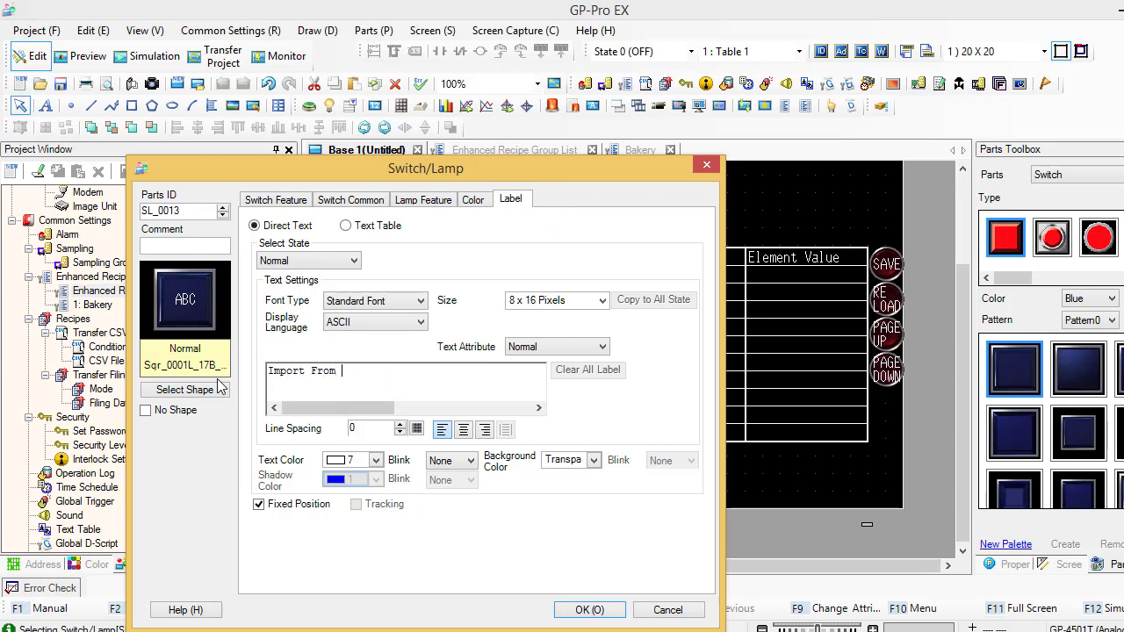
{"action": "type", "text": "USB"}
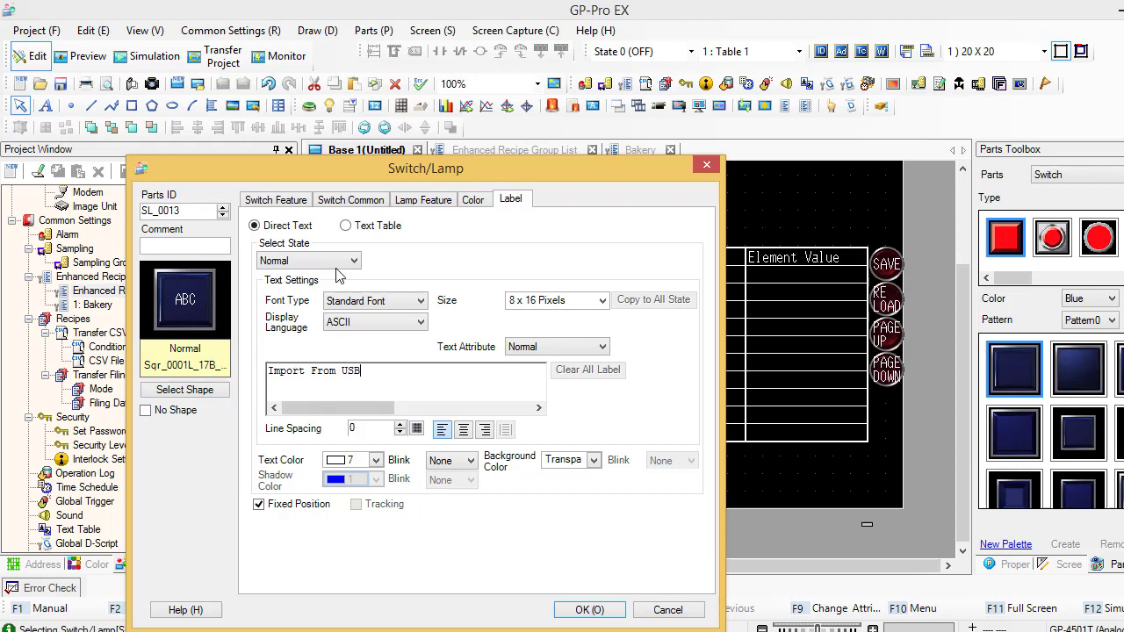
- Assign the copy to the #H_RecipeControlCSVImport bit and confirm
{"action": "left_click", "coordinate": [274, 200]}
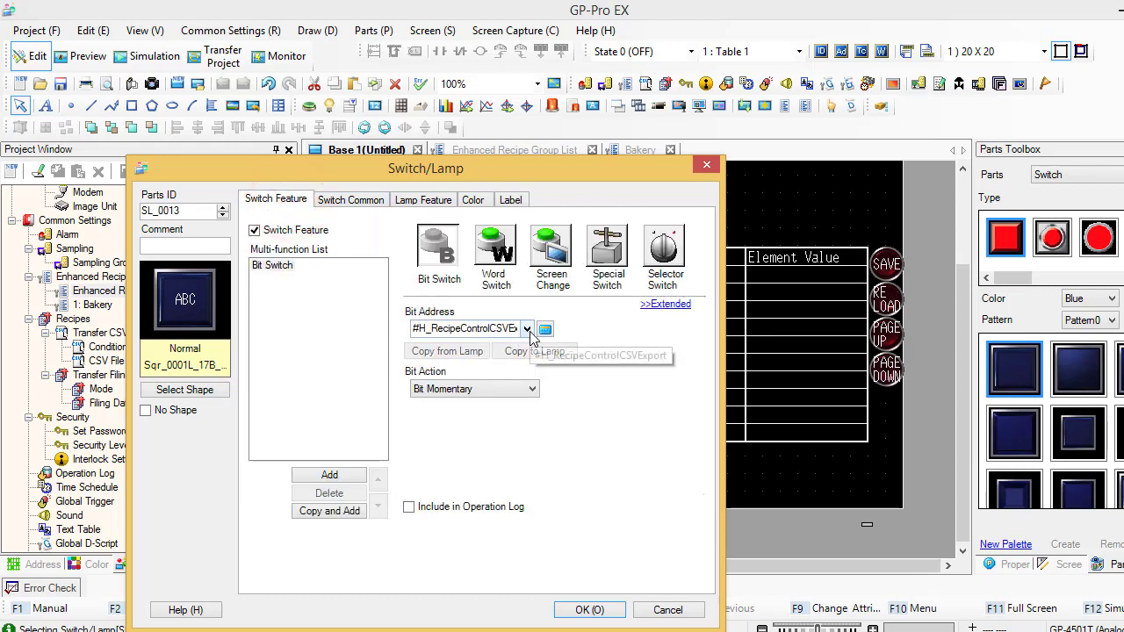
{"action": "left_click", "coordinate": [527, 328]}
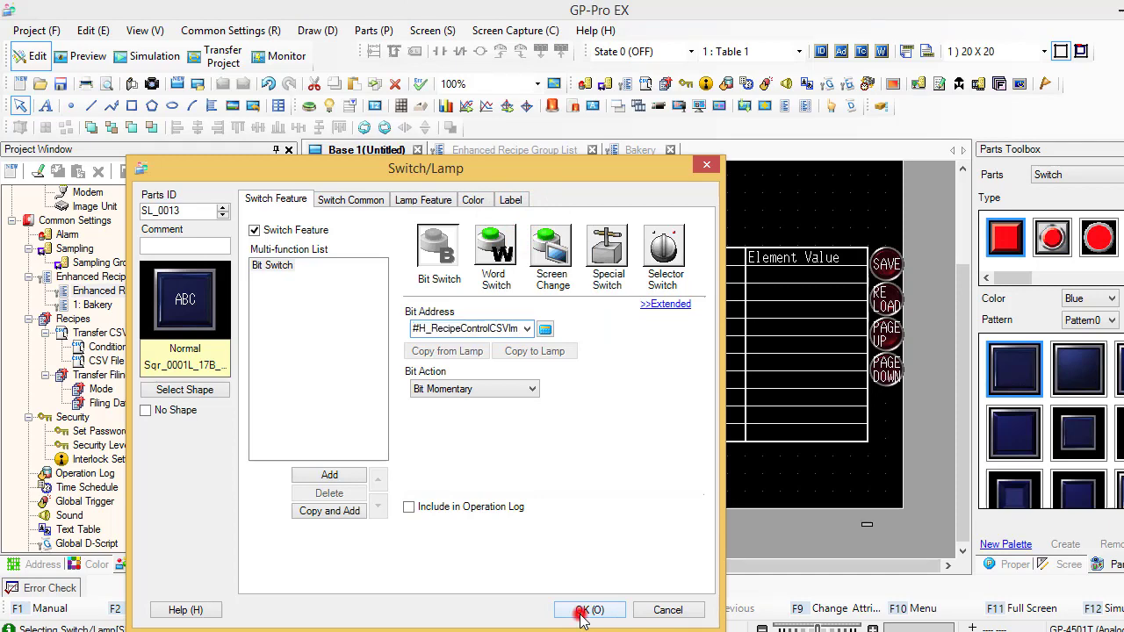
{"action": "left_click", "coordinate": [580, 609]}
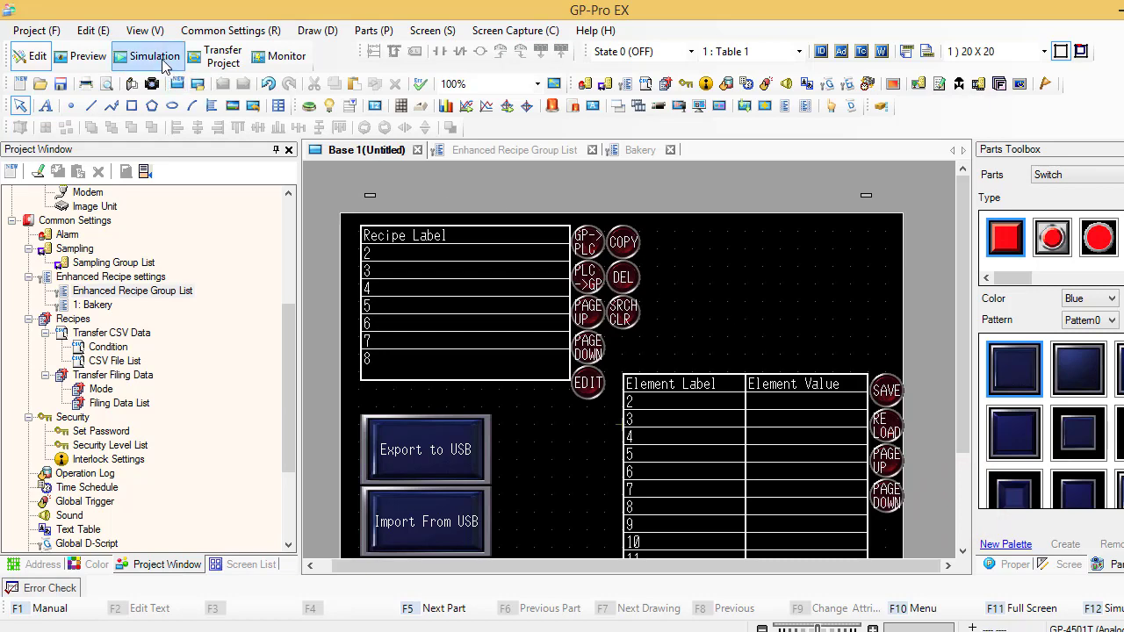
- Run the simulation, press Export to USB to write the recipe CSV, then capture the screen image
{"action": "left_click", "coordinate": [155, 56]}
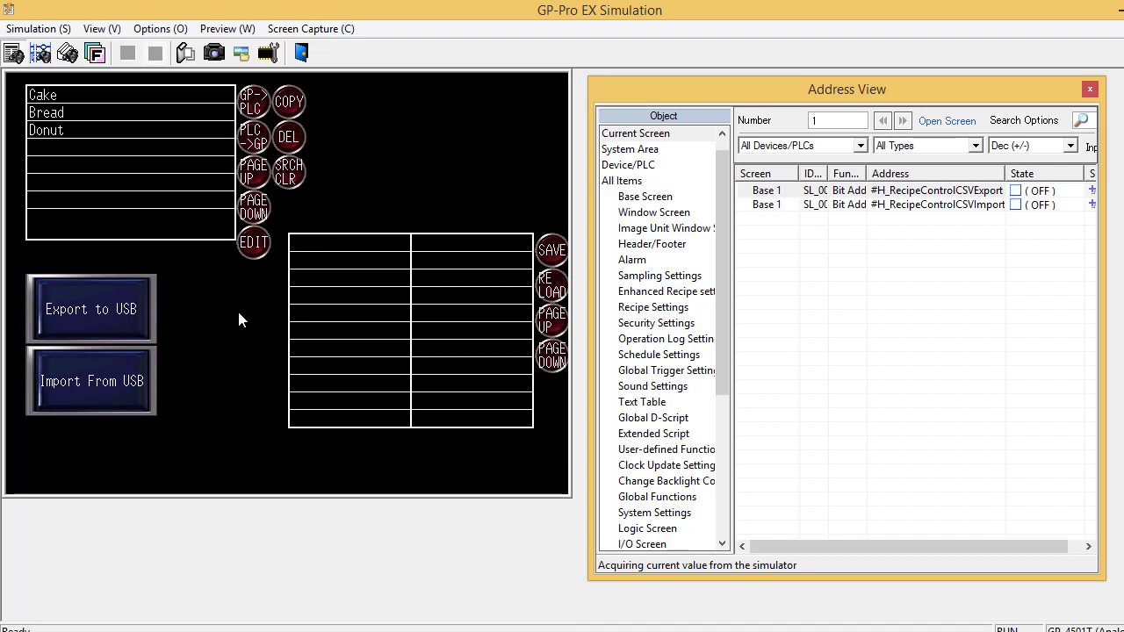
{"action": "mouse_move", "coordinate": [178, 369]}
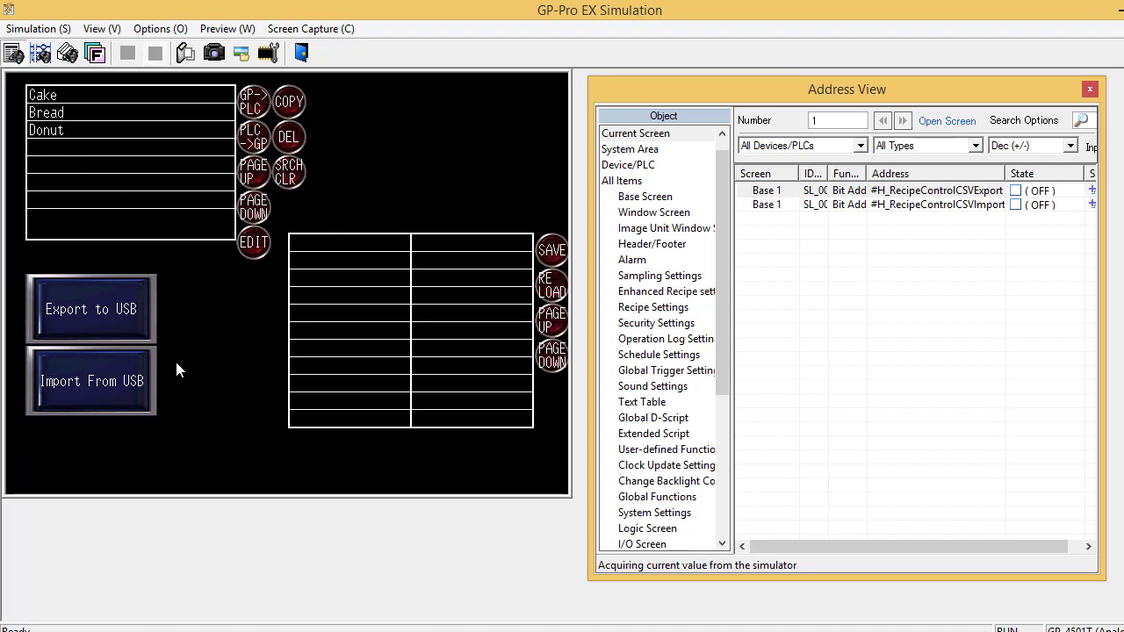
{"action": "mouse_move", "coordinate": [250, 397]}
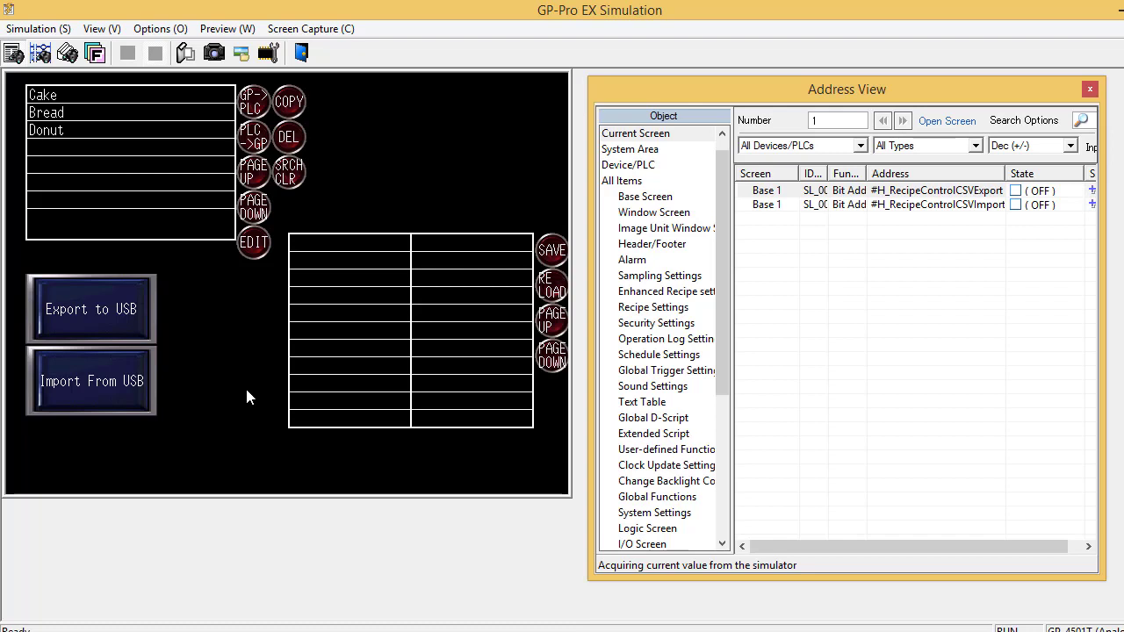
{"action": "left_click", "coordinate": [91, 309]}
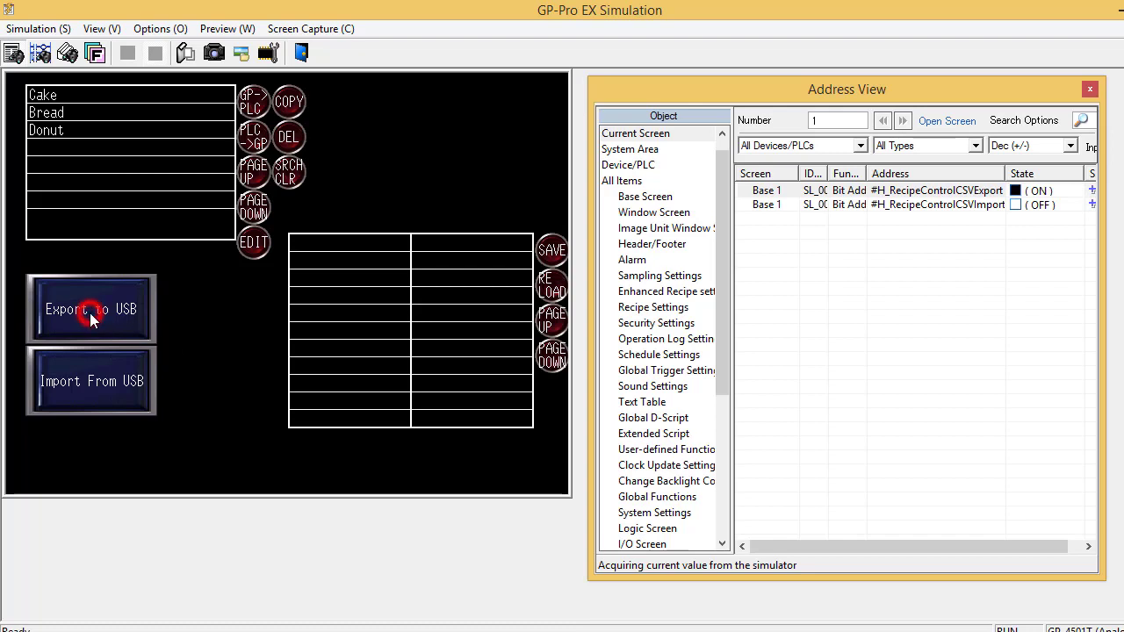
{"action": "left_click", "coordinate": [92, 309]}
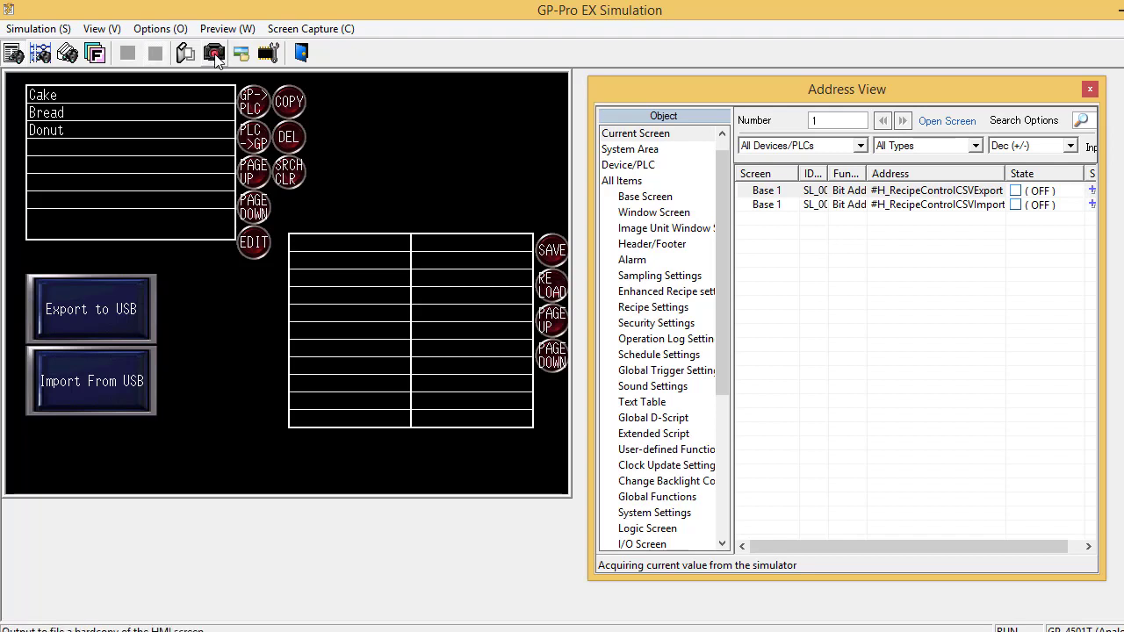
{"action": "left_click", "coordinate": [214, 52]}
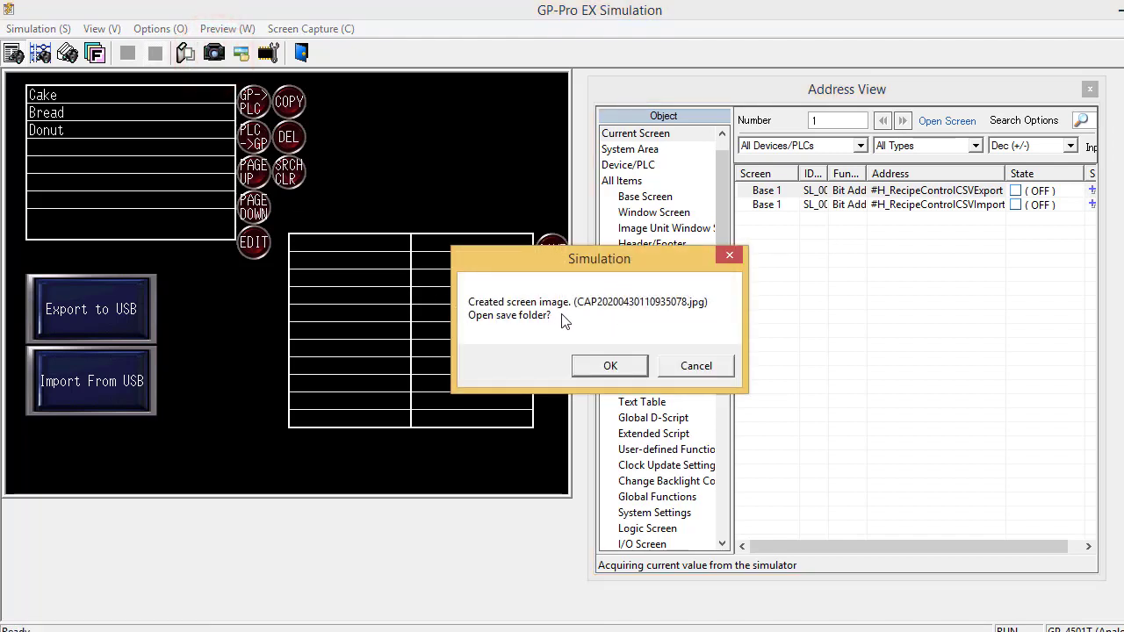
{"action": "mouse_move", "coordinate": [513, 331]}
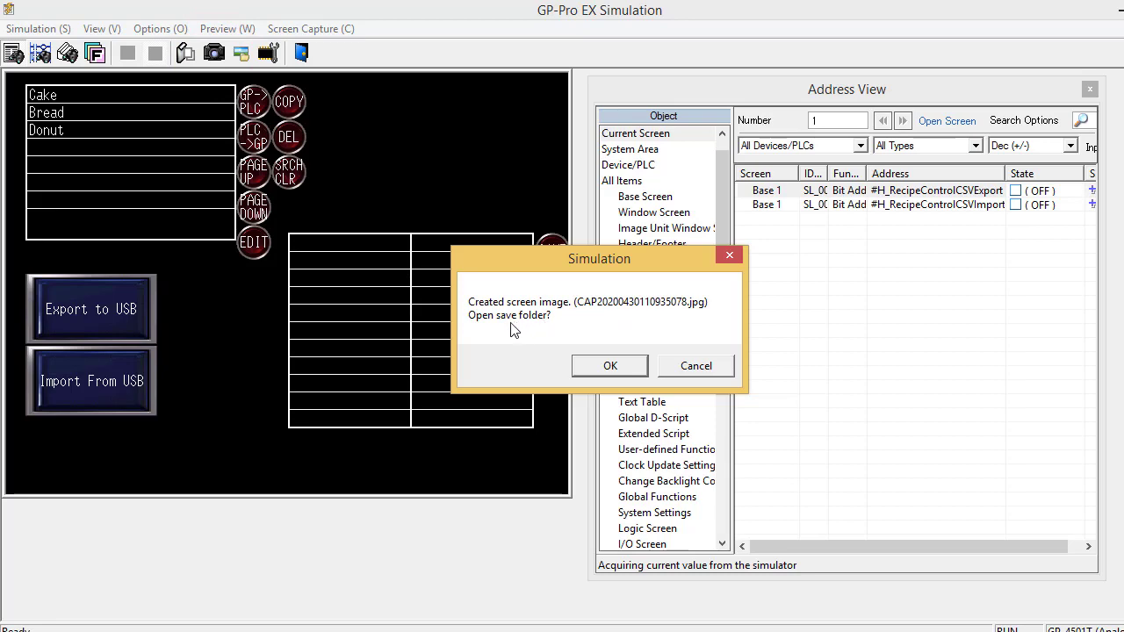
- Open the screen-capture folder, go up to Simulator and into the virtual USB drive USBHD00
{"action": "left_click", "coordinate": [608, 365]}
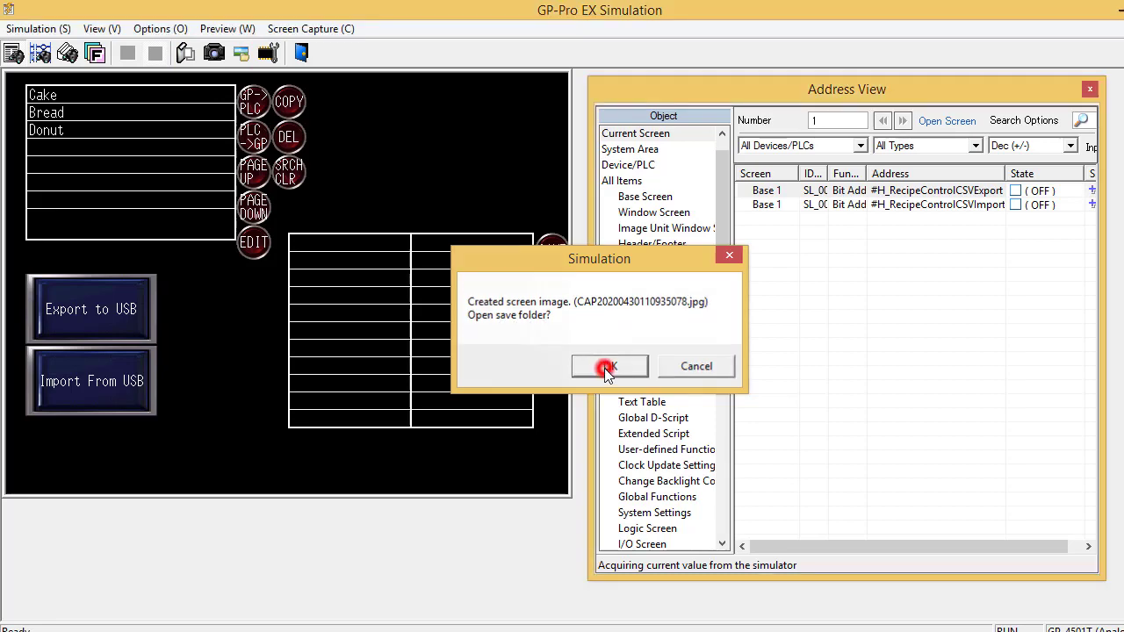
{"action": "left_click", "coordinate": [607, 368]}
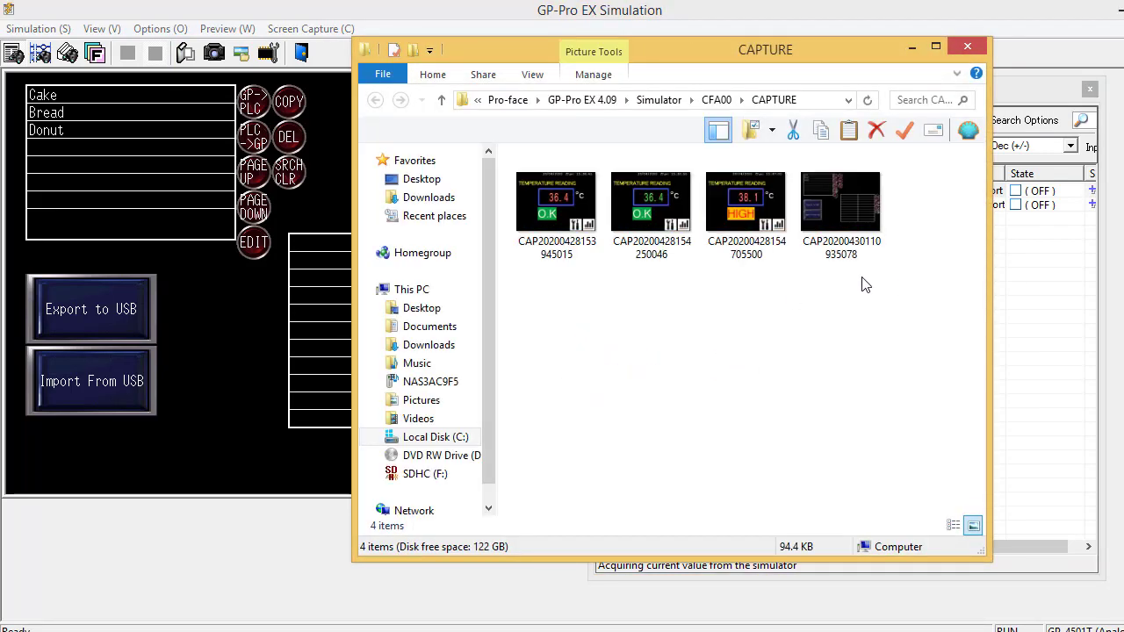
{"action": "mouse_move", "coordinate": [837, 309]}
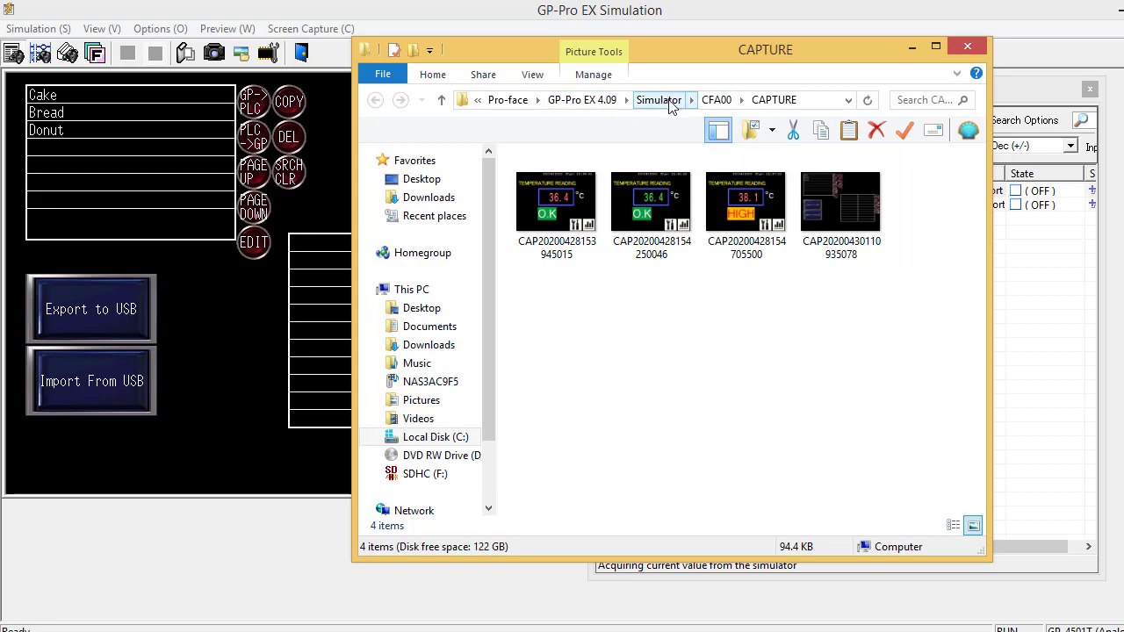
{"action": "mouse_move", "coordinate": [660, 105]}
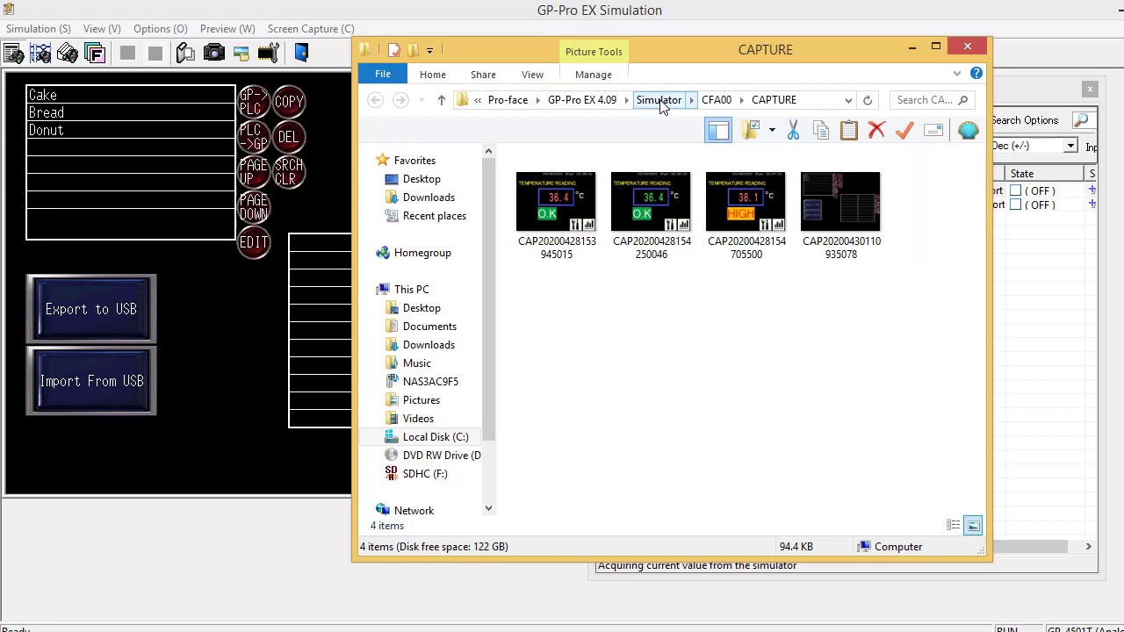
{"action": "left_click", "coordinate": [657, 98]}
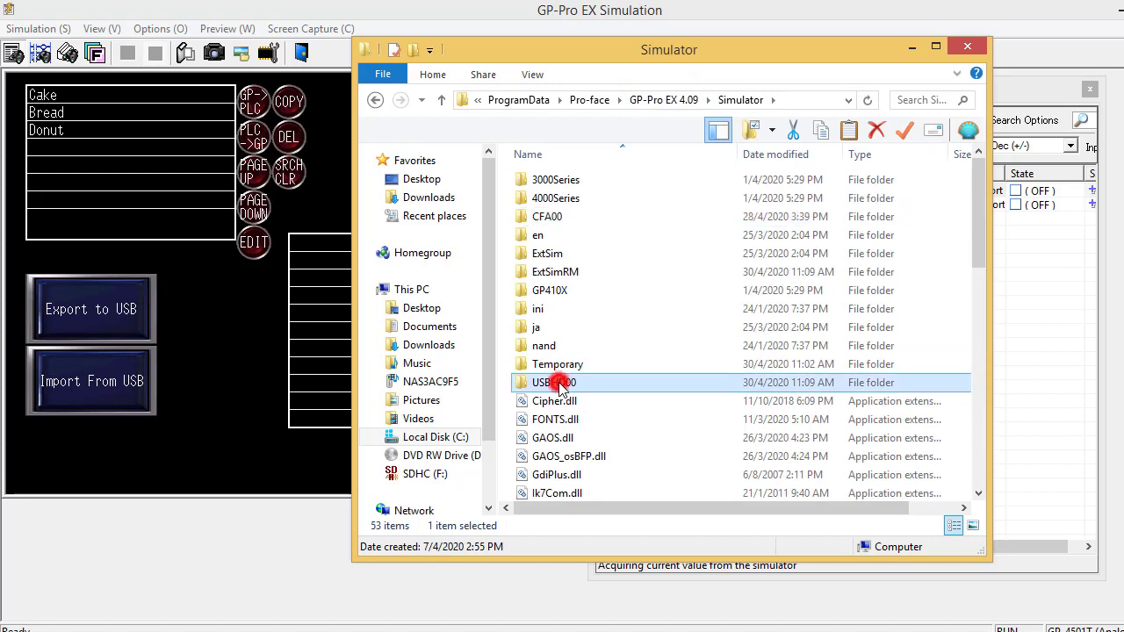
{"action": "double_click", "coordinate": [553, 383]}
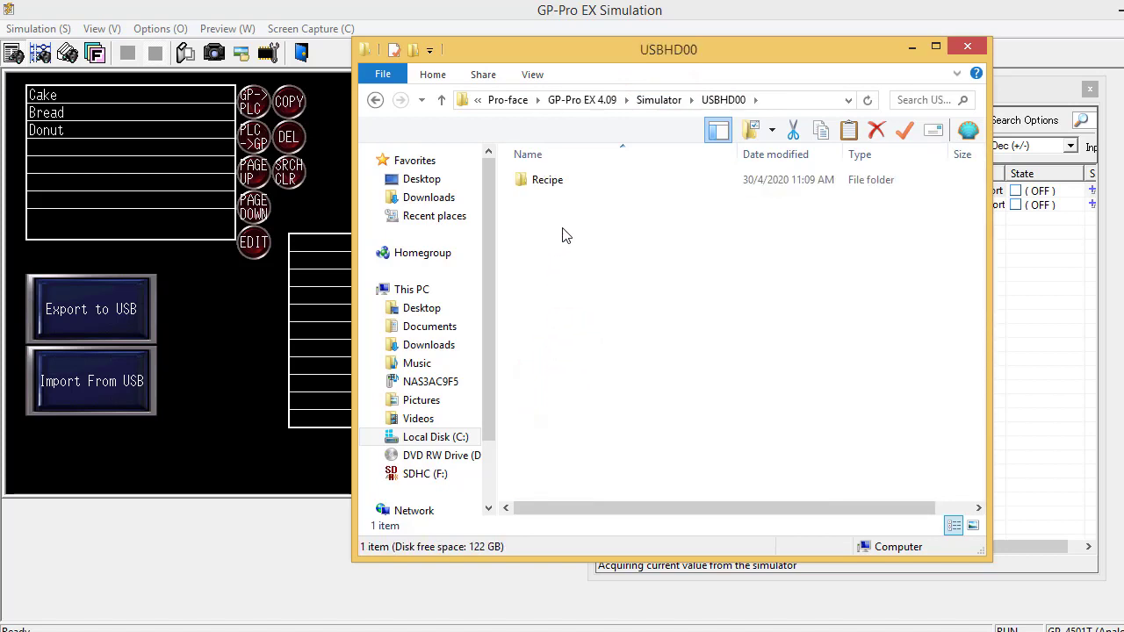
- Open the Recipe folder and select the exported 00001_Bakery CSV file
{"action": "left_click", "coordinate": [548, 179]}
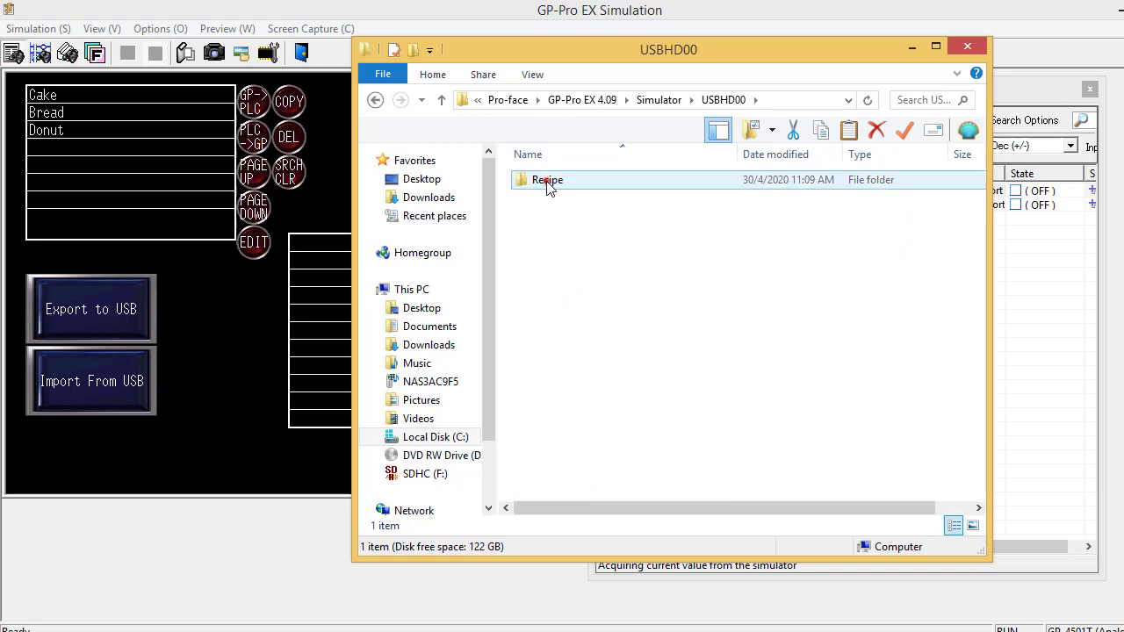
{"action": "double_click", "coordinate": [548, 179]}
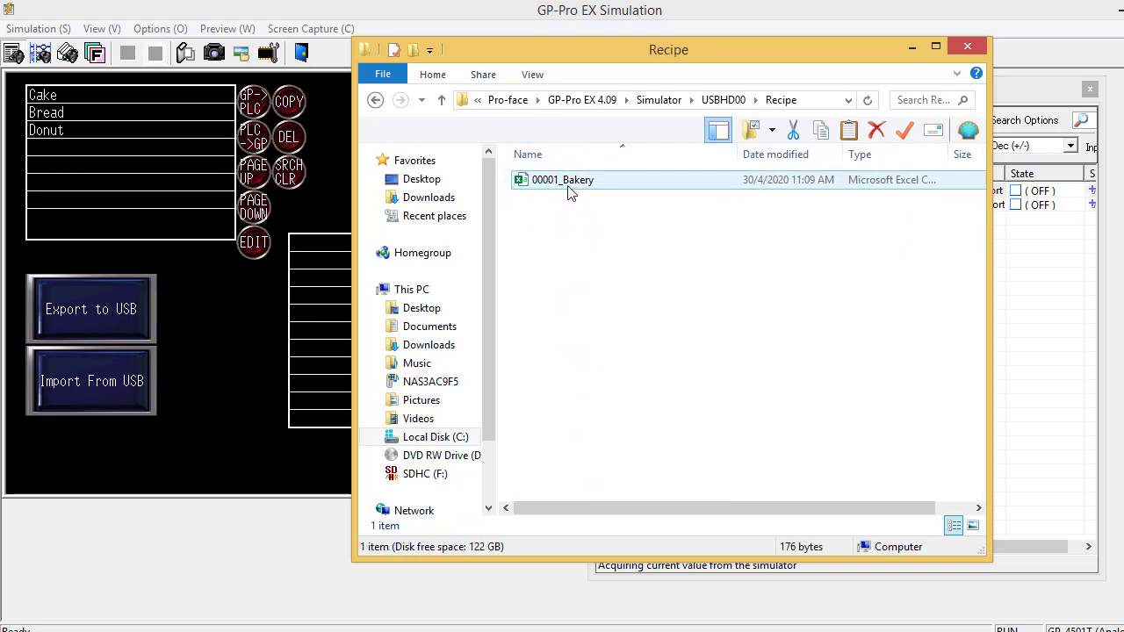
{"action": "left_click", "coordinate": [573, 179]}
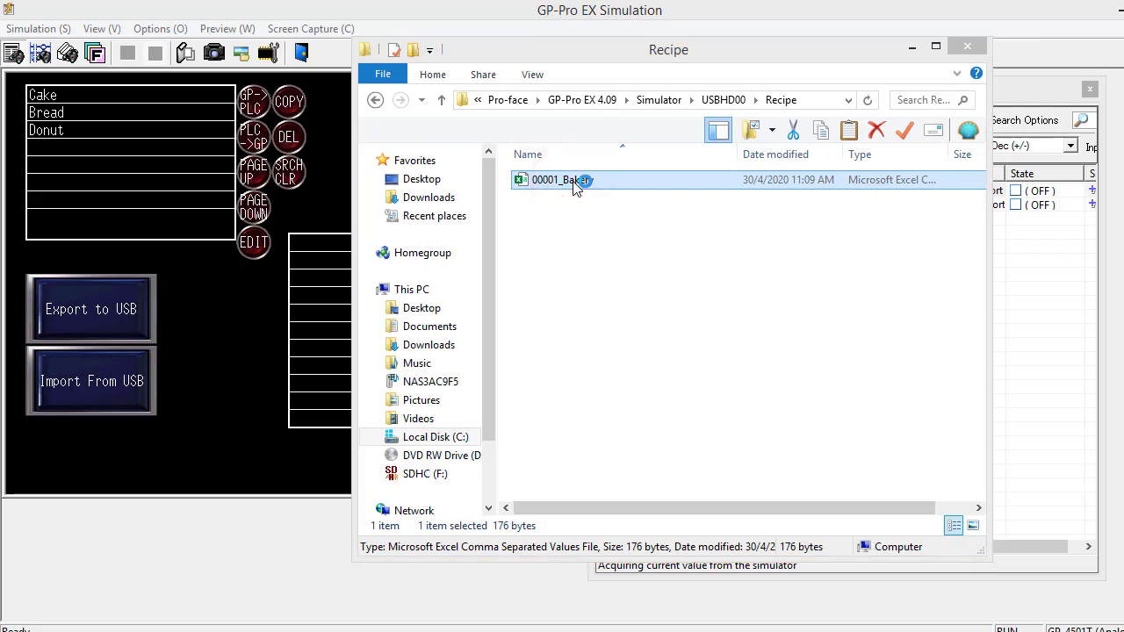
{"action": "left_click", "coordinate": [626, 271]}
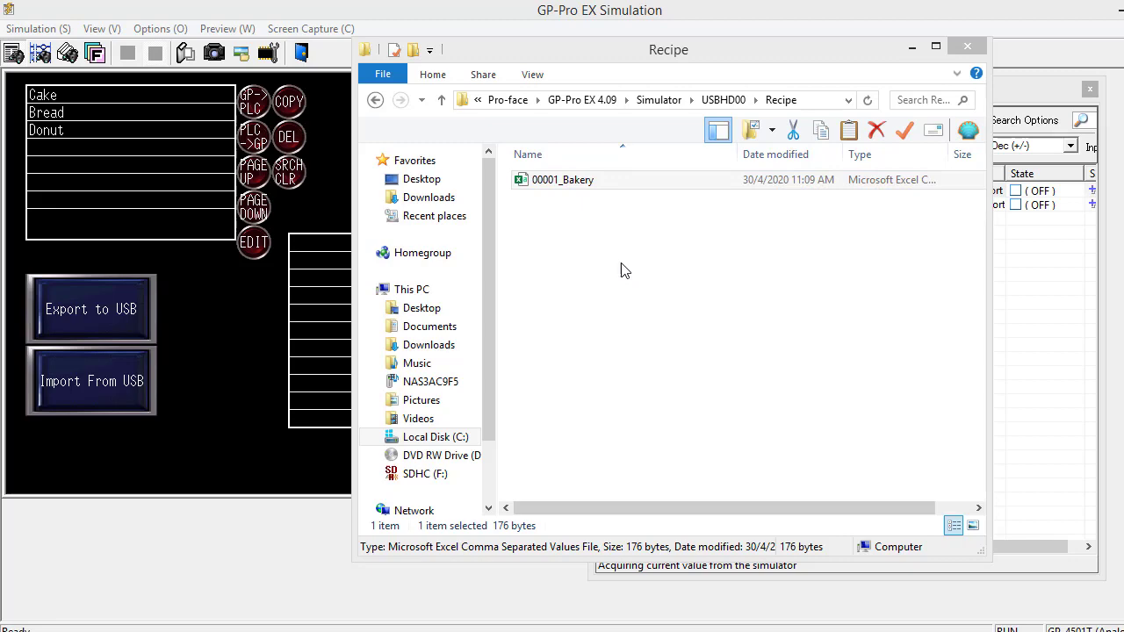
{"action": "double_click", "coordinate": [564, 180]}
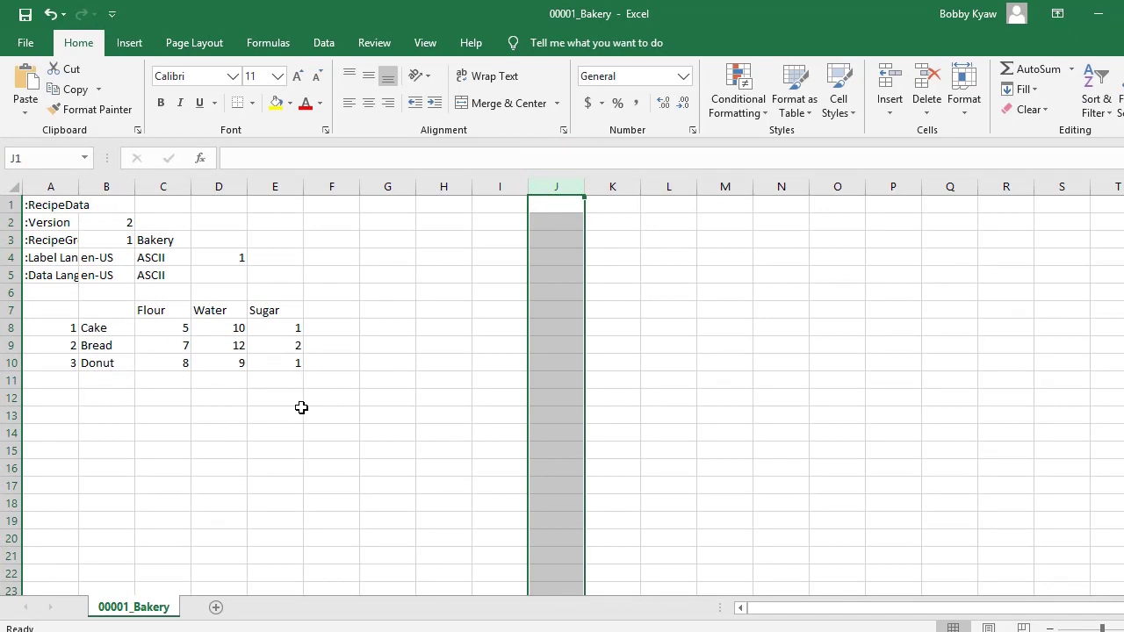
{"action": "left_click", "coordinate": [162, 397]}
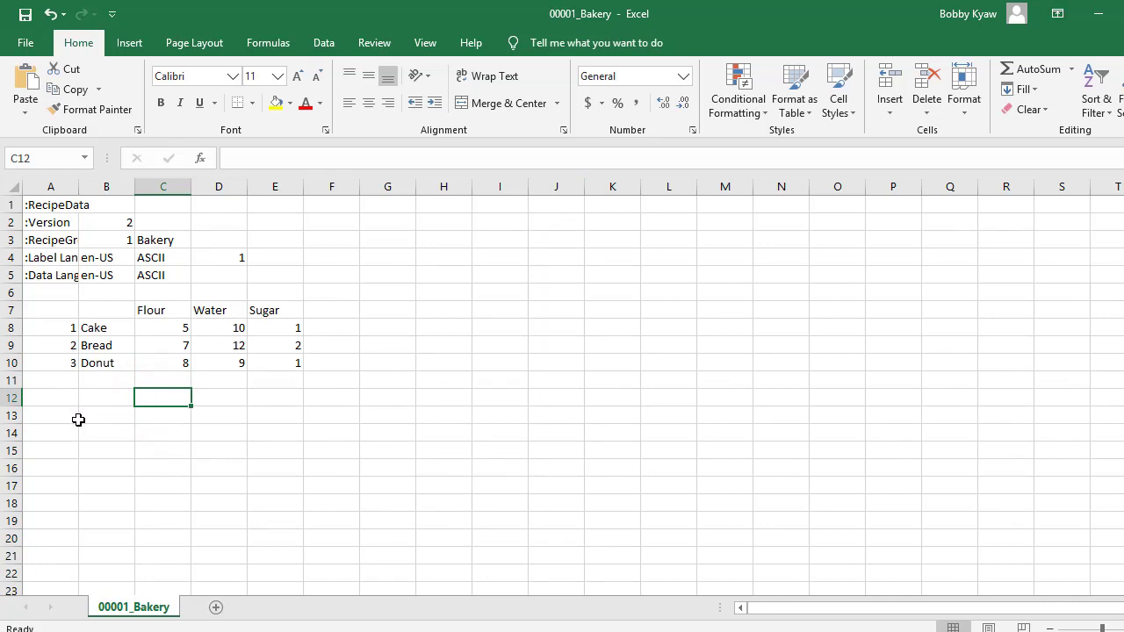
{"action": "mouse_move", "coordinate": [81, 411]}
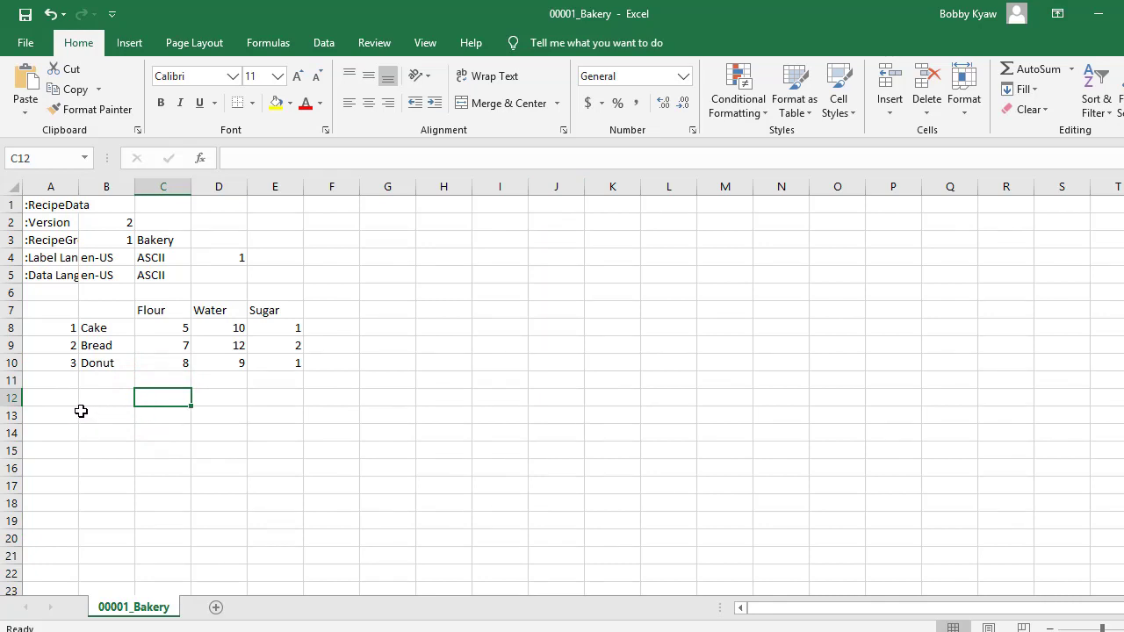
{"action": "mouse_move", "coordinate": [66, 369]}
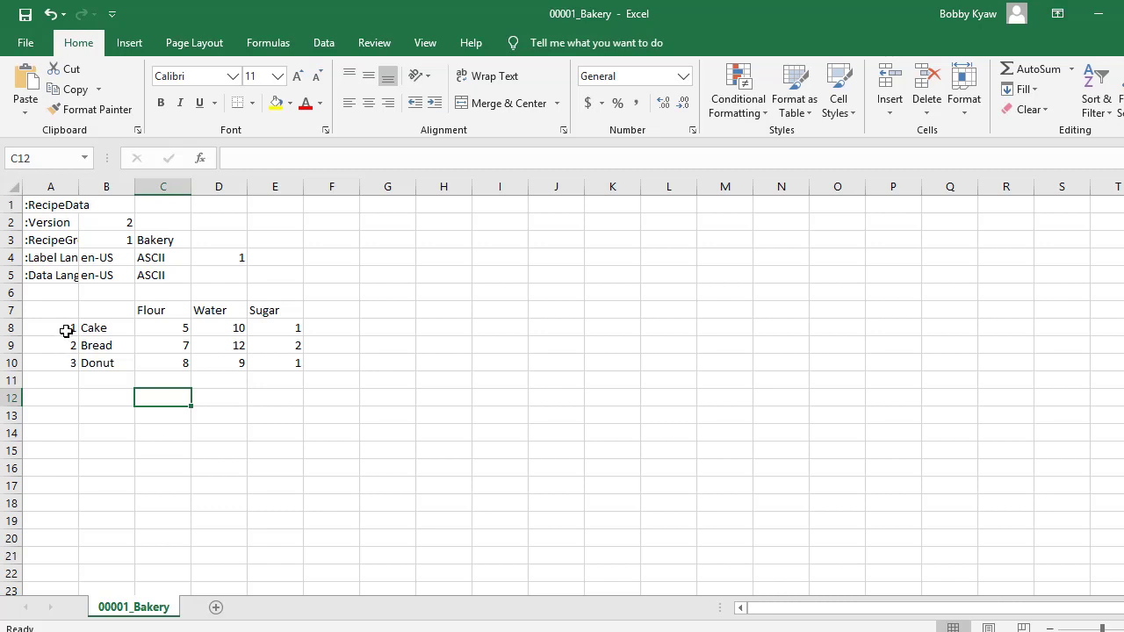
- Extend recipe numbering to 4–6 and name the new rows Croissant, Nan and Prata
{"action": "left_click_drag", "start_coordinate": [70, 328], "coordinate": [77, 368]}
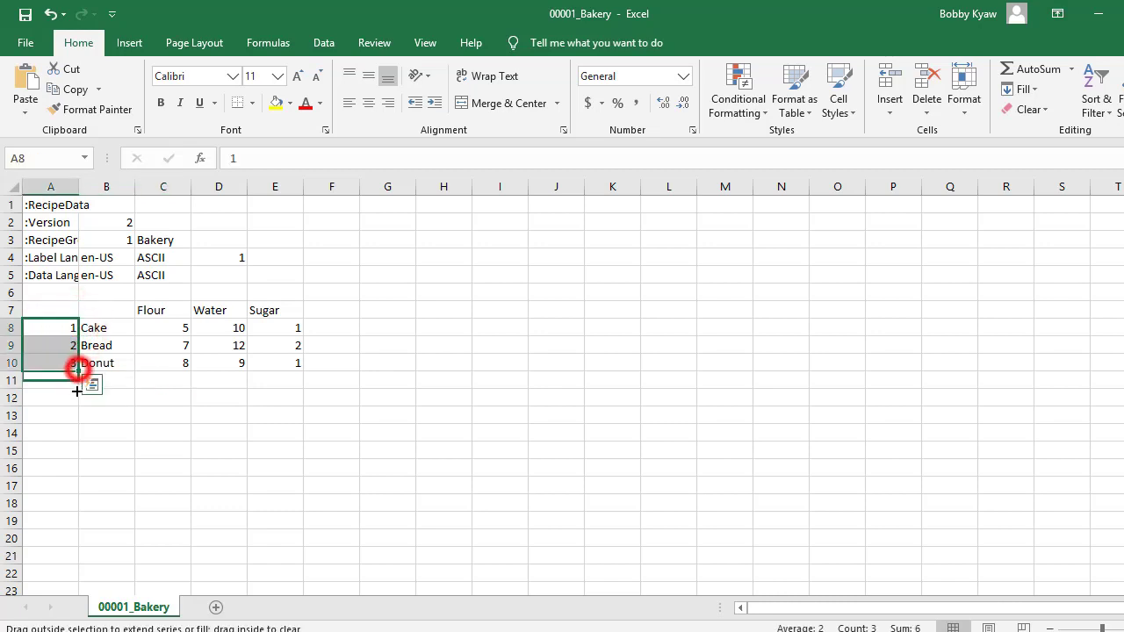
{"action": "left_click_drag", "start_coordinate": [51, 369], "coordinate": [51, 414]}
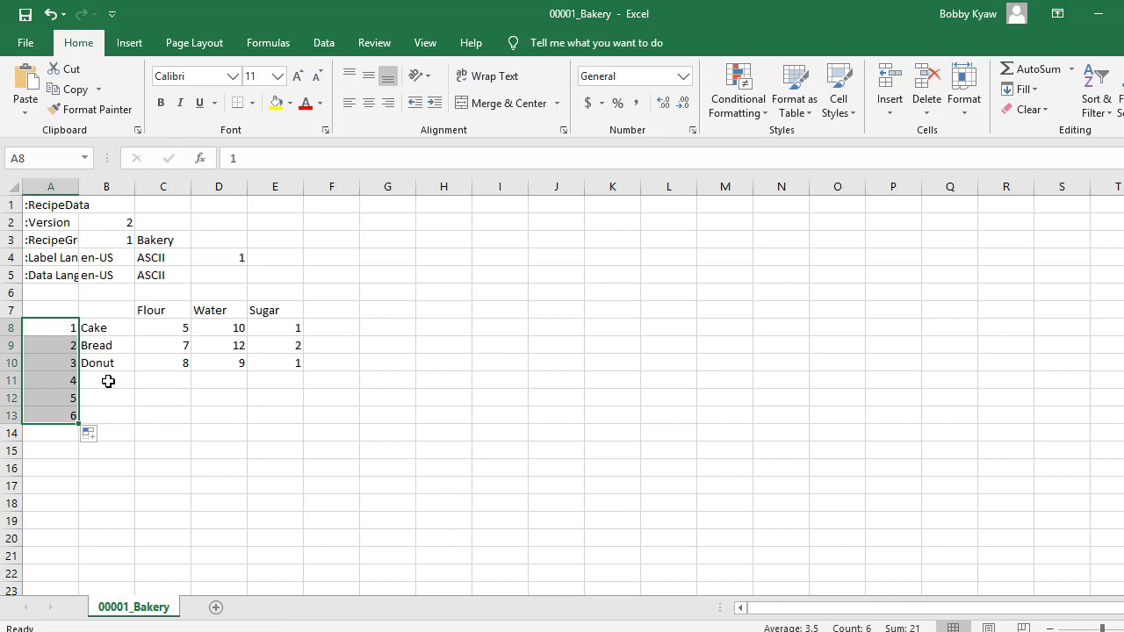
{"action": "type", "text": "Cake"}
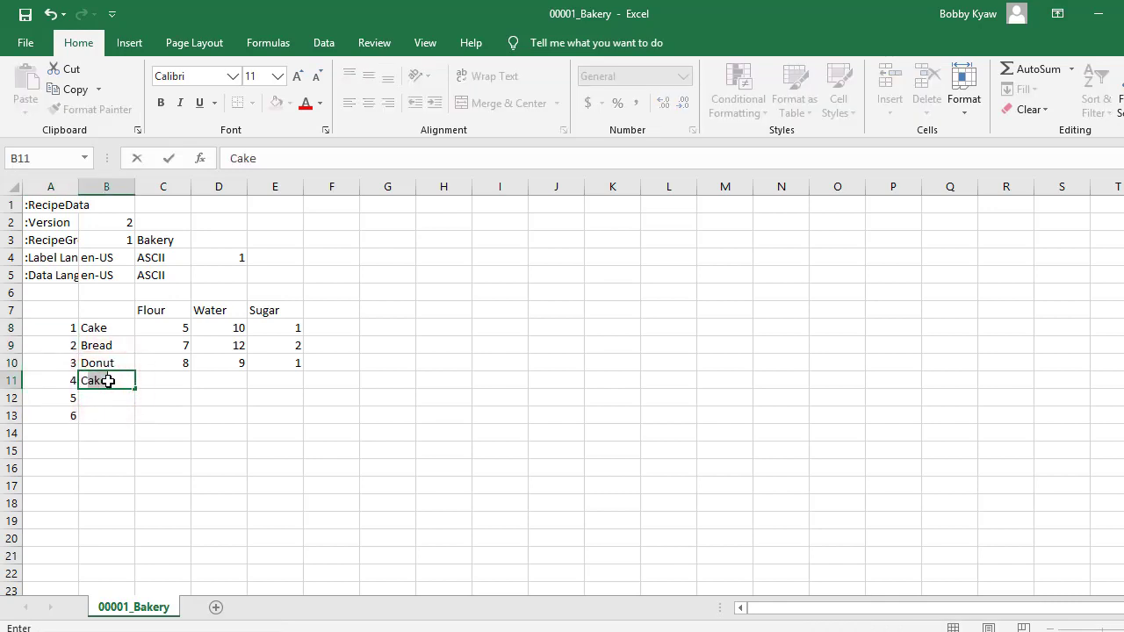
{"action": "type", "text": "Croissant"}
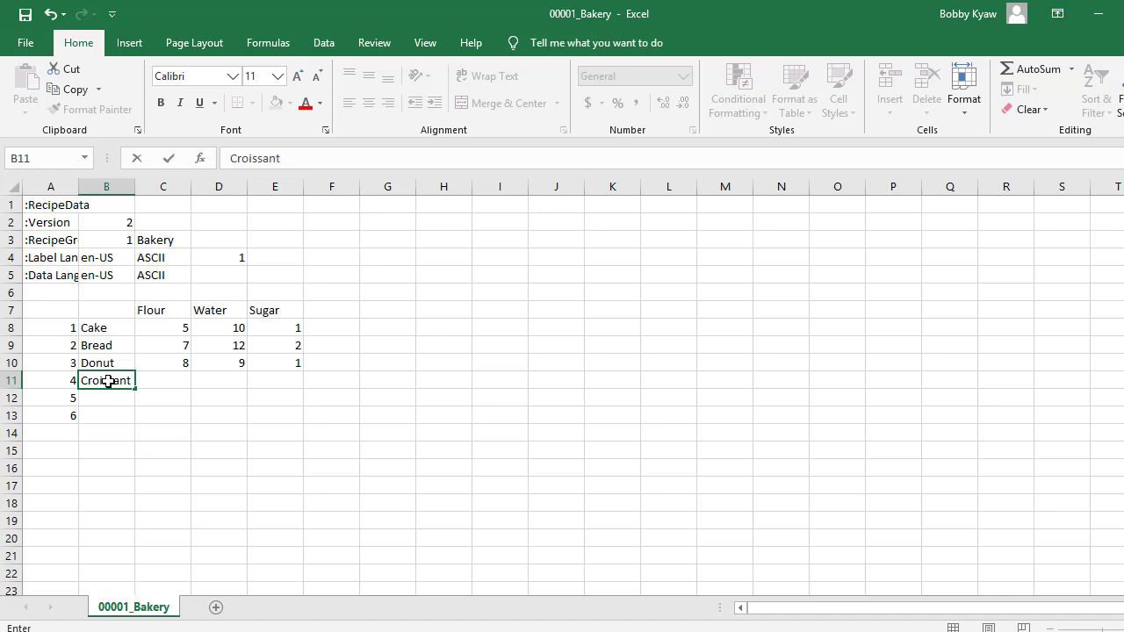
{"action": "key", "text": "Enter"}
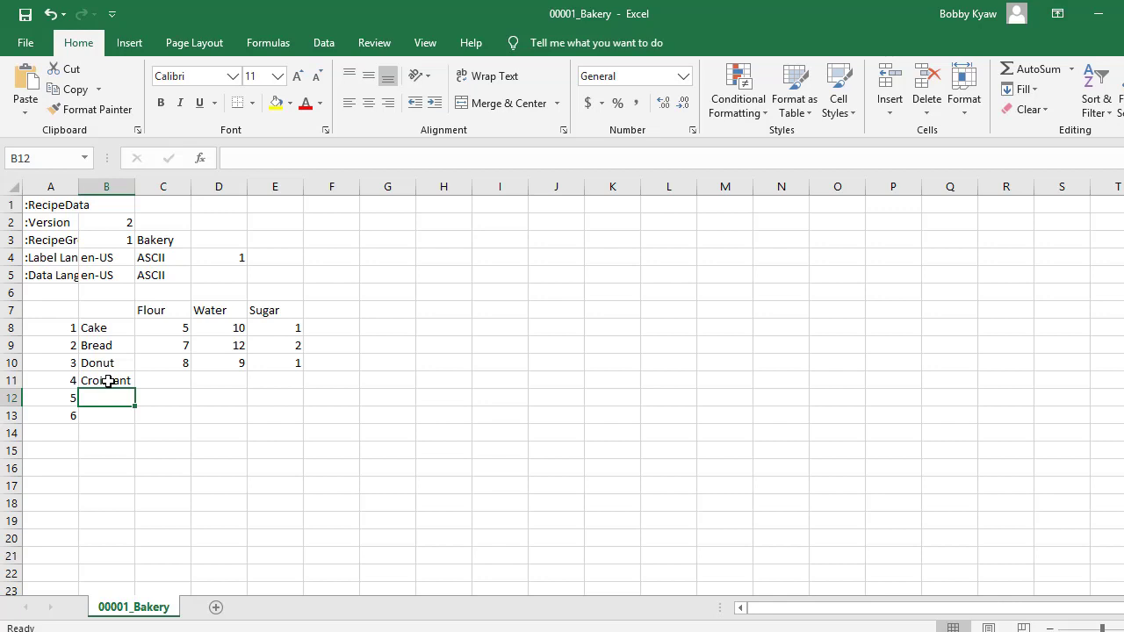
{"action": "type", "text": "N"}
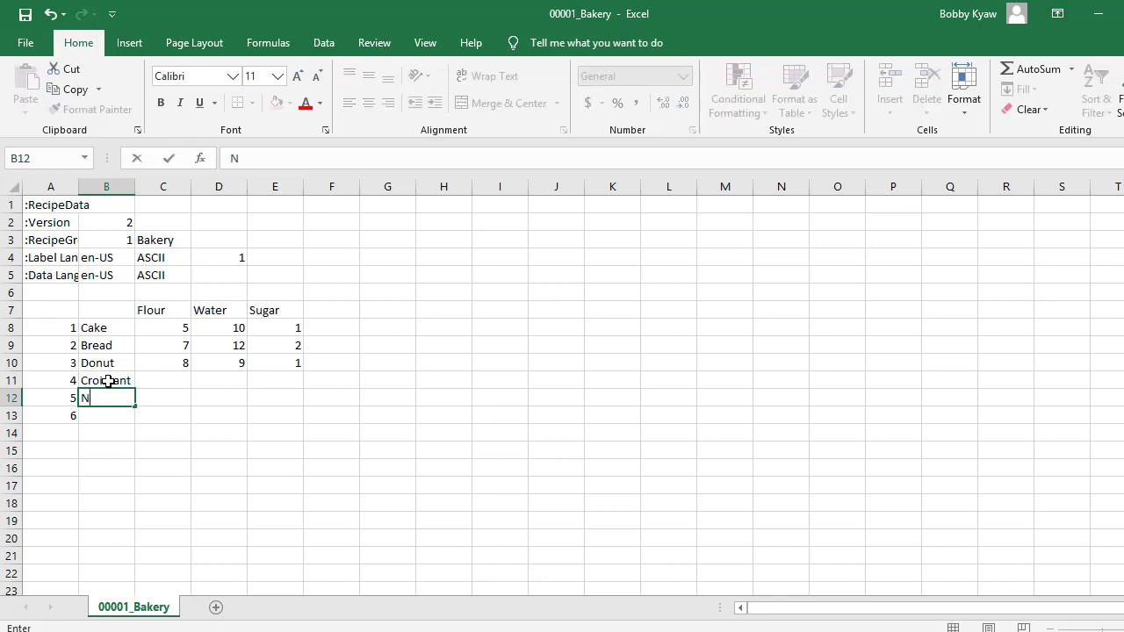
{"action": "type", "text": "an"}
{"action": "left_click", "coordinate": [108, 416]}
{"action": "type", "text": "Pa"}
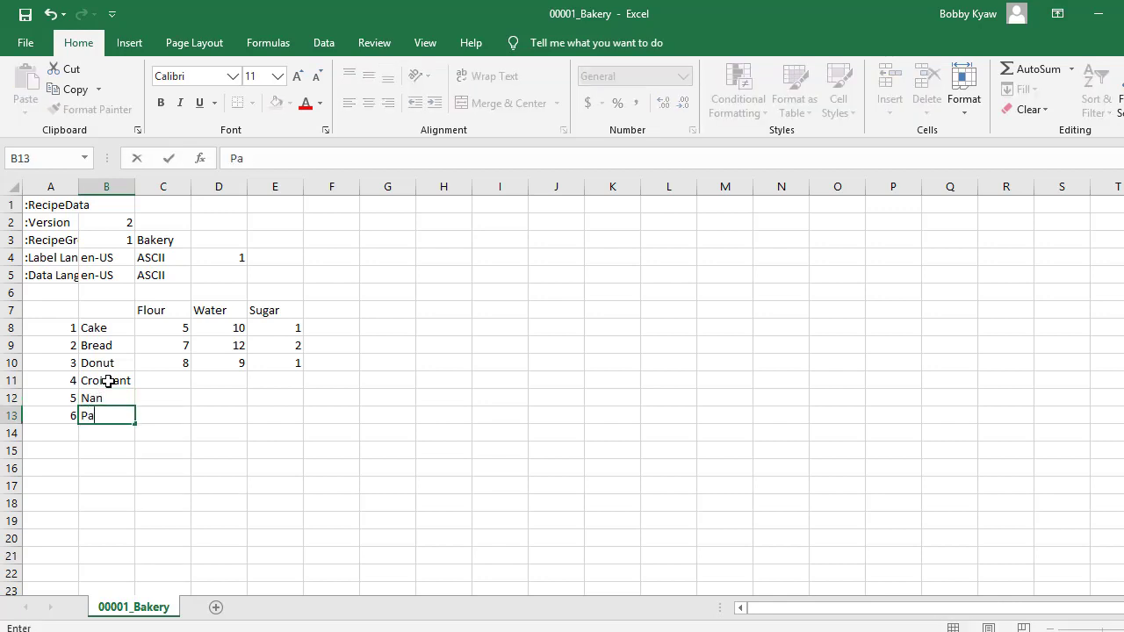
{"action": "type", "text": "rata"}
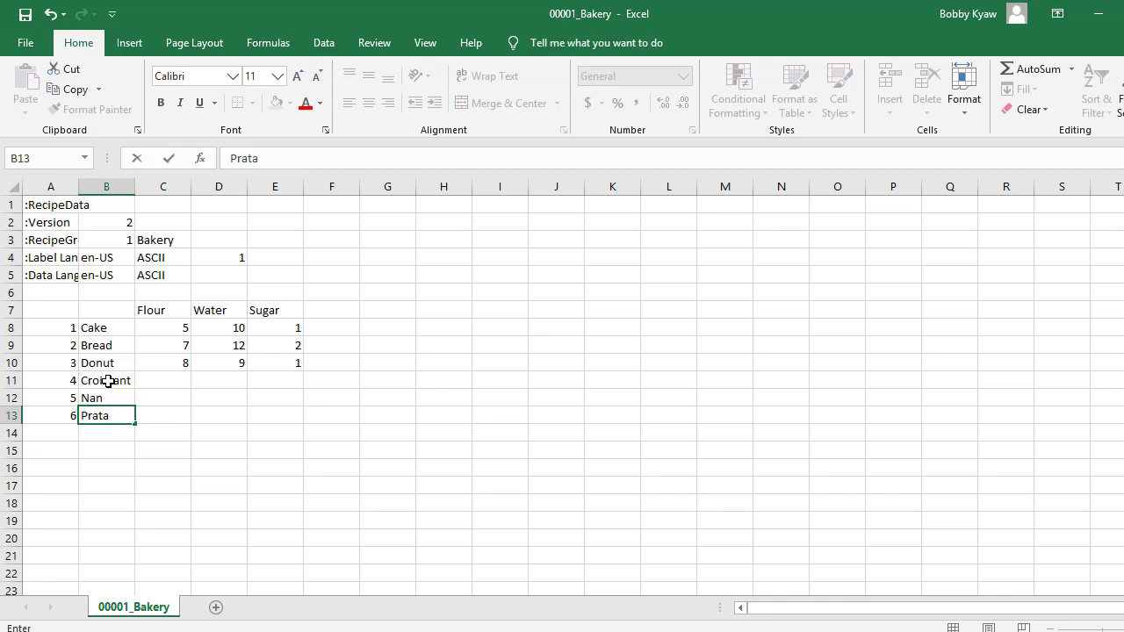
- Enter Flour amounts for the new recipes, then return to the Book1 ingredient table
{"action": "left_click", "coordinate": [169, 380]}
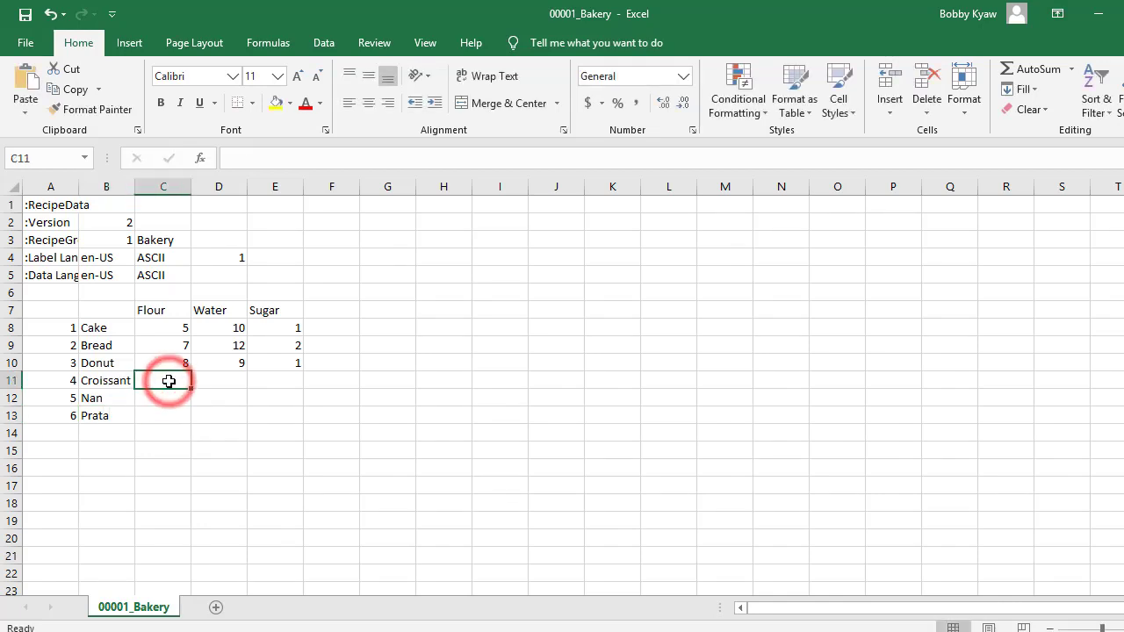
{"action": "type", "text": "2"}
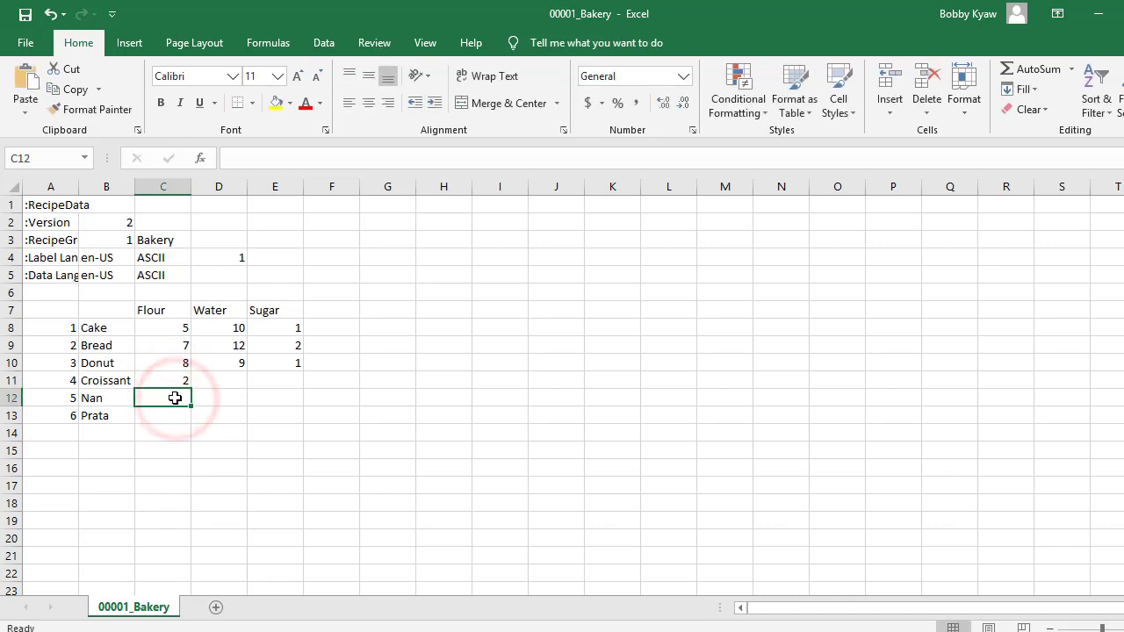
{"action": "type", "text": "4"}
{"action": "left_click", "coordinate": [162, 417]}
{"action": "type", "text": "6"}
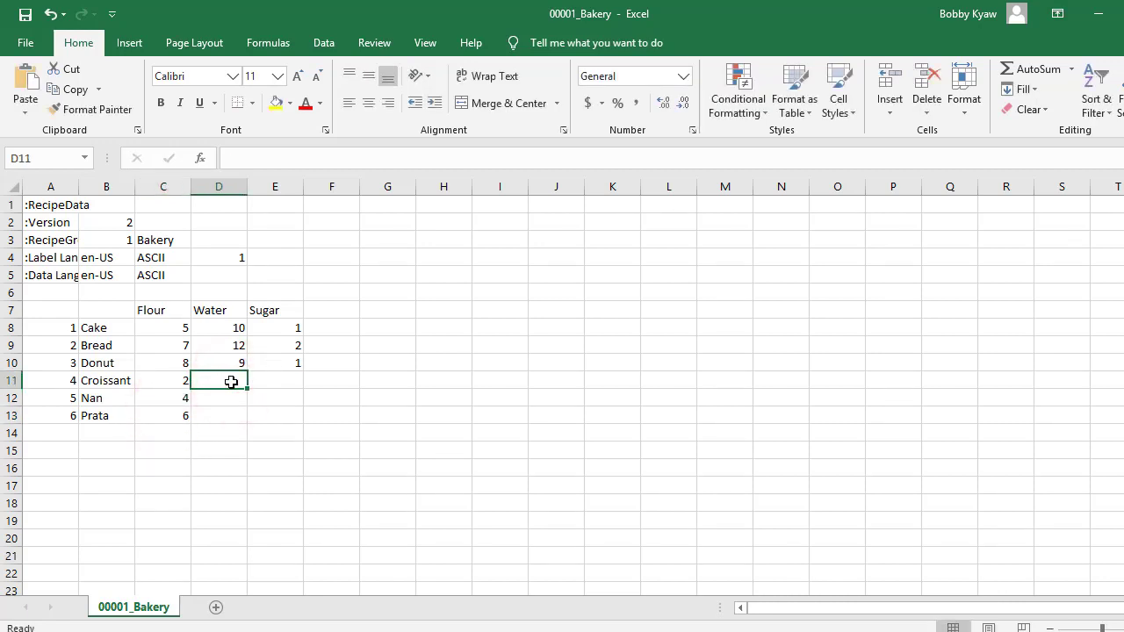
{"action": "type", "text": "1"}
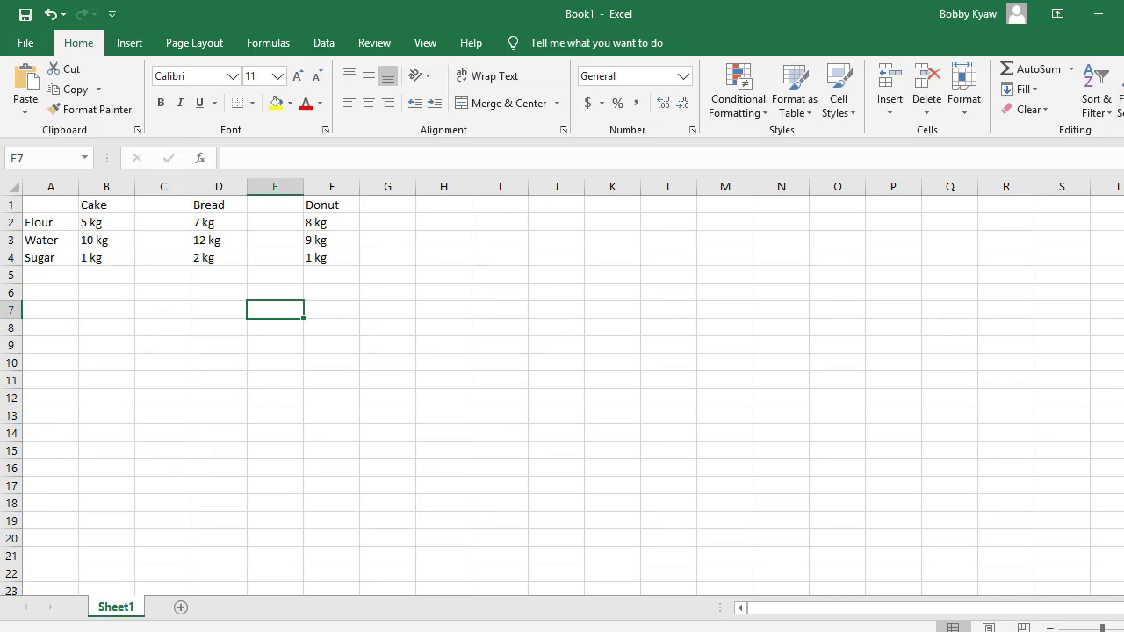
{"action": "mouse_move", "coordinate": [1107, 14]}
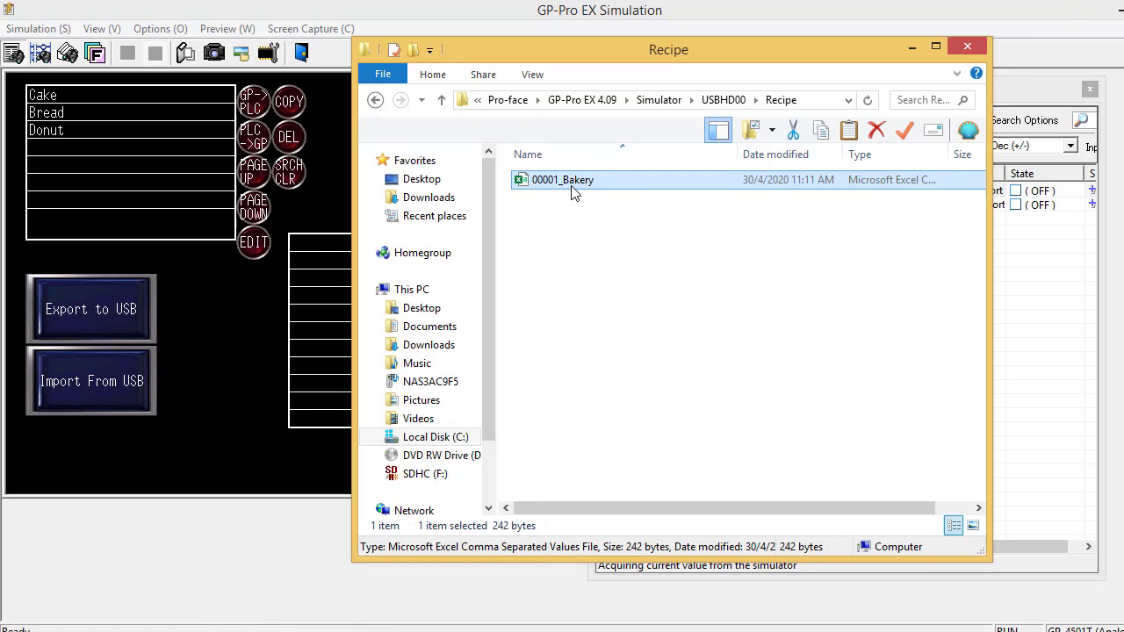
{"action": "mouse_move", "coordinate": [693, 264]}
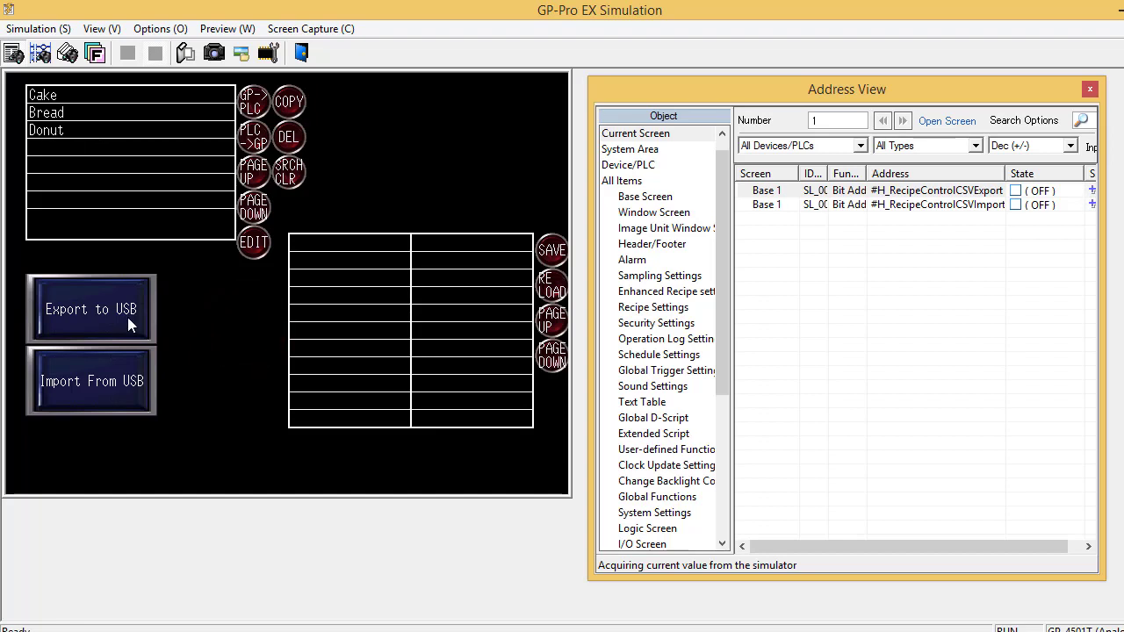
{"action": "mouse_move", "coordinate": [85, 395]}
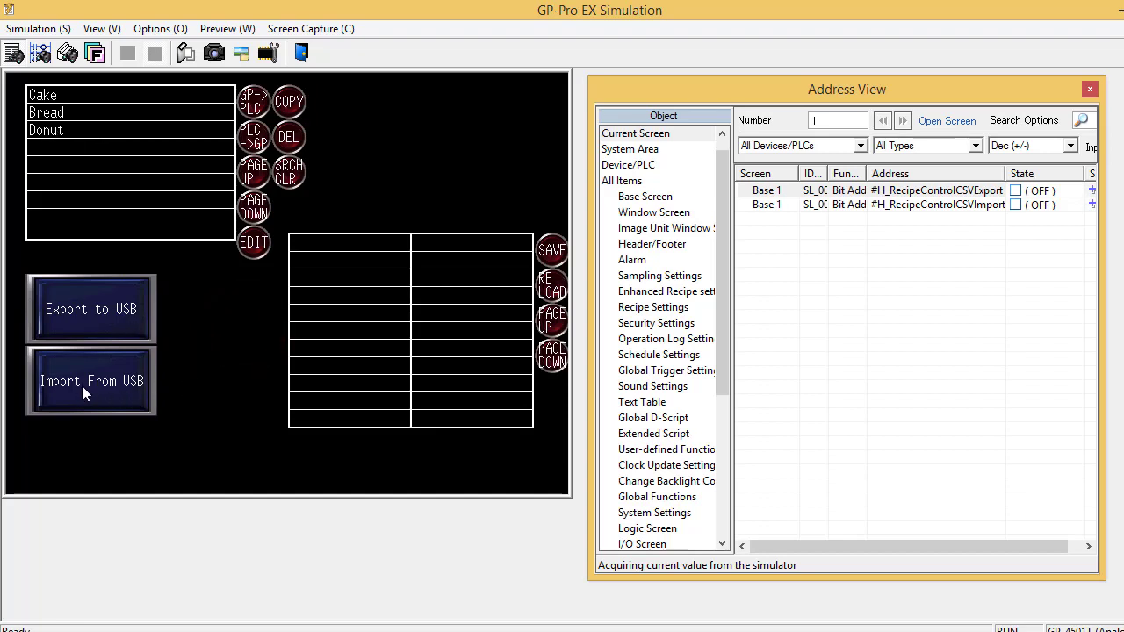
- Import from USB so Croissant, Nan and Prata appear, then view Nan's and Prata's ingredient values
{"action": "left_click", "coordinate": [88, 394]}
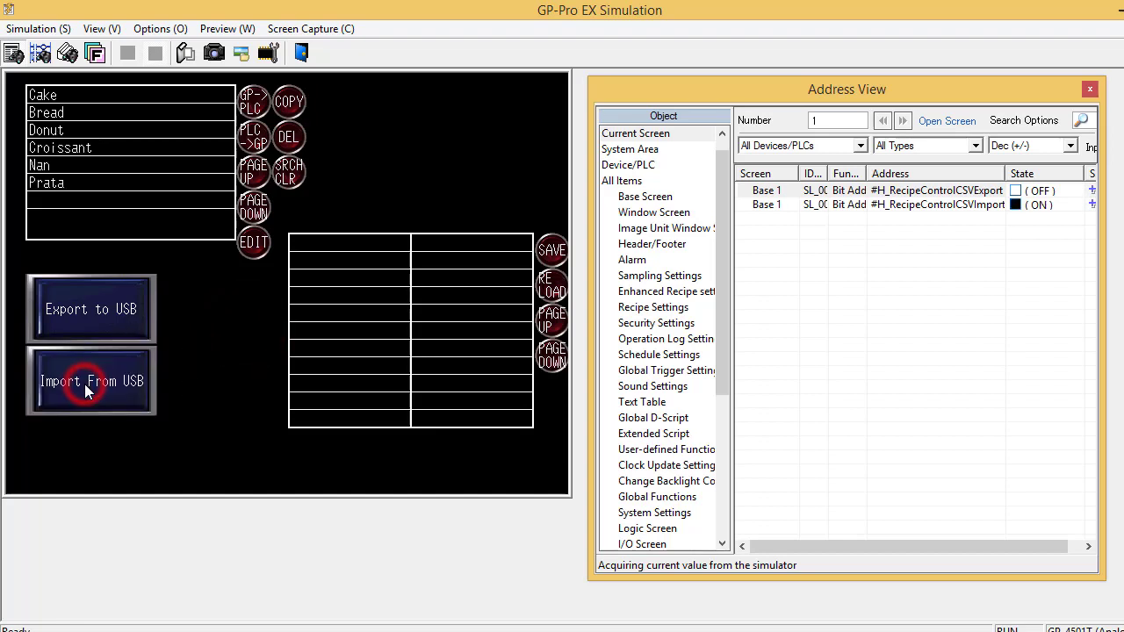
{"action": "left_click", "coordinate": [91, 381]}
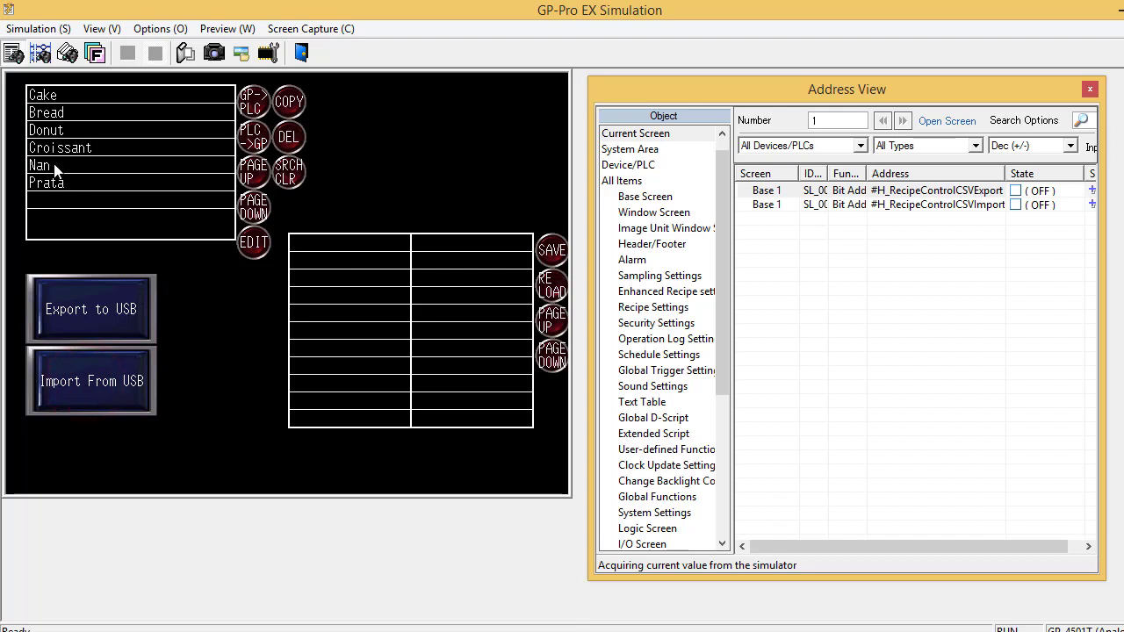
{"action": "left_click", "coordinate": [53, 148]}
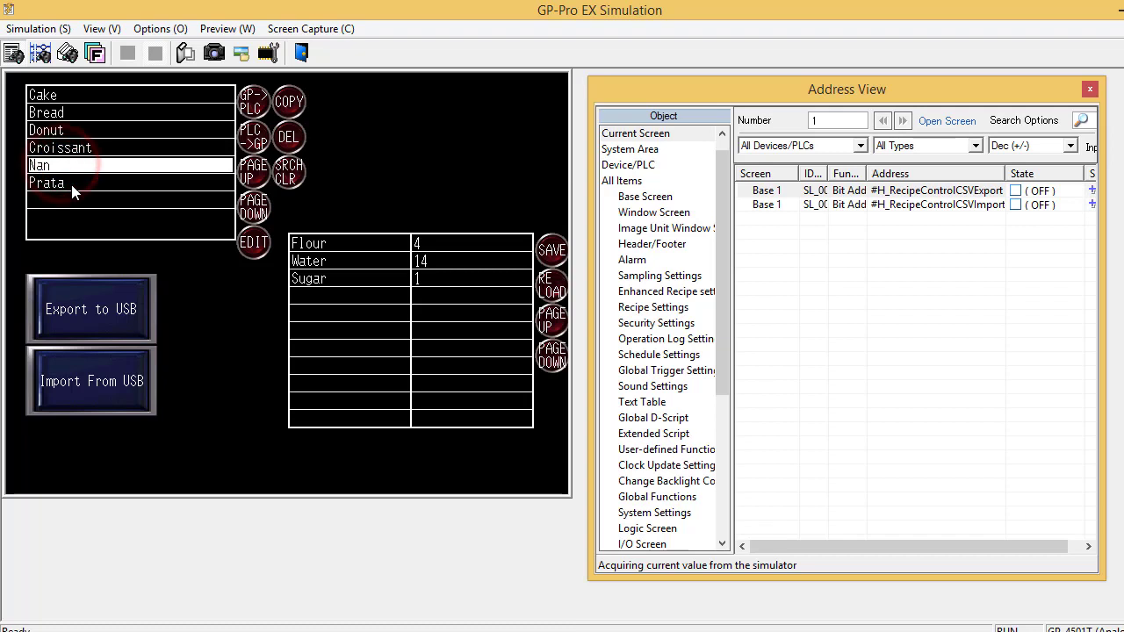
{"action": "left_click", "coordinate": [45, 130]}
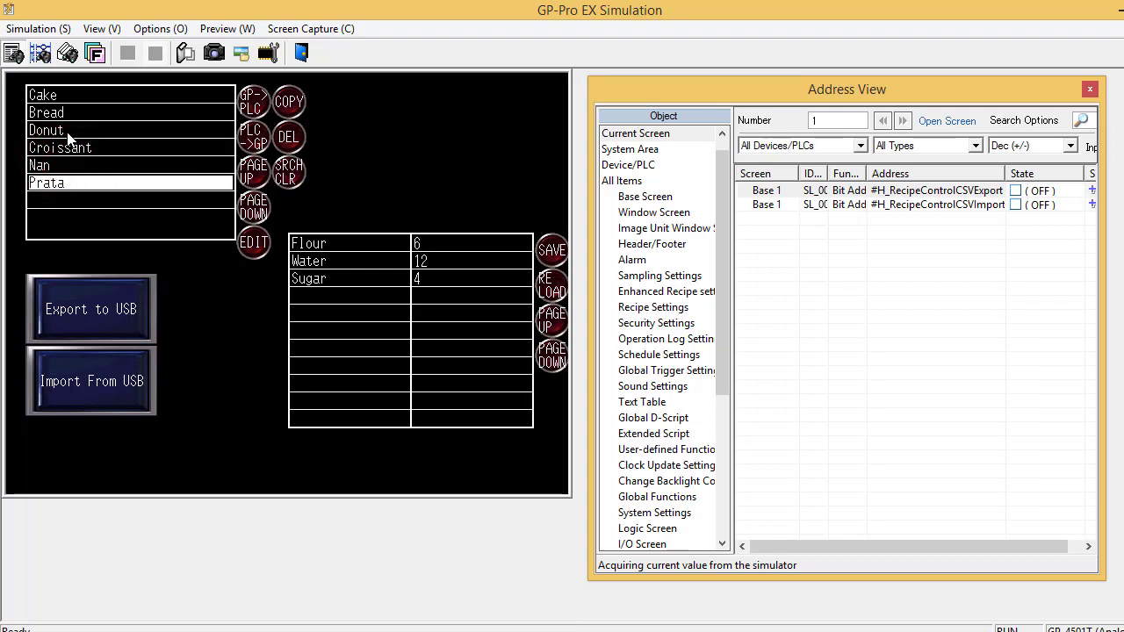
{"action": "left_click", "coordinate": [253, 100]}
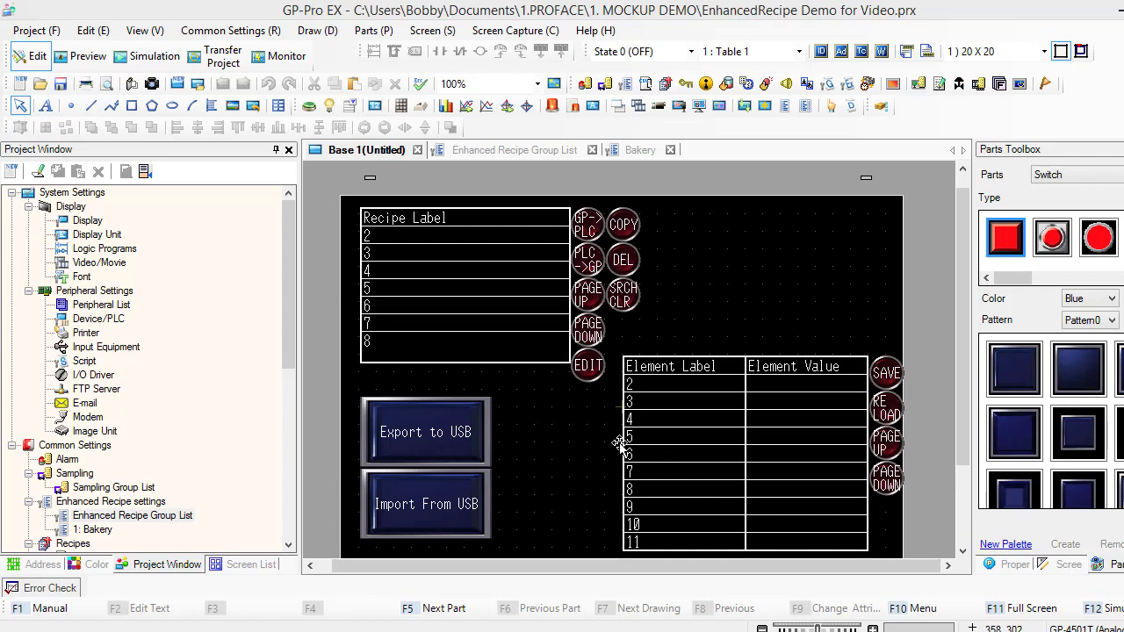
{"action": "mouse_move", "coordinate": [594, 439]}
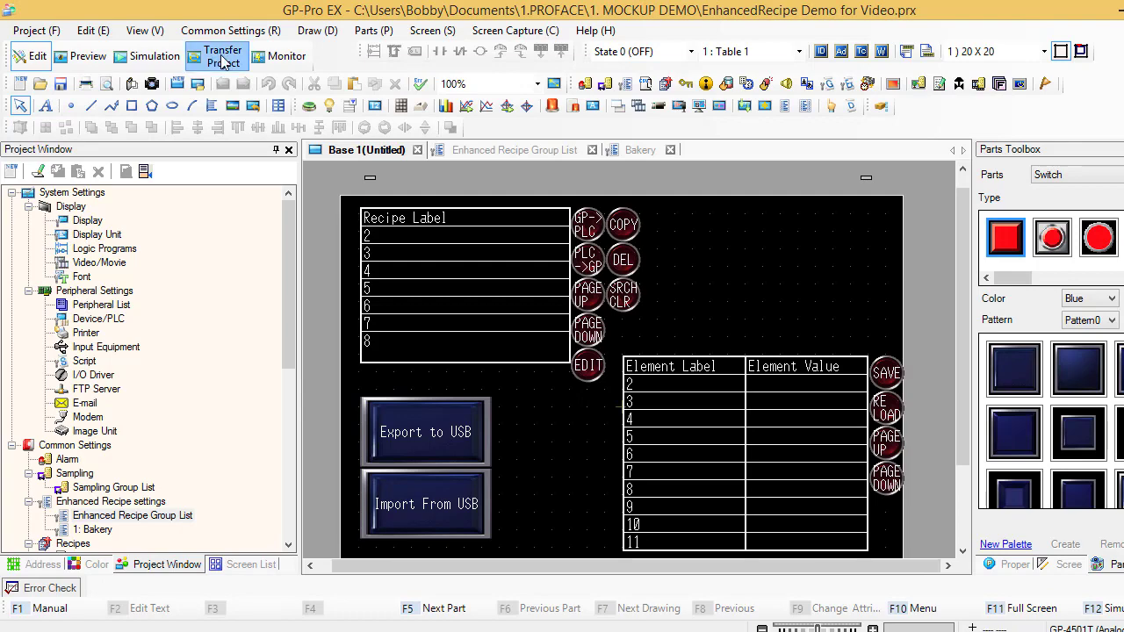
- Launch the Transfer Tool for the EnhancedRecipe Demo project
{"action": "left_click", "coordinate": [221, 55]}
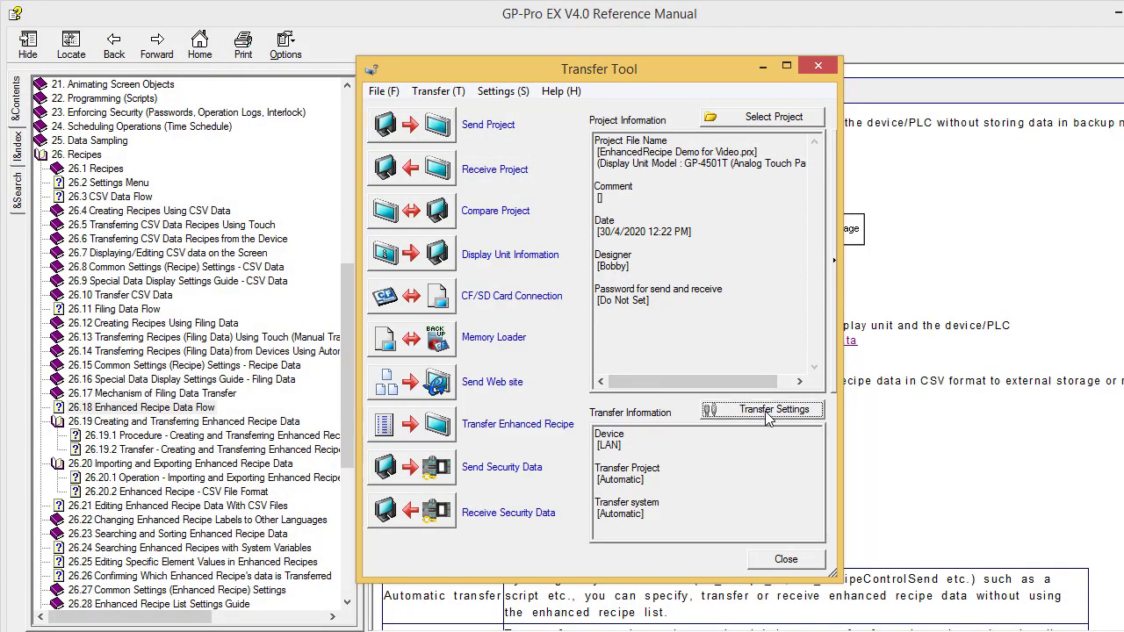
- In Transfer Settings, uncheck Transfer Enhanced Recipe Data, leaving CF/SD card data transfer enabled
{"action": "left_click", "coordinate": [769, 409]}
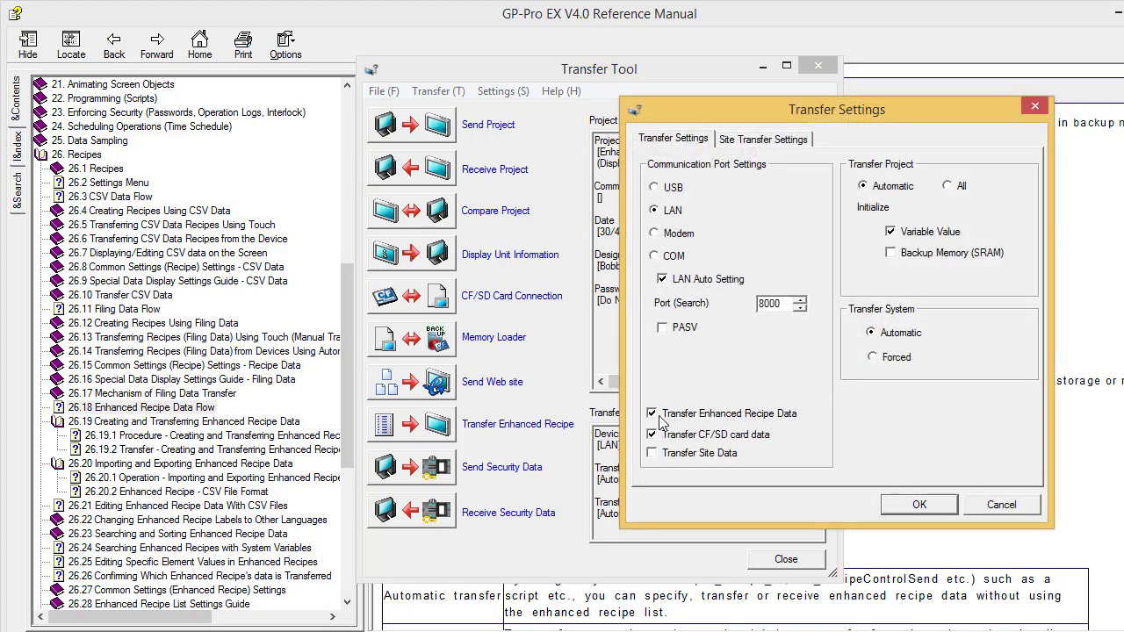
{"action": "left_click", "coordinate": [652, 414]}
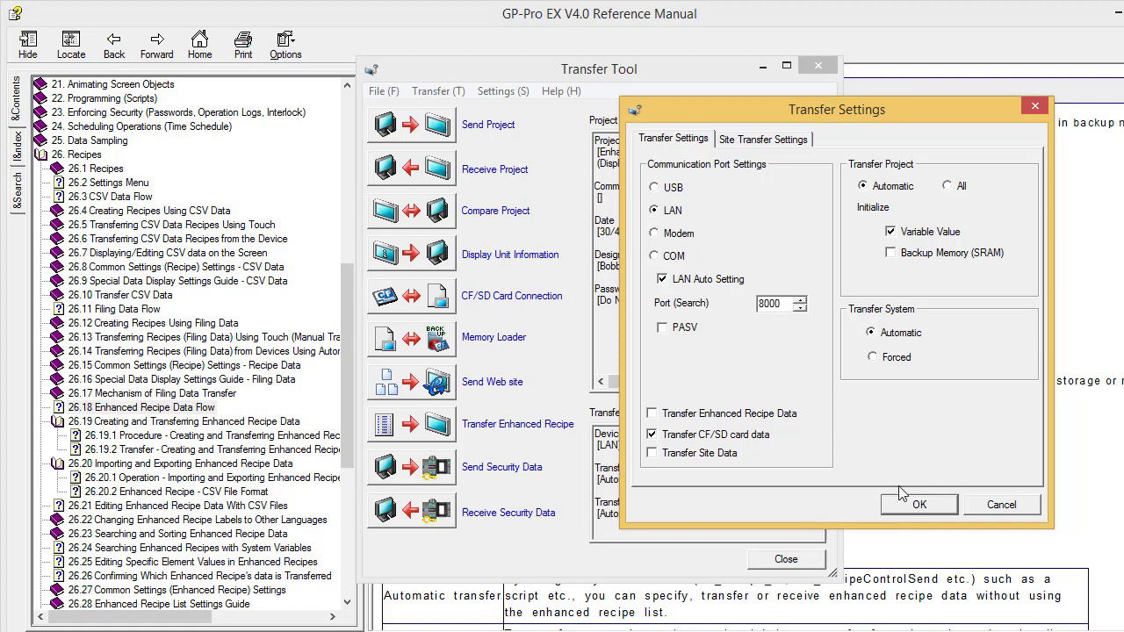
{"action": "mouse_move", "coordinate": [861, 487]}
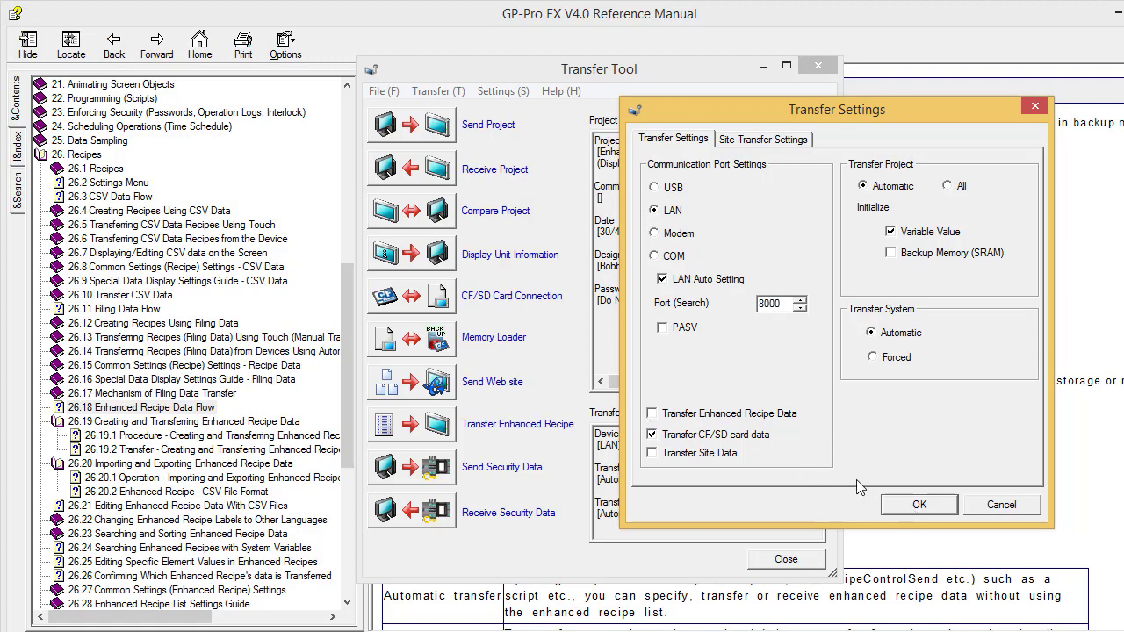